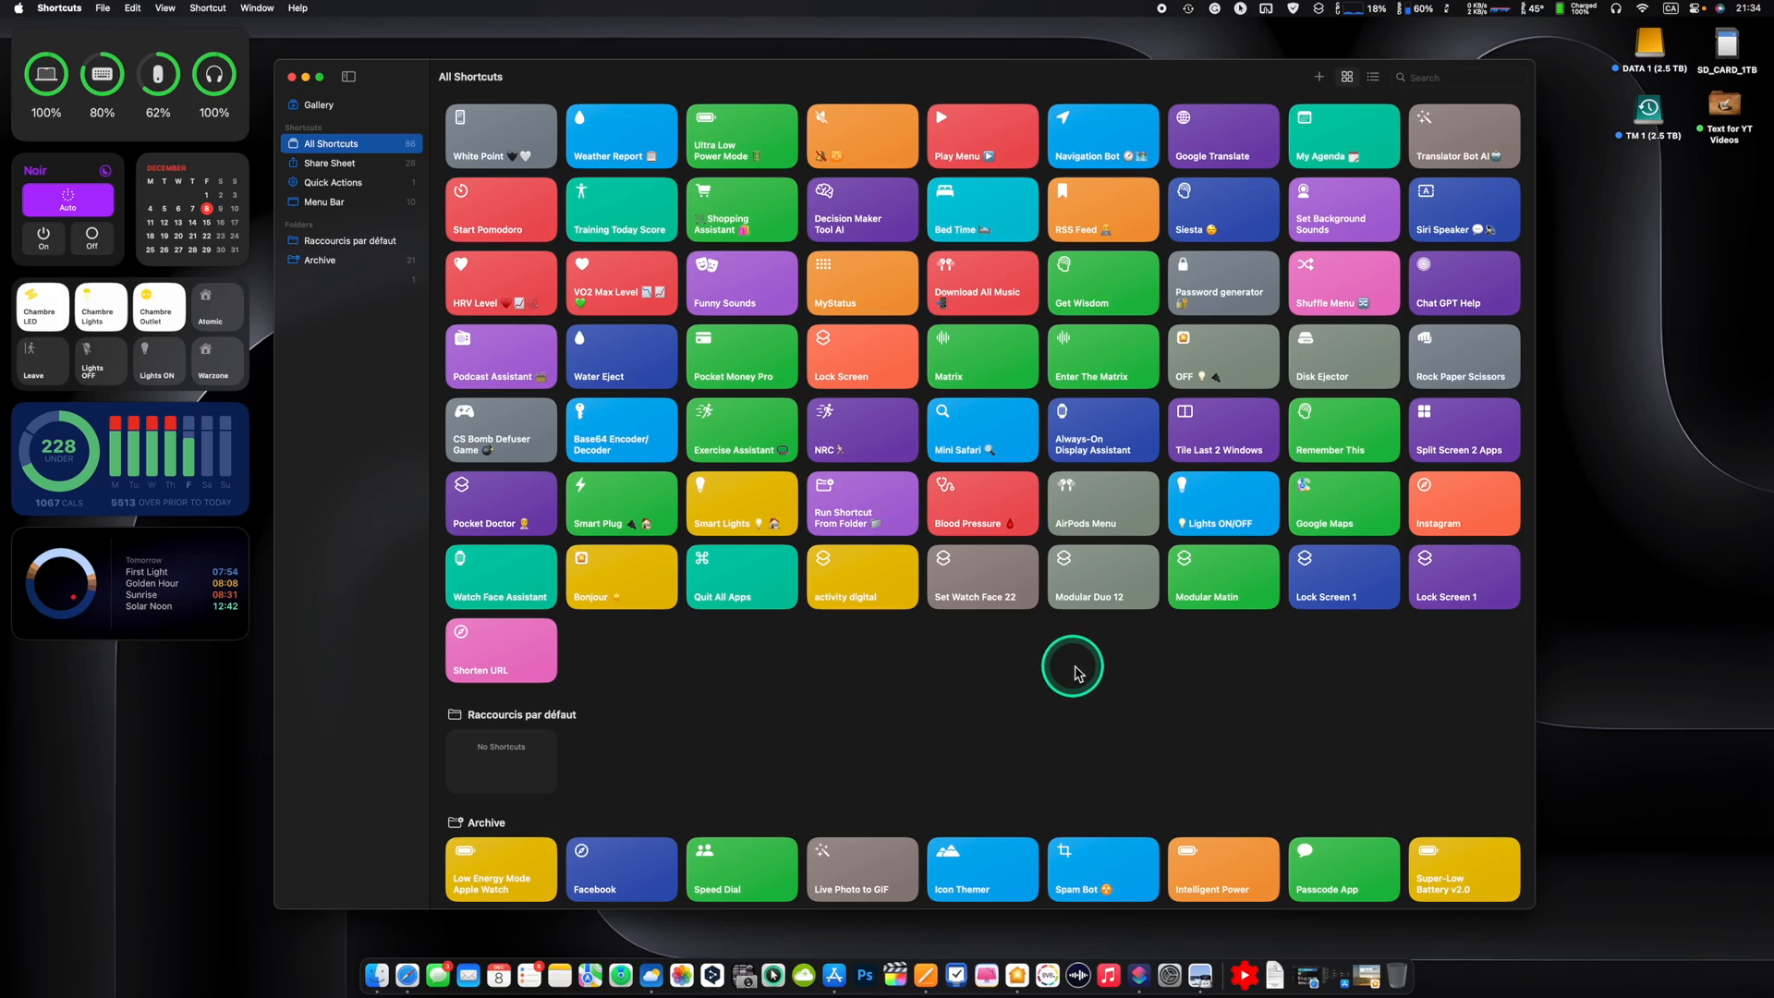
mouse_move(1047, 619)
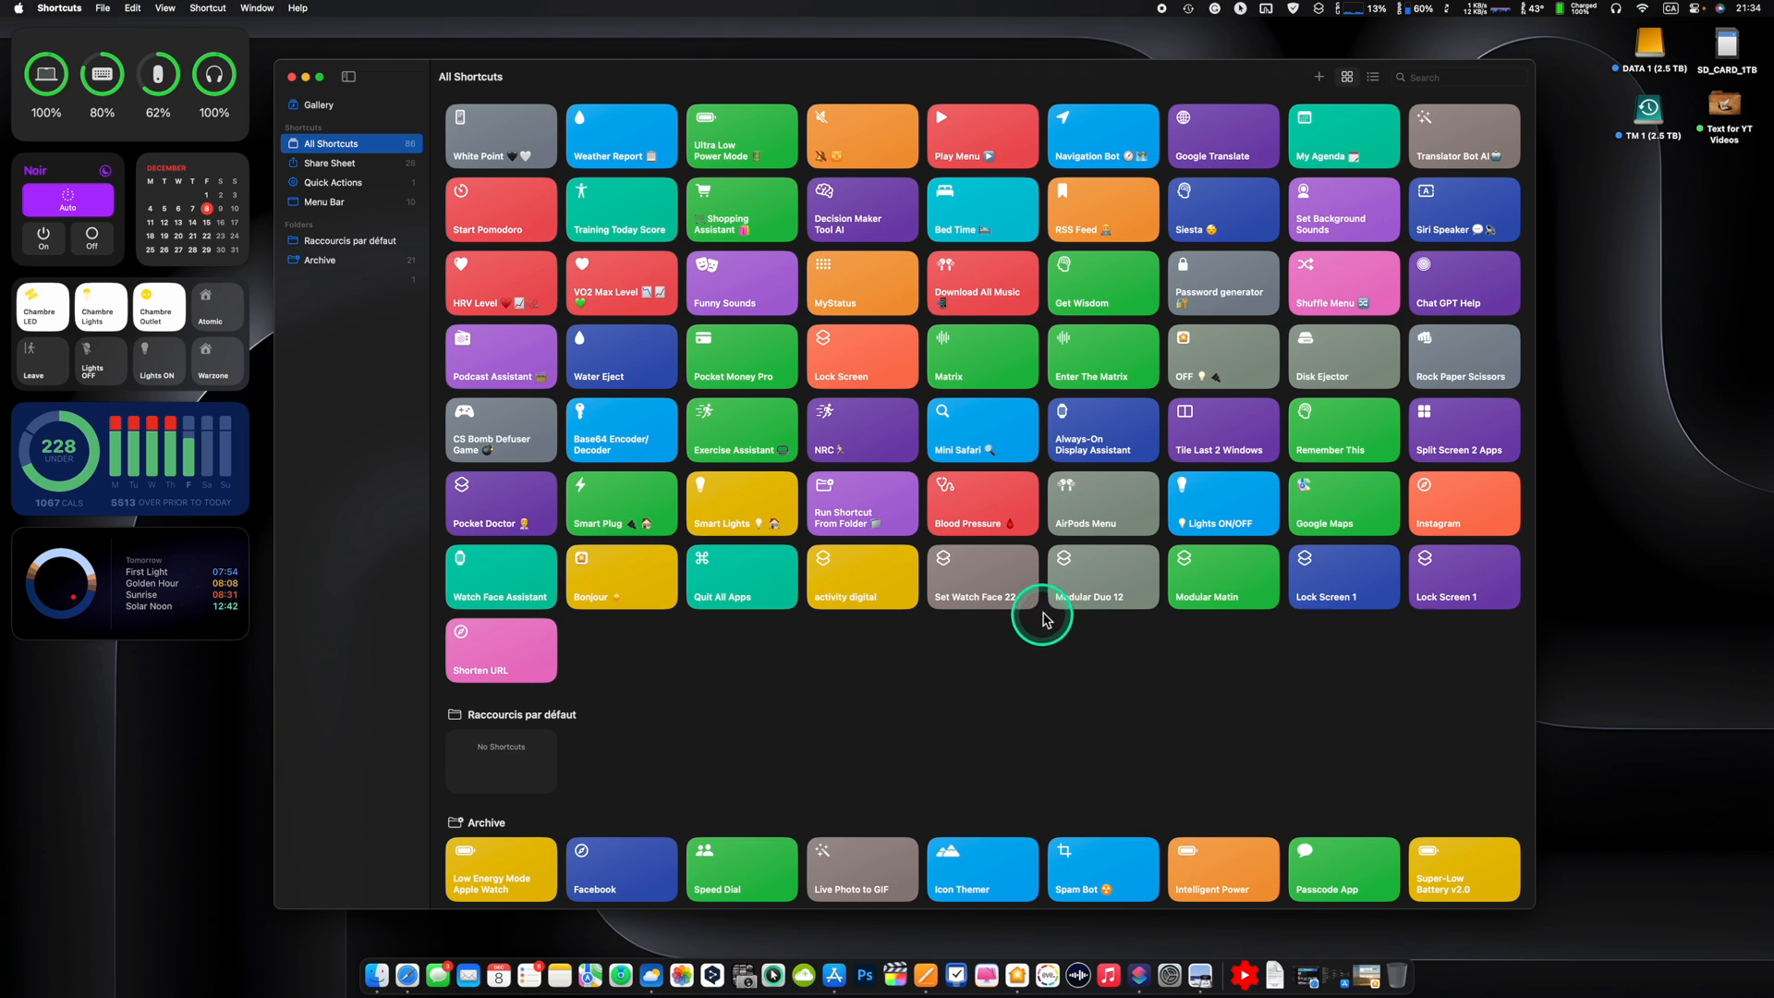
mouse_move(1185, 90)
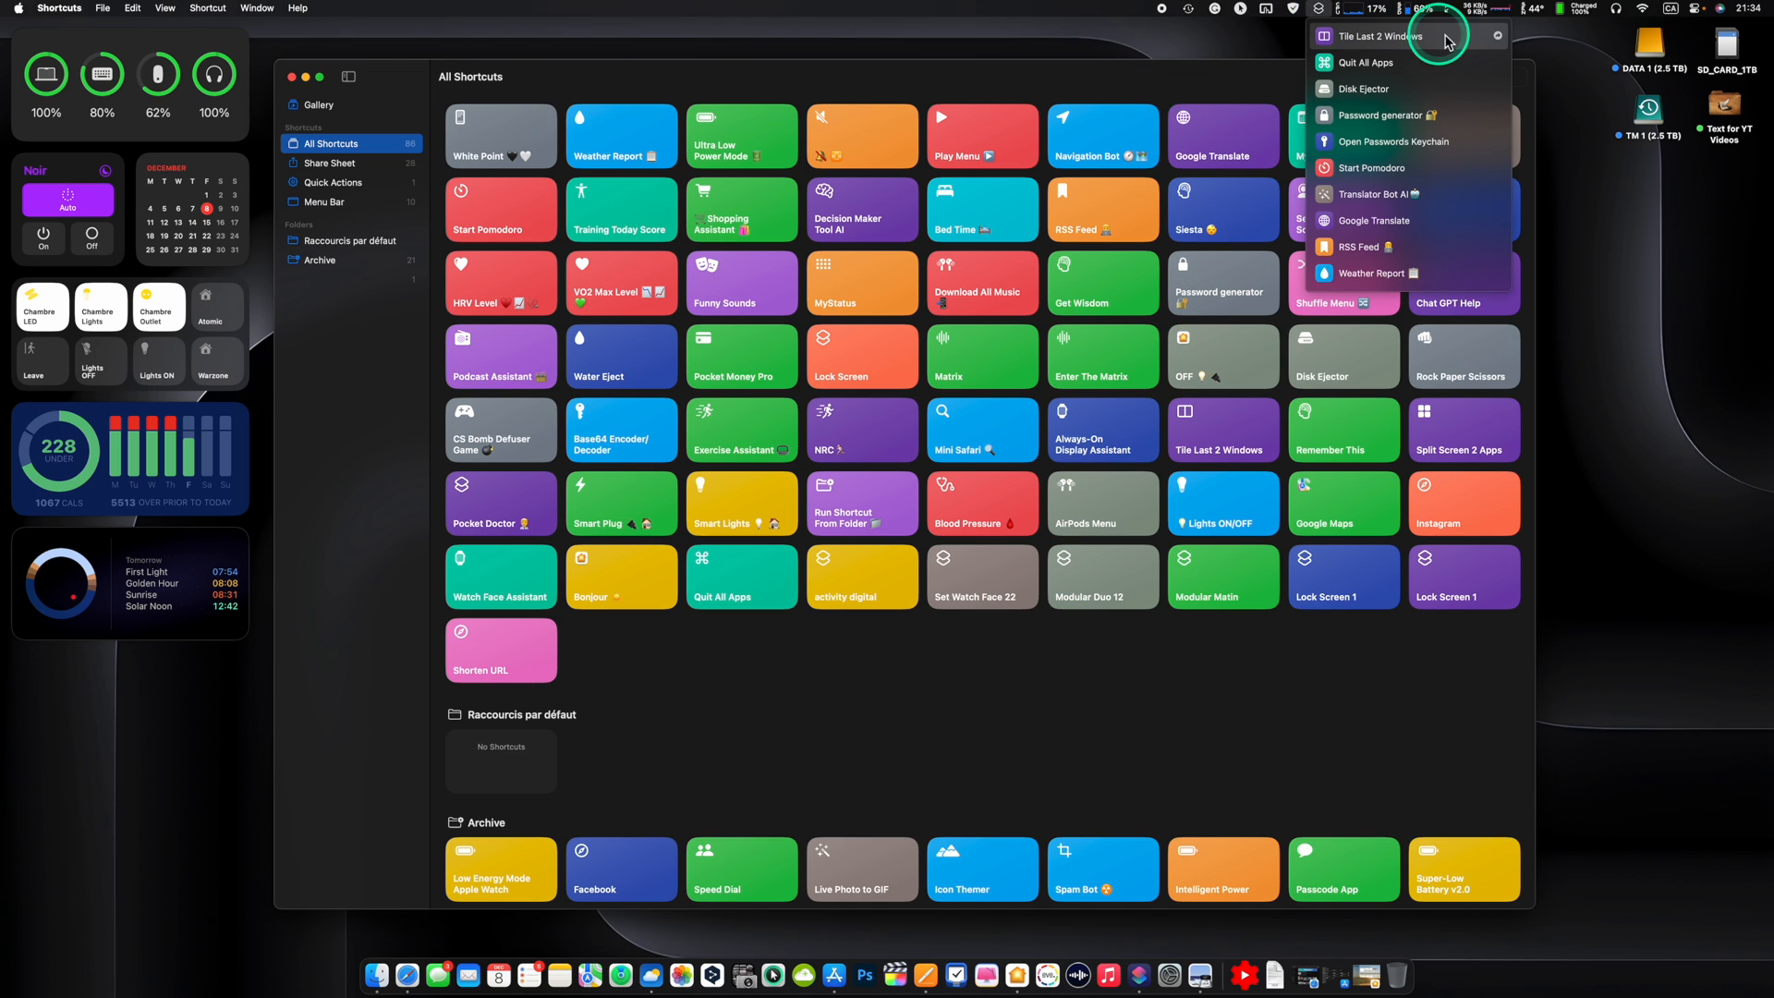
mouse_move(1476, 62)
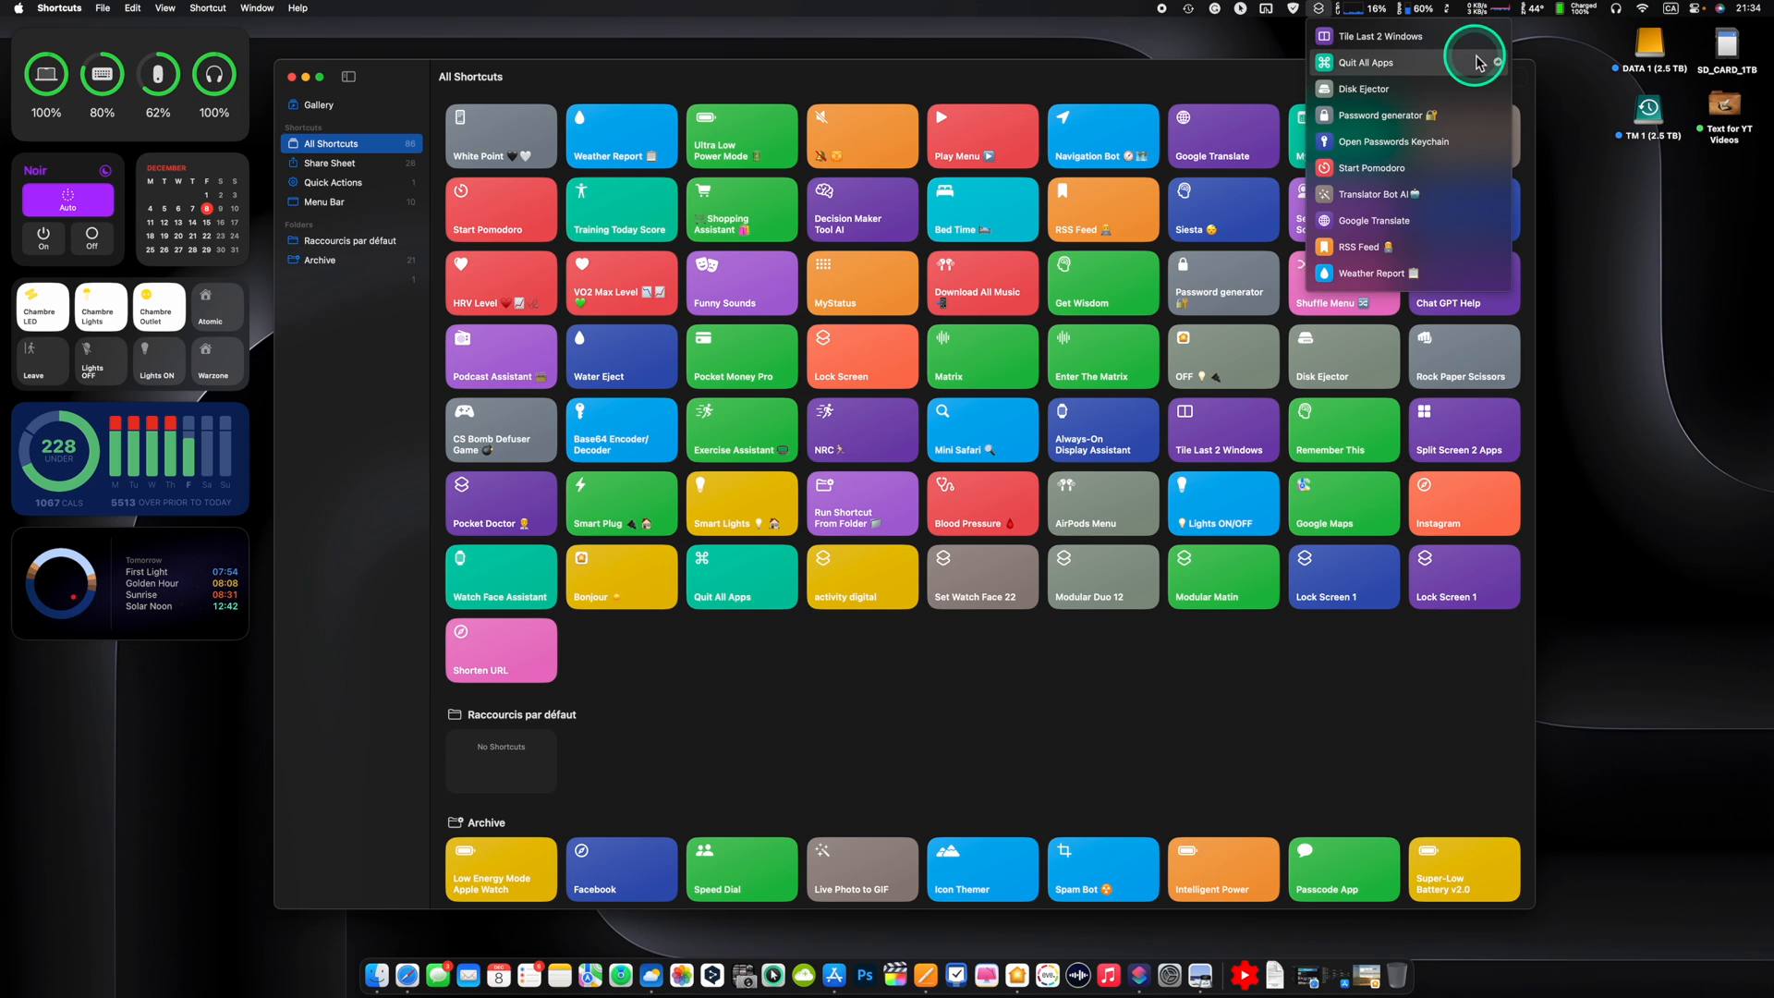
mouse_move(1480, 89)
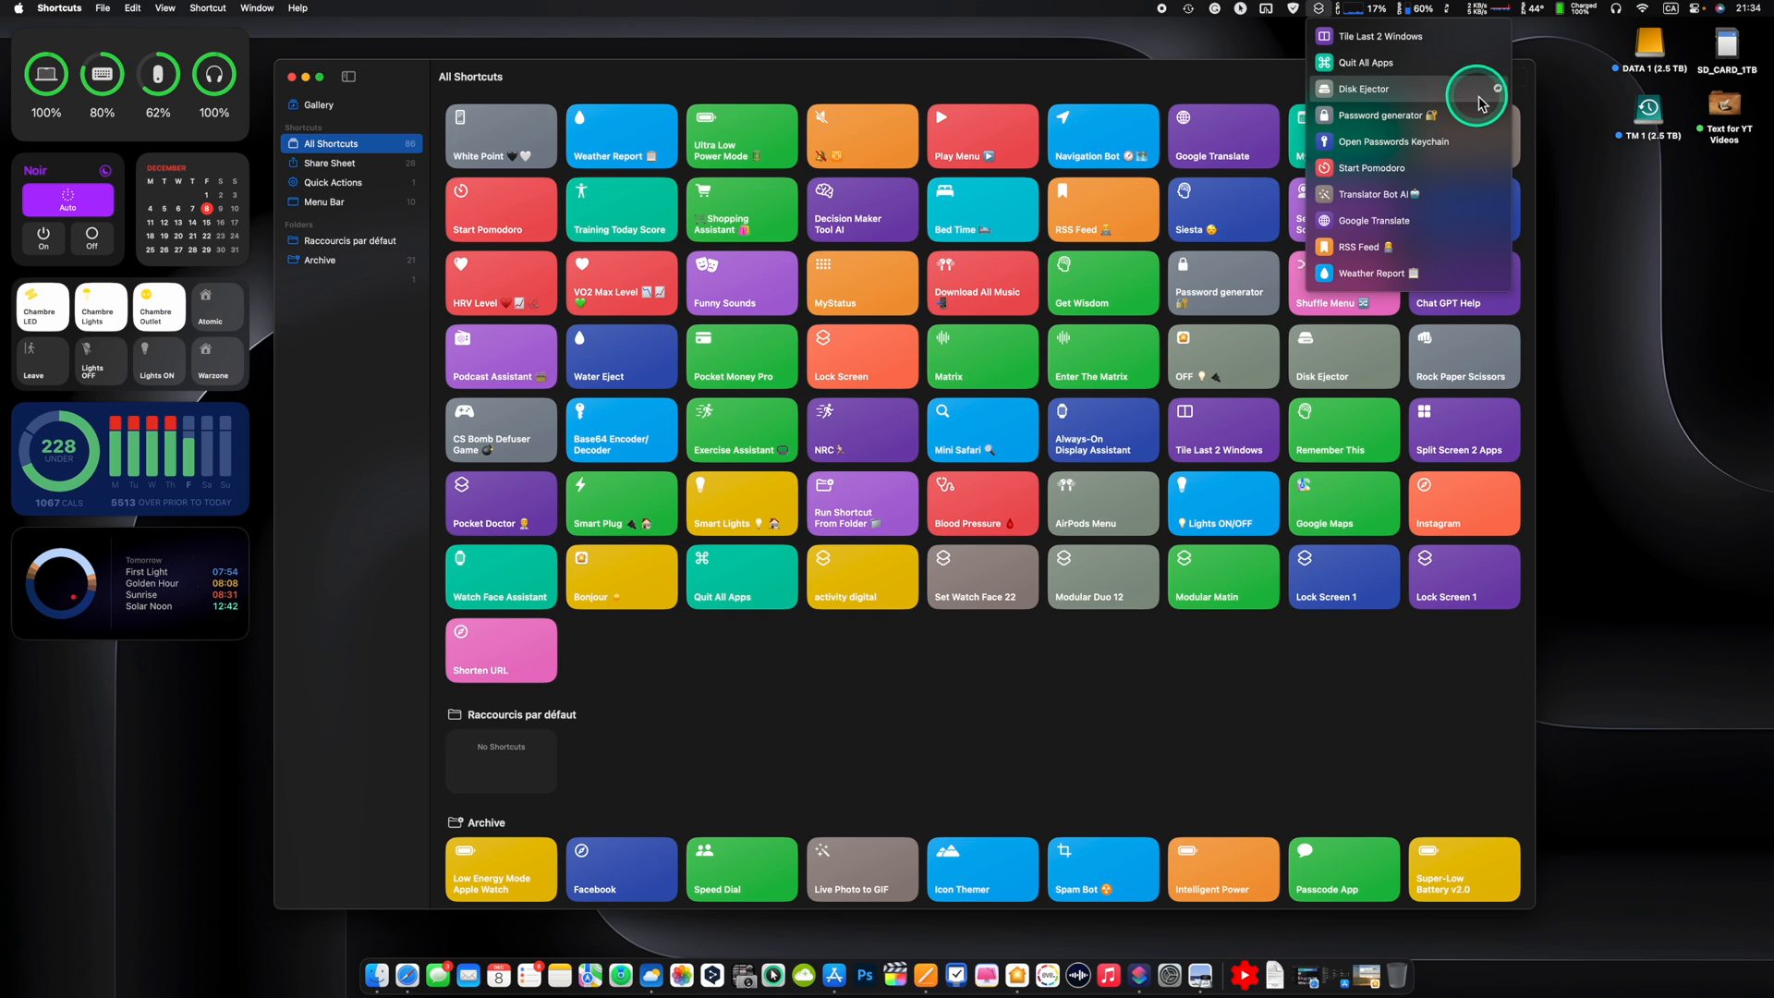
mouse_move(1479, 141)
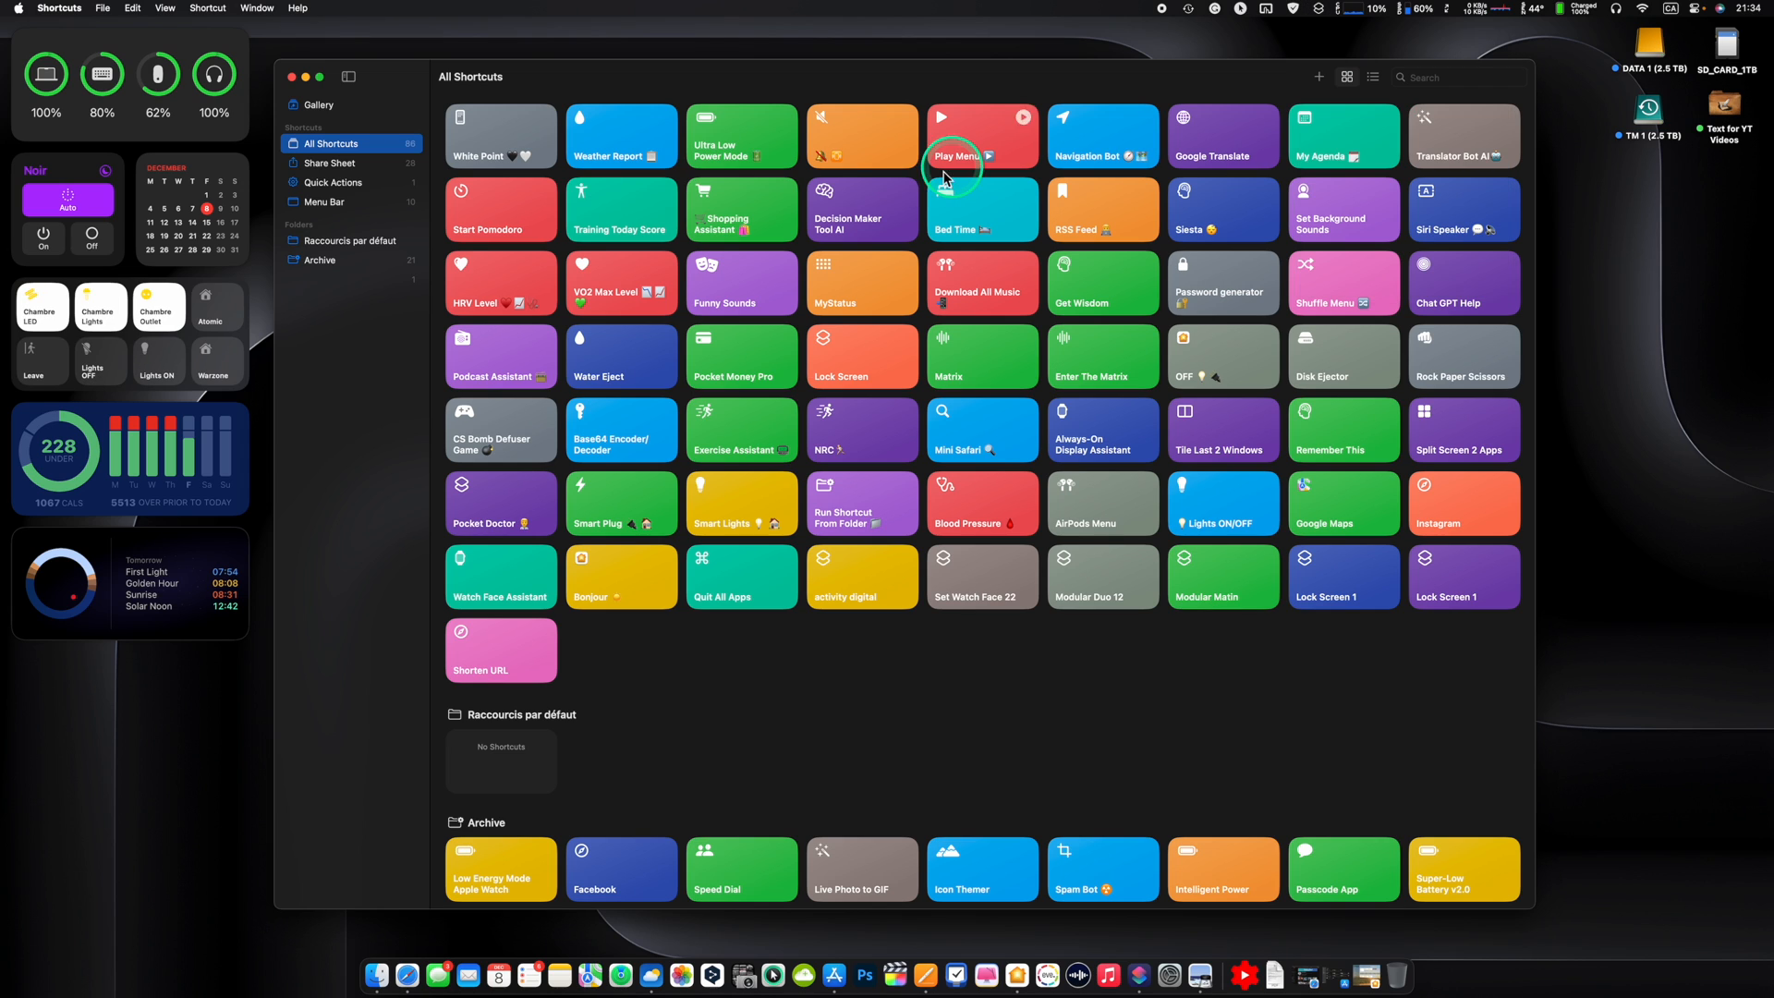
Enable Pin in Menu Bar for Decision Maker Tool AI and view the Menu Bar collection.
right_click(957, 209)
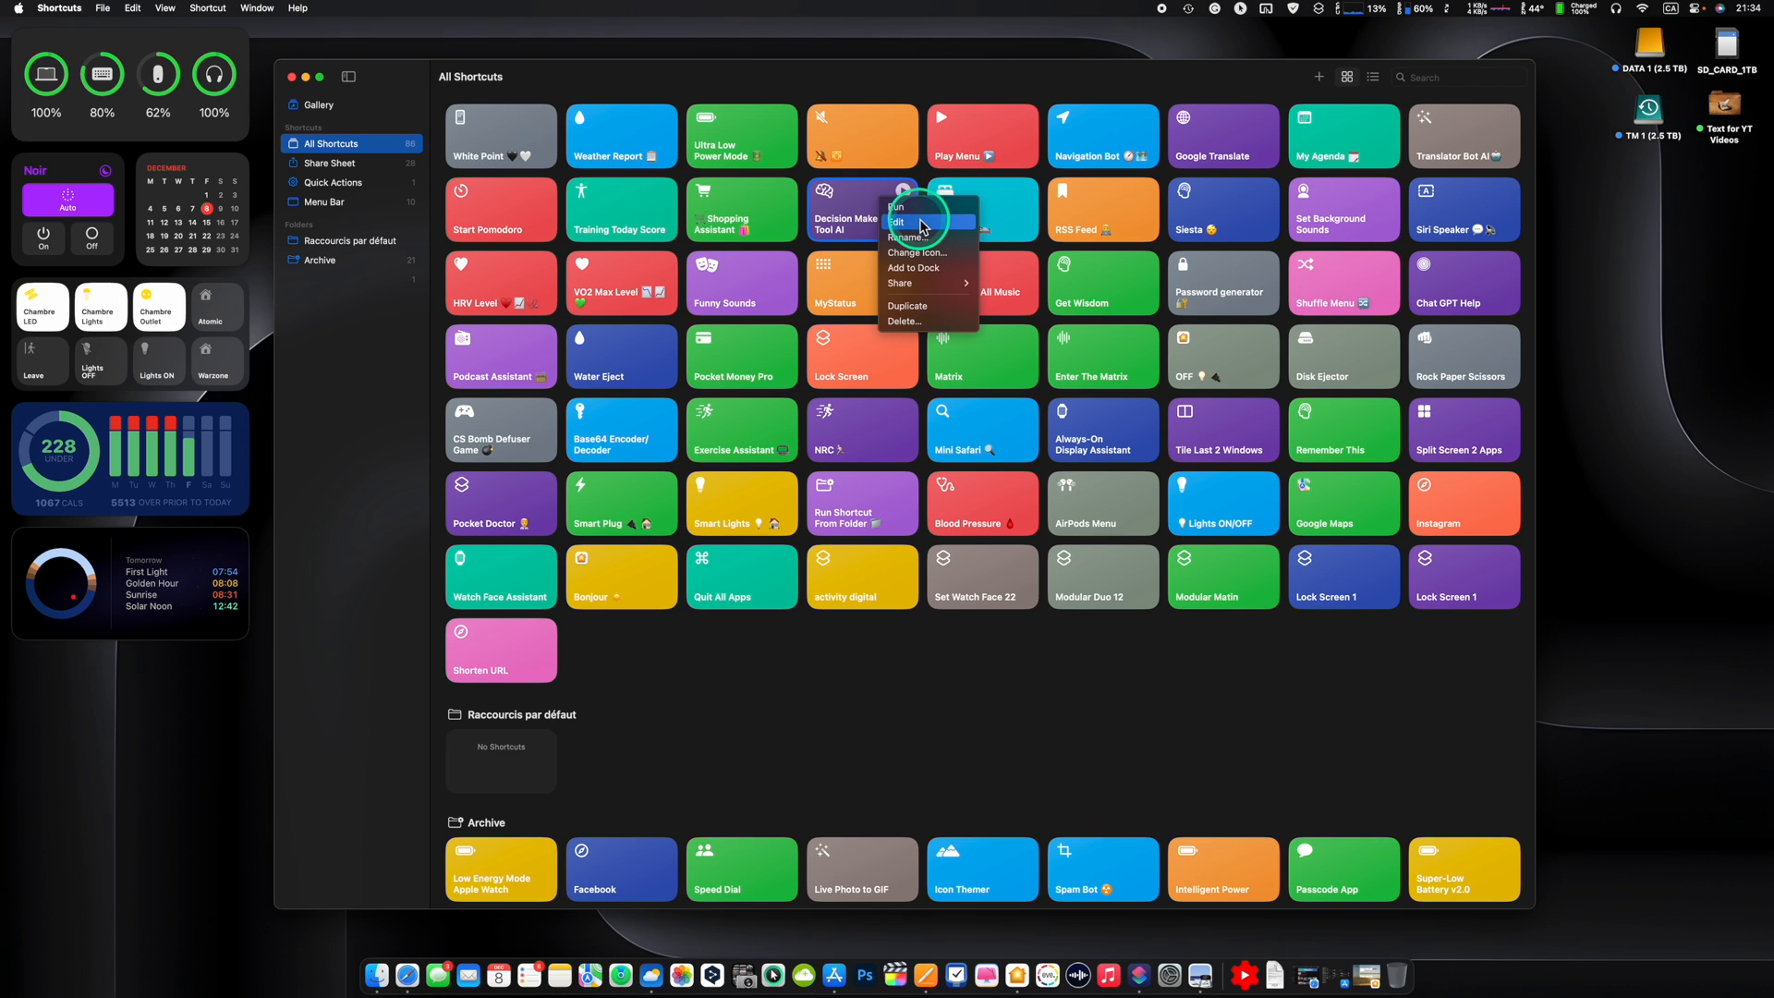
click(898, 222)
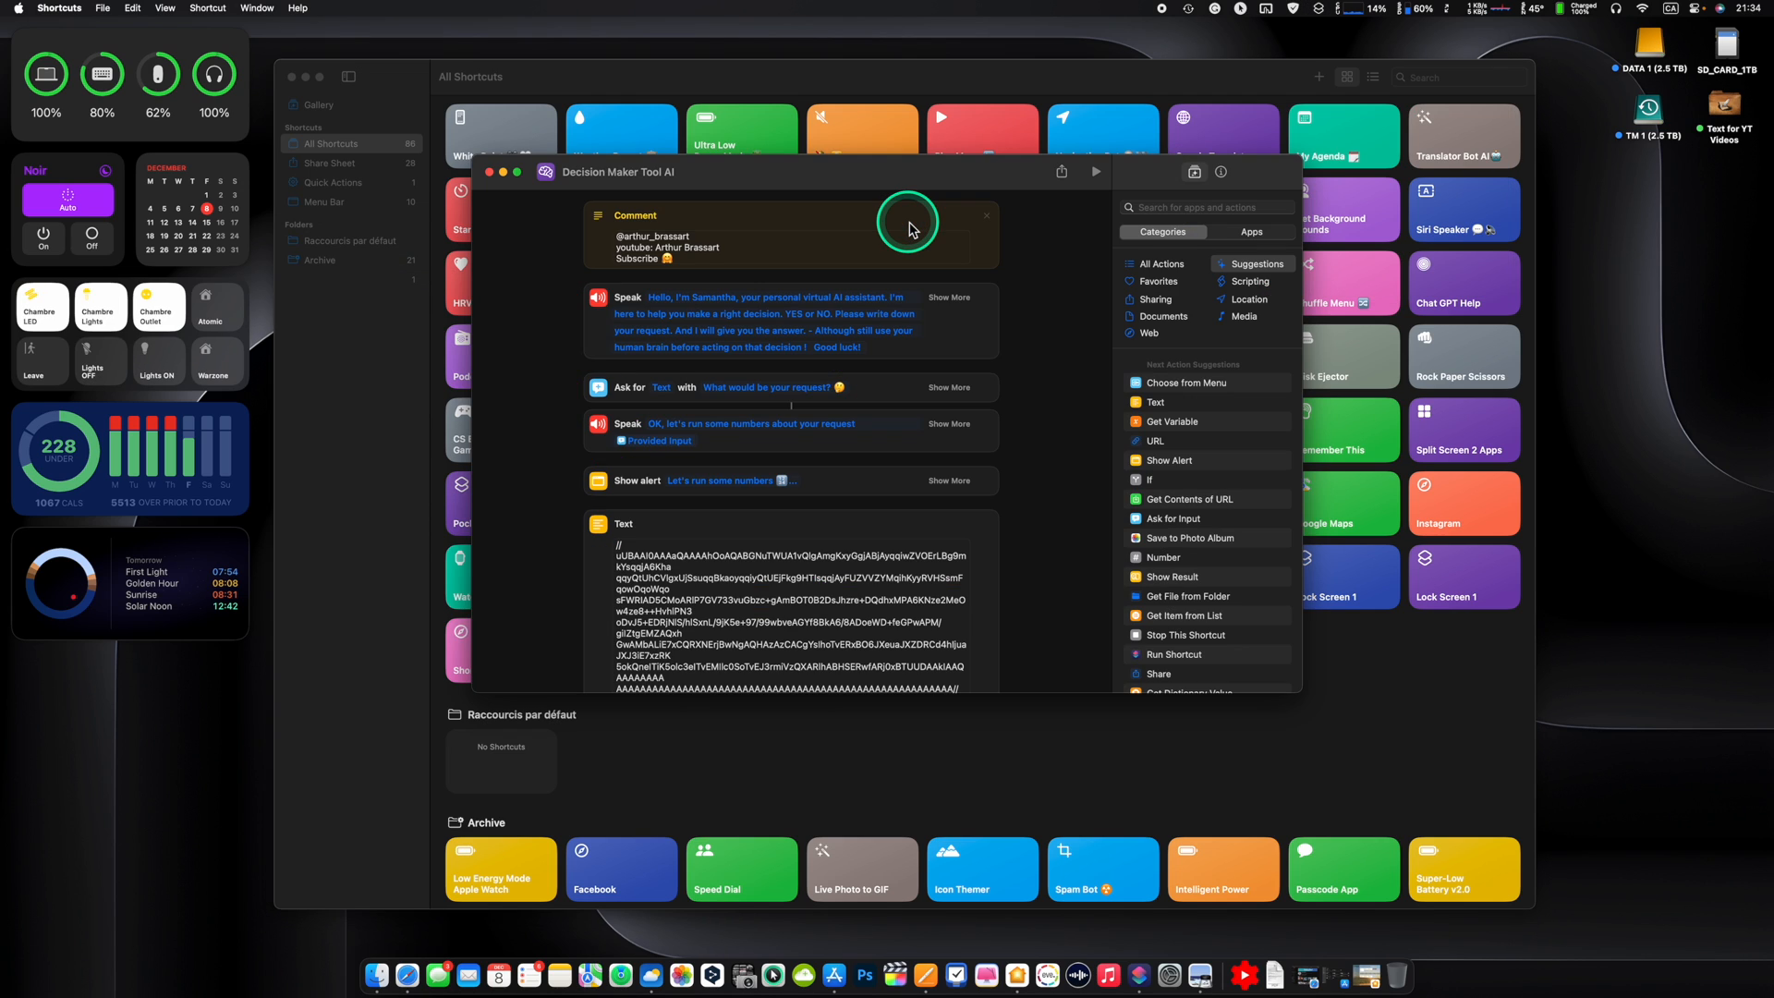
click(1220, 171)
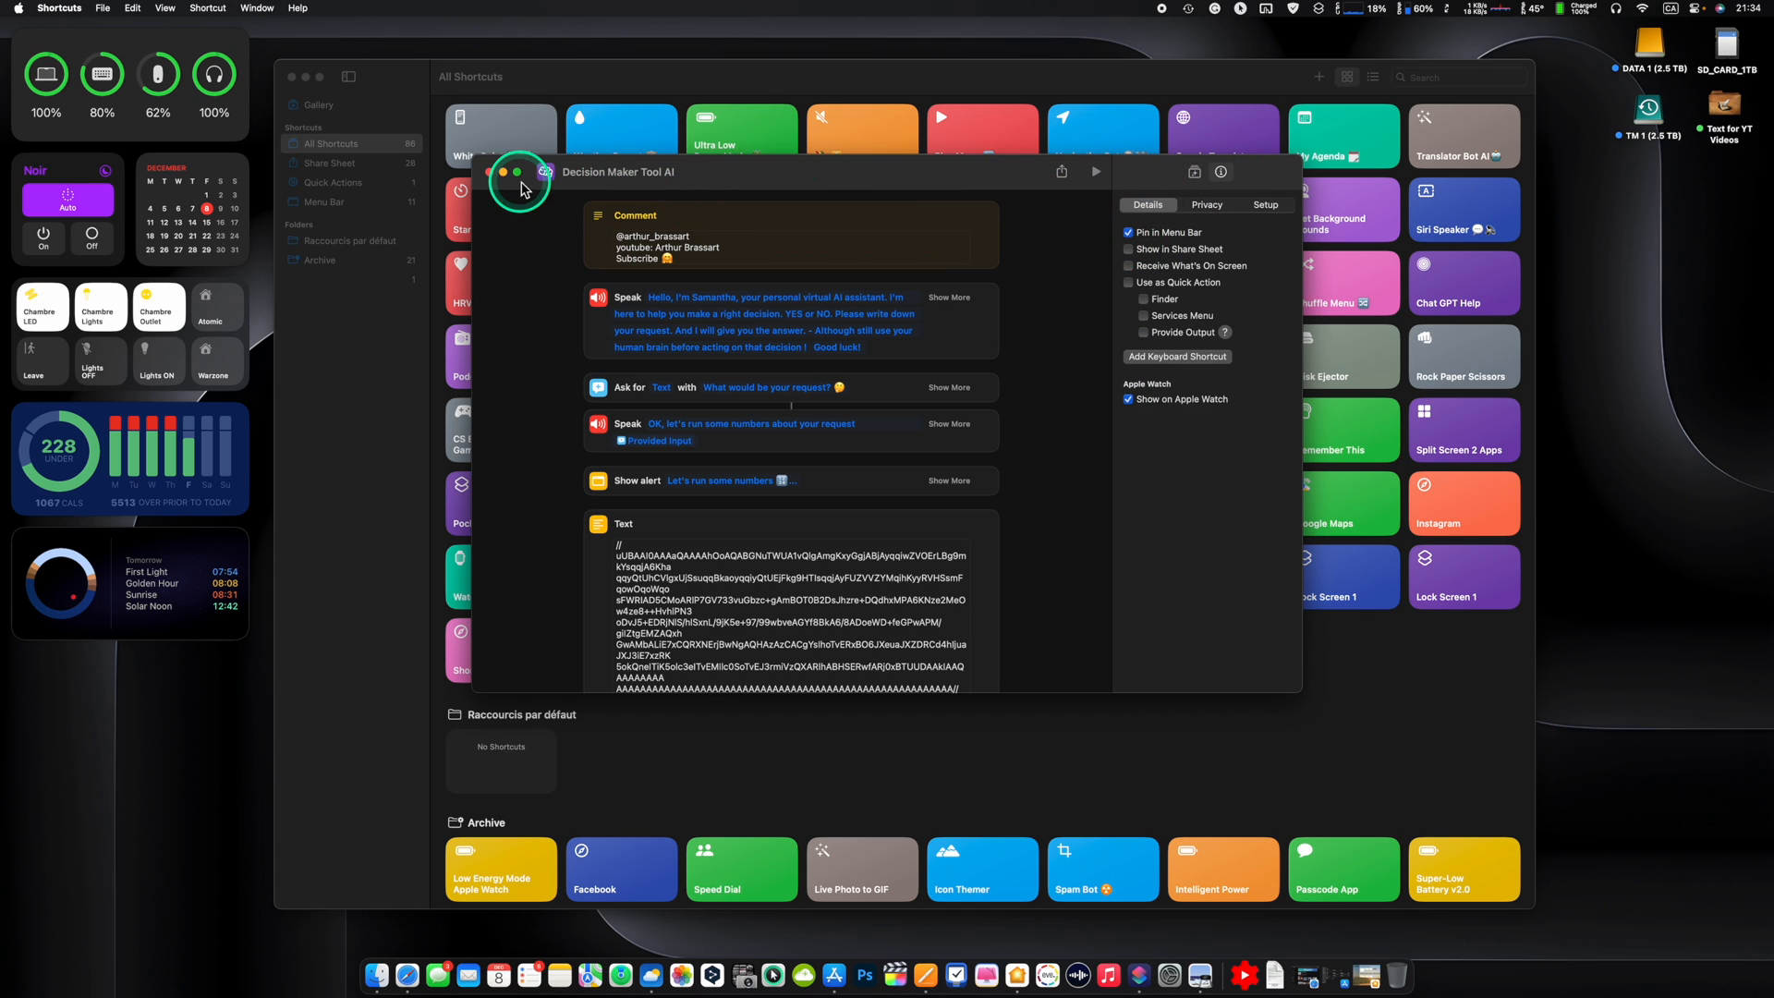
click(1320, 8)
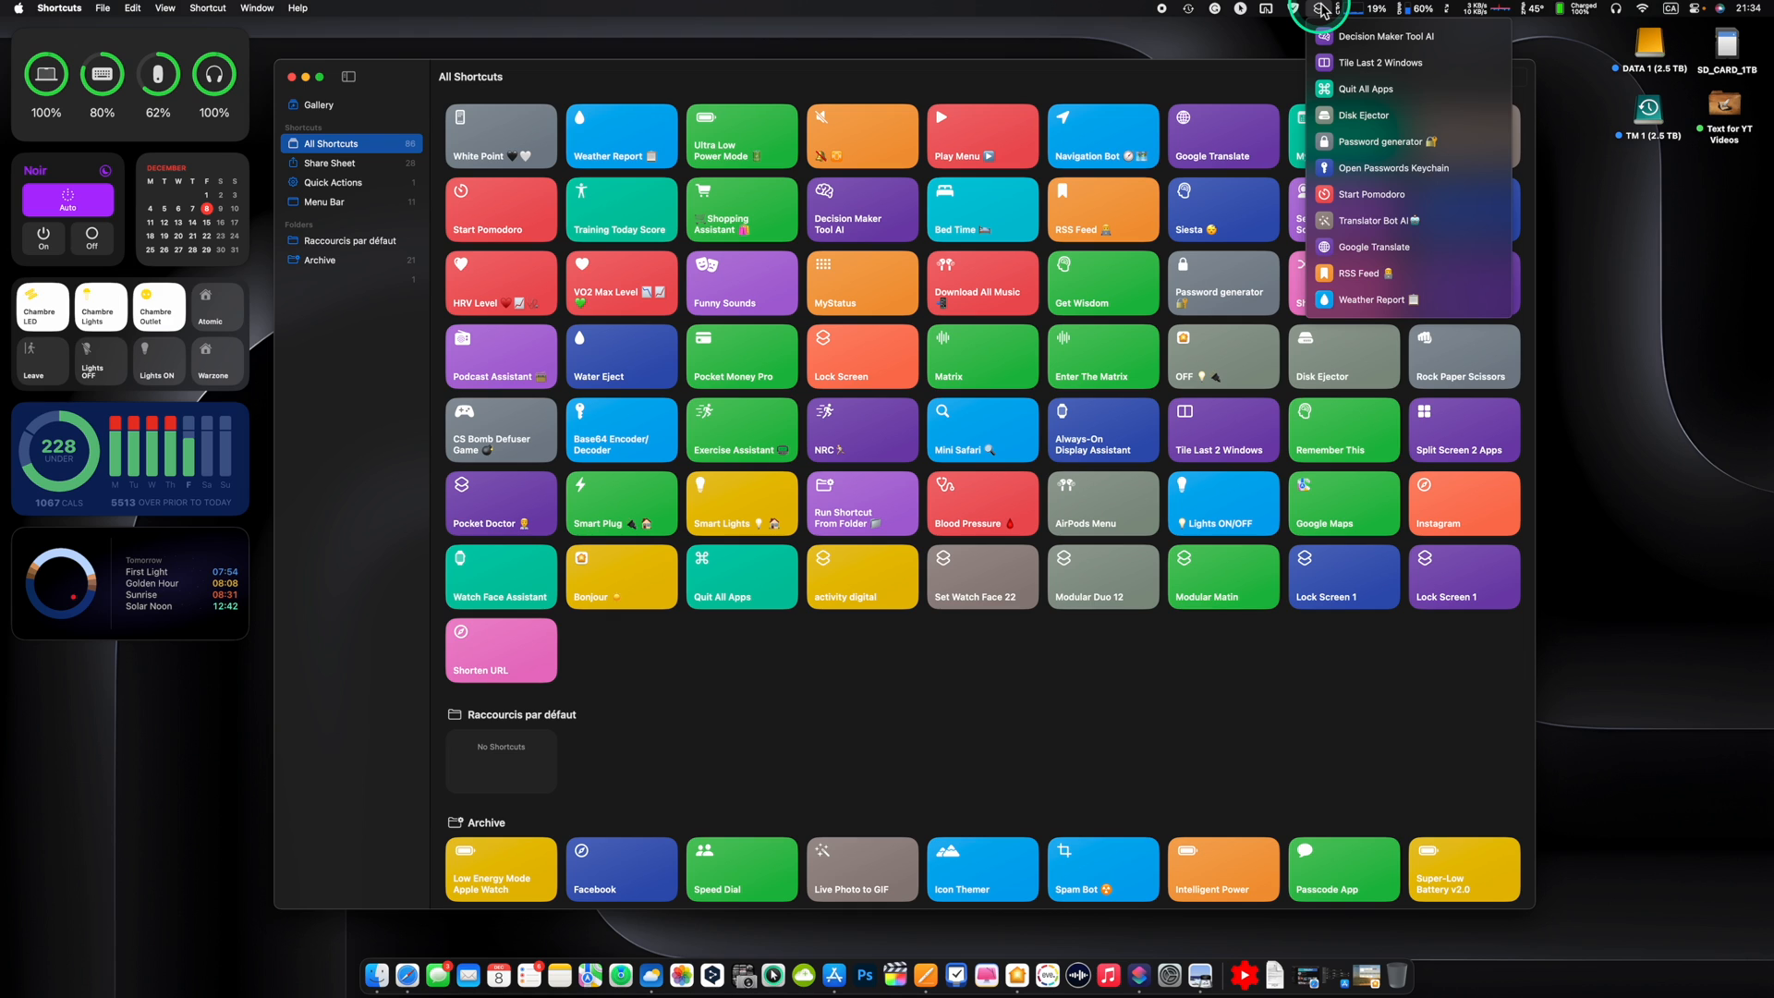
click(323, 201)
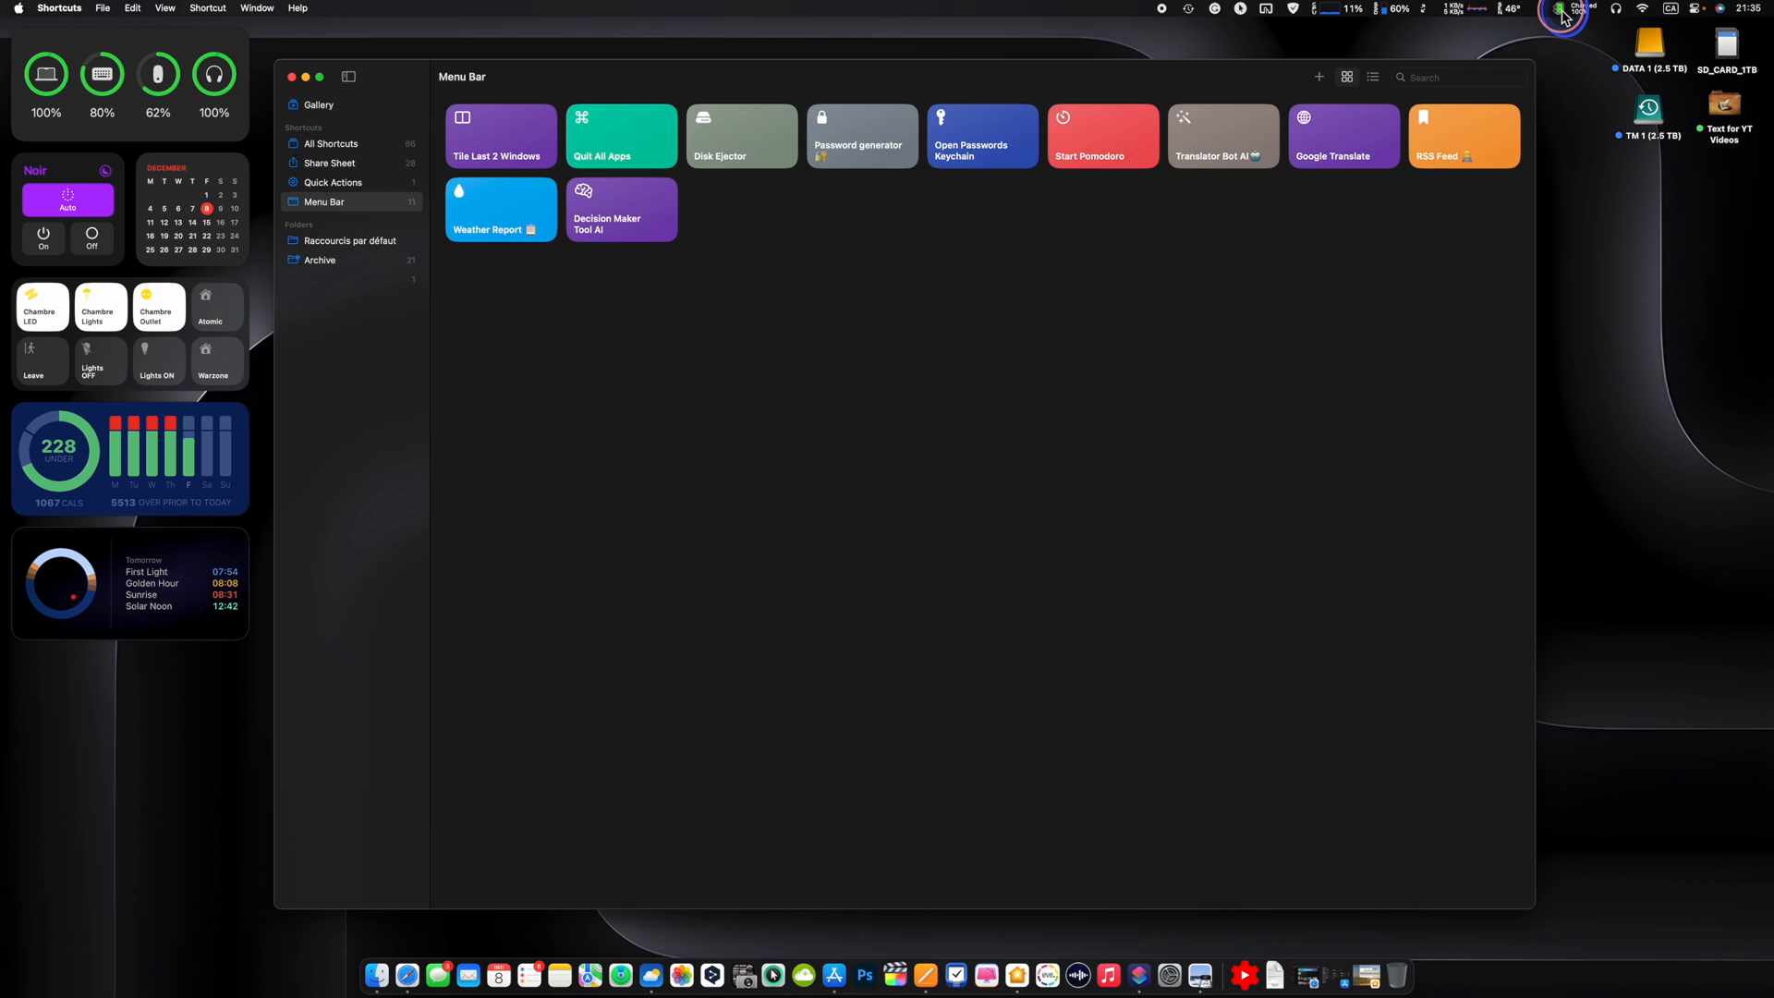
Add the Google Translate shortcut to the Dock from its context menu.
right_click(1185, 136)
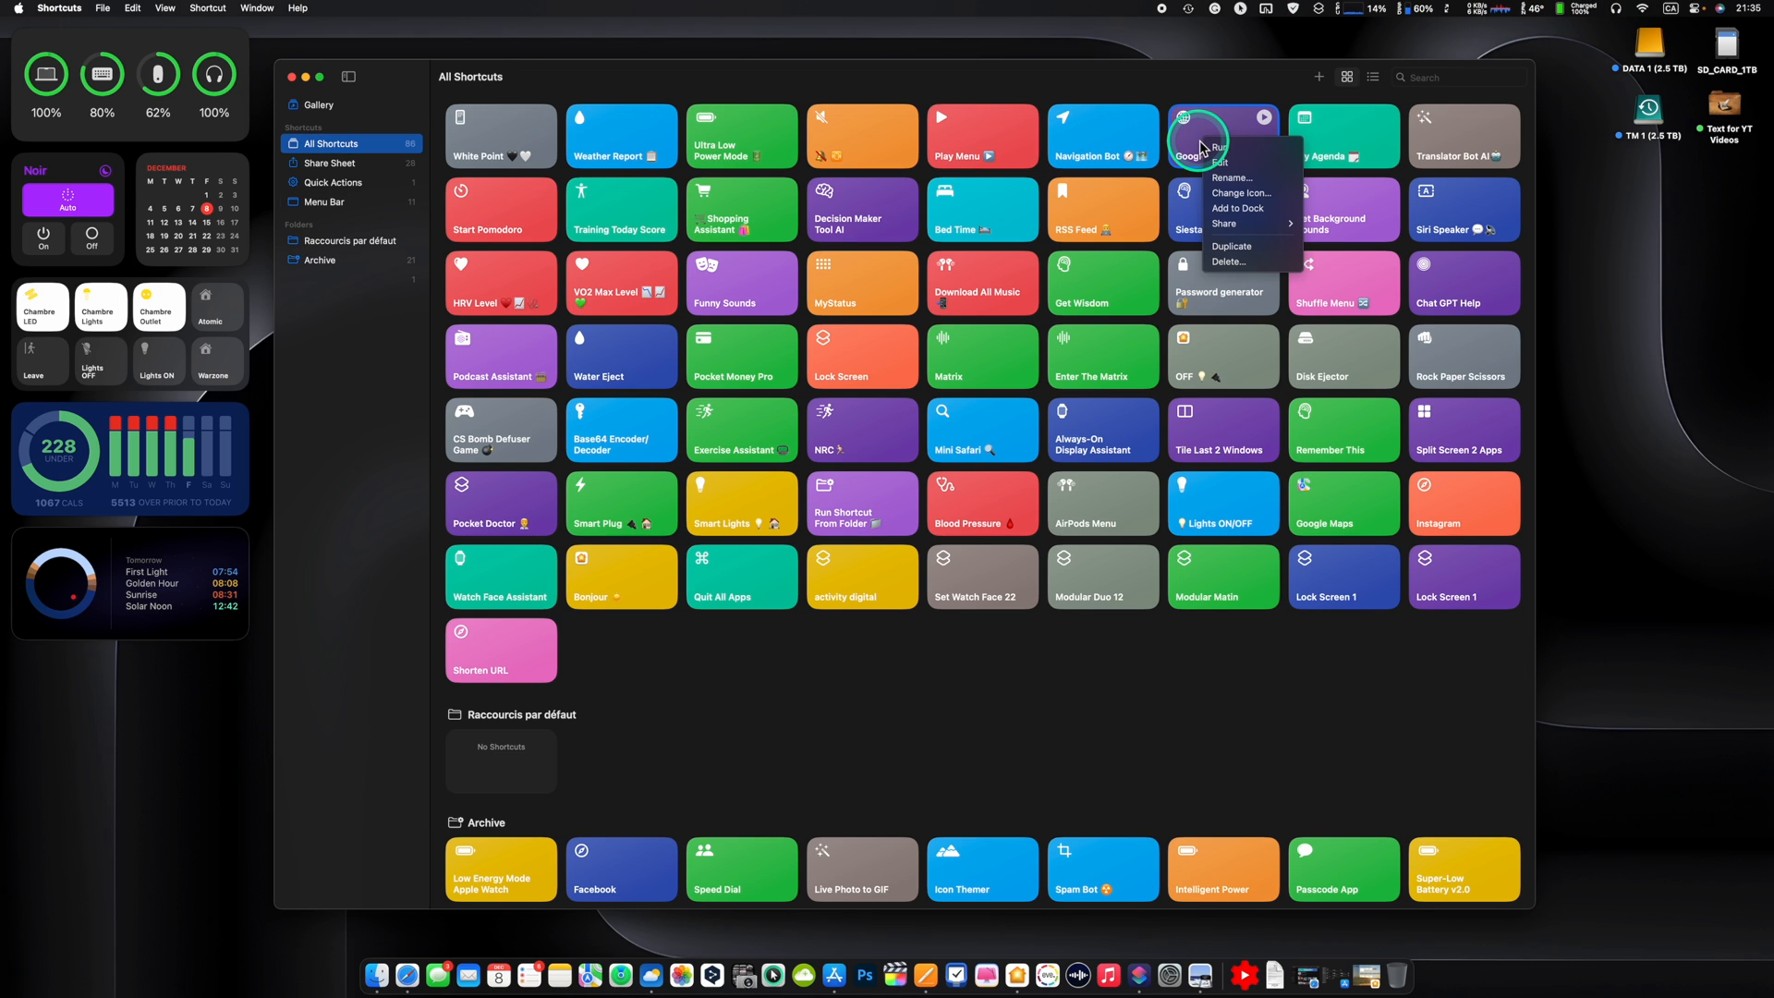
mouse_move(1270, 207)
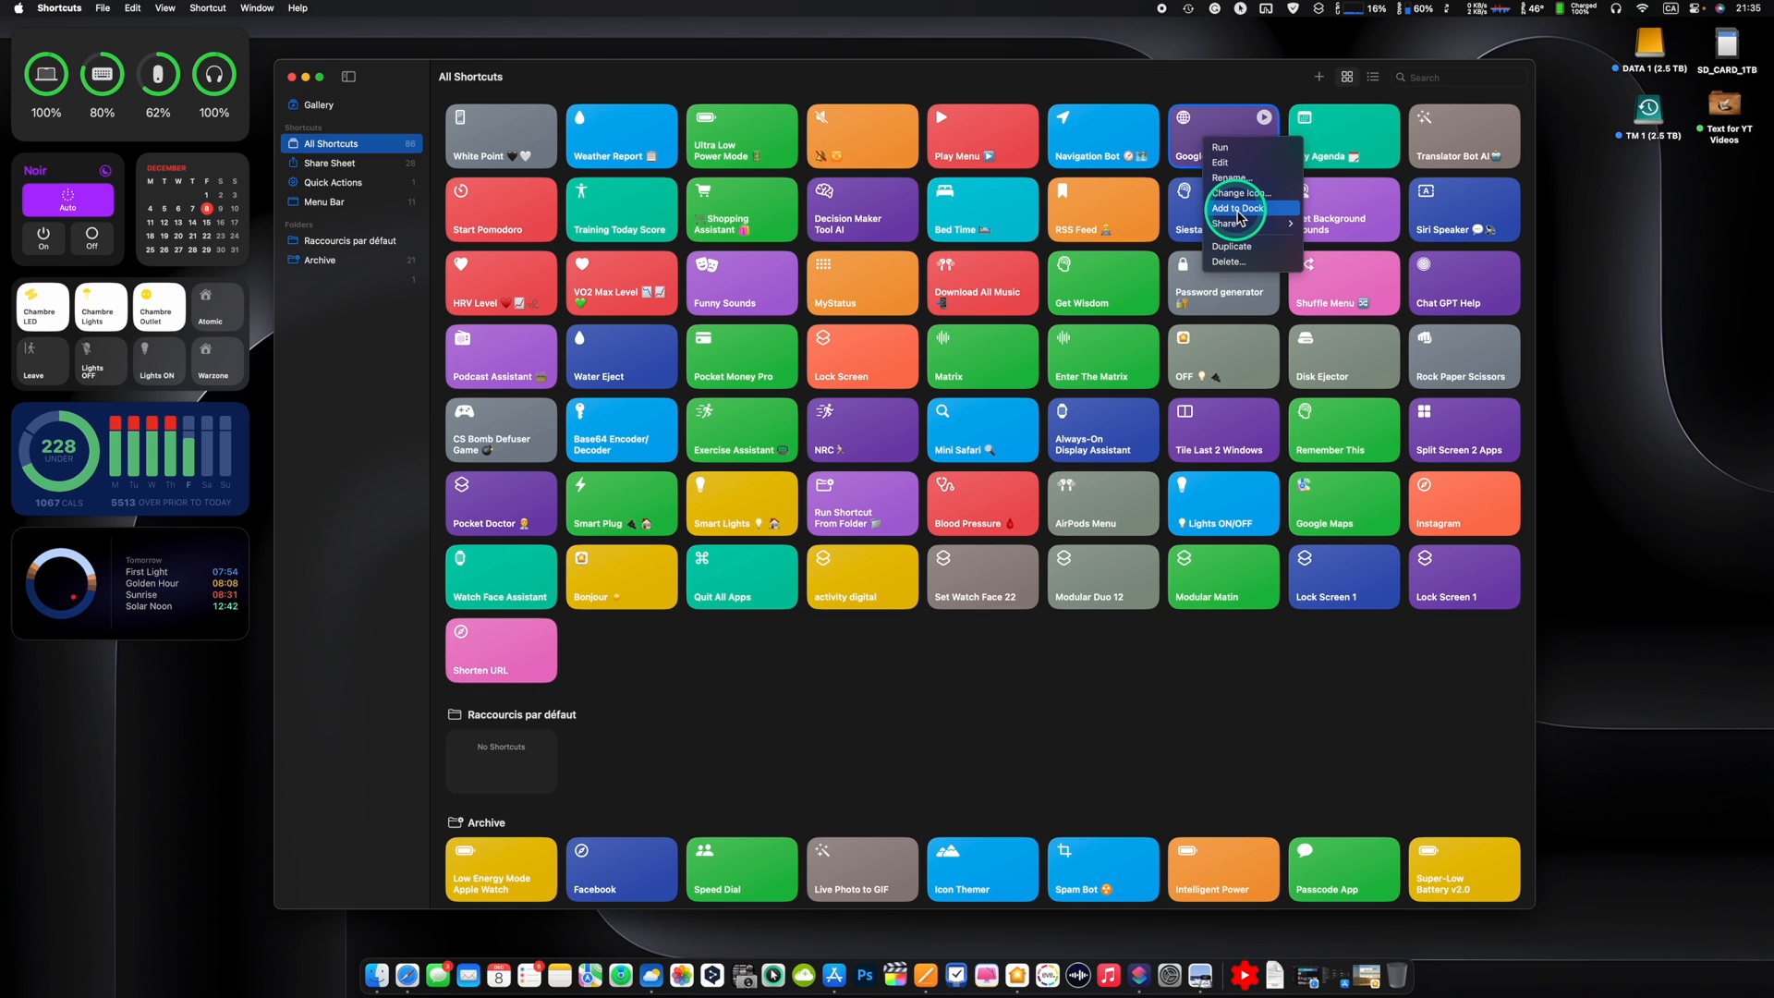
mouse_move(1239, 199)
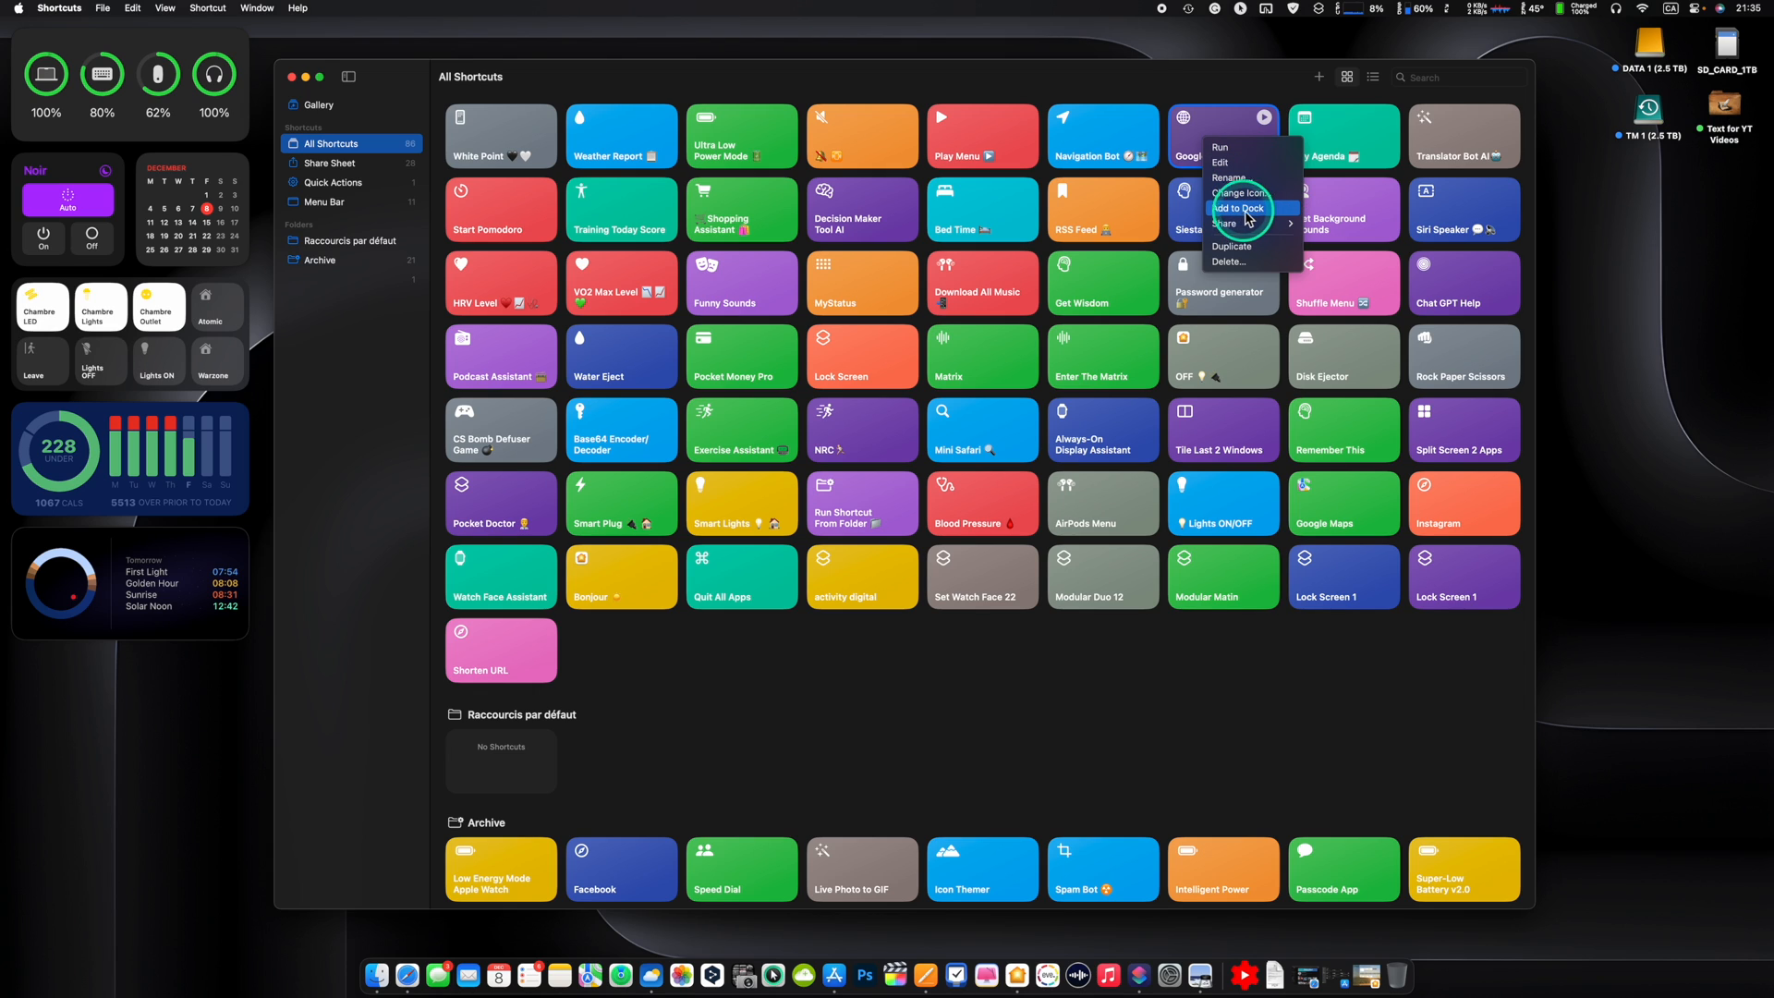
click(1238, 208)
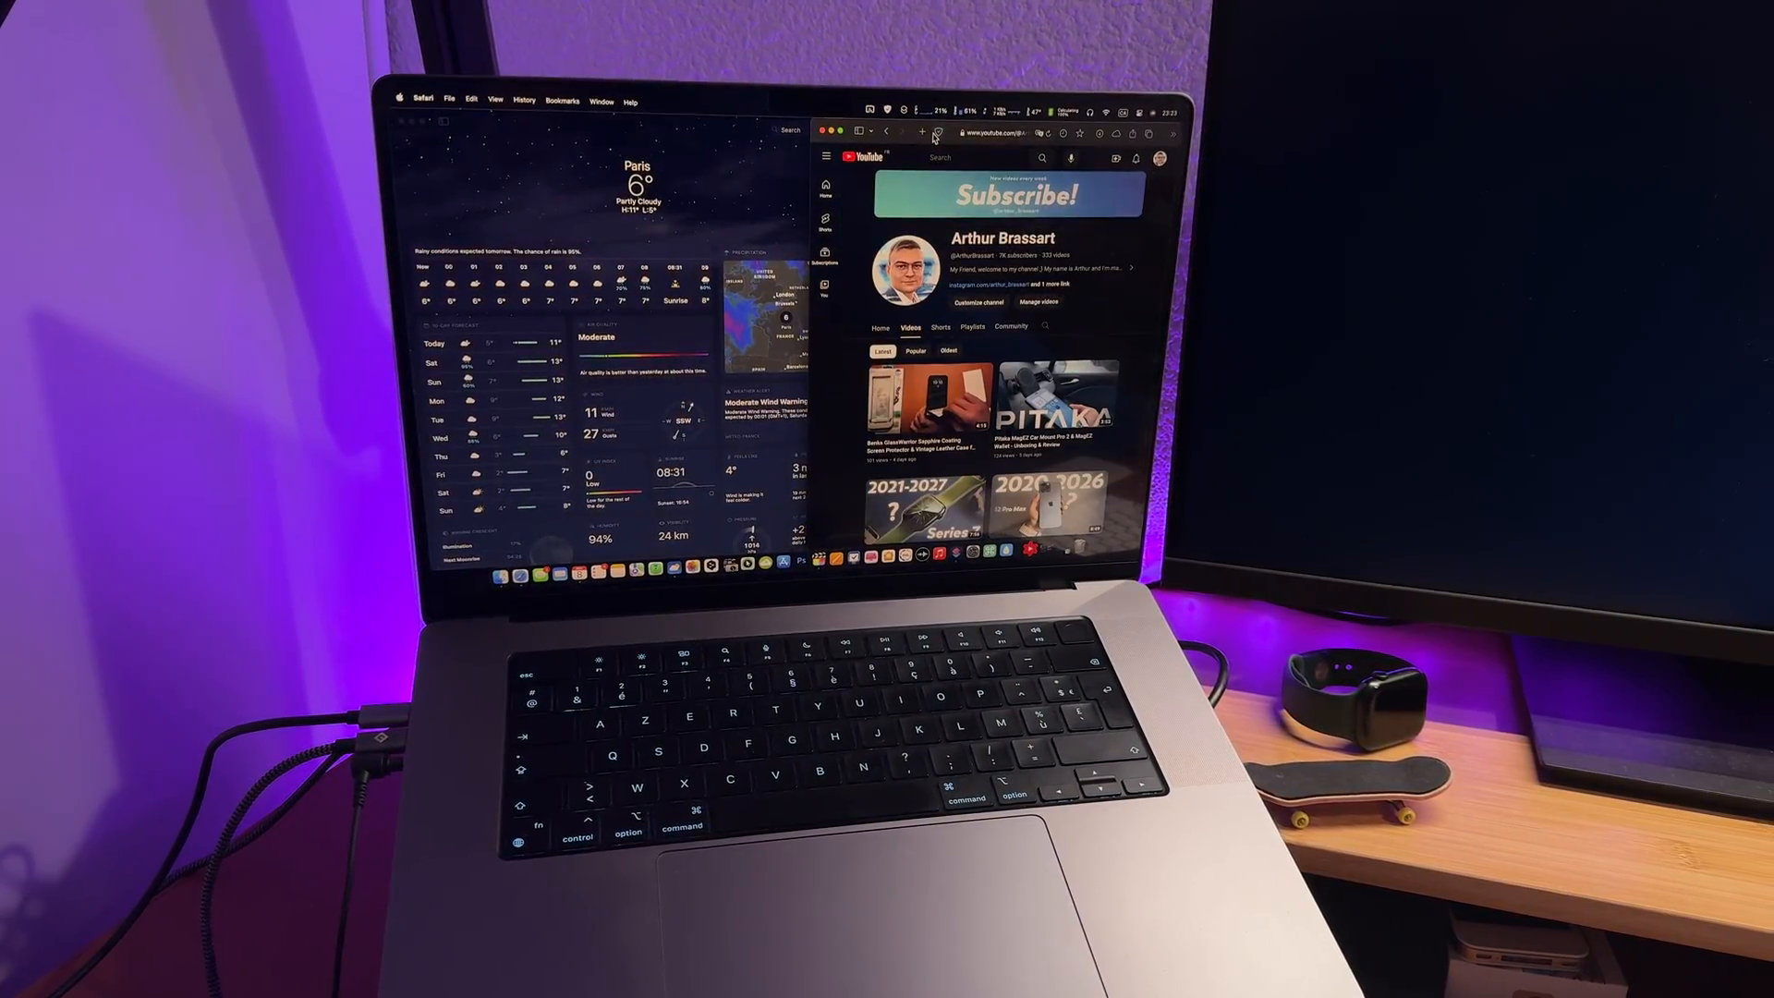
Scroll down the YouTube channel page in Safari beside the Weather window.
scroll(down, 3)
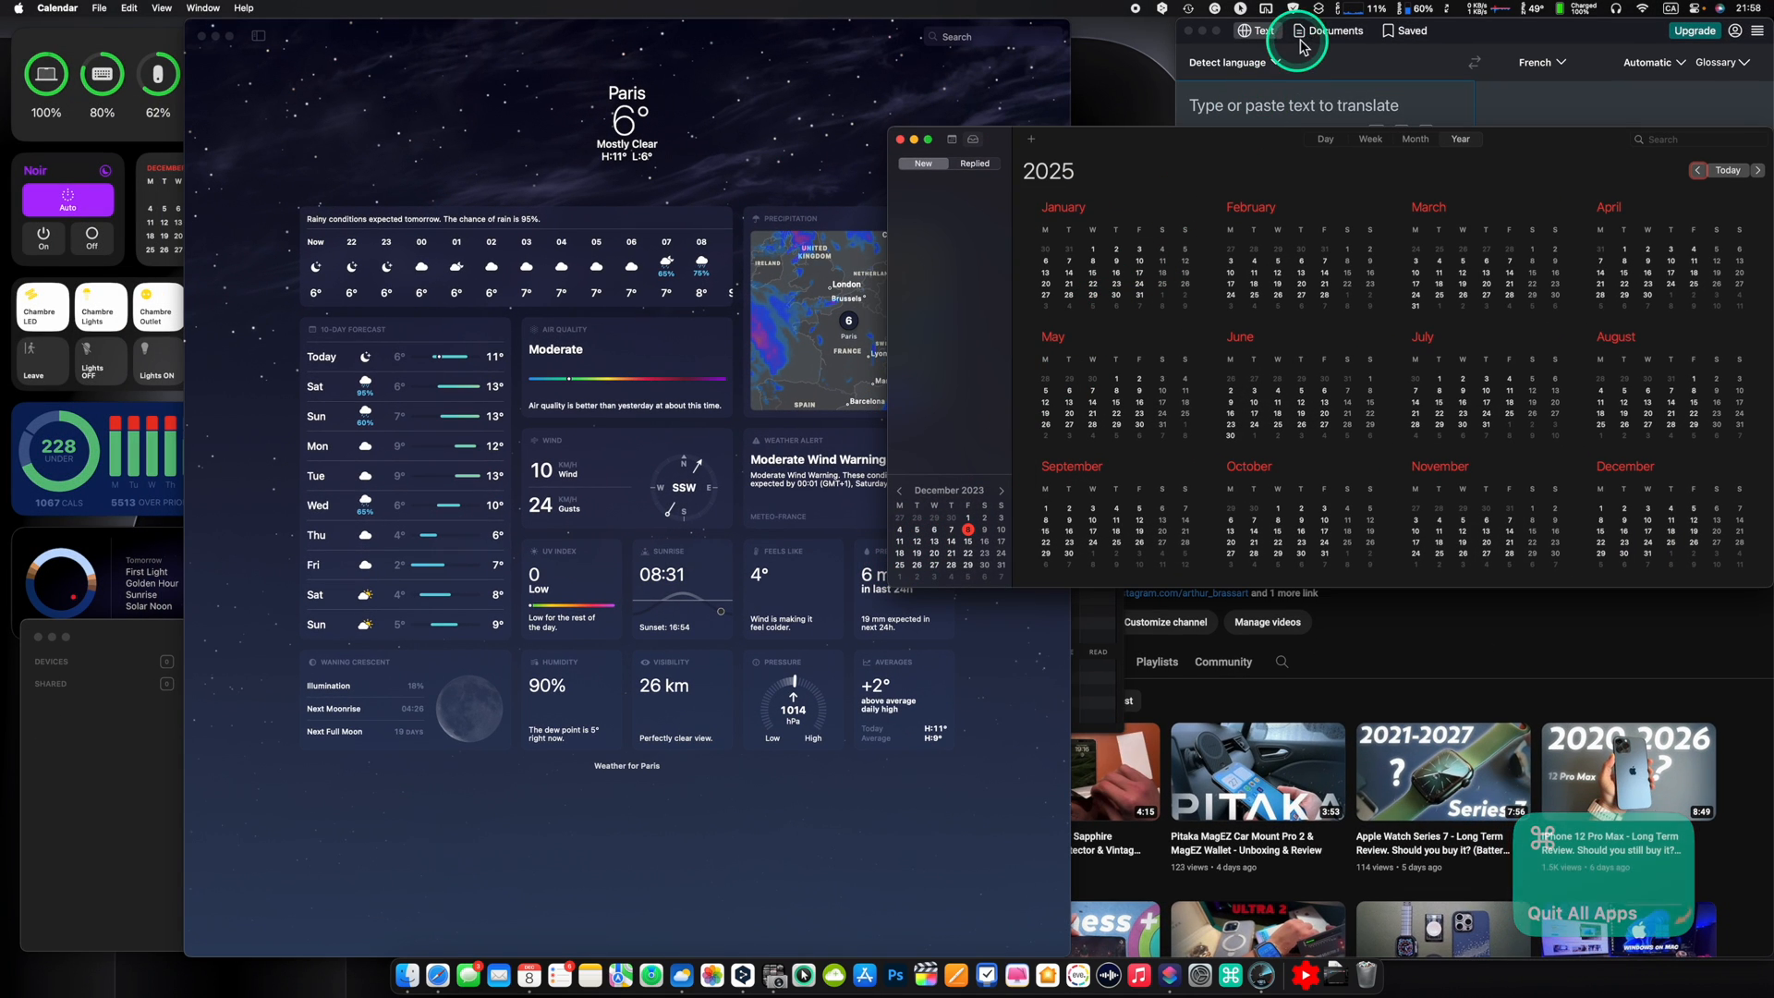
Run Quit All Apps from the menu bar, reopen Eve and Calendar, then quit all again.
click(1304, 31)
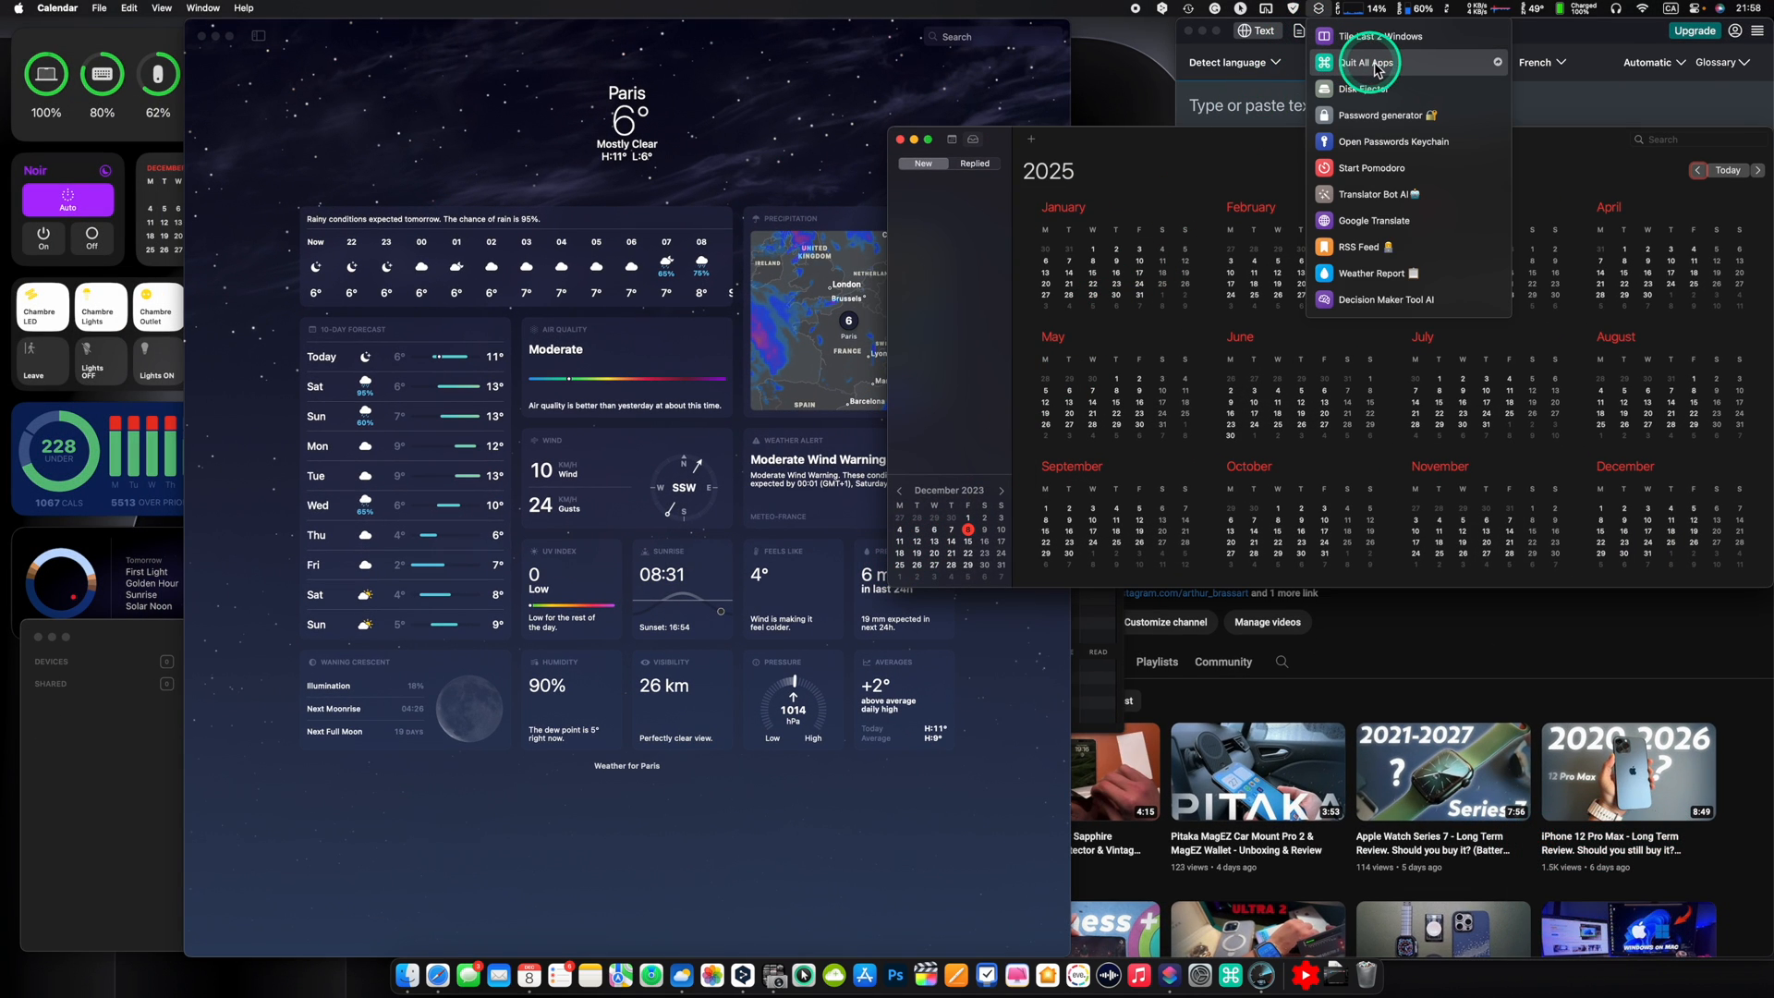
click(1366, 88)
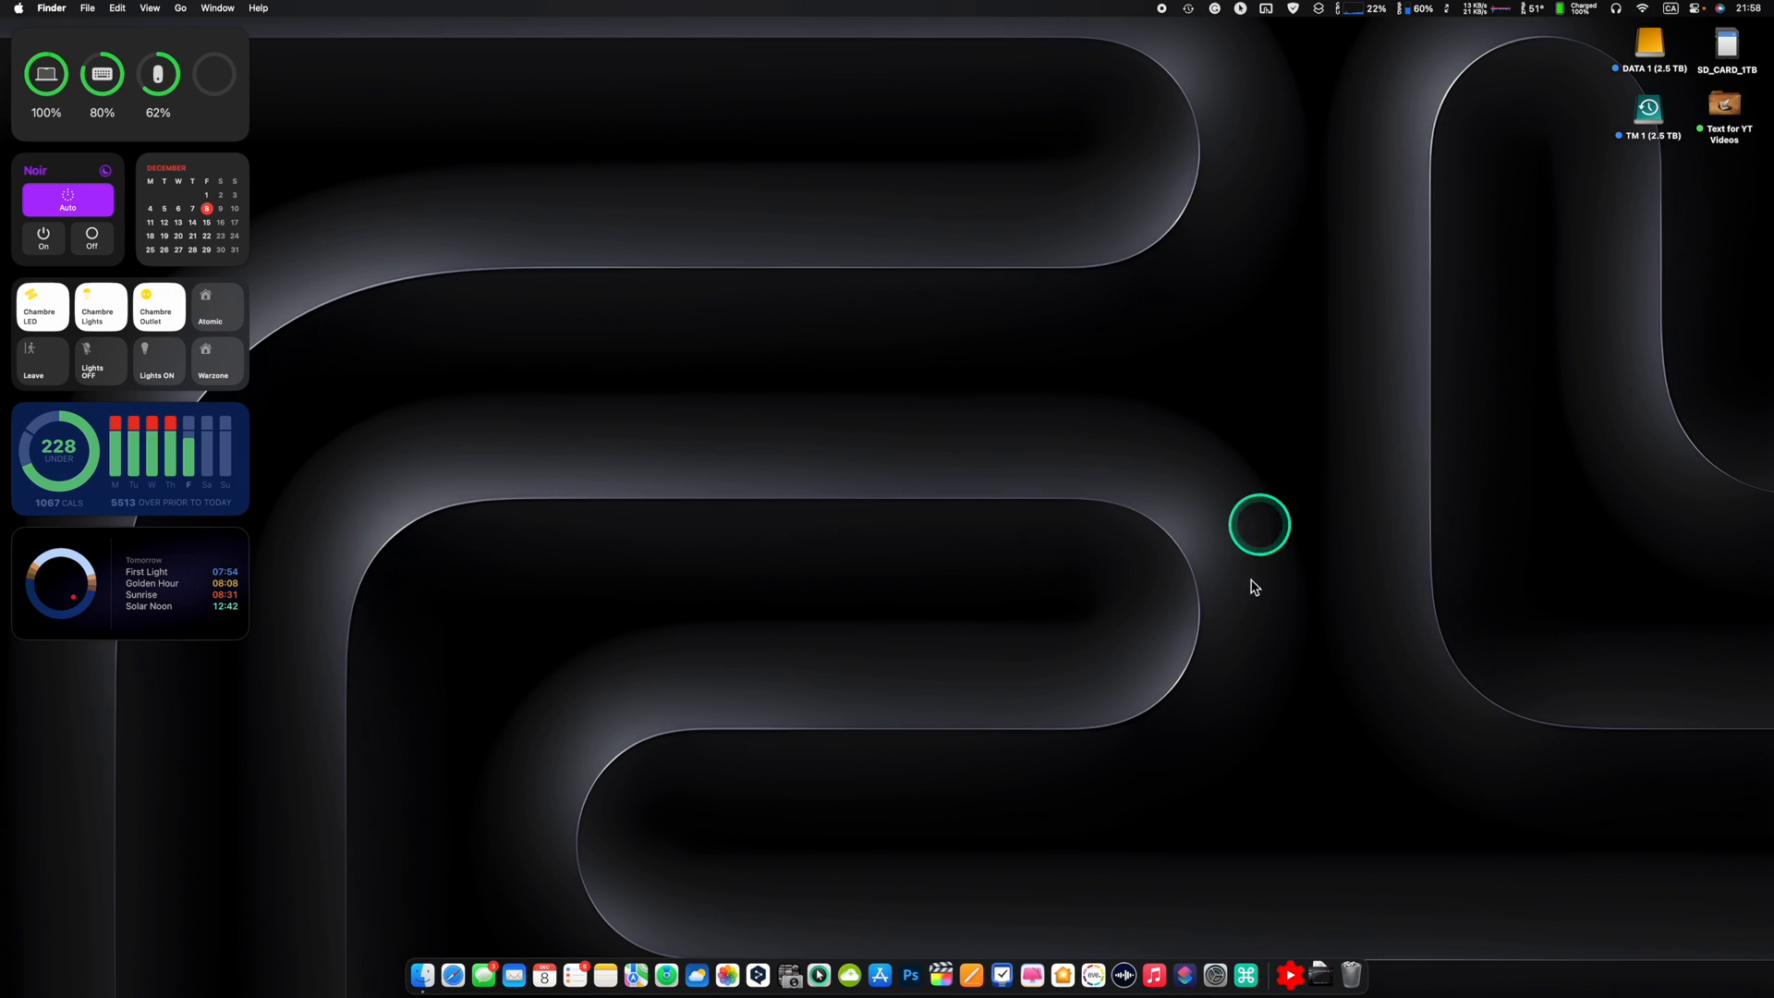
click(1095, 964)
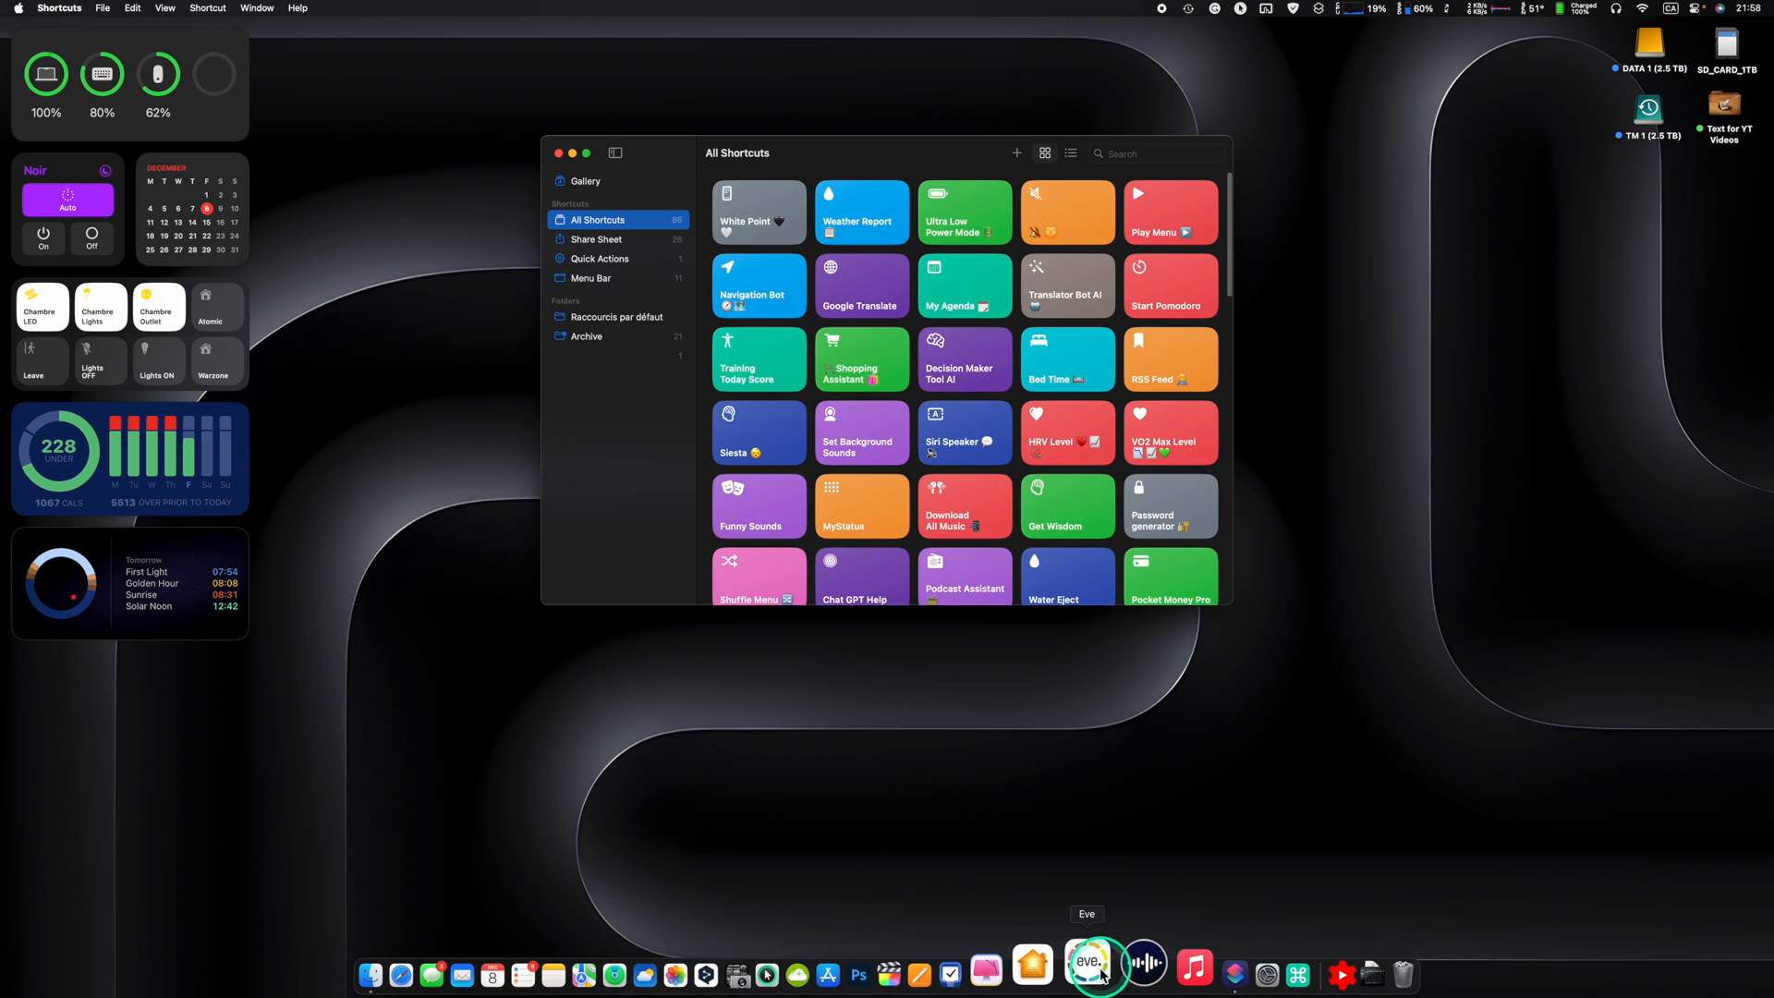
click(1032, 965)
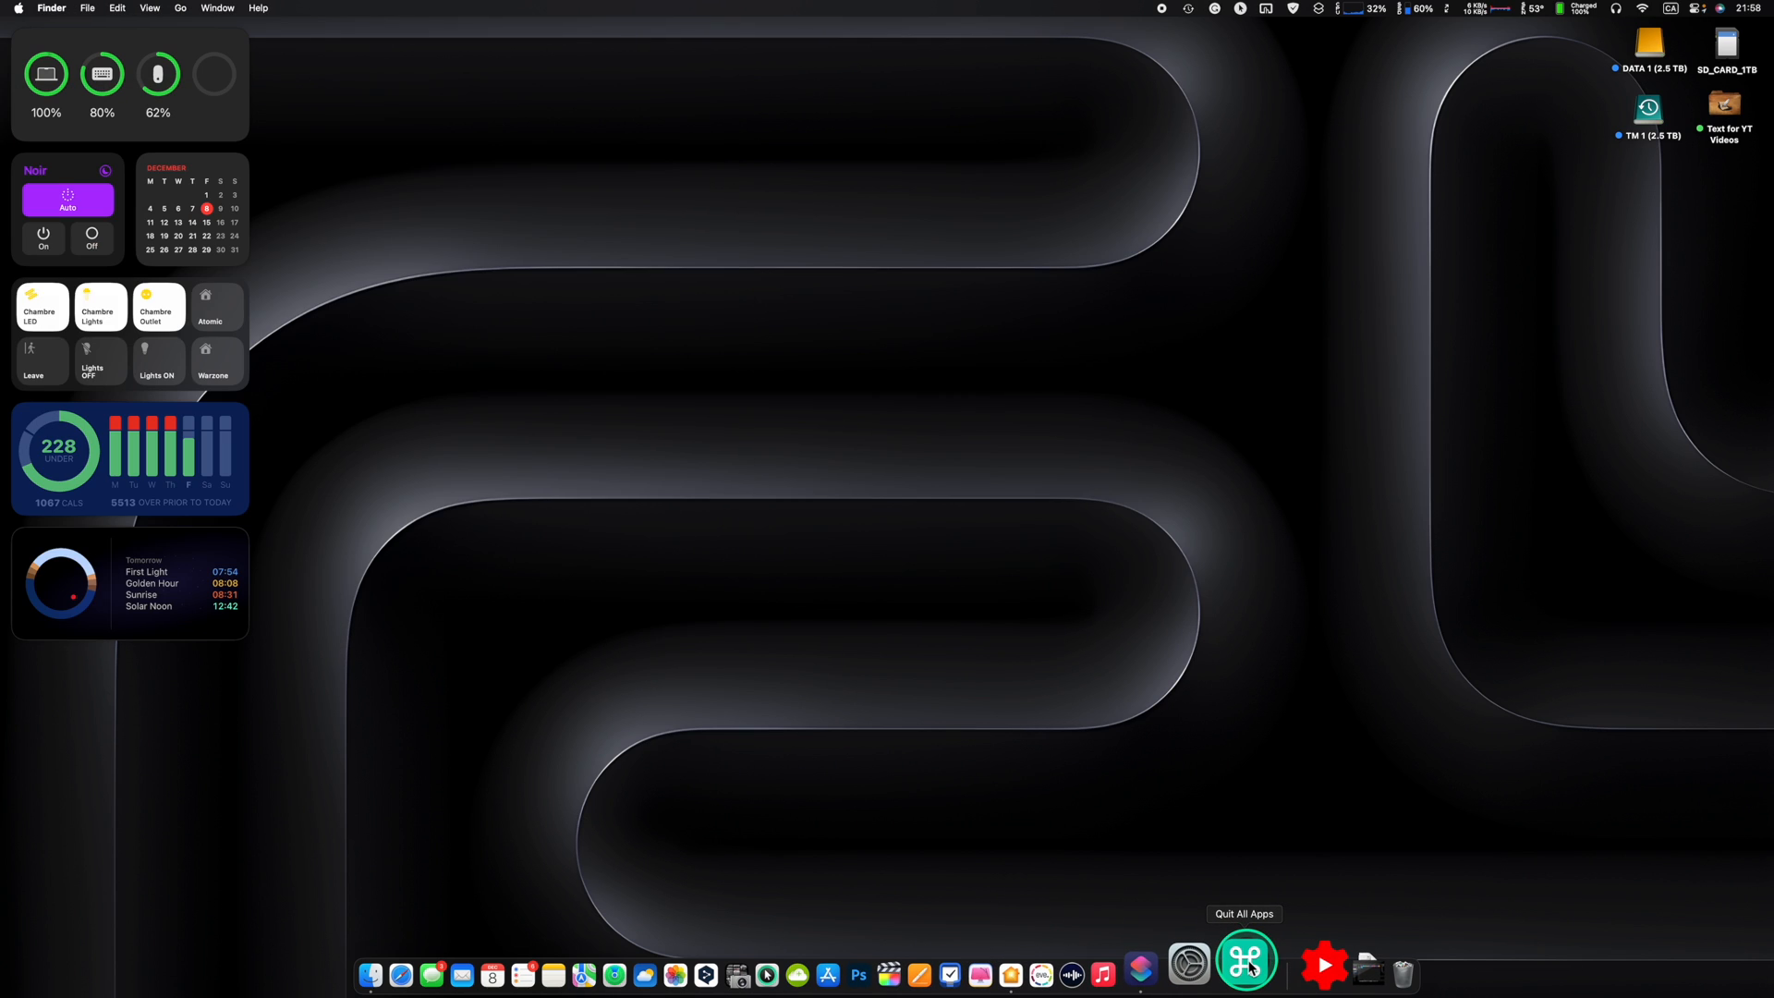
mouse_move(1189, 964)
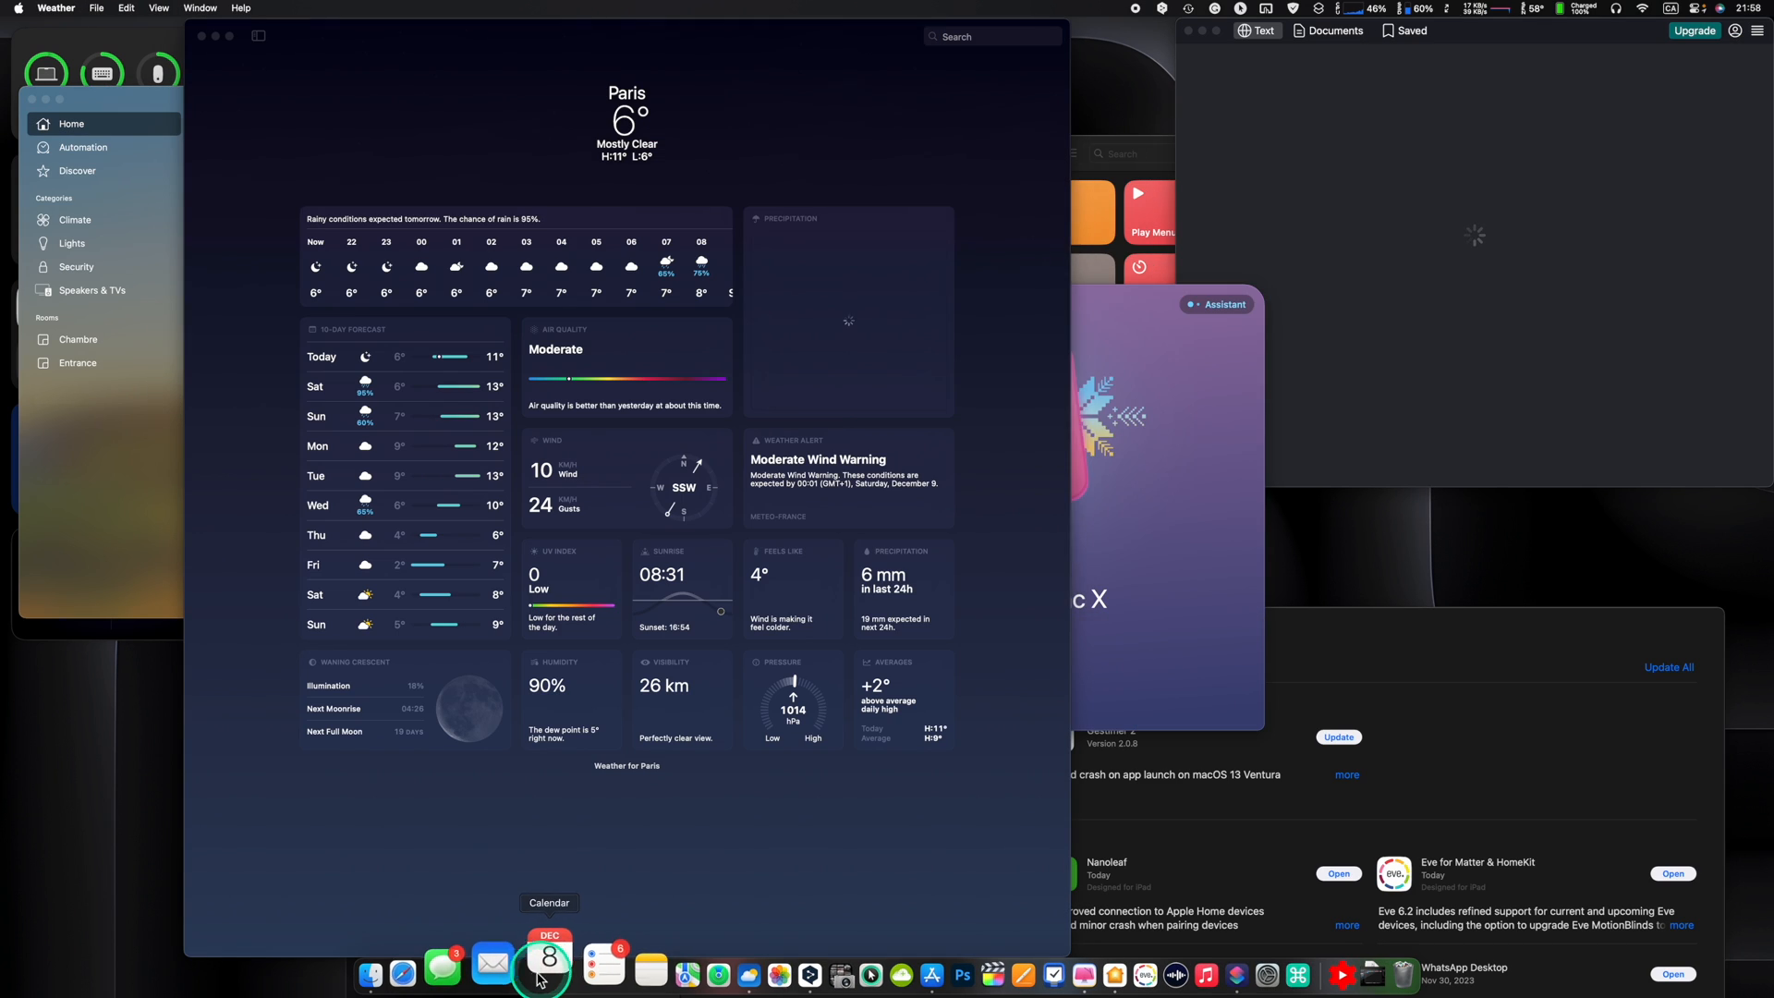
click(1242, 963)
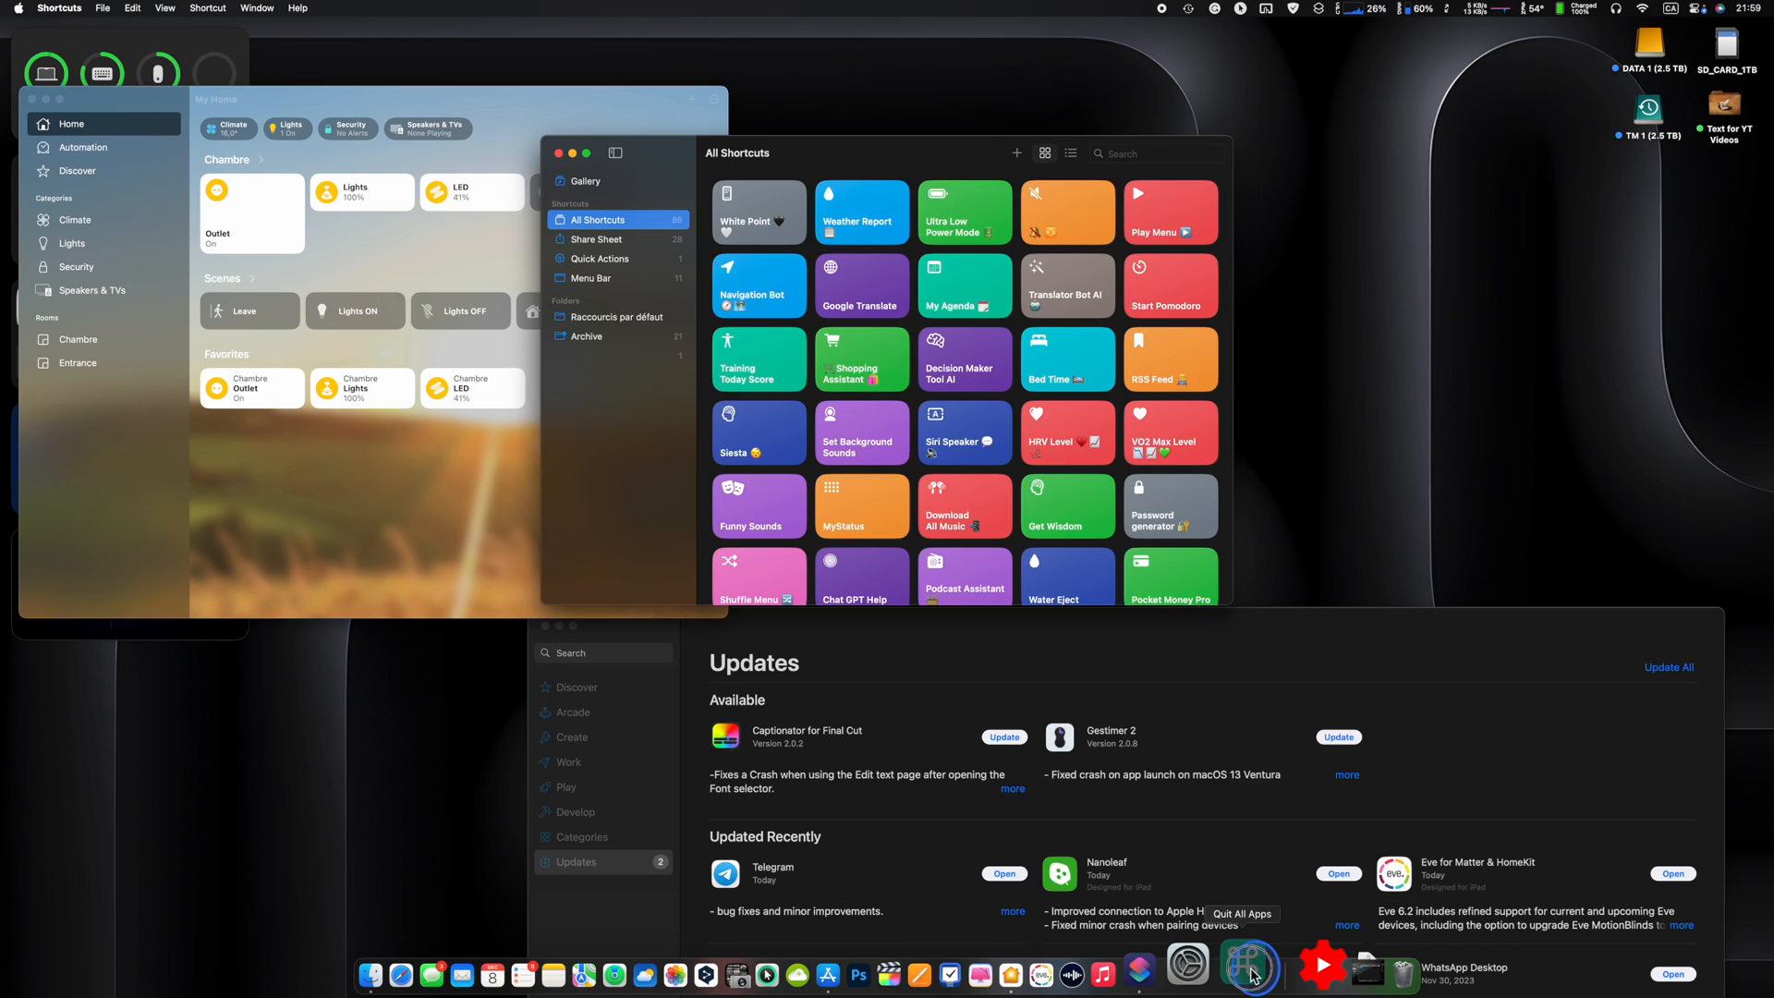
click(1241, 913)
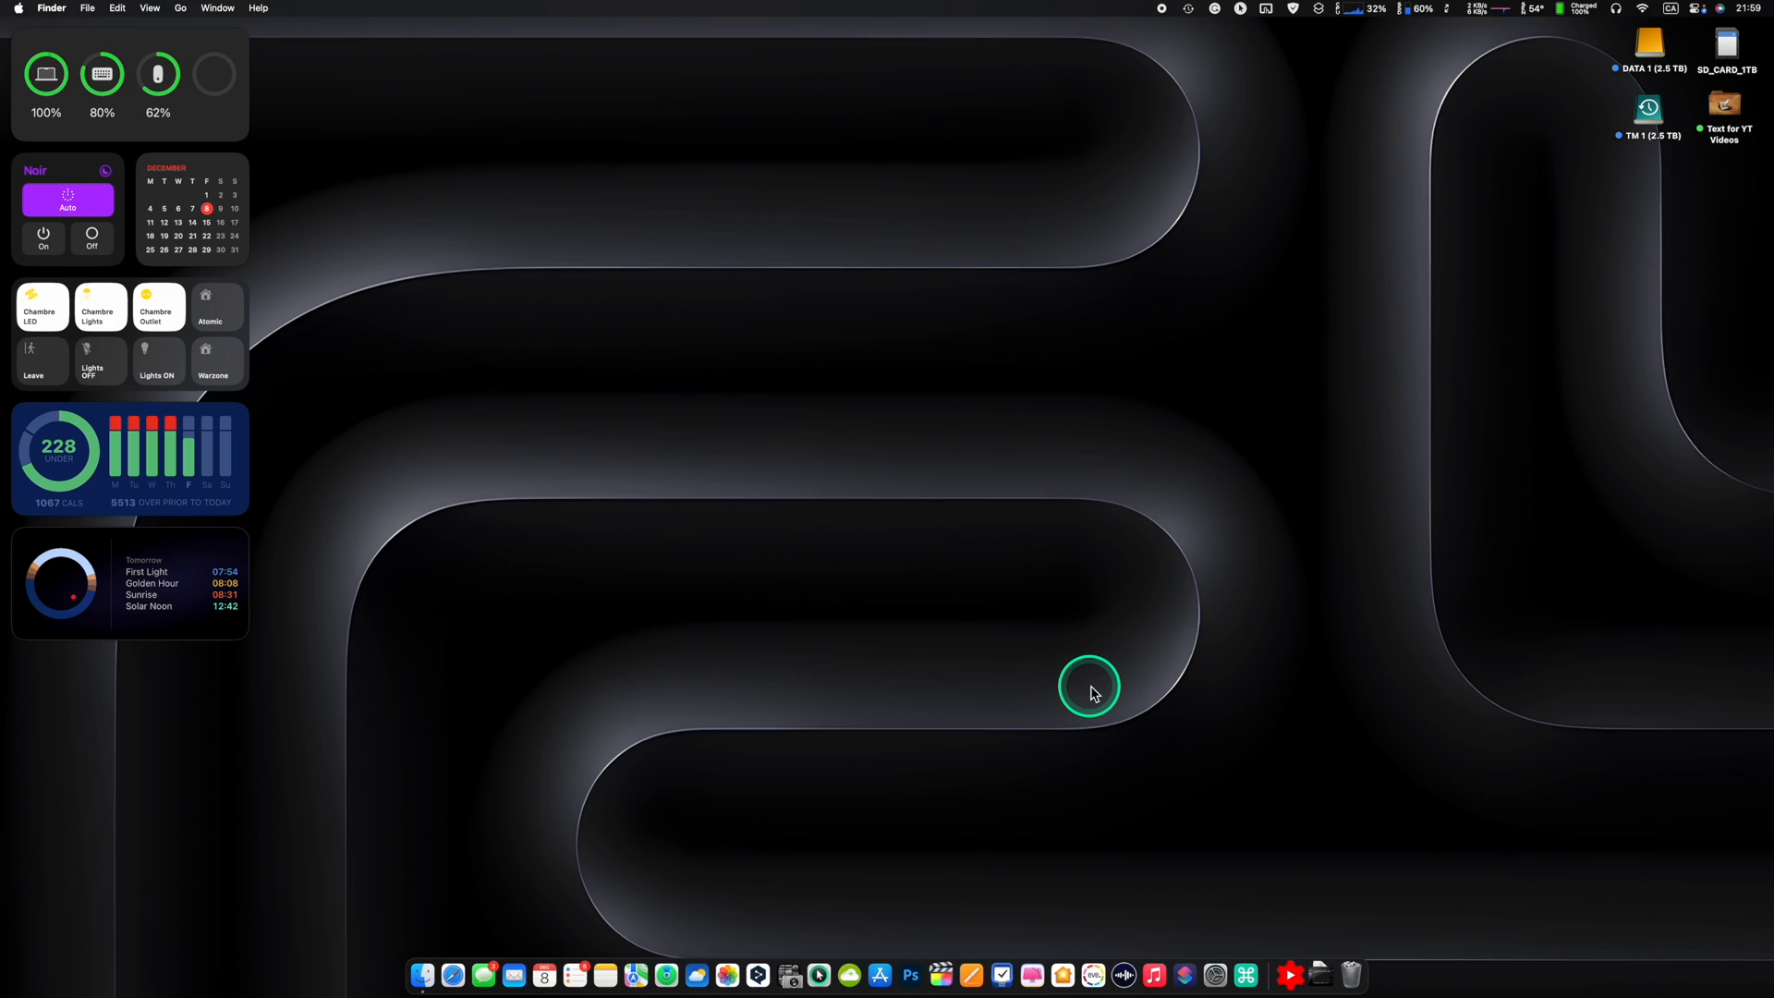
click(1658, 55)
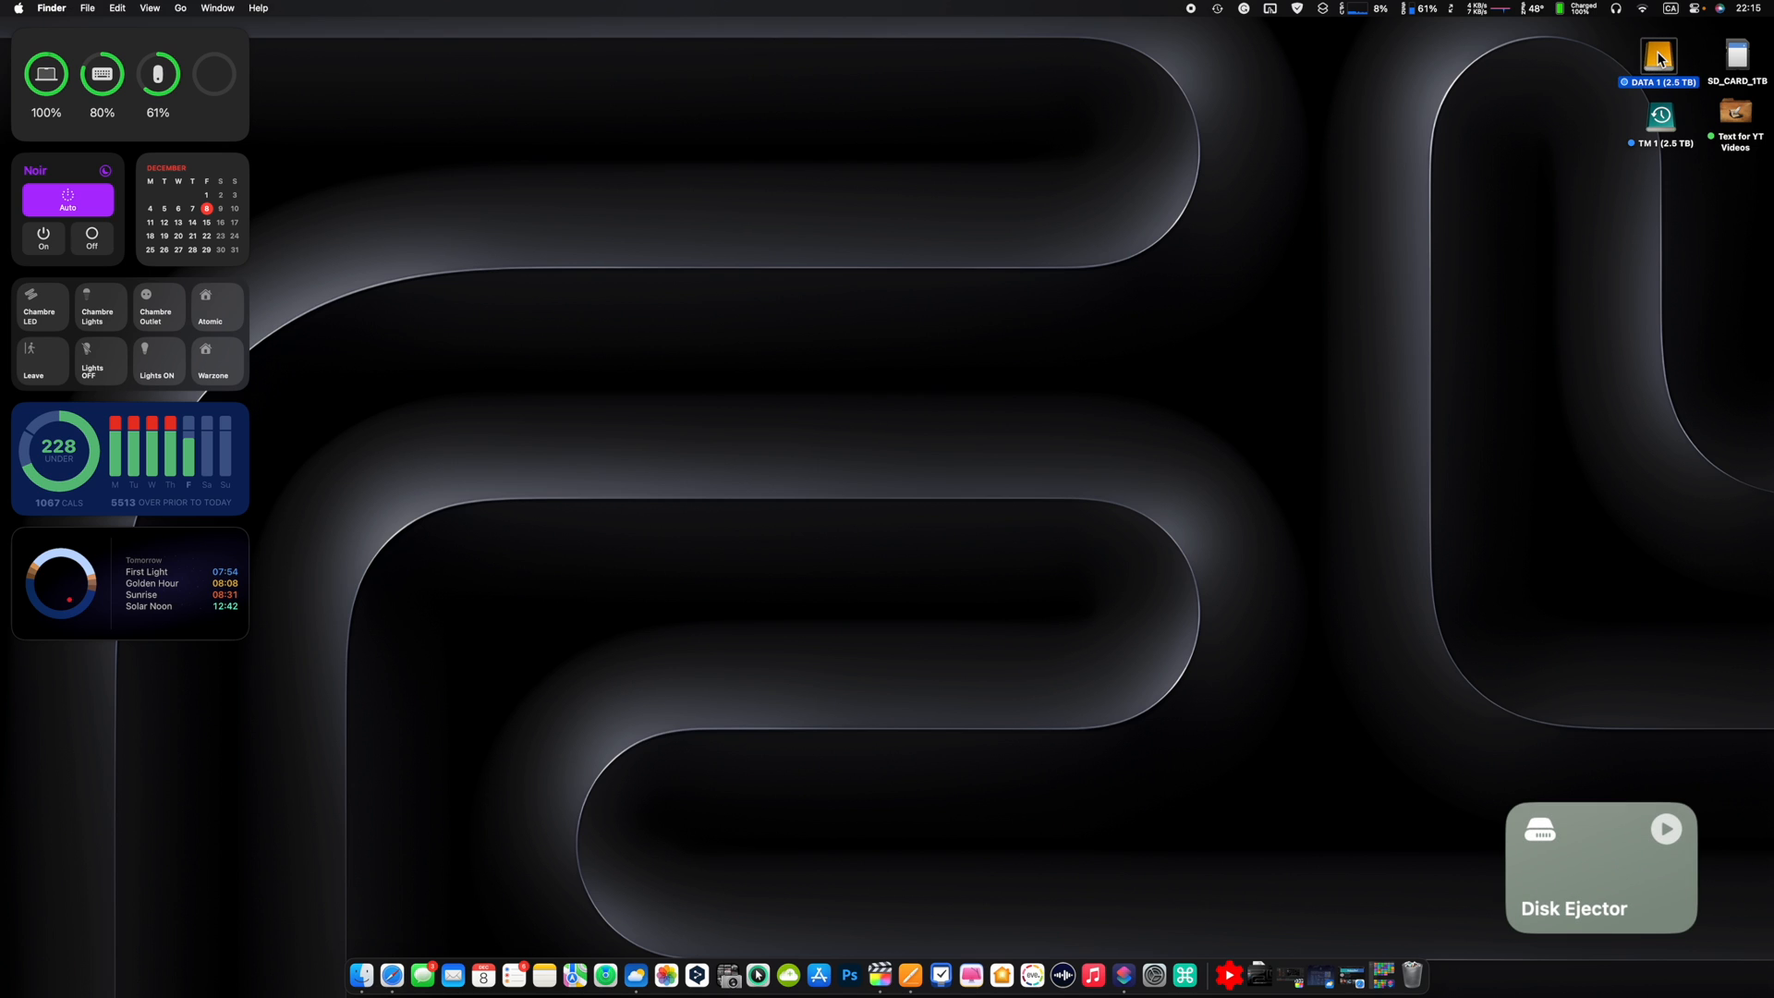
mouse_move(1676, 126)
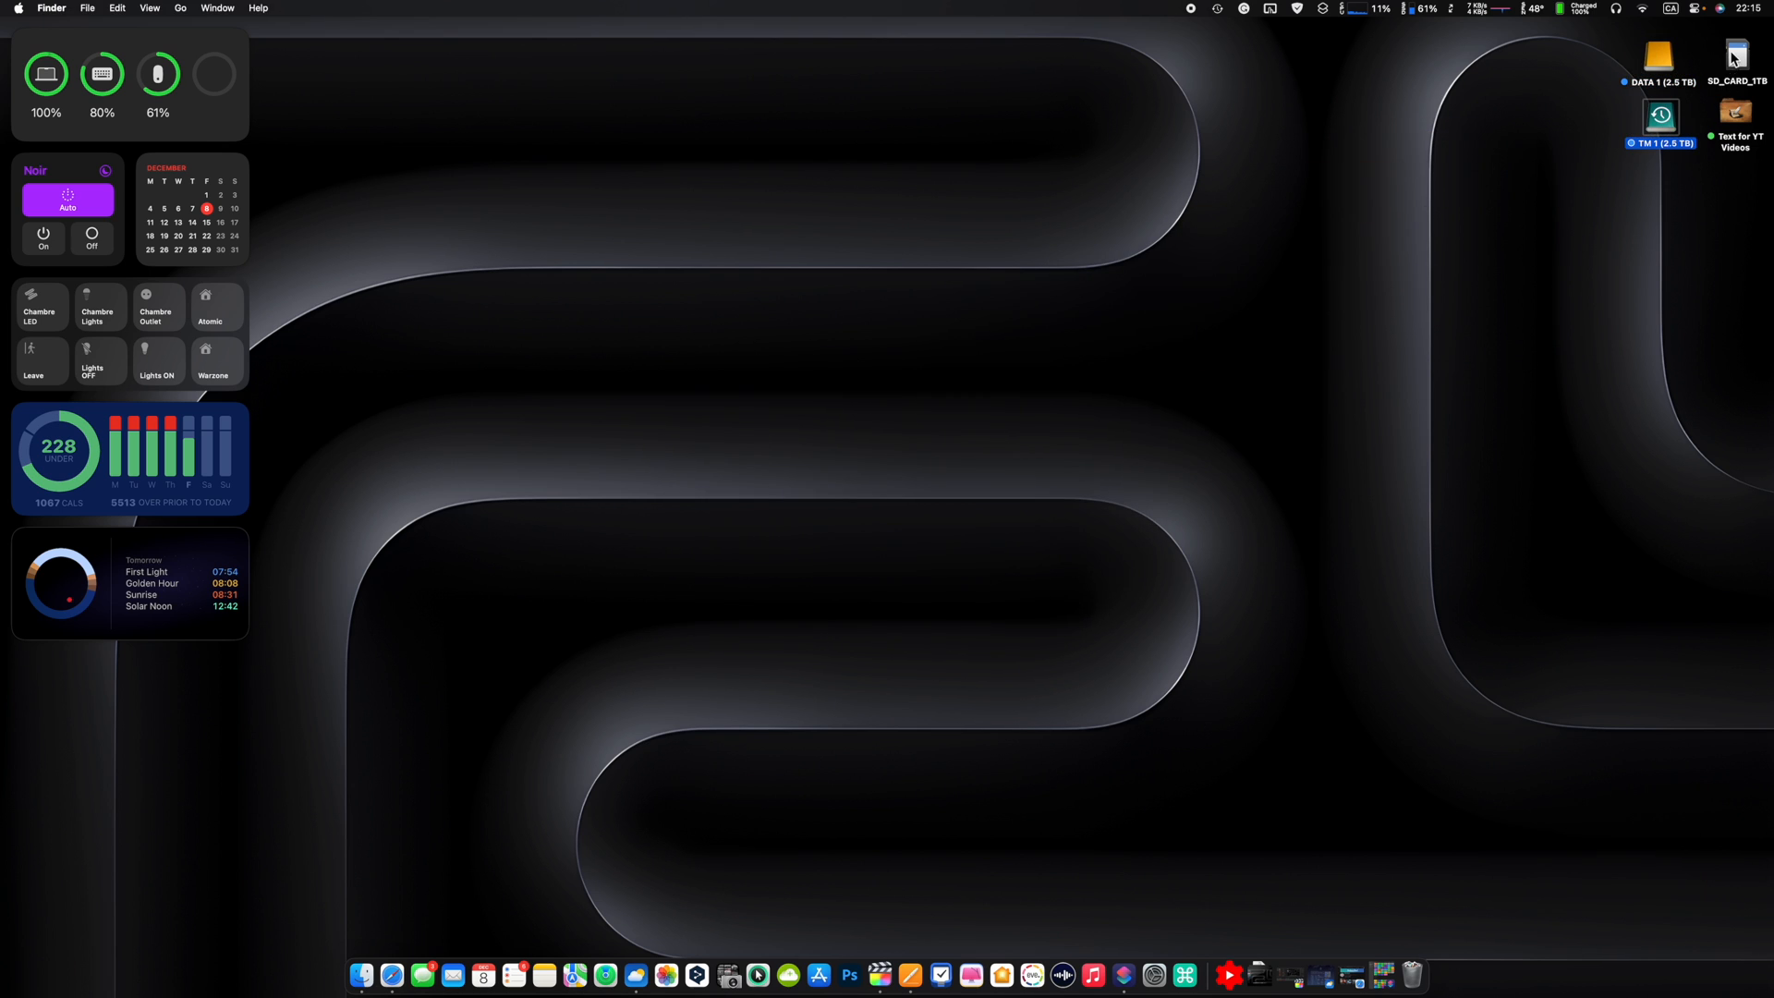
Eject DATA 1 from its context menu, then run Disk Ejector to remove the drives.
click(1659, 56)
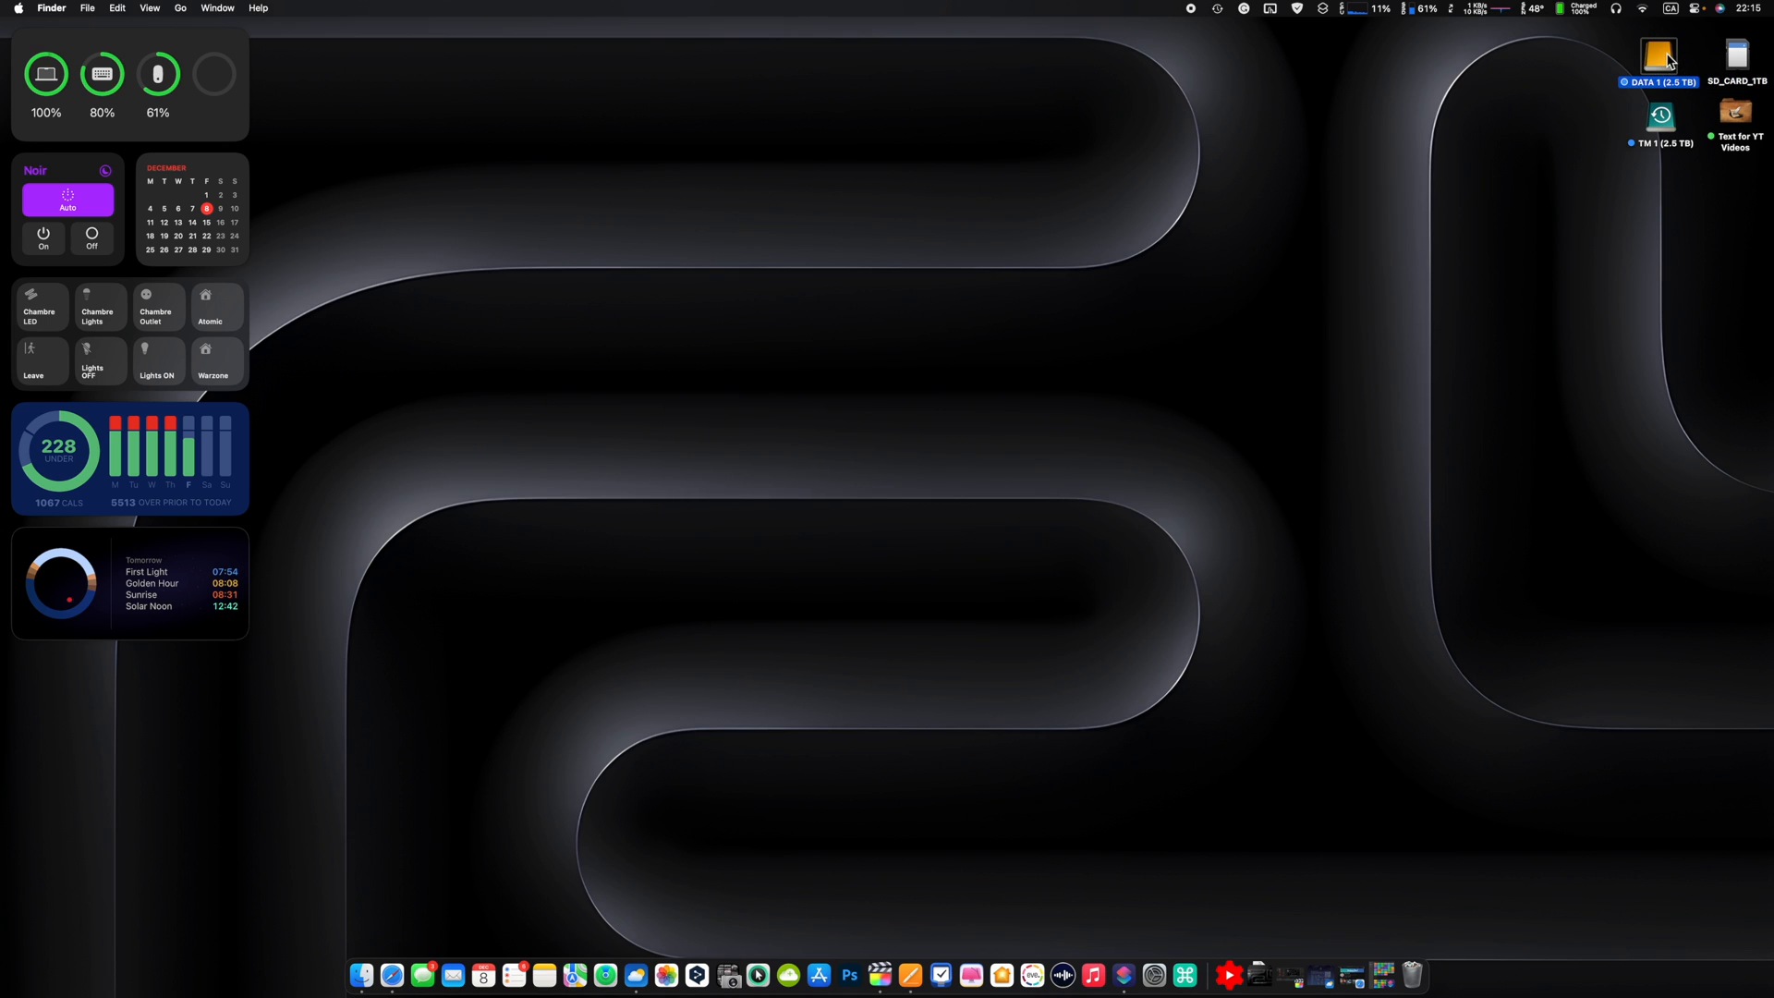
right_click(1658, 56)
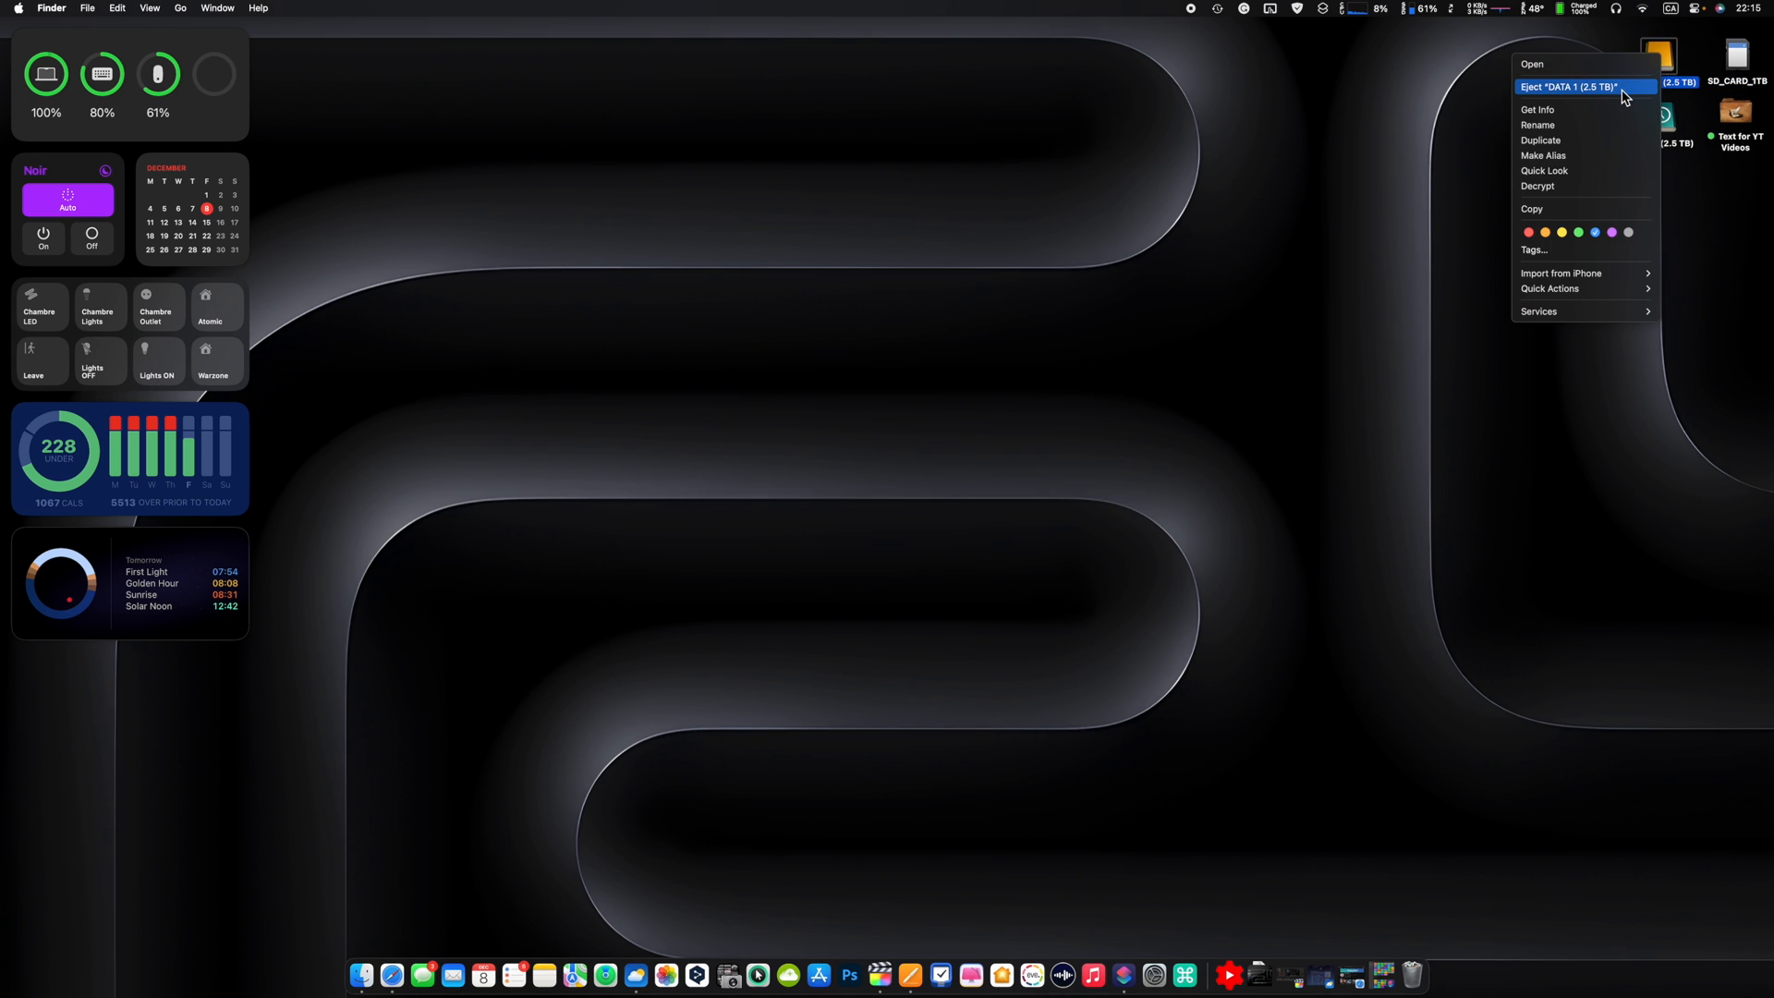
click(1583, 87)
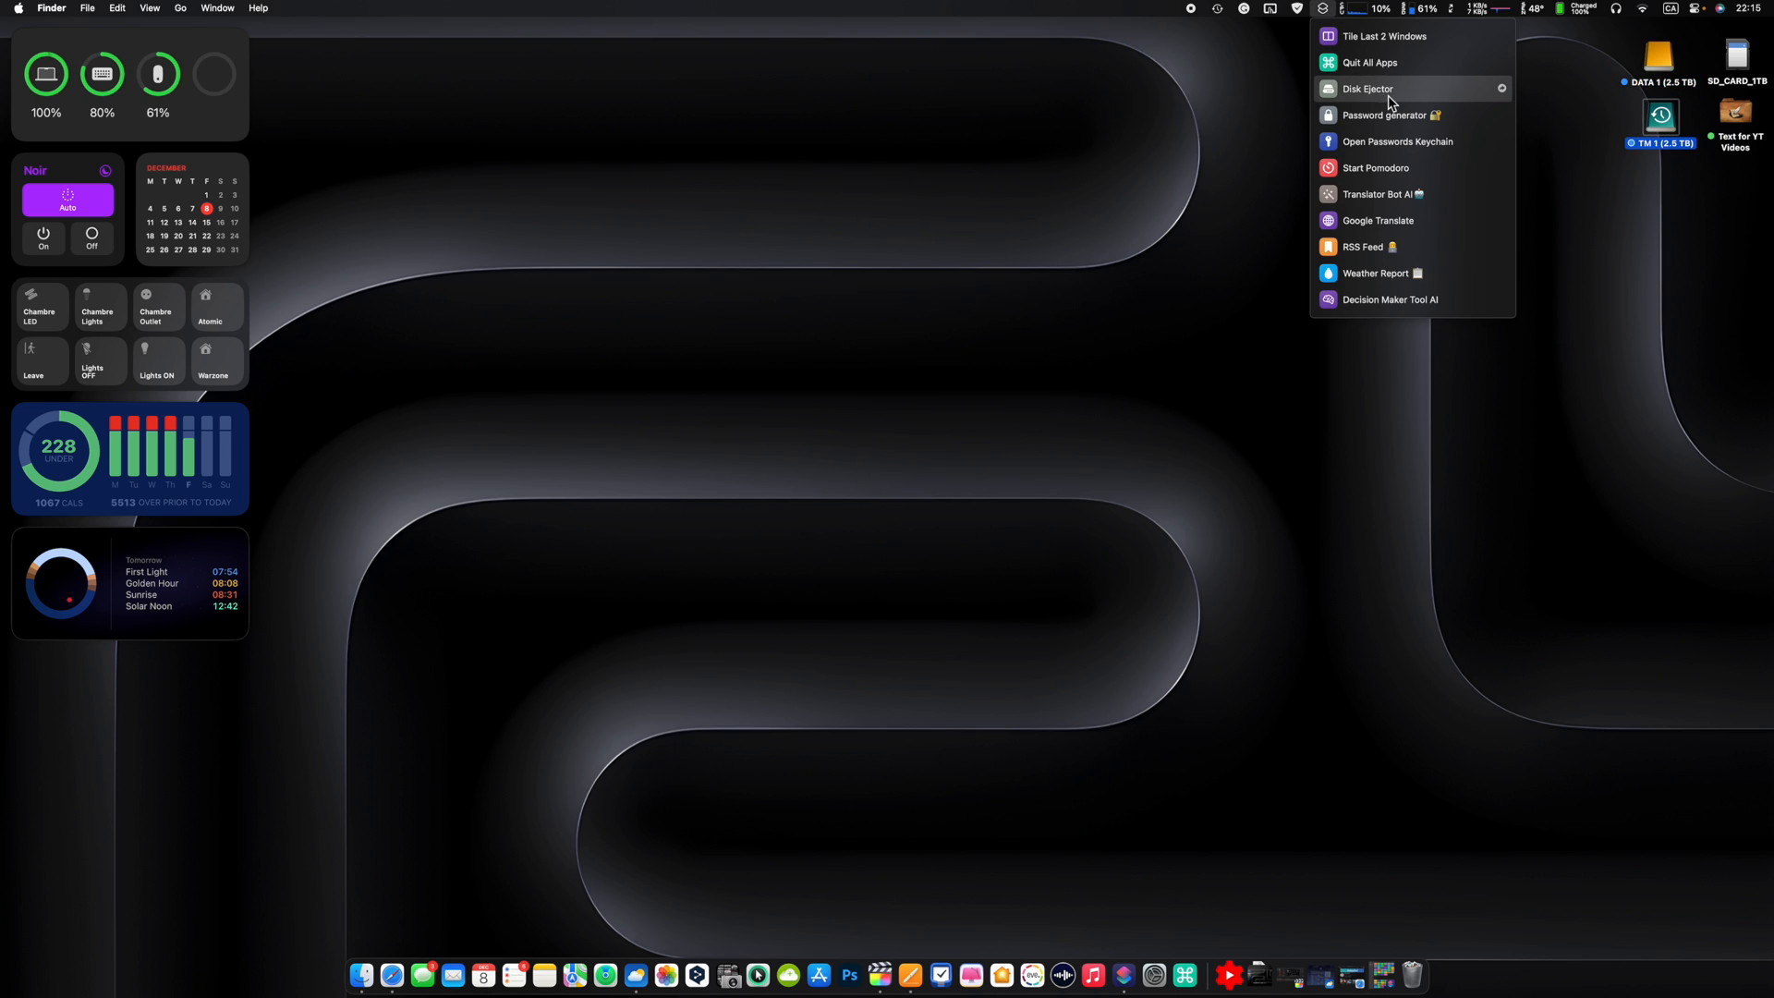
click(1369, 89)
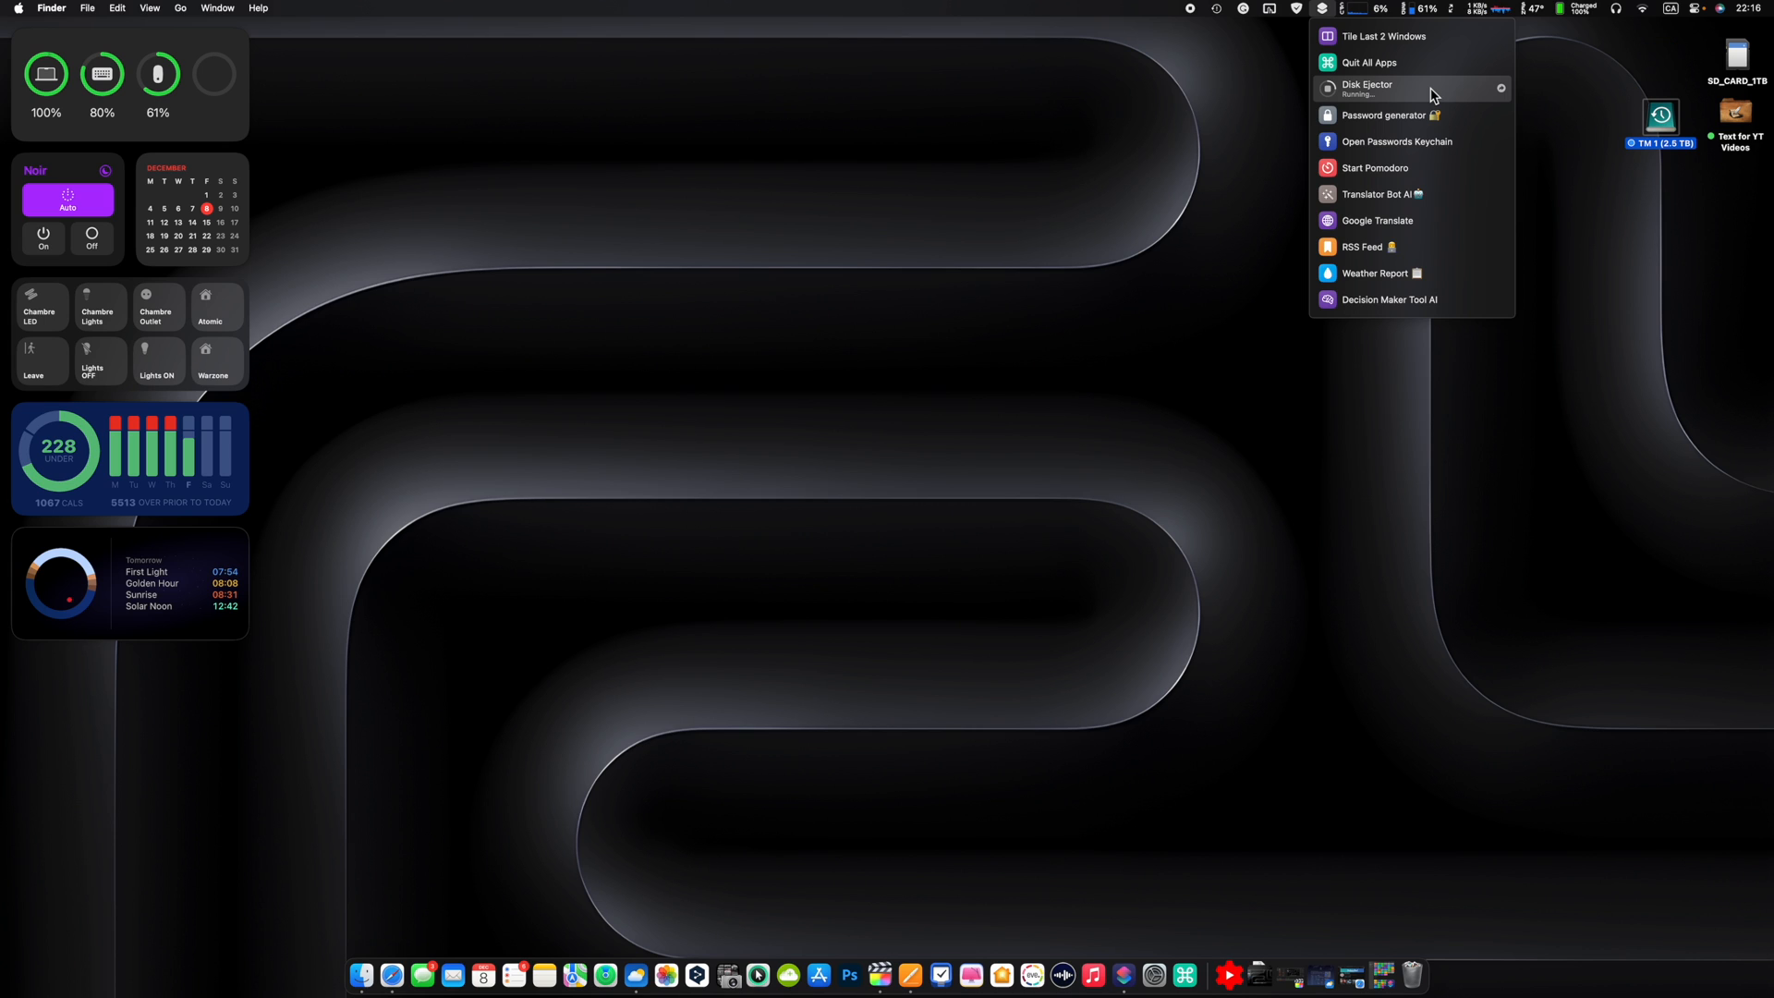
click(1369, 88)
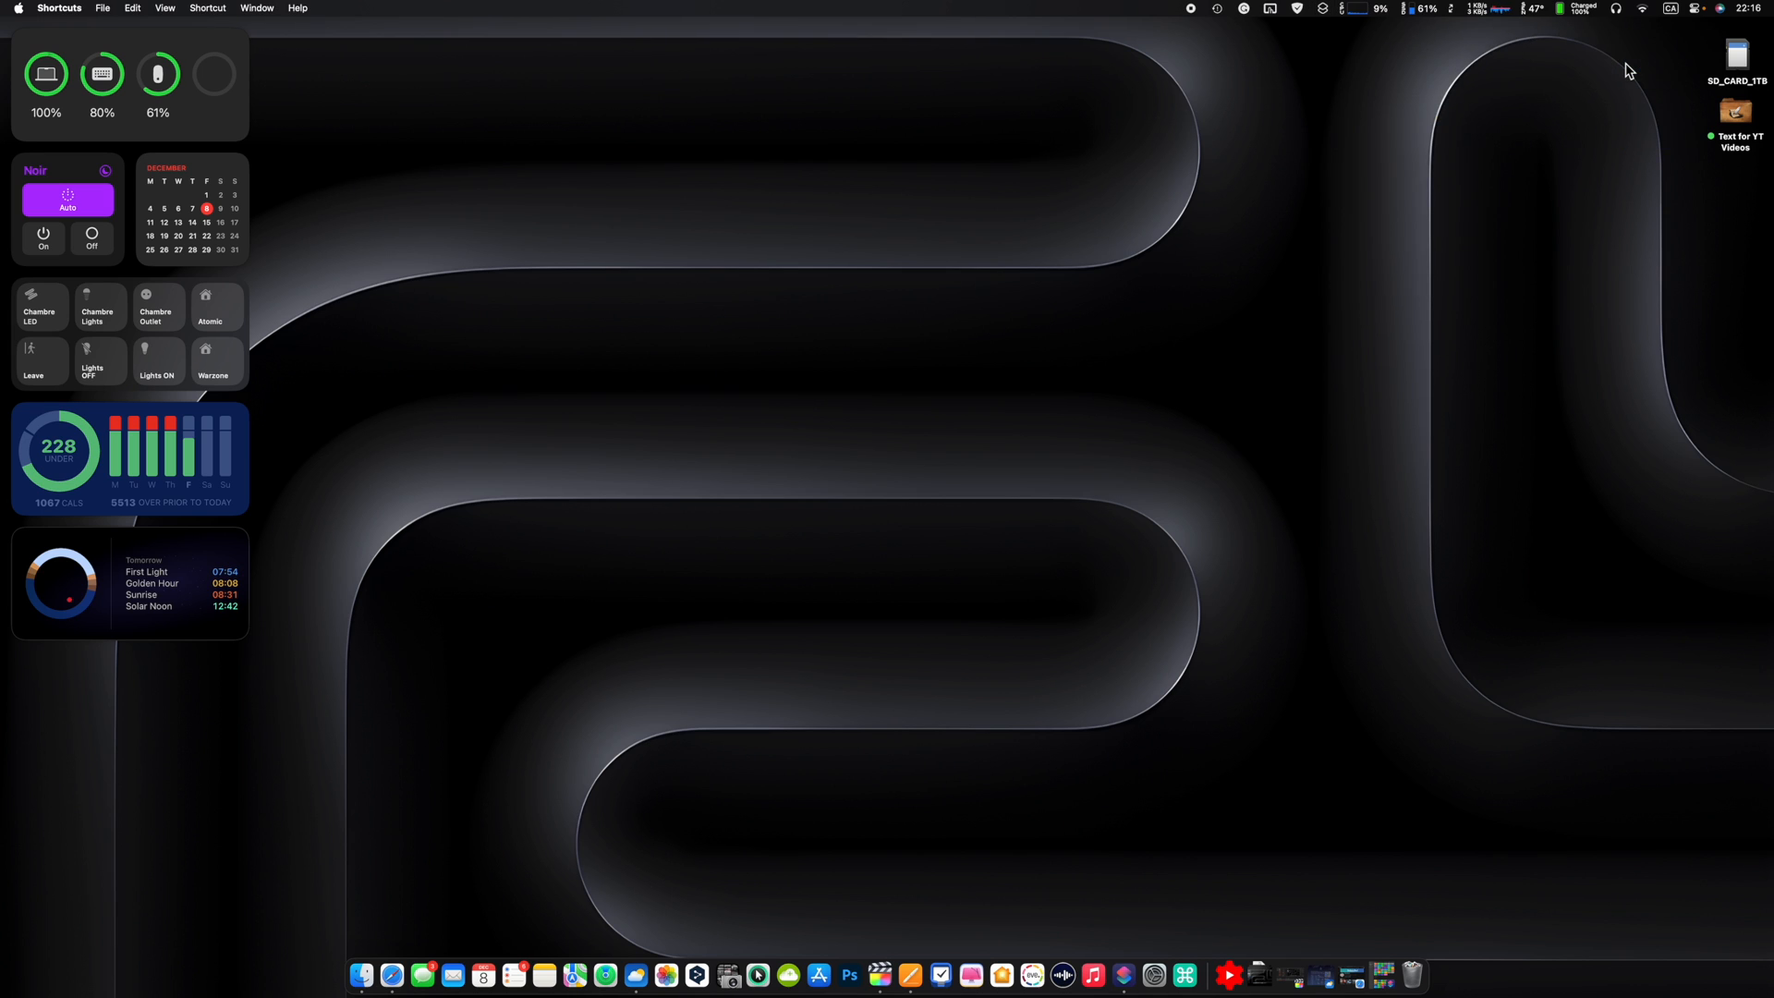
Edit Disk Ejector so its first eject action targets SD_CARD_1TB instead of DATA 1.
right_click(891, 221)
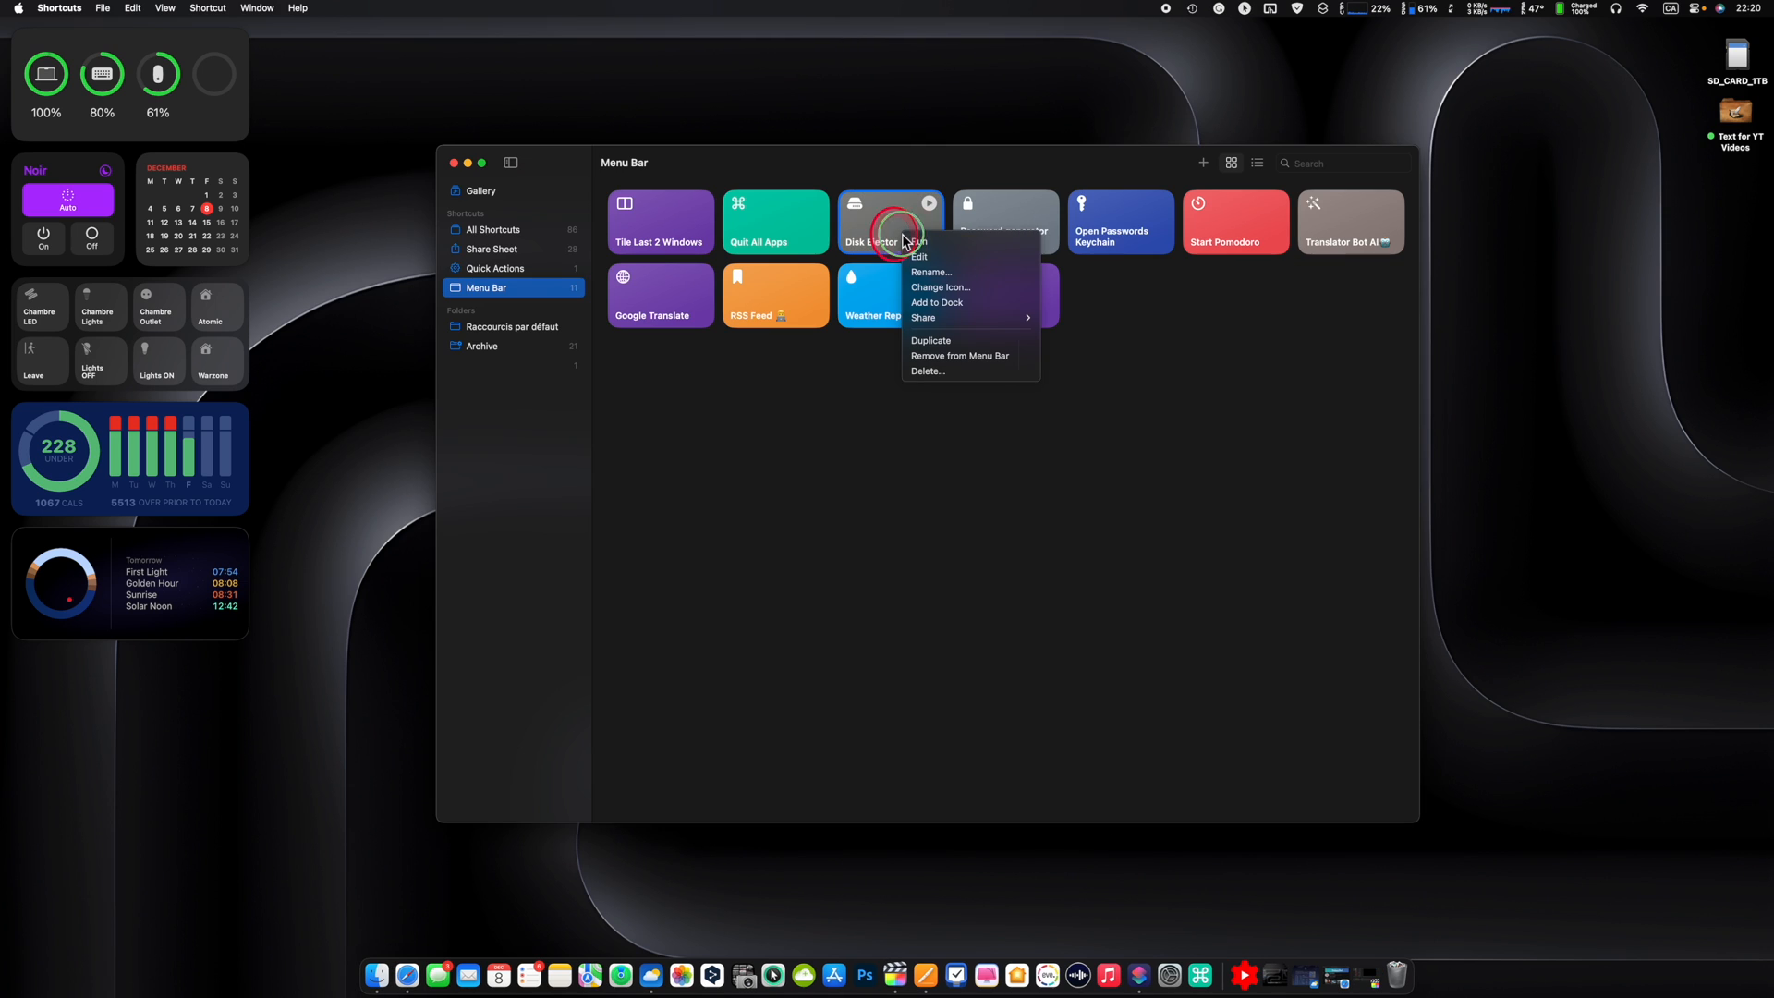
click(921, 257)
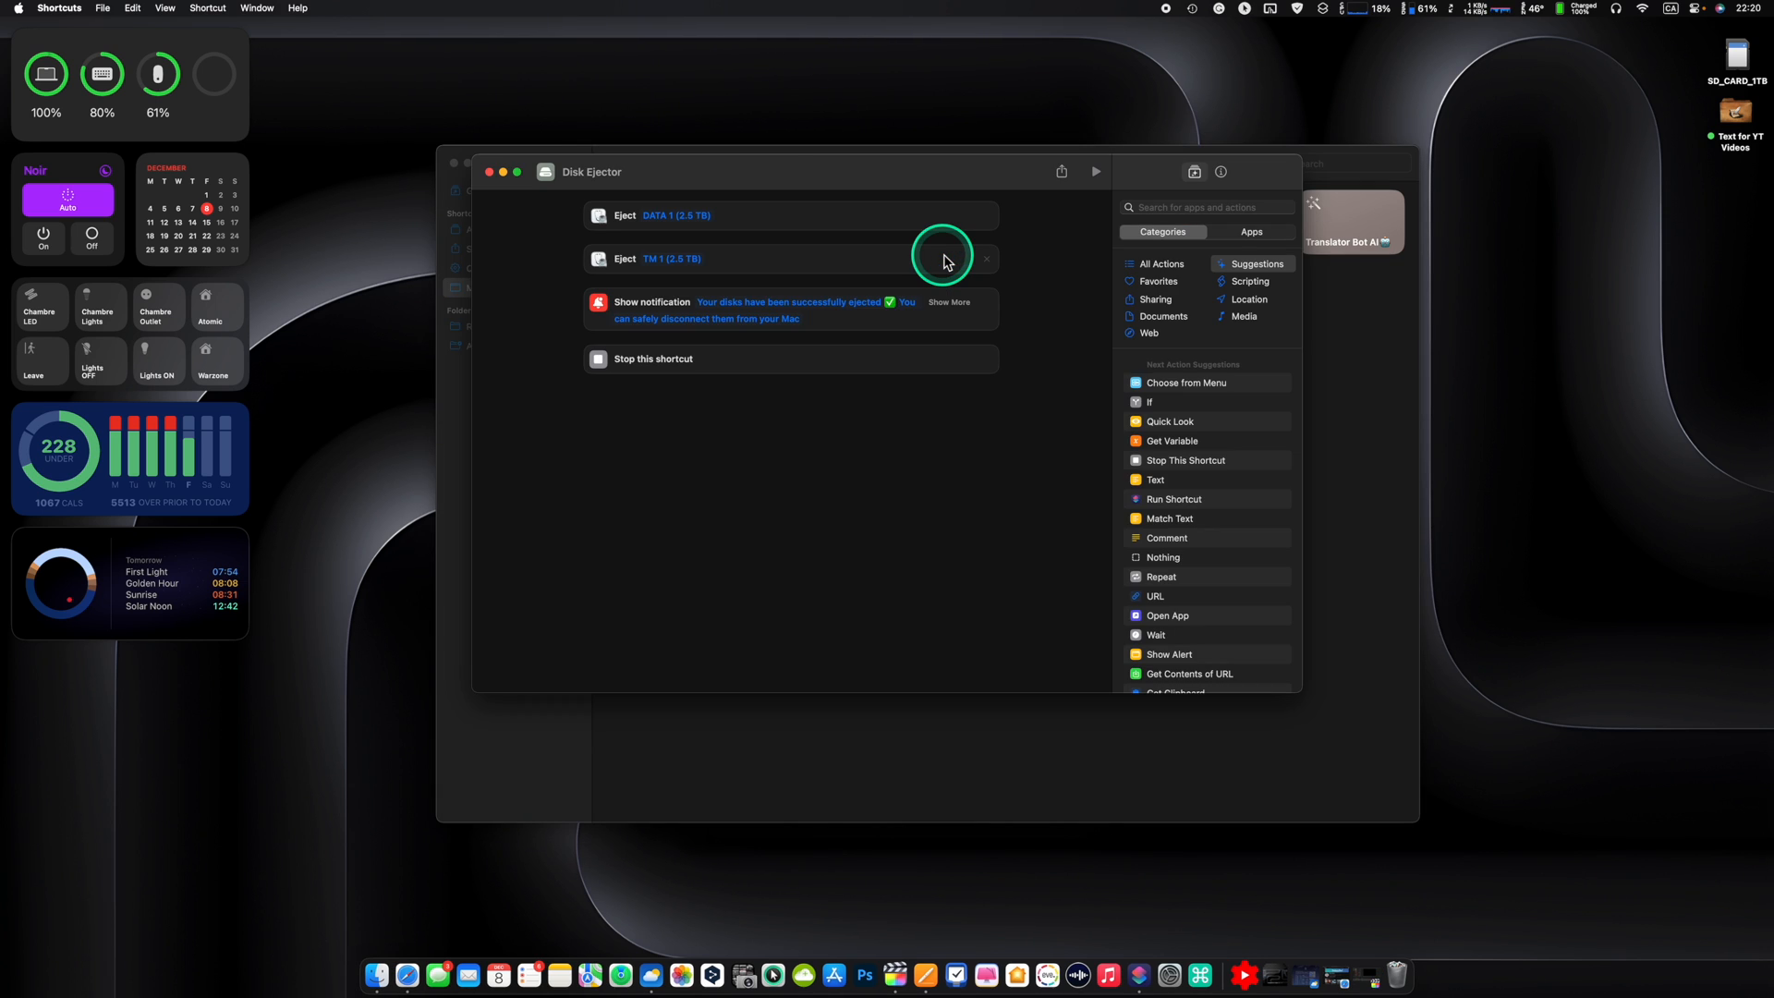
click(682, 216)
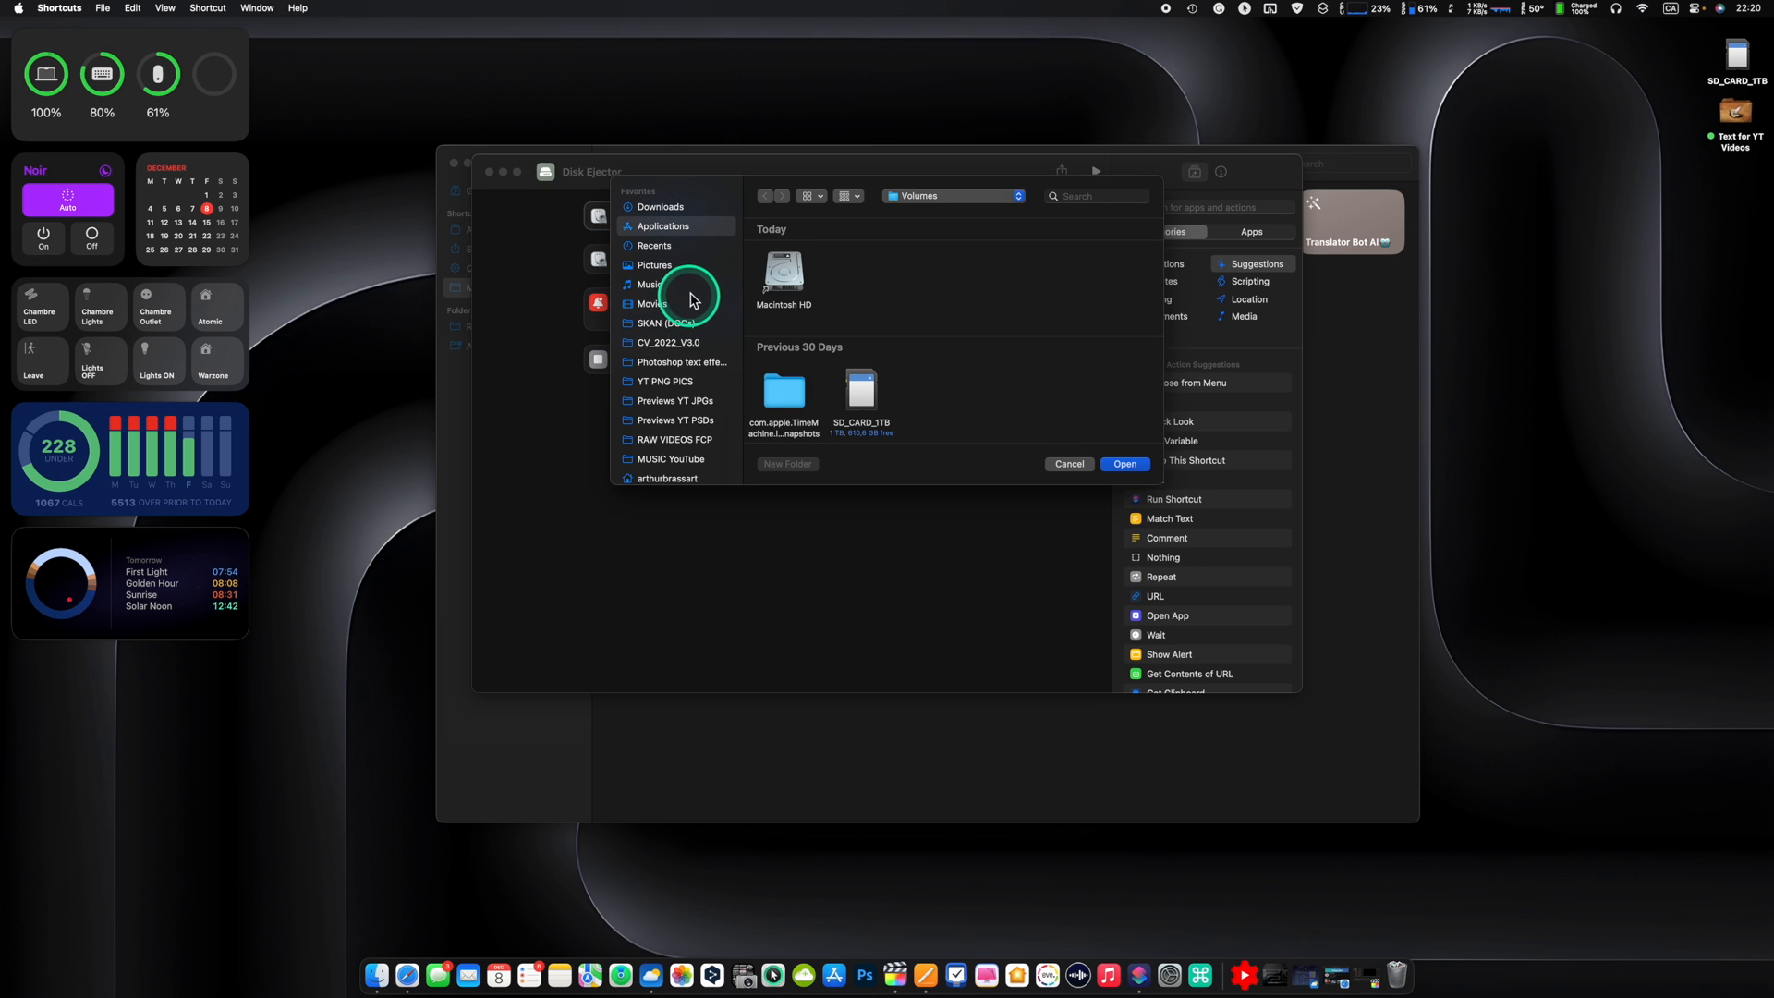
scroll(down, 3)
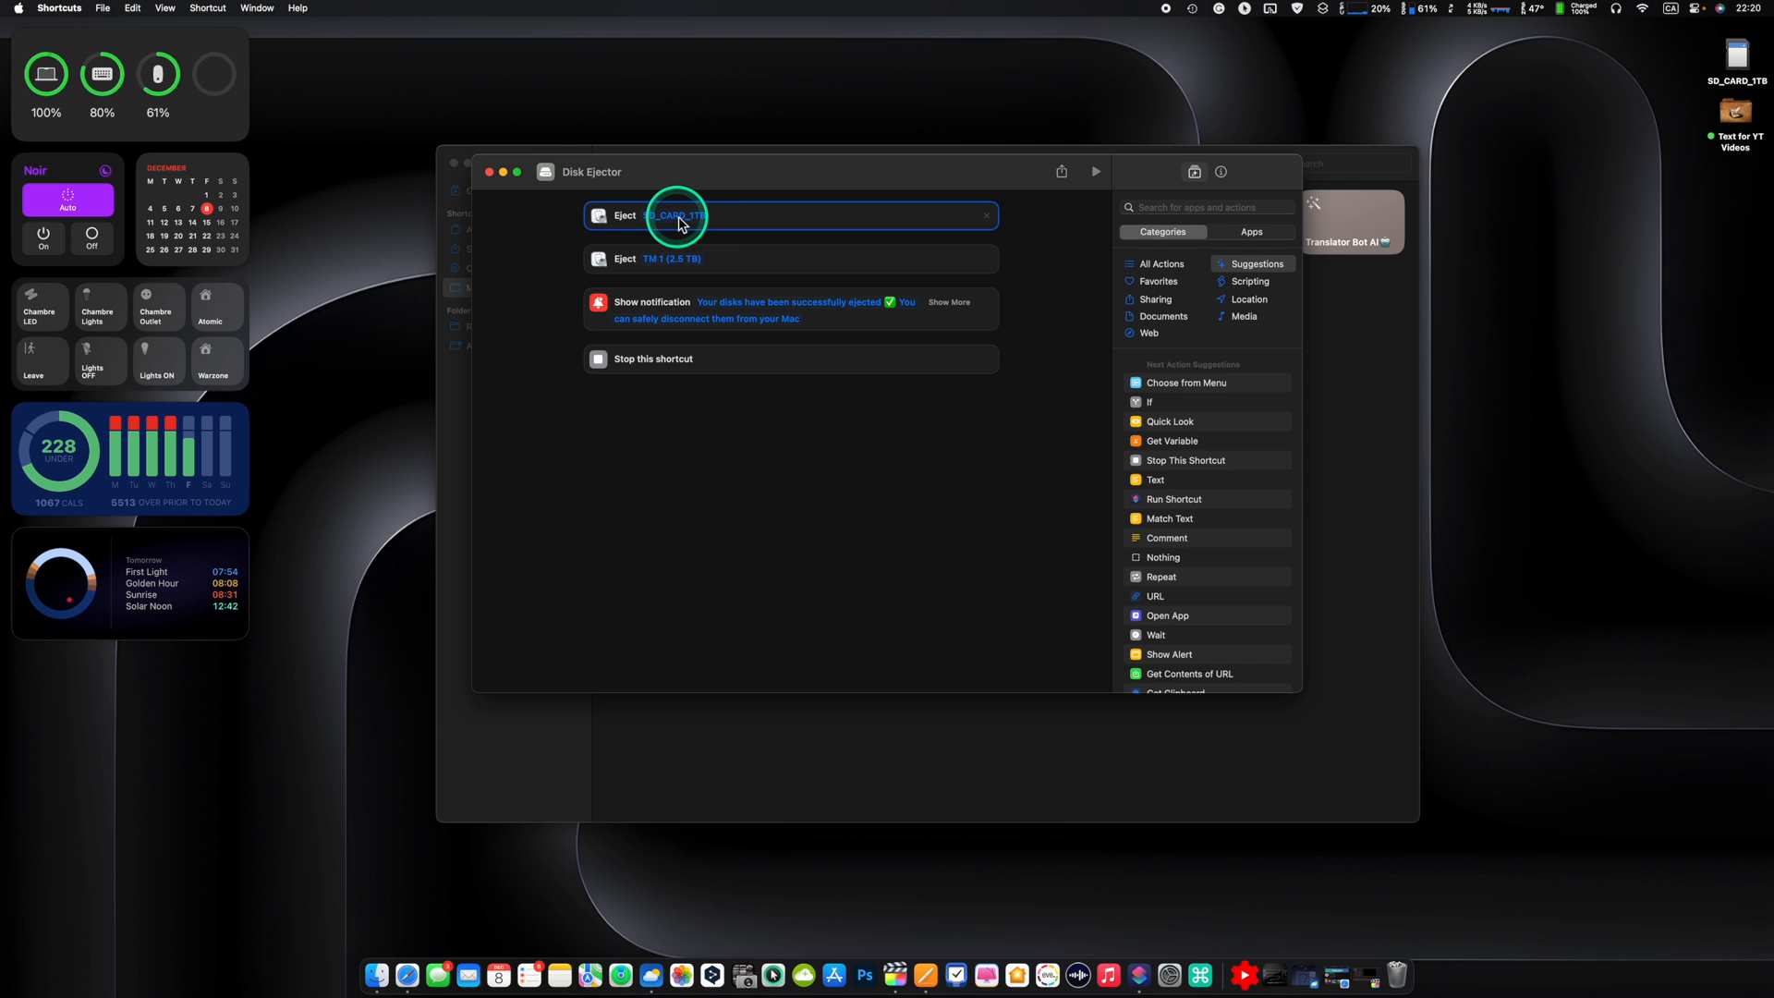
text(eject)
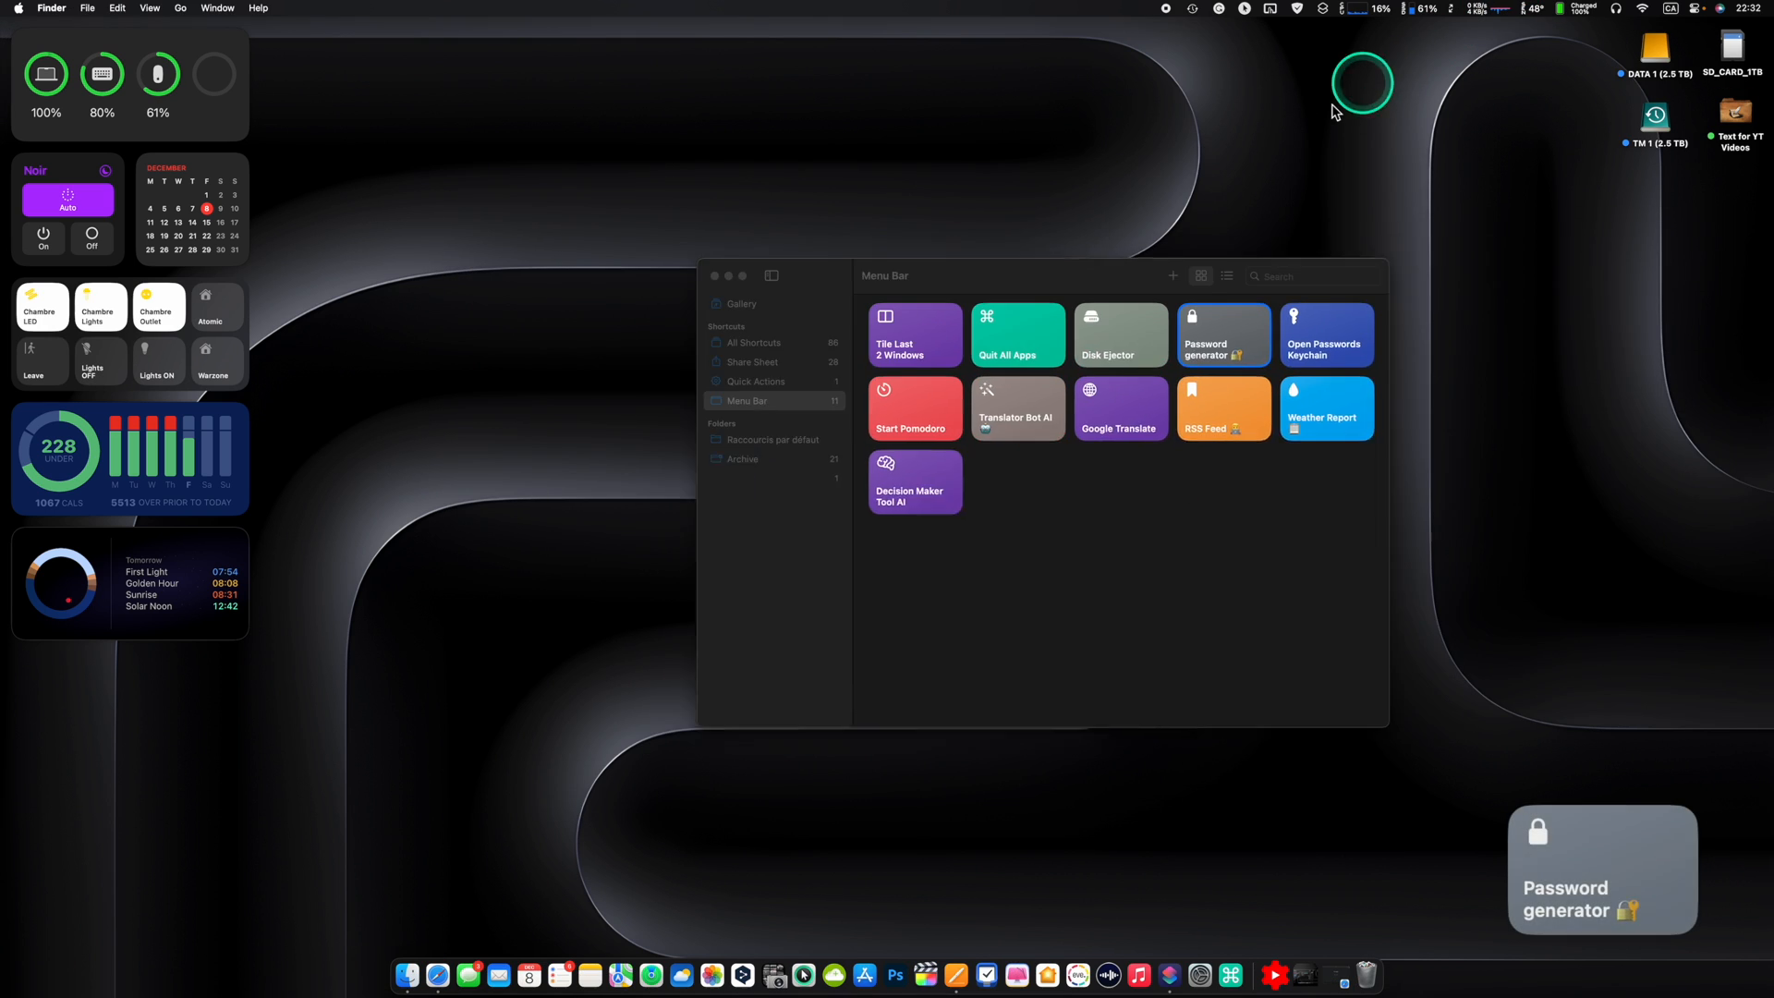
Run Password generator from the menu bar, pick a modification option, and dismiss the result.
click(1321, 8)
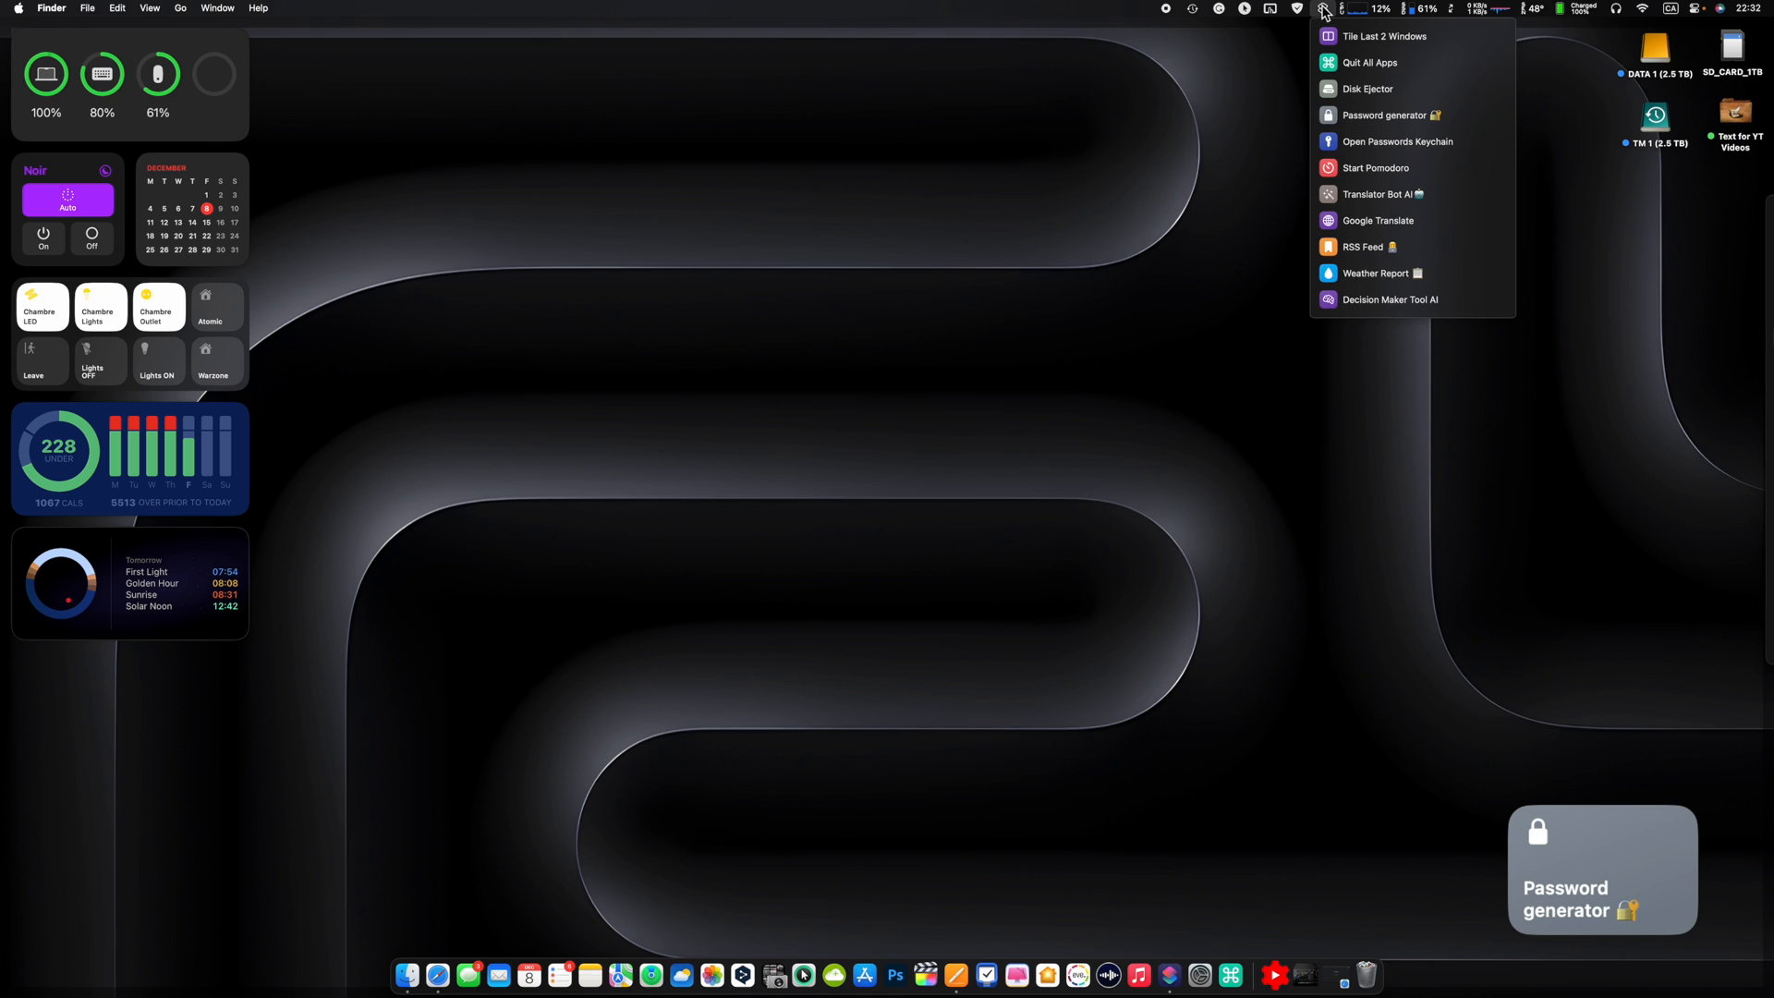
mouse_move(1428, 111)
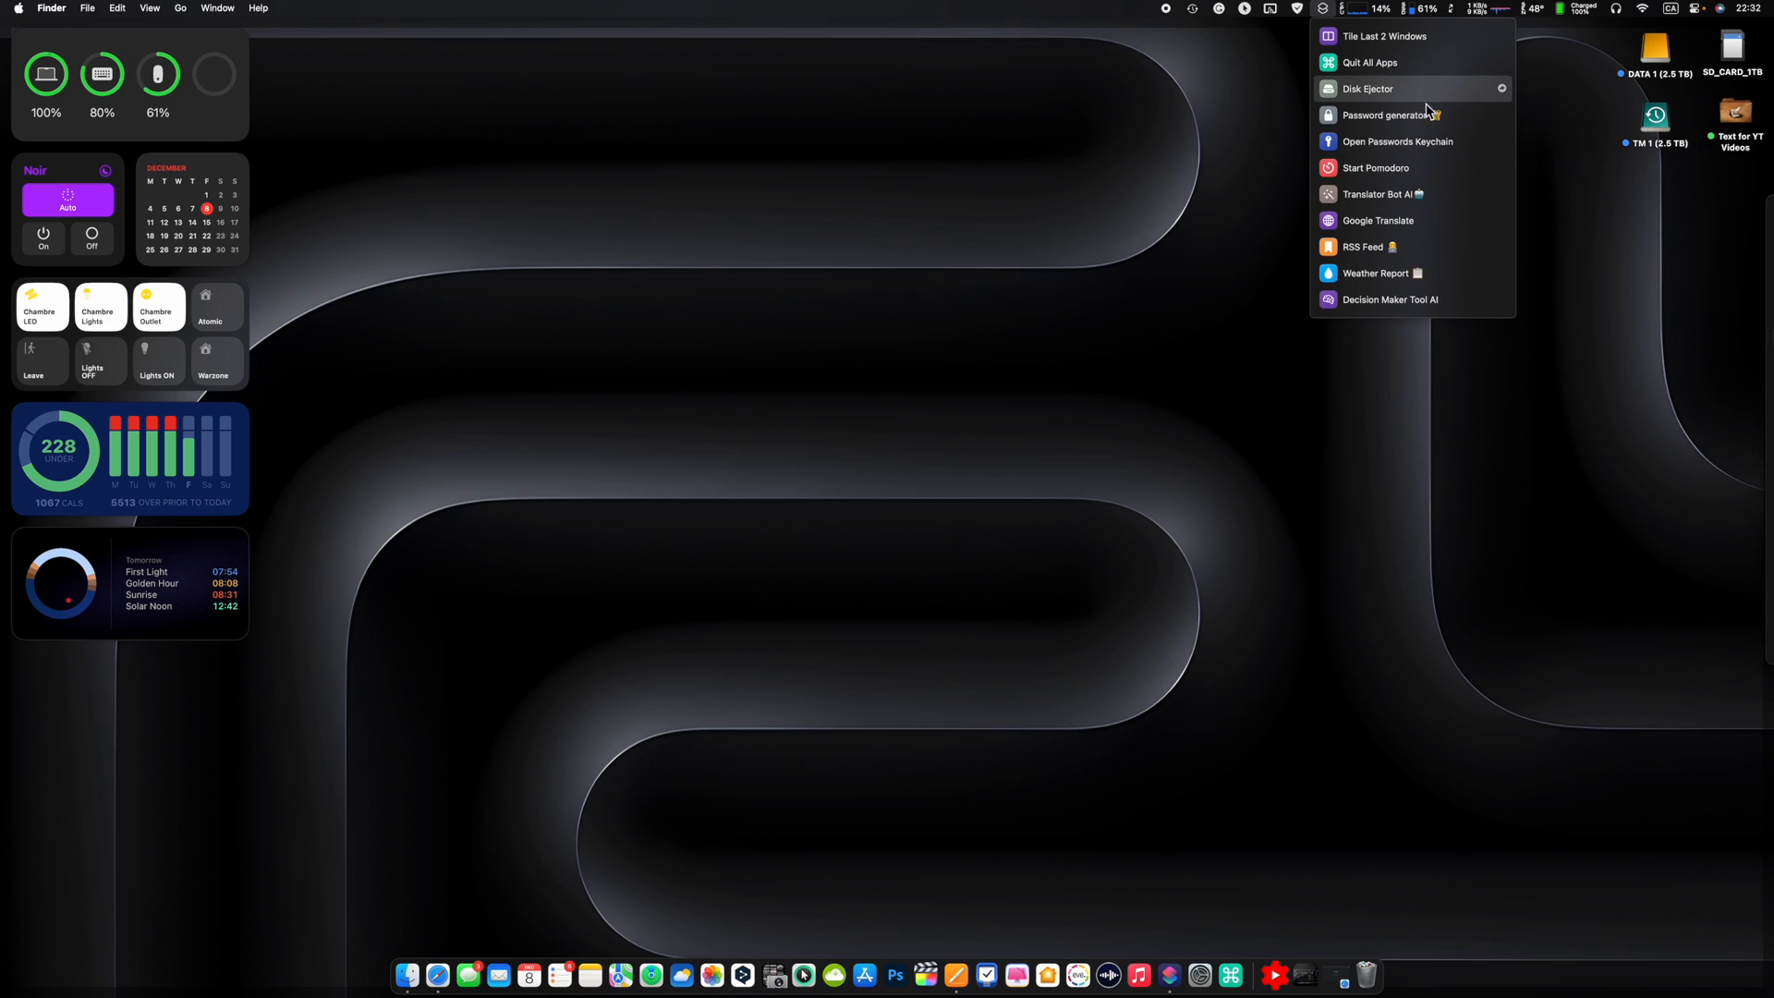
click(1383, 115)
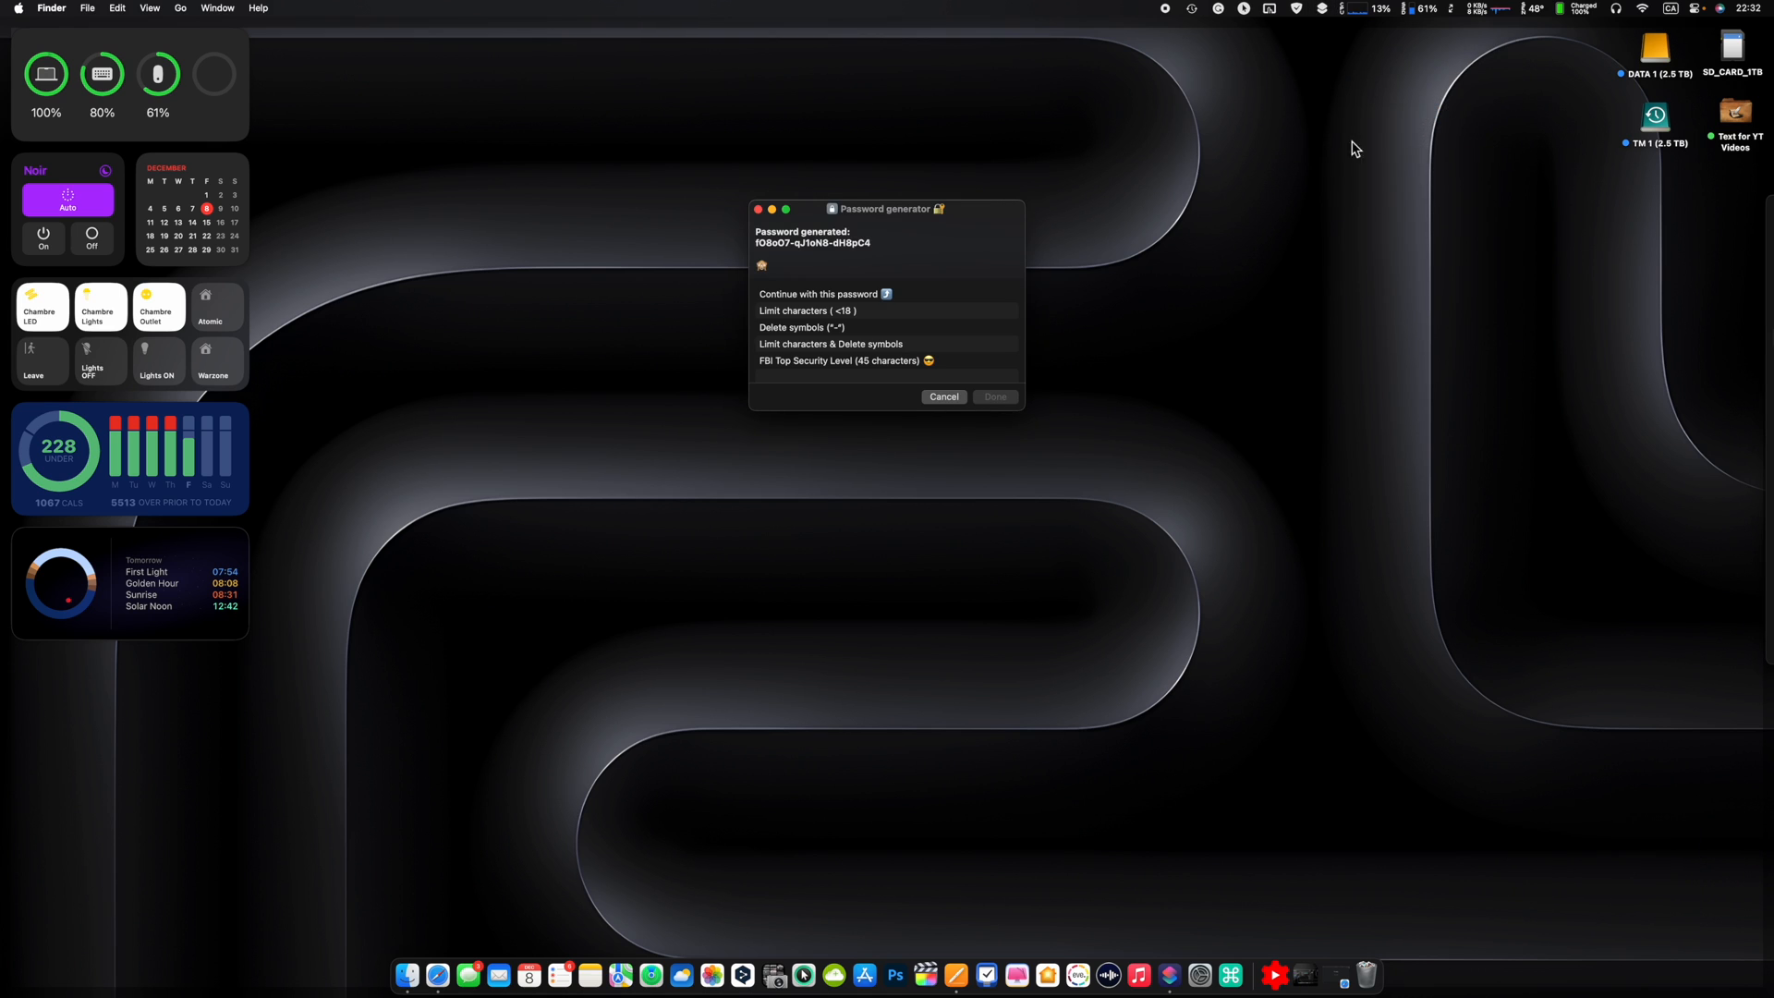
mouse_move(818, 295)
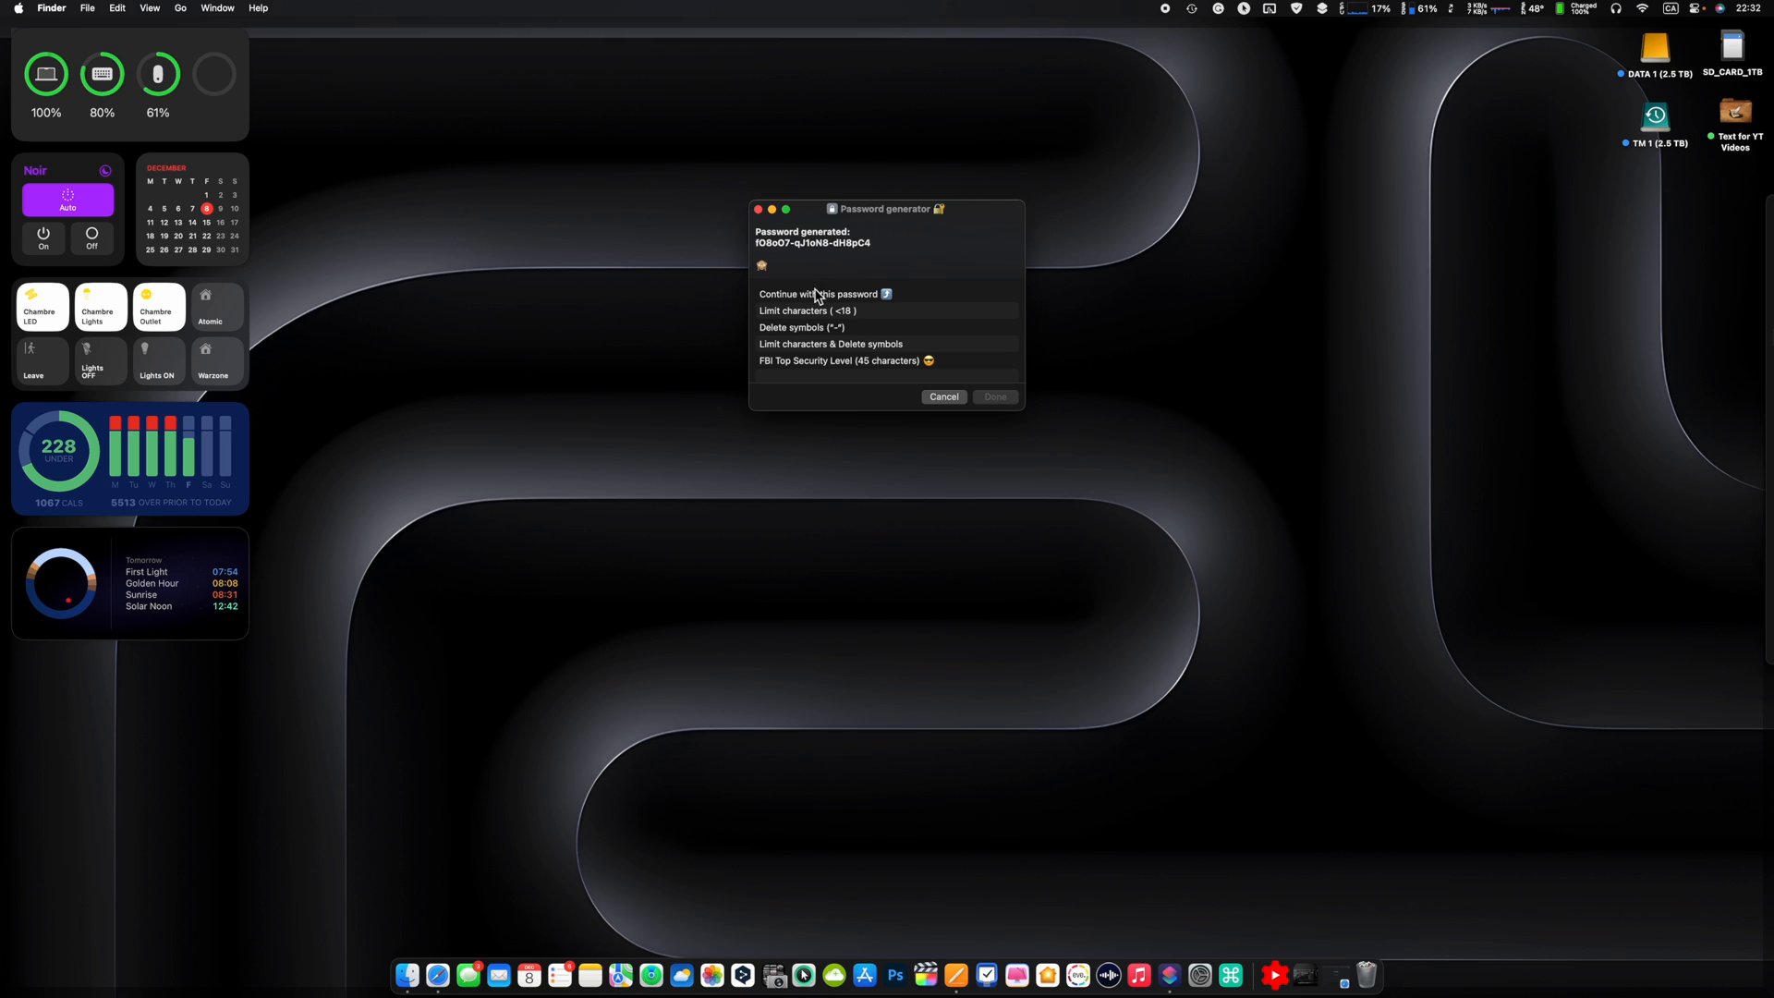
mouse_move(842, 338)
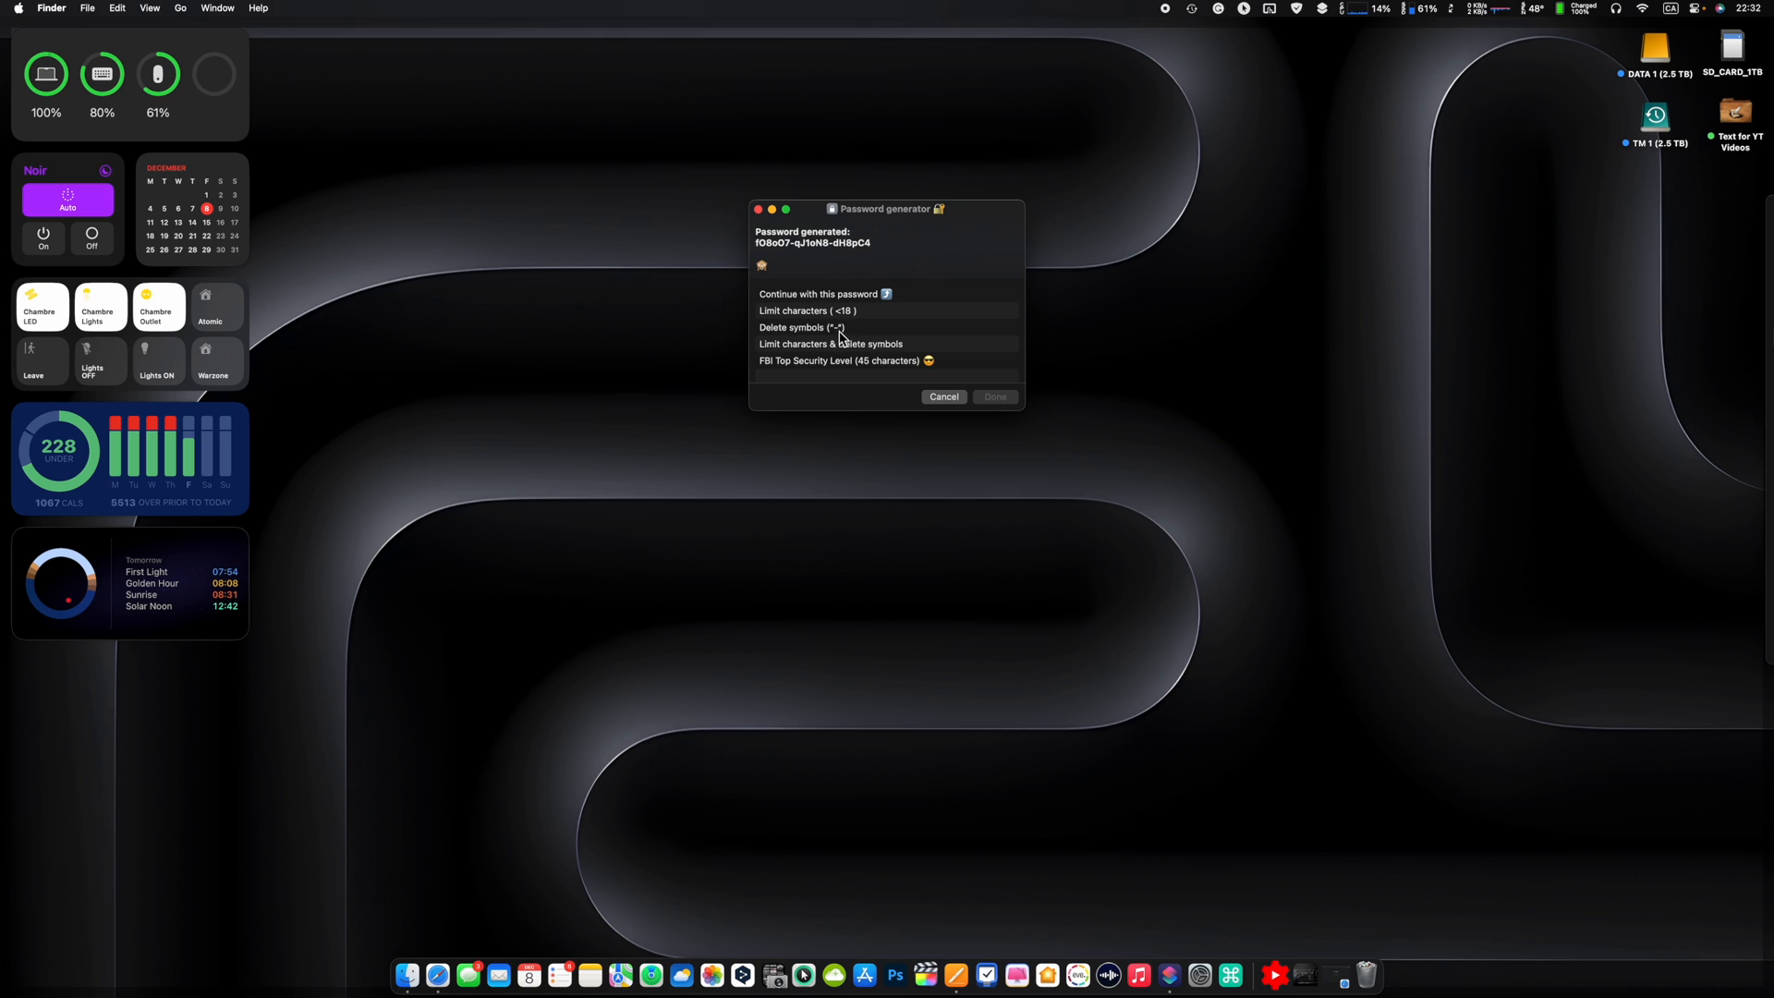
click(994, 397)
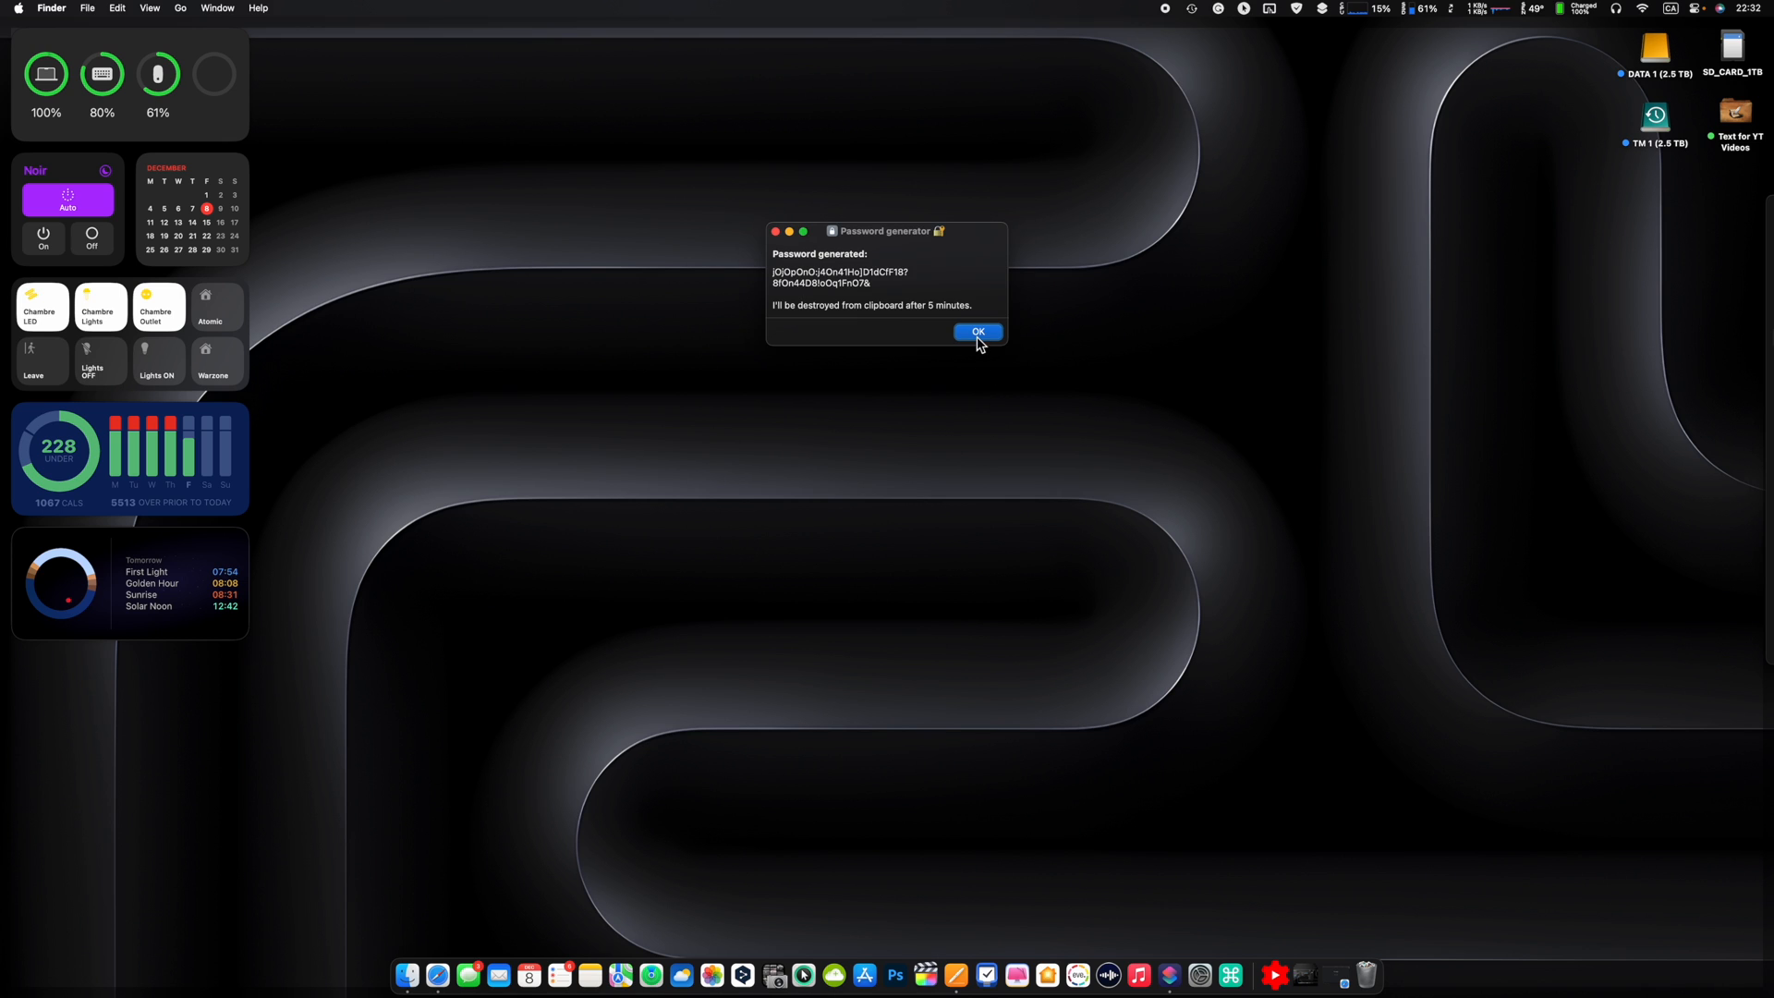
click(976, 331)
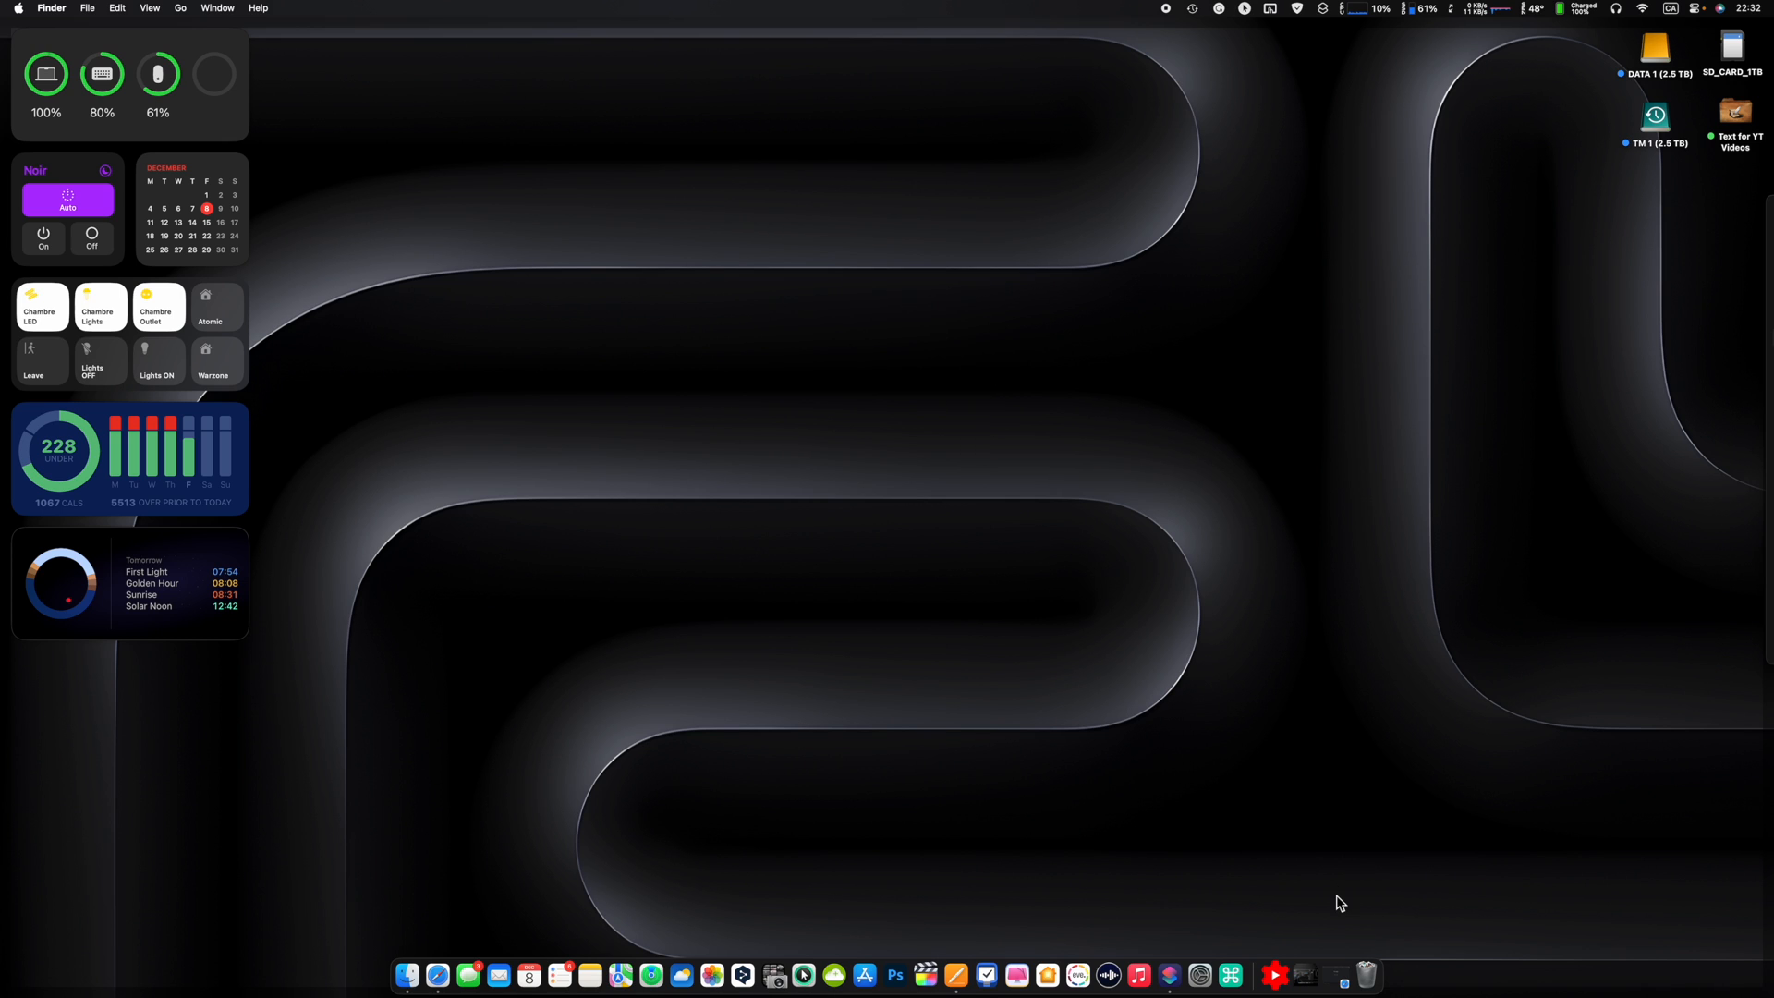
click(422, 974)
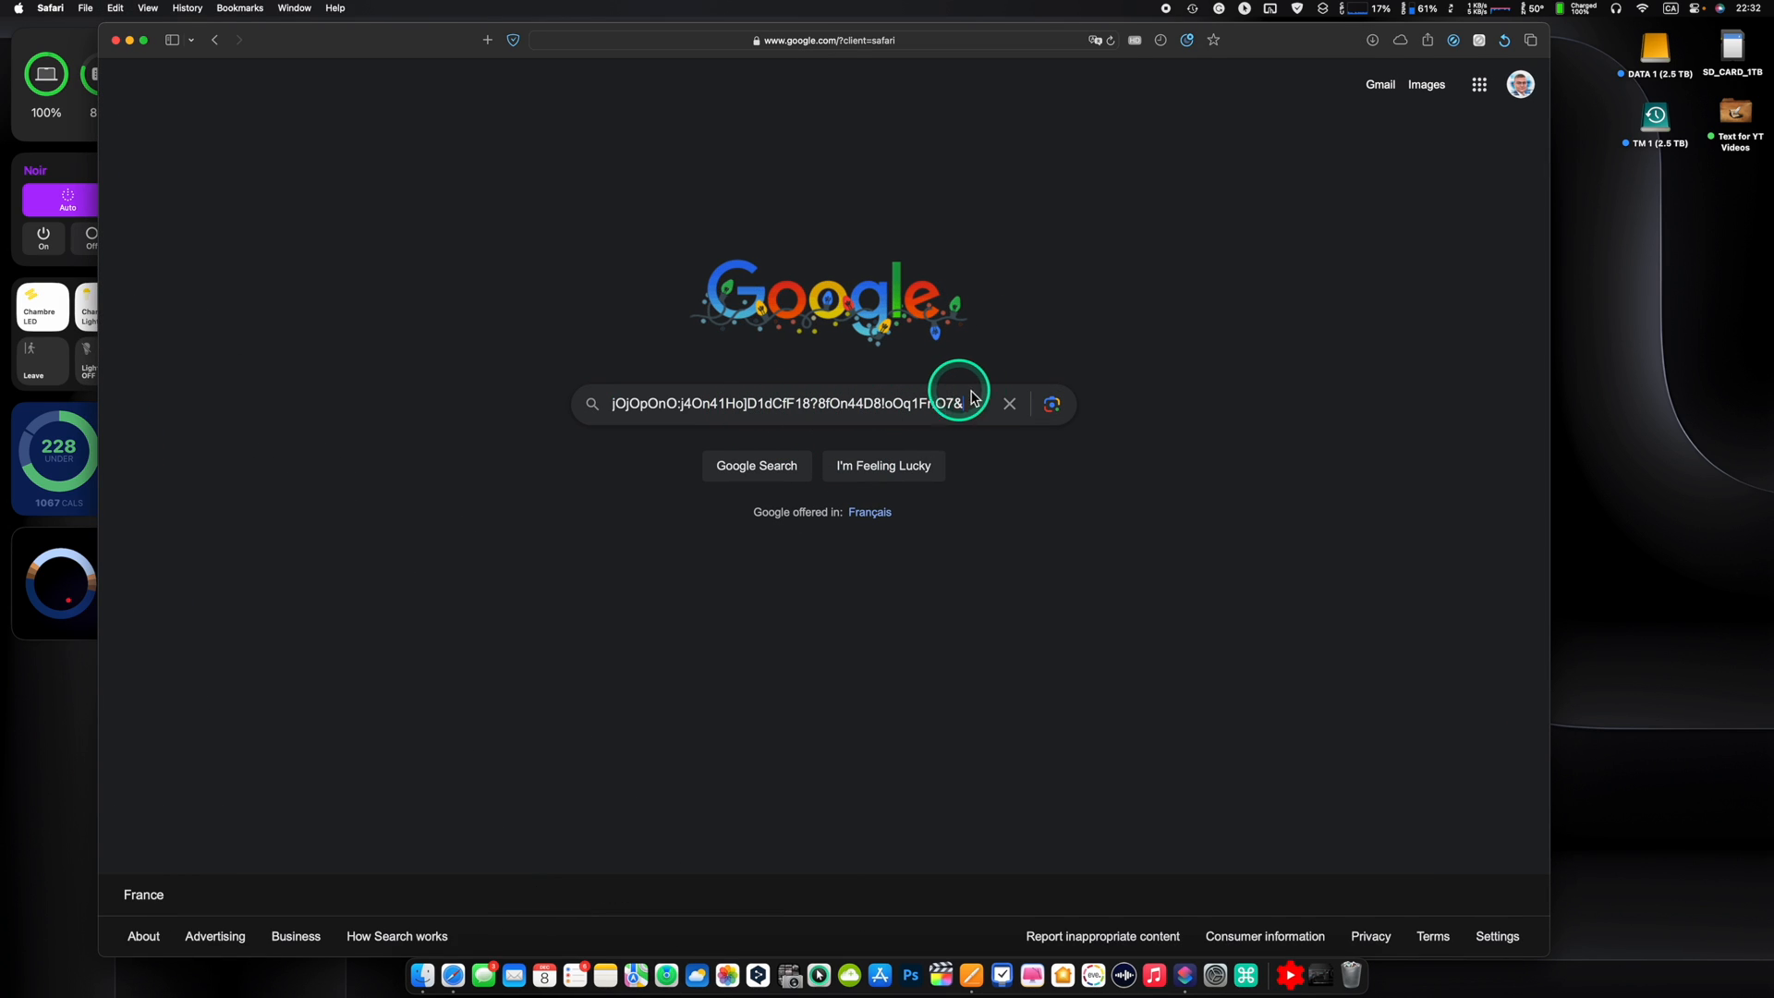
mouse_move(132, 44)
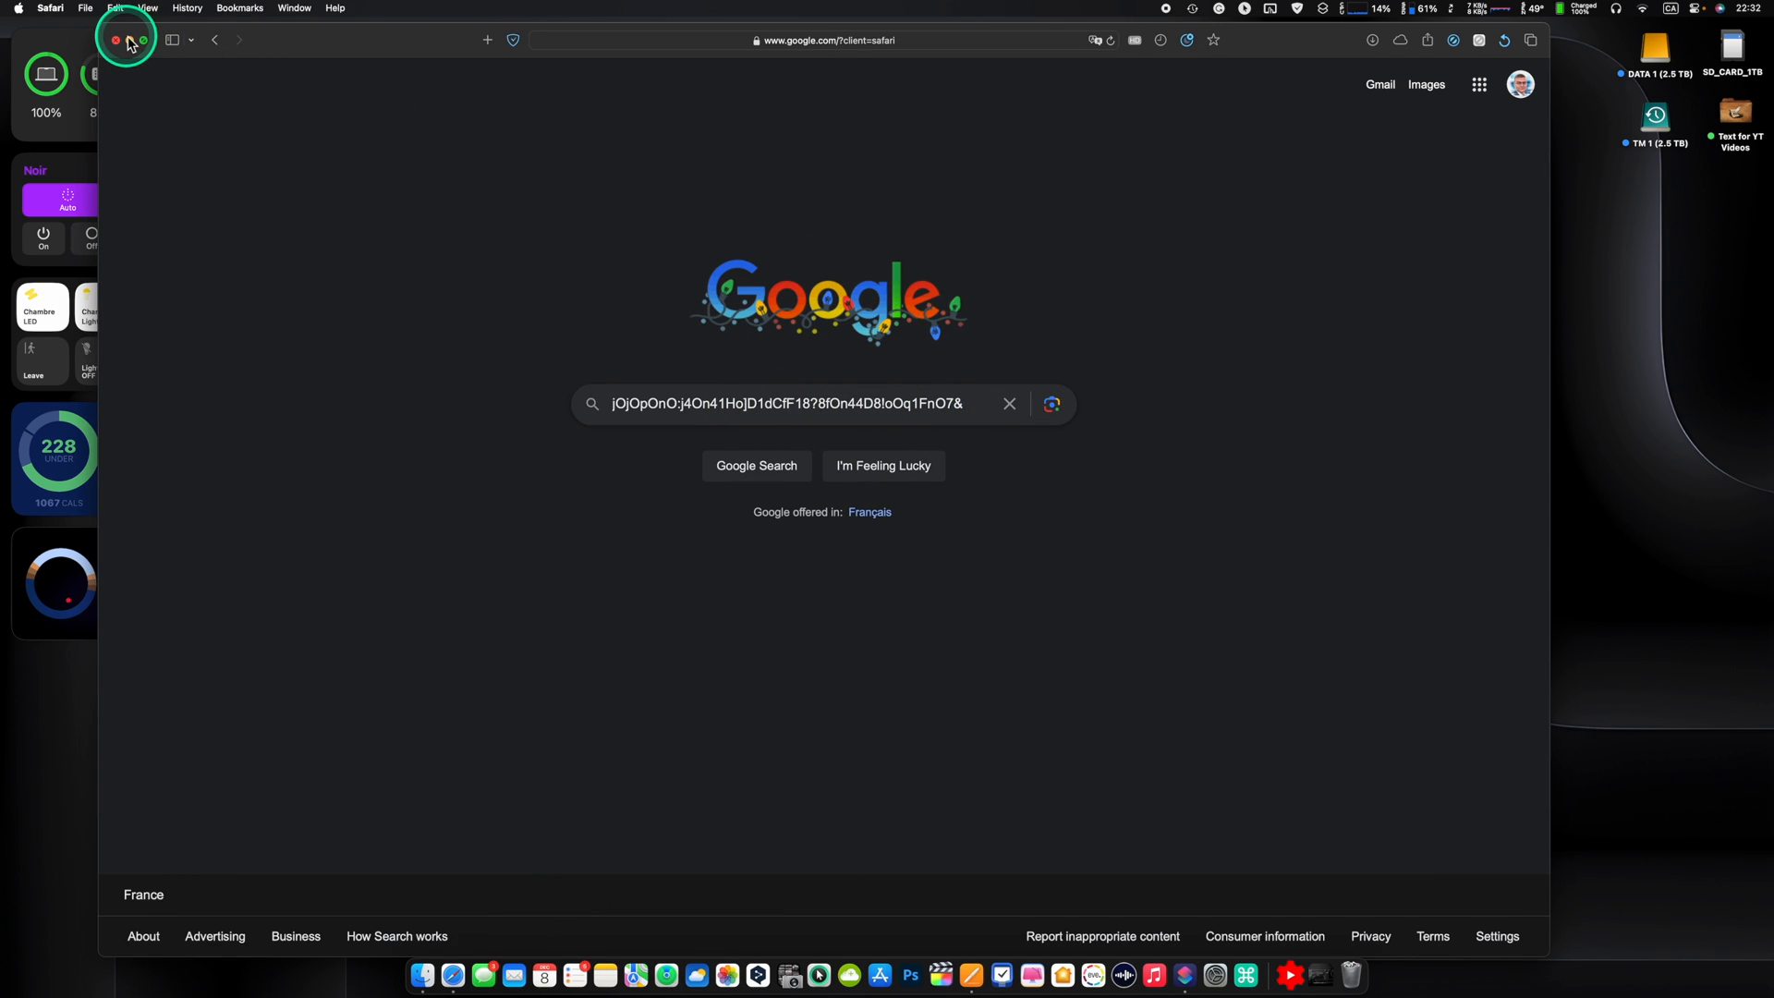
mouse_move(1216, 15)
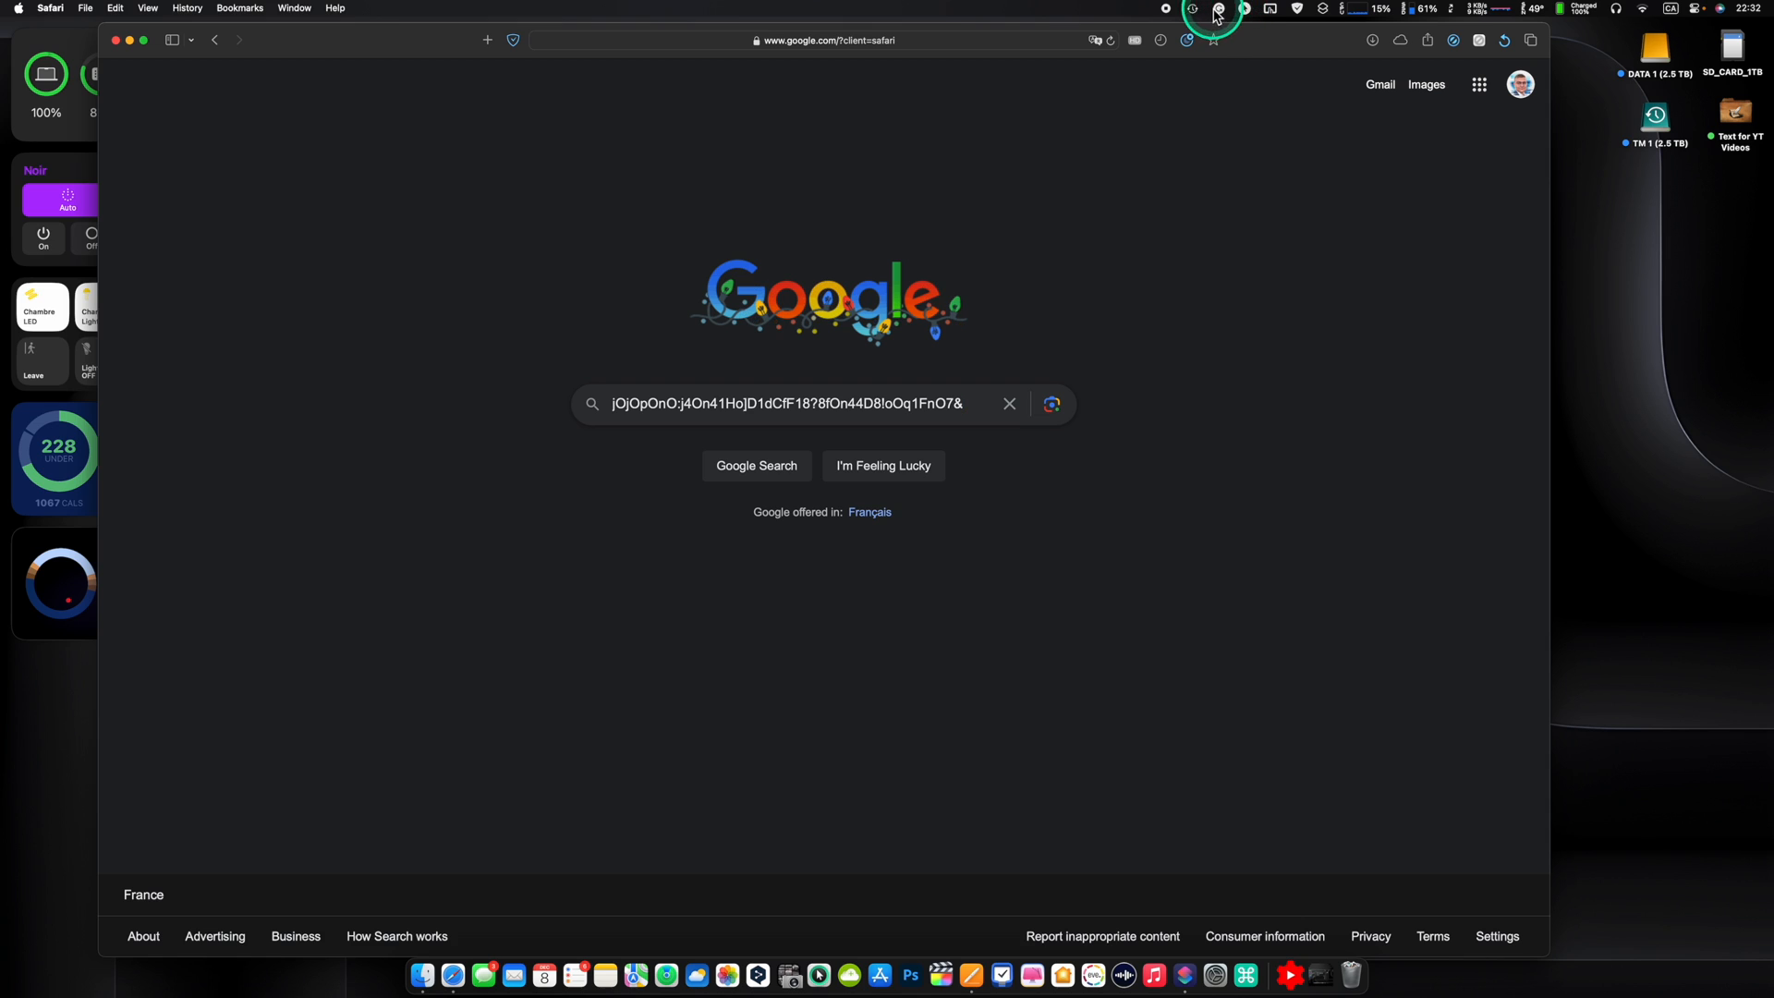
click(1322, 8)
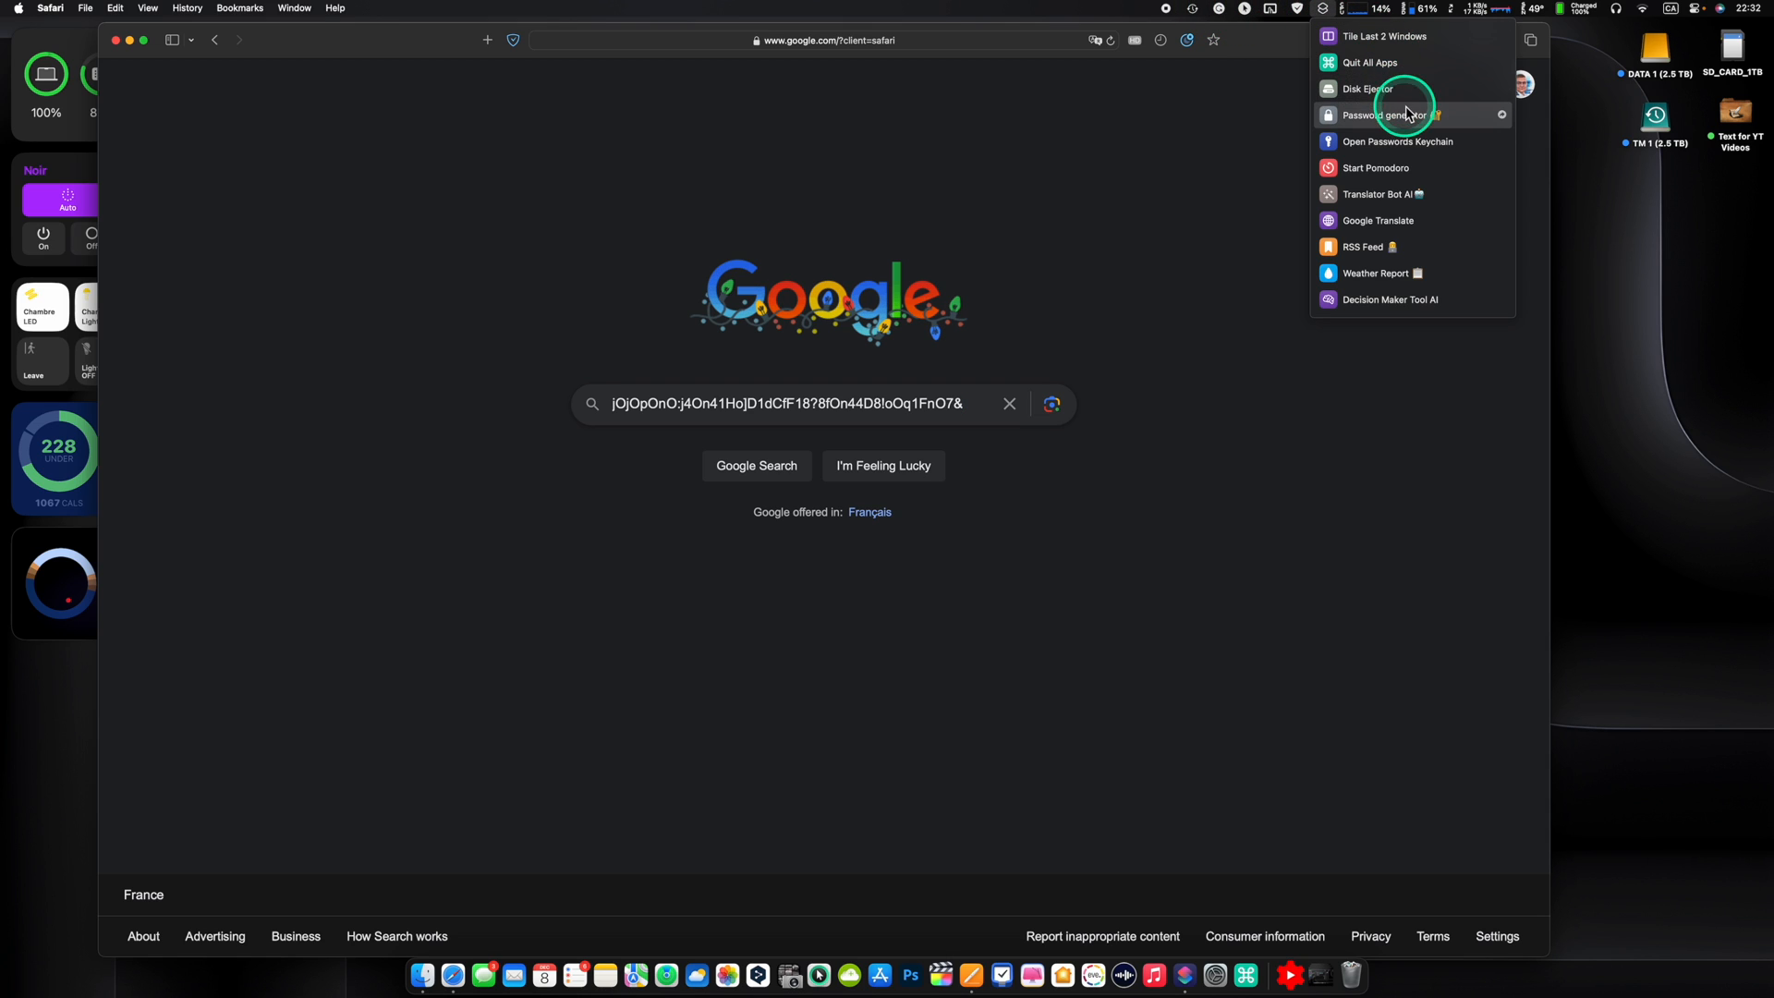
click(1390, 114)
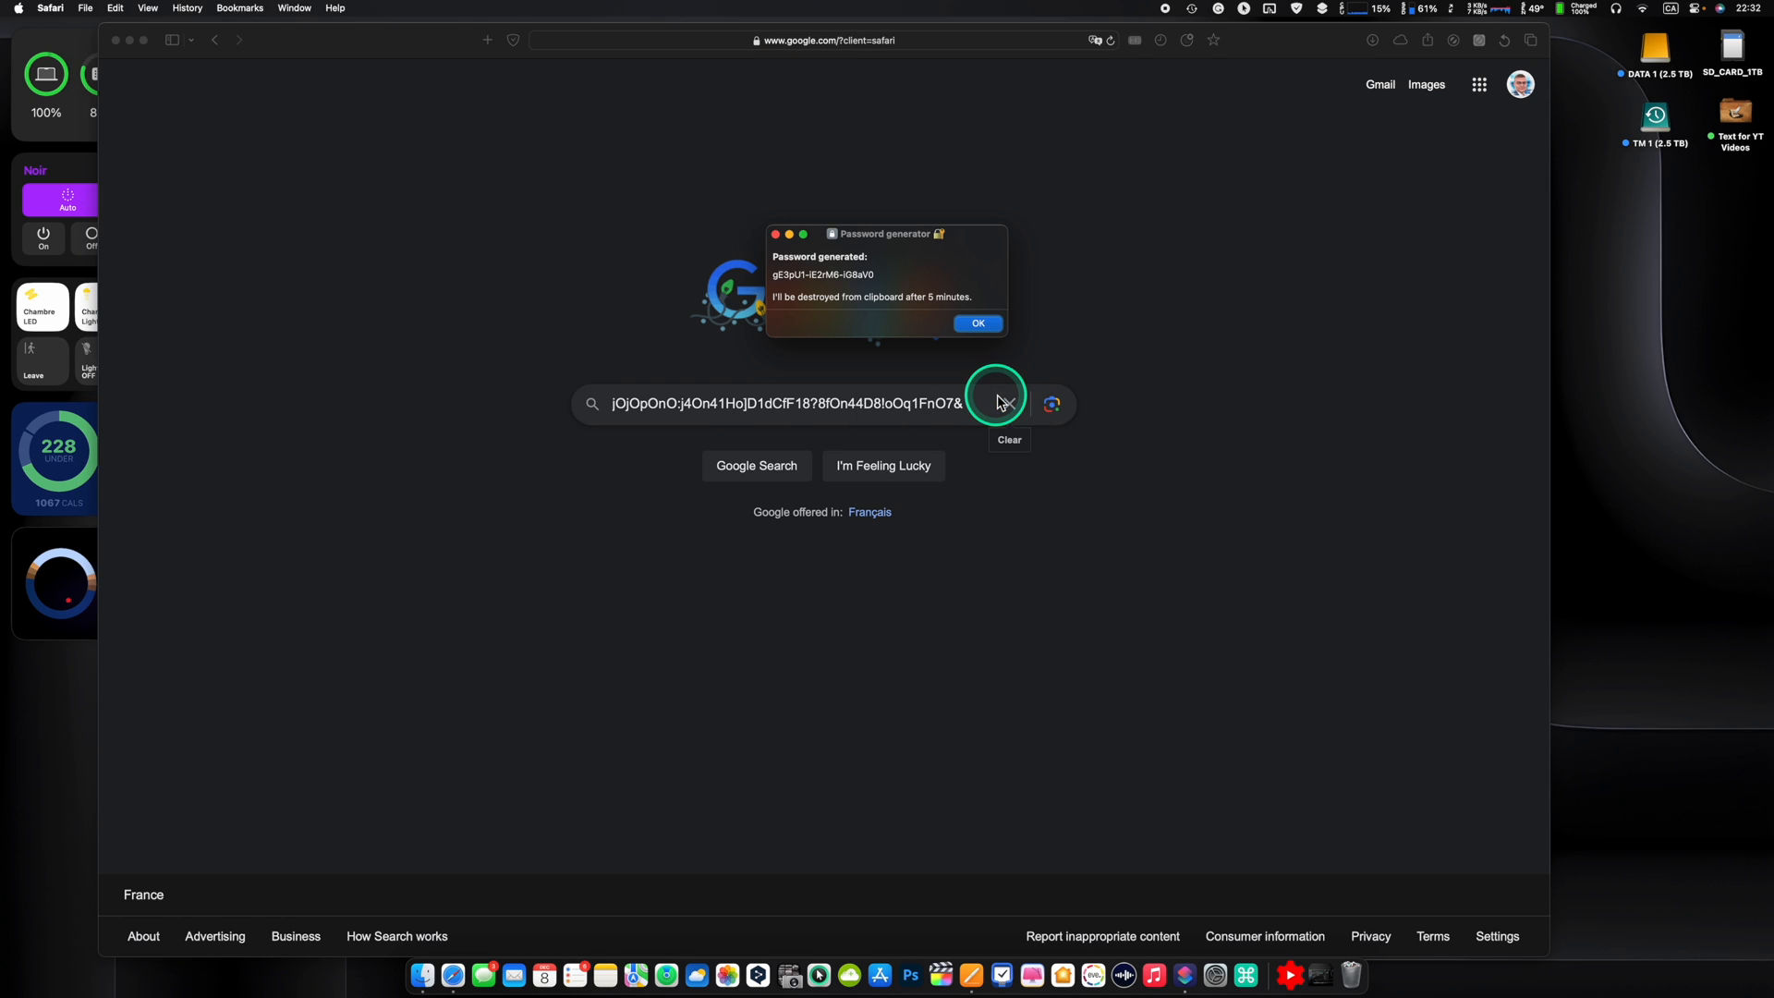
click(976, 322)
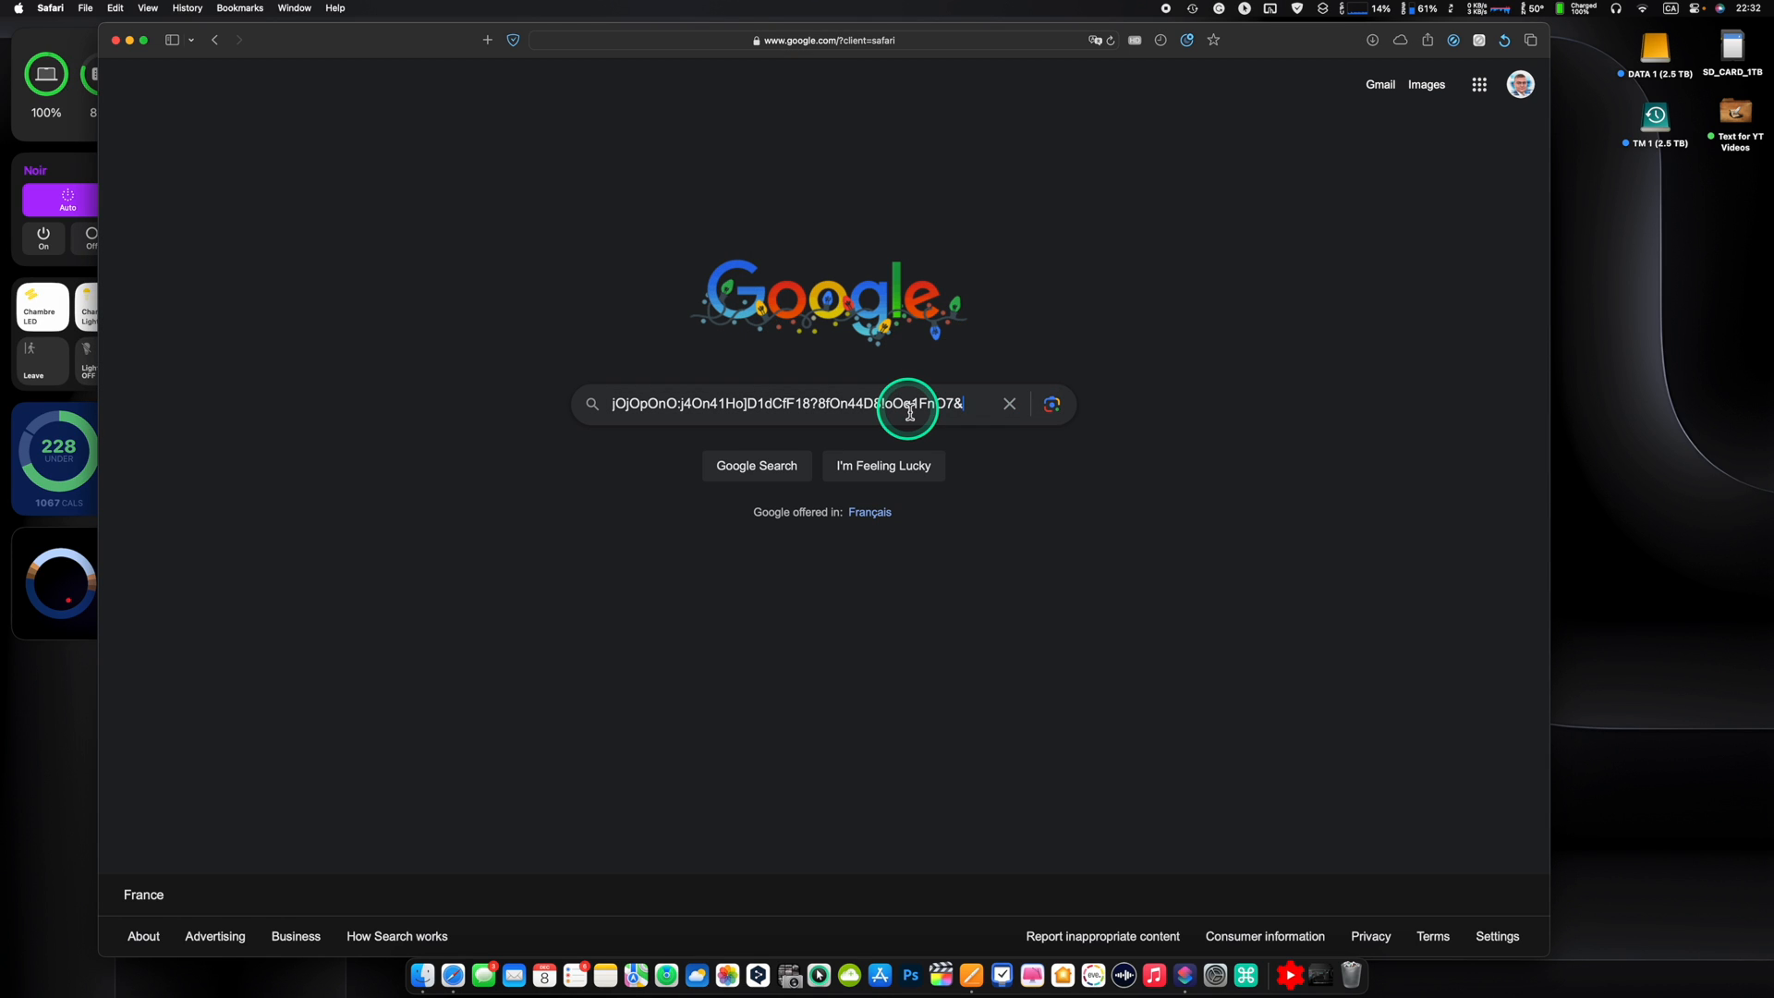
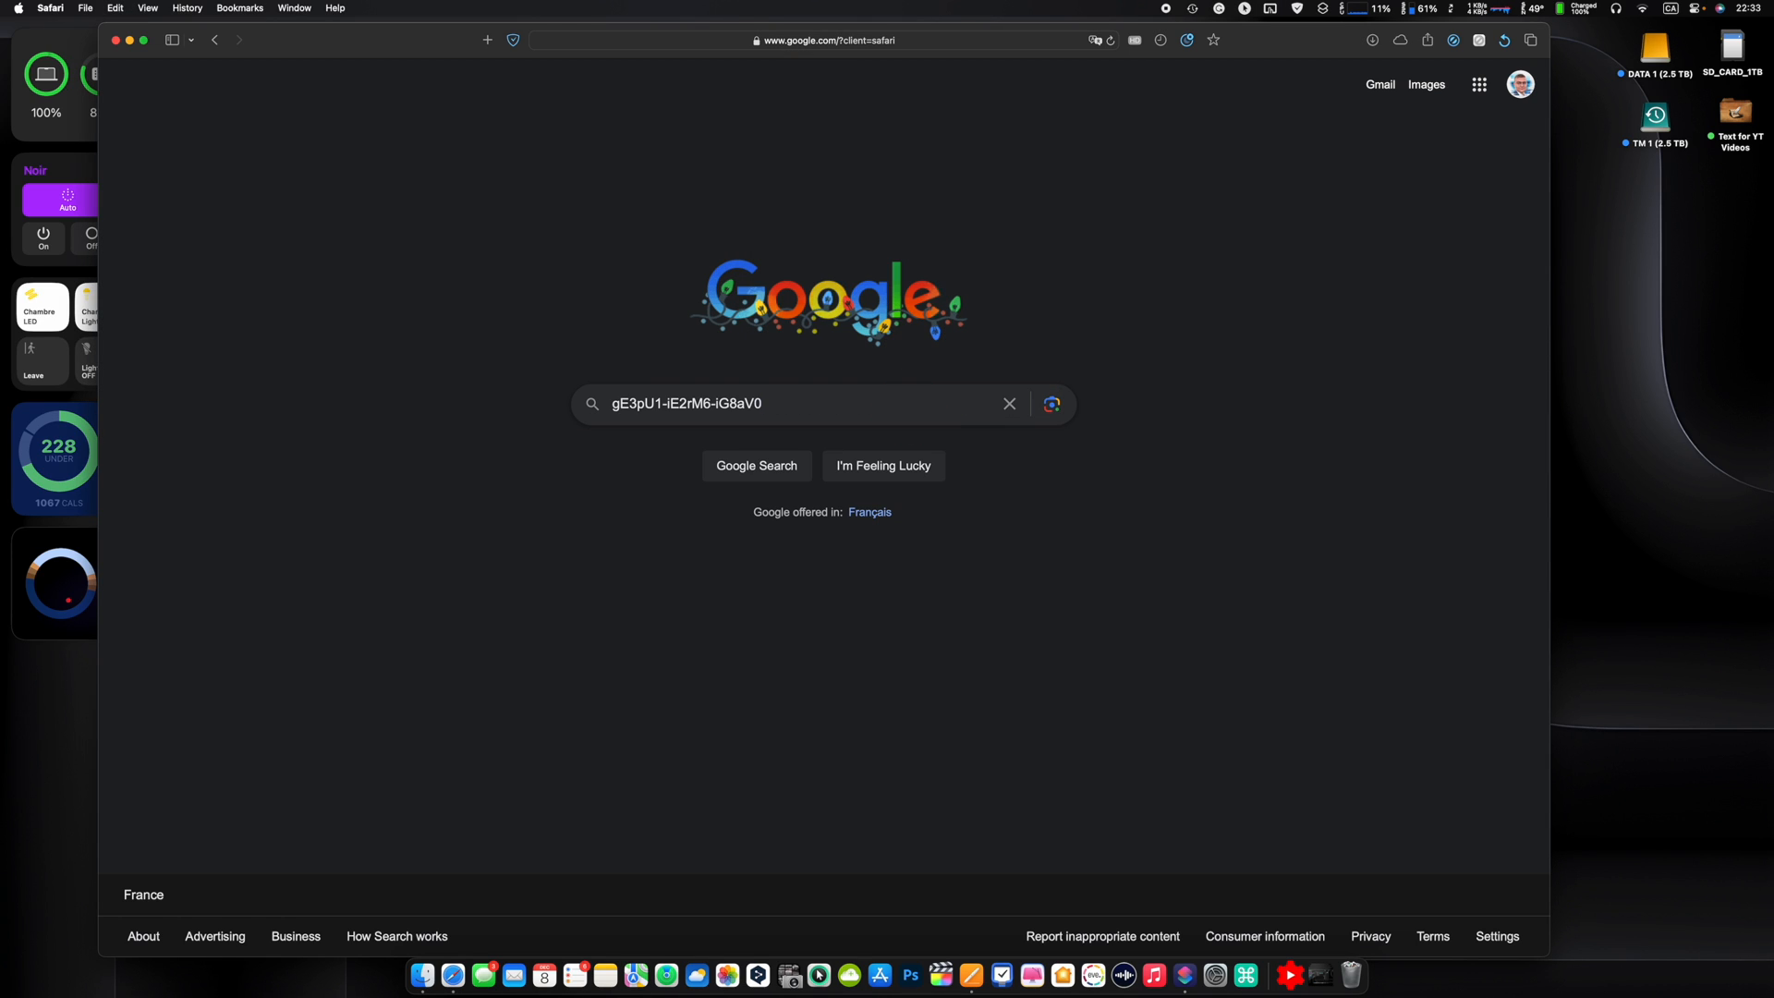
click(1325, 10)
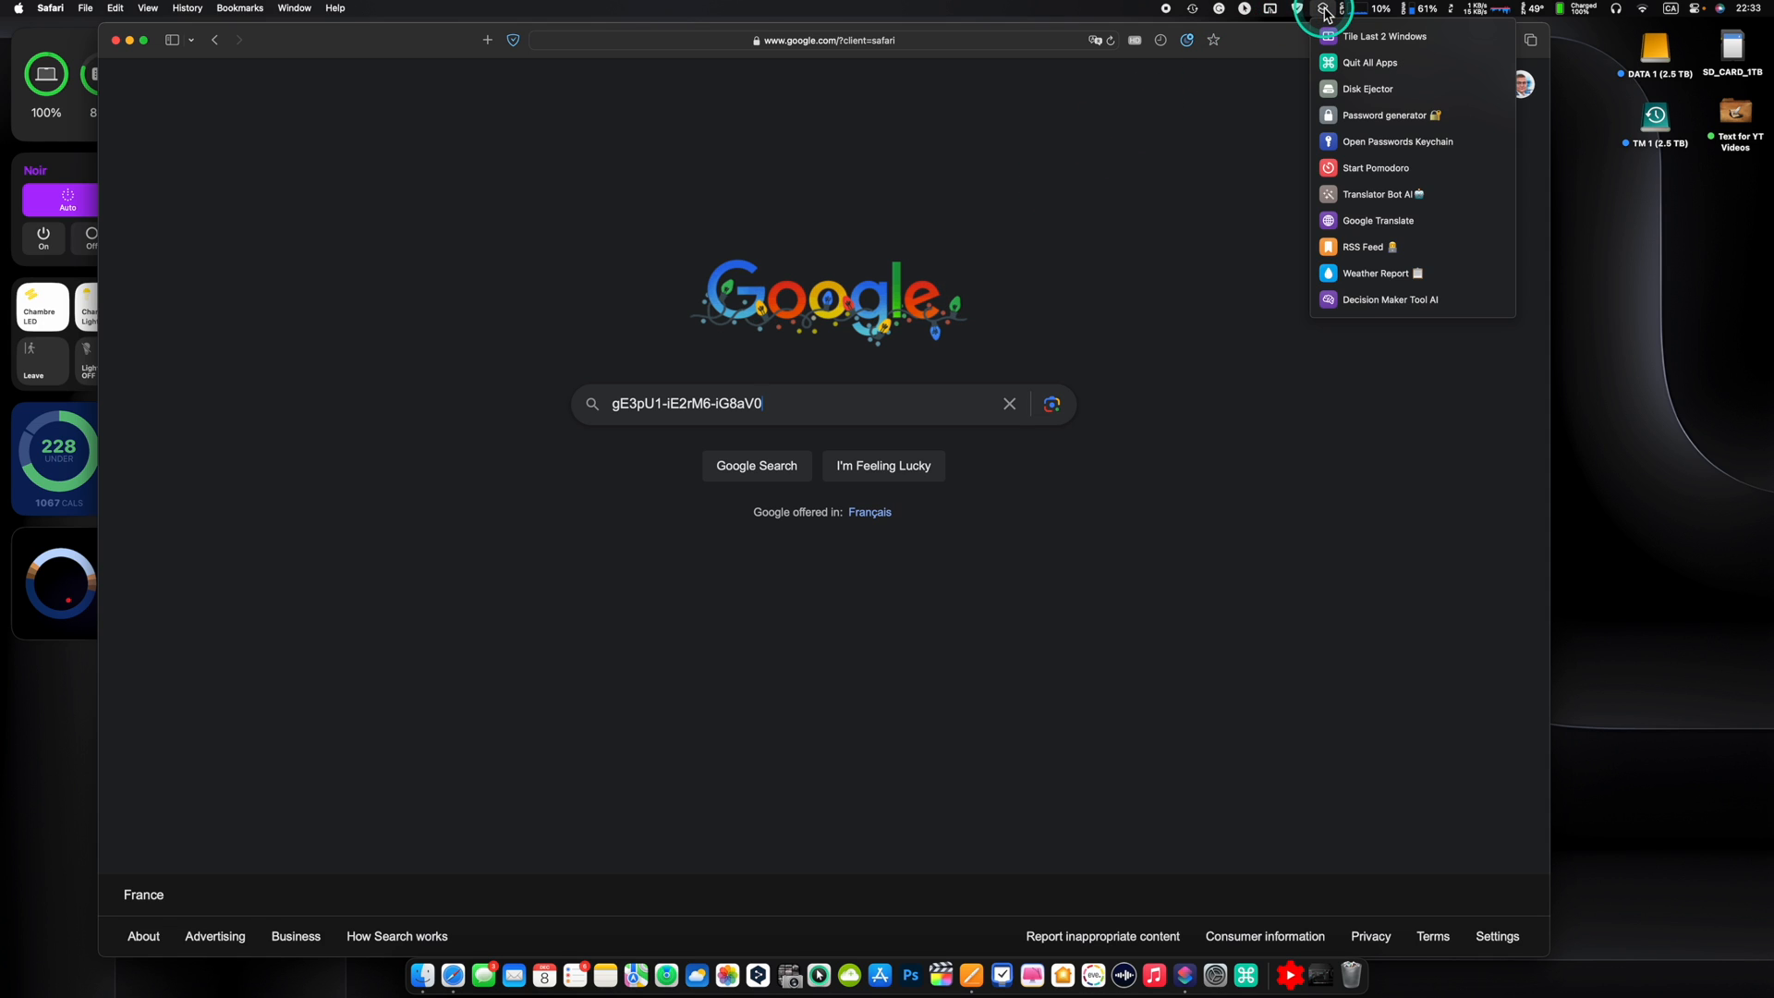
click(1386, 115)
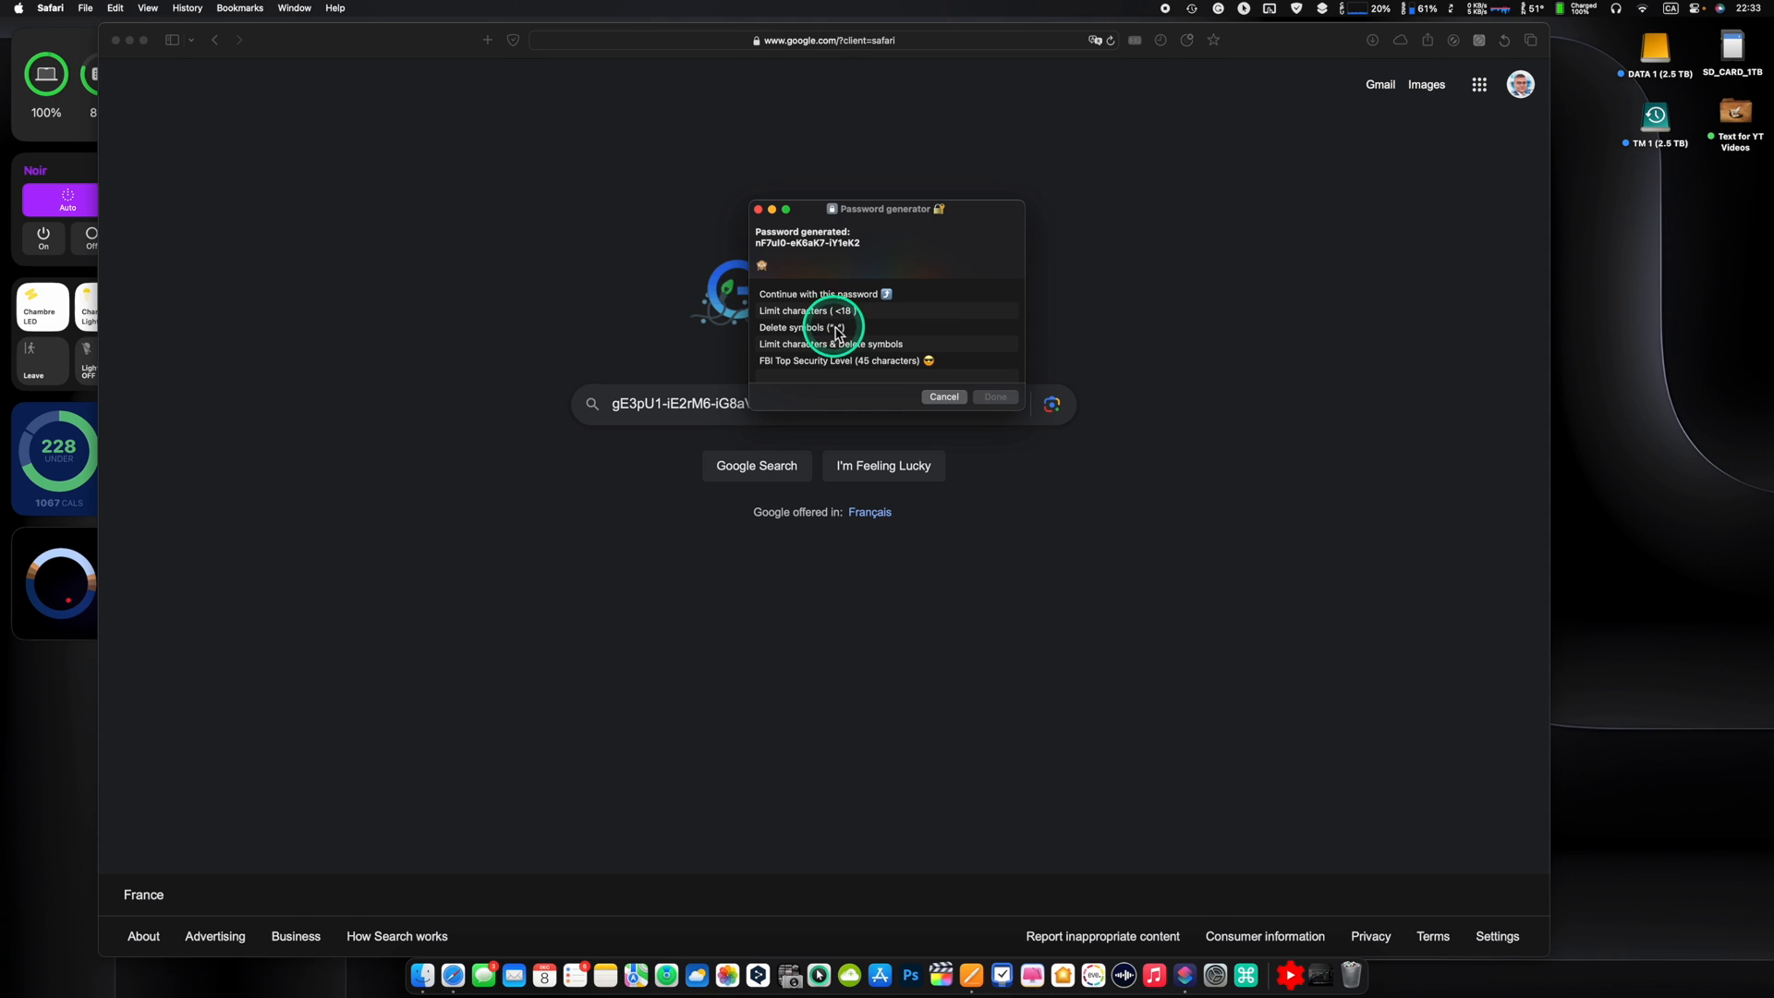
click(806, 310)
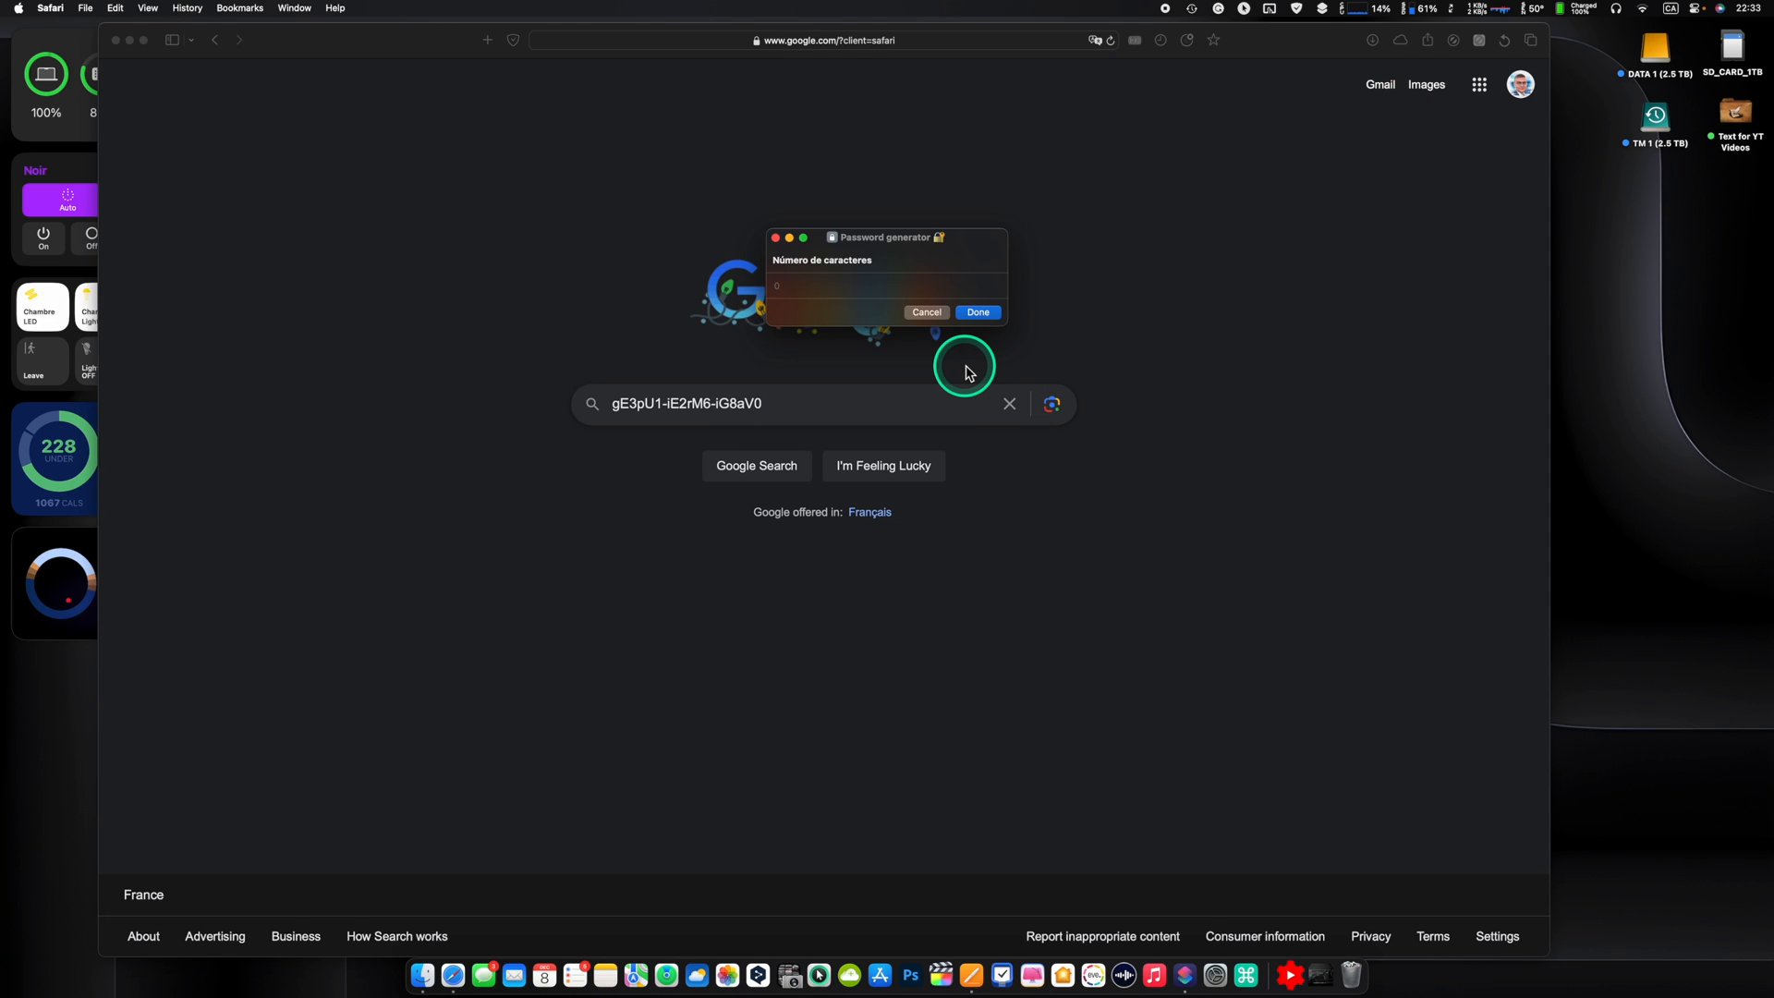
text(4)
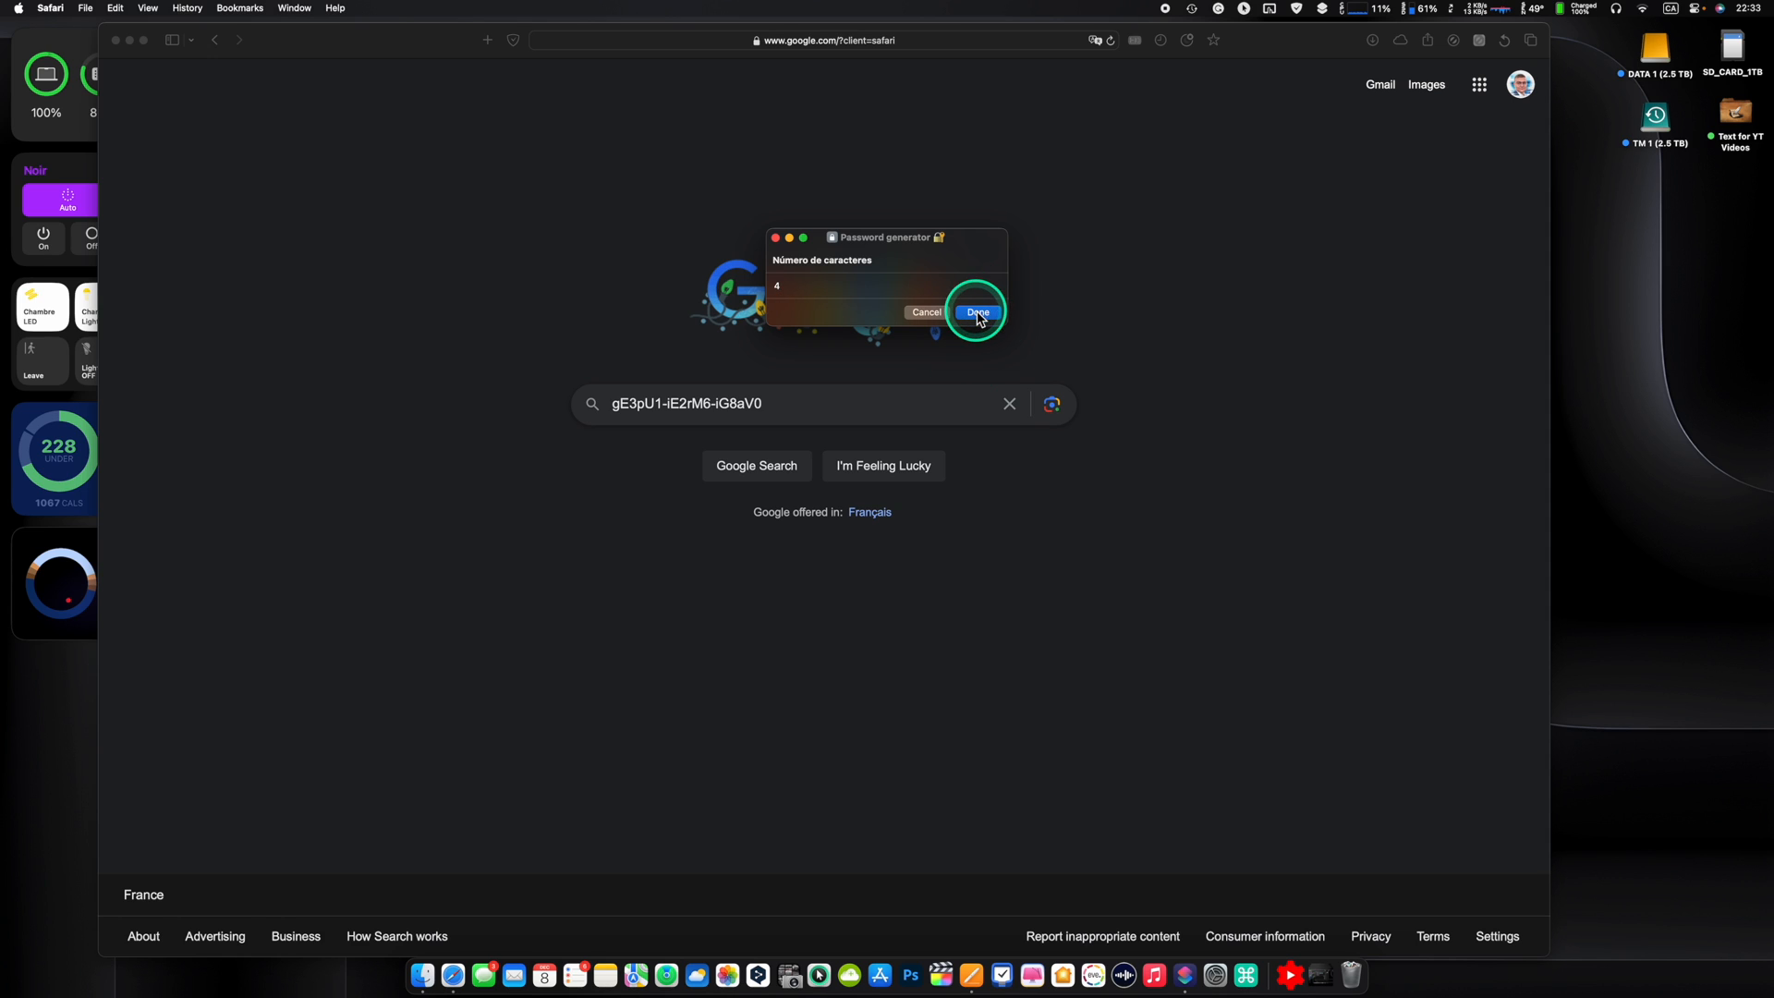
click(976, 312)
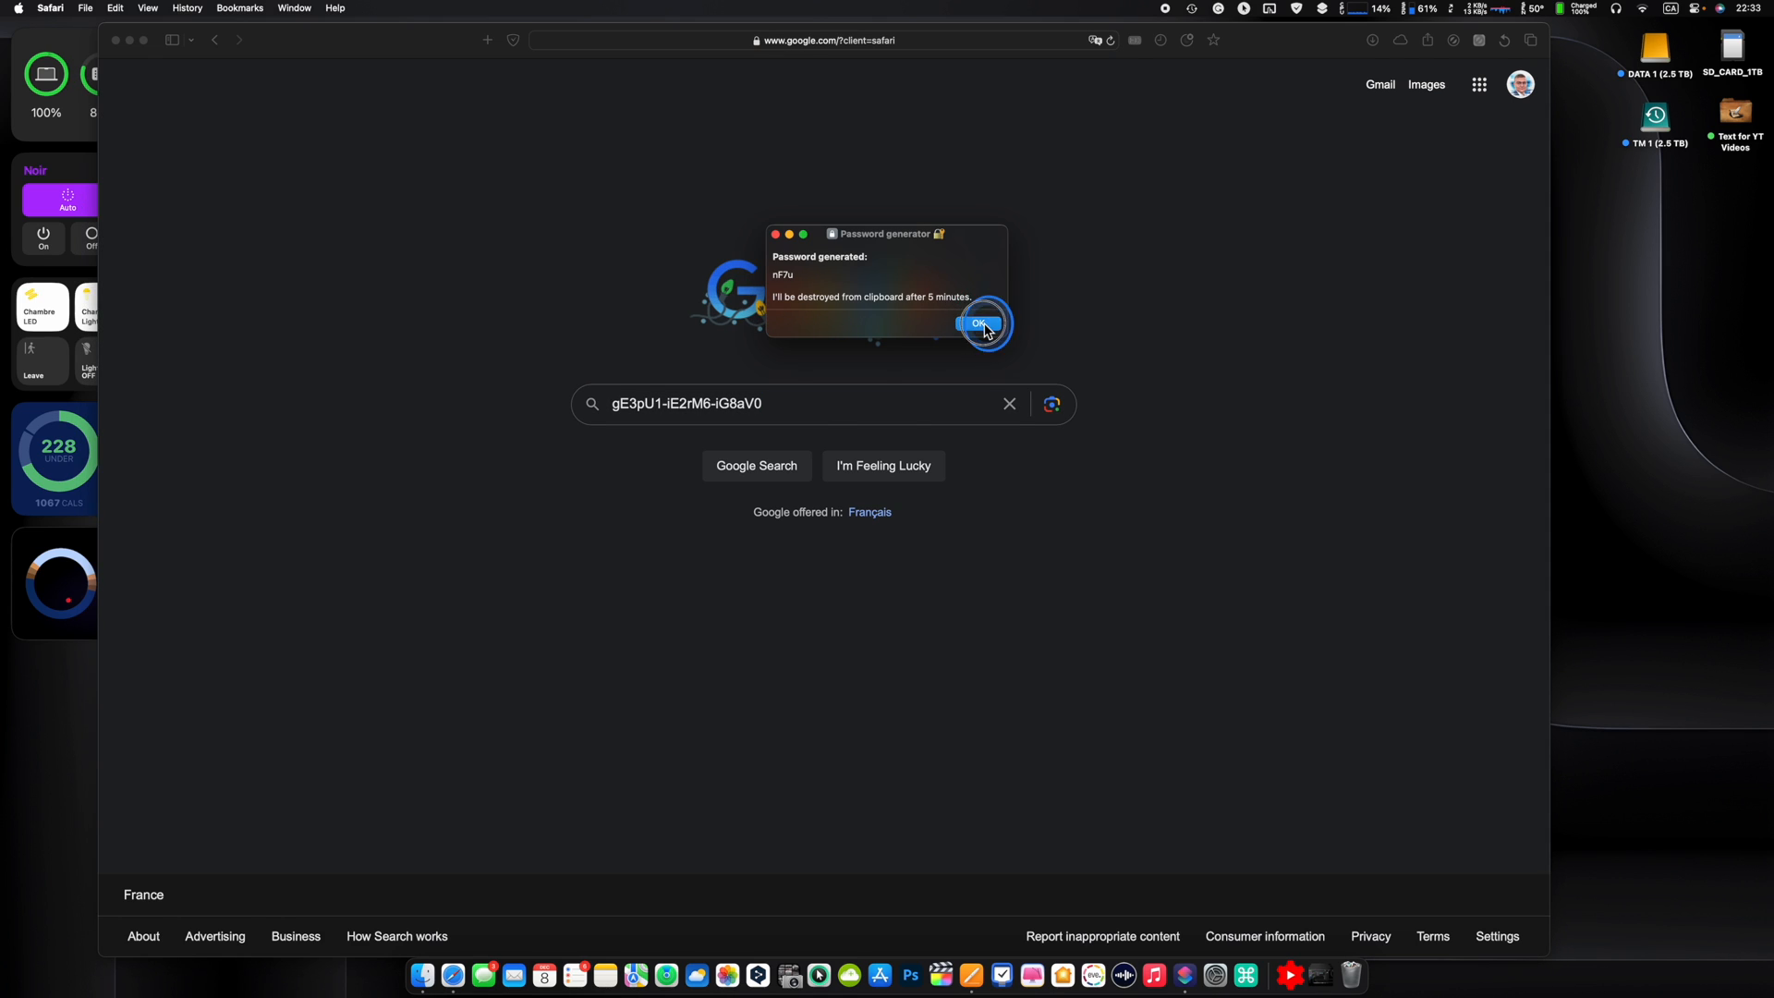
click(979, 323)
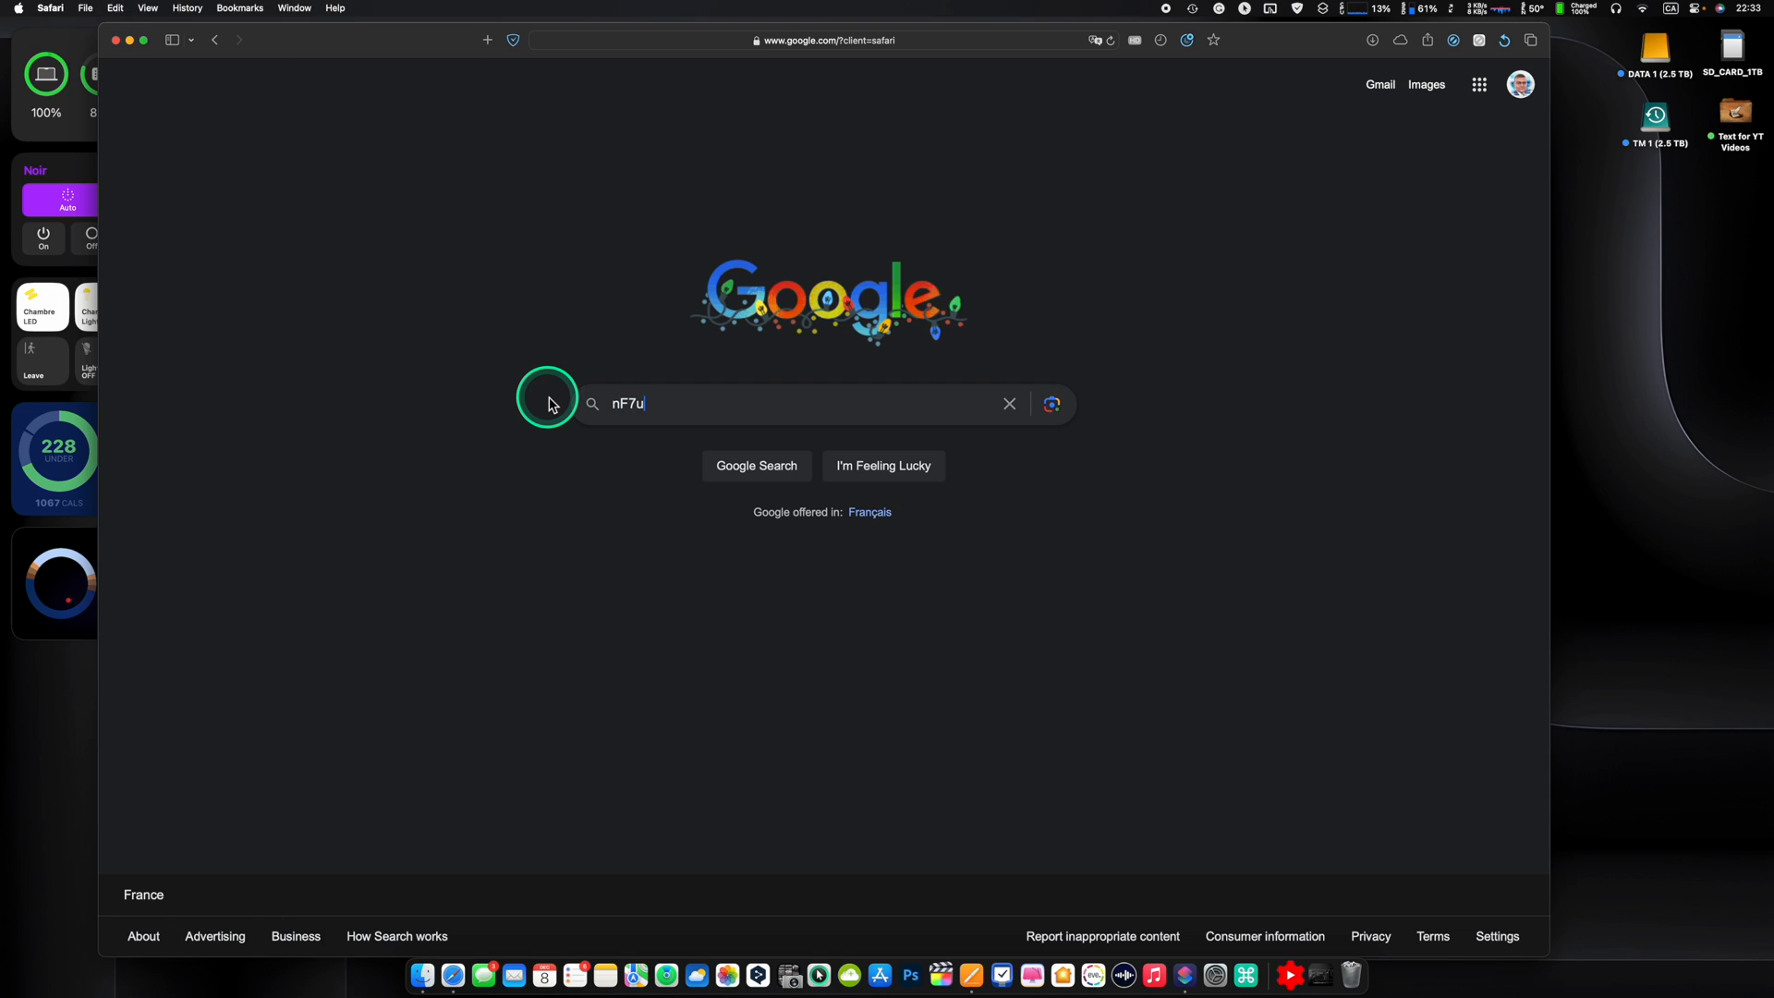
mouse_move(1316, 17)
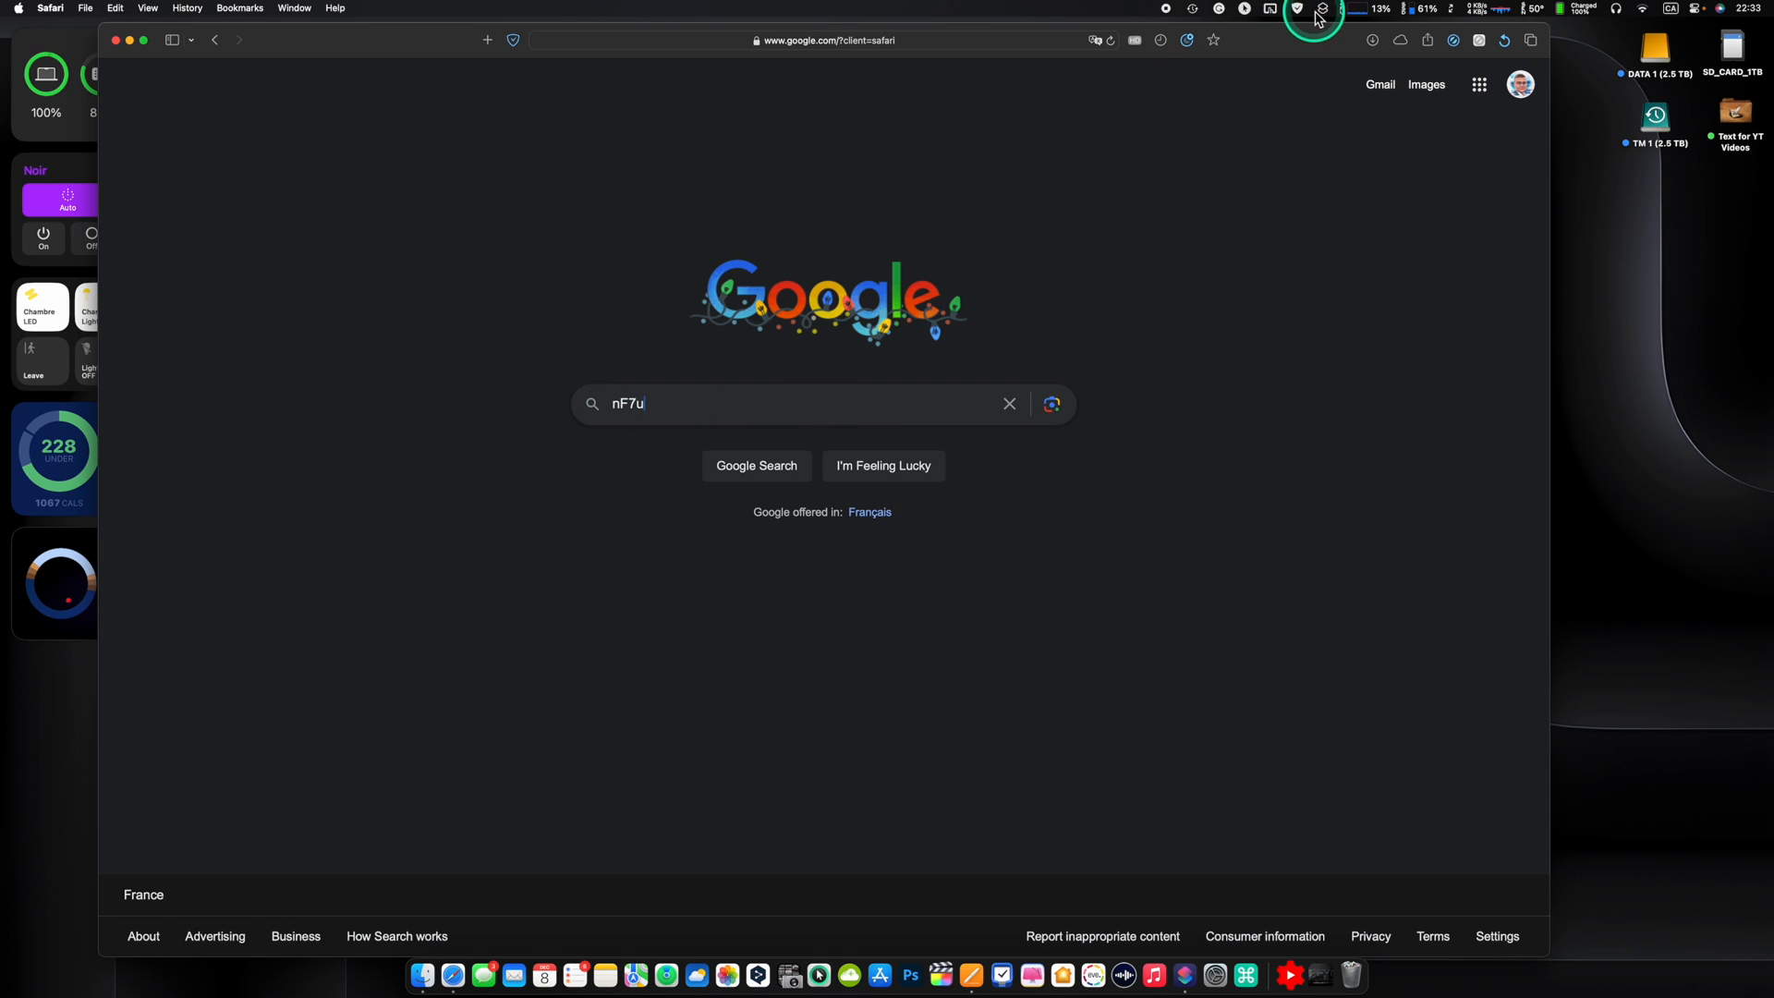
click(1323, 9)
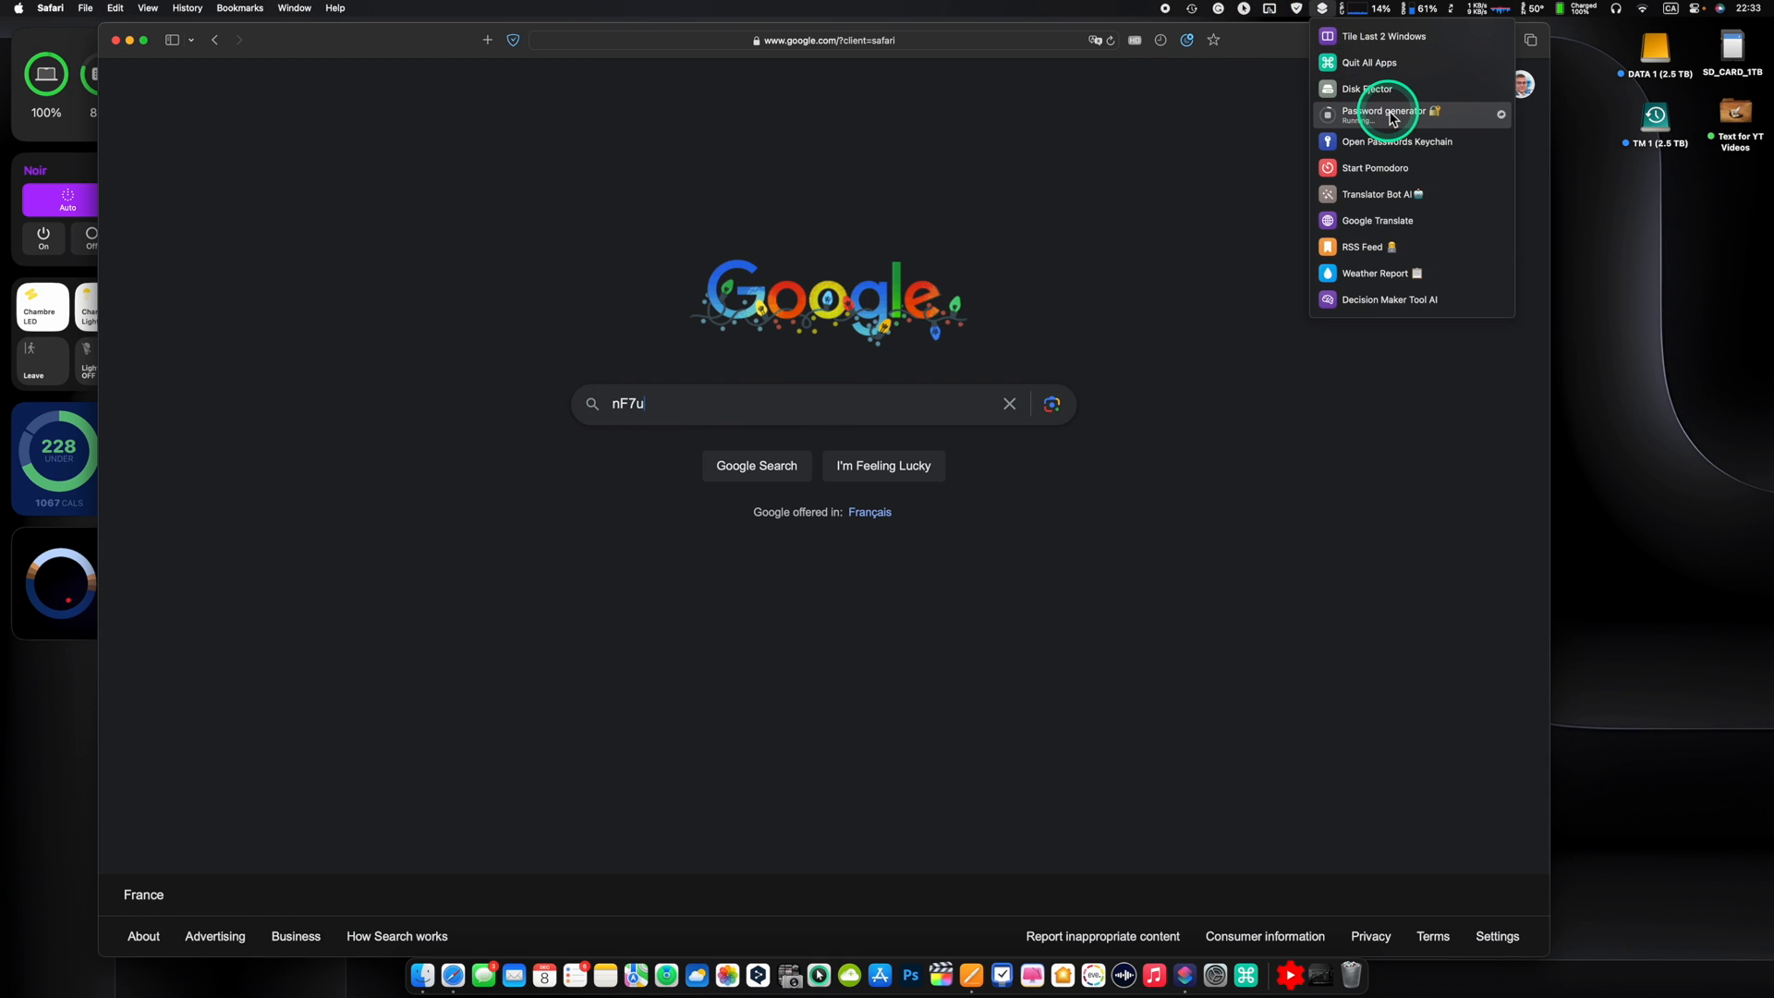
click(1382, 111)
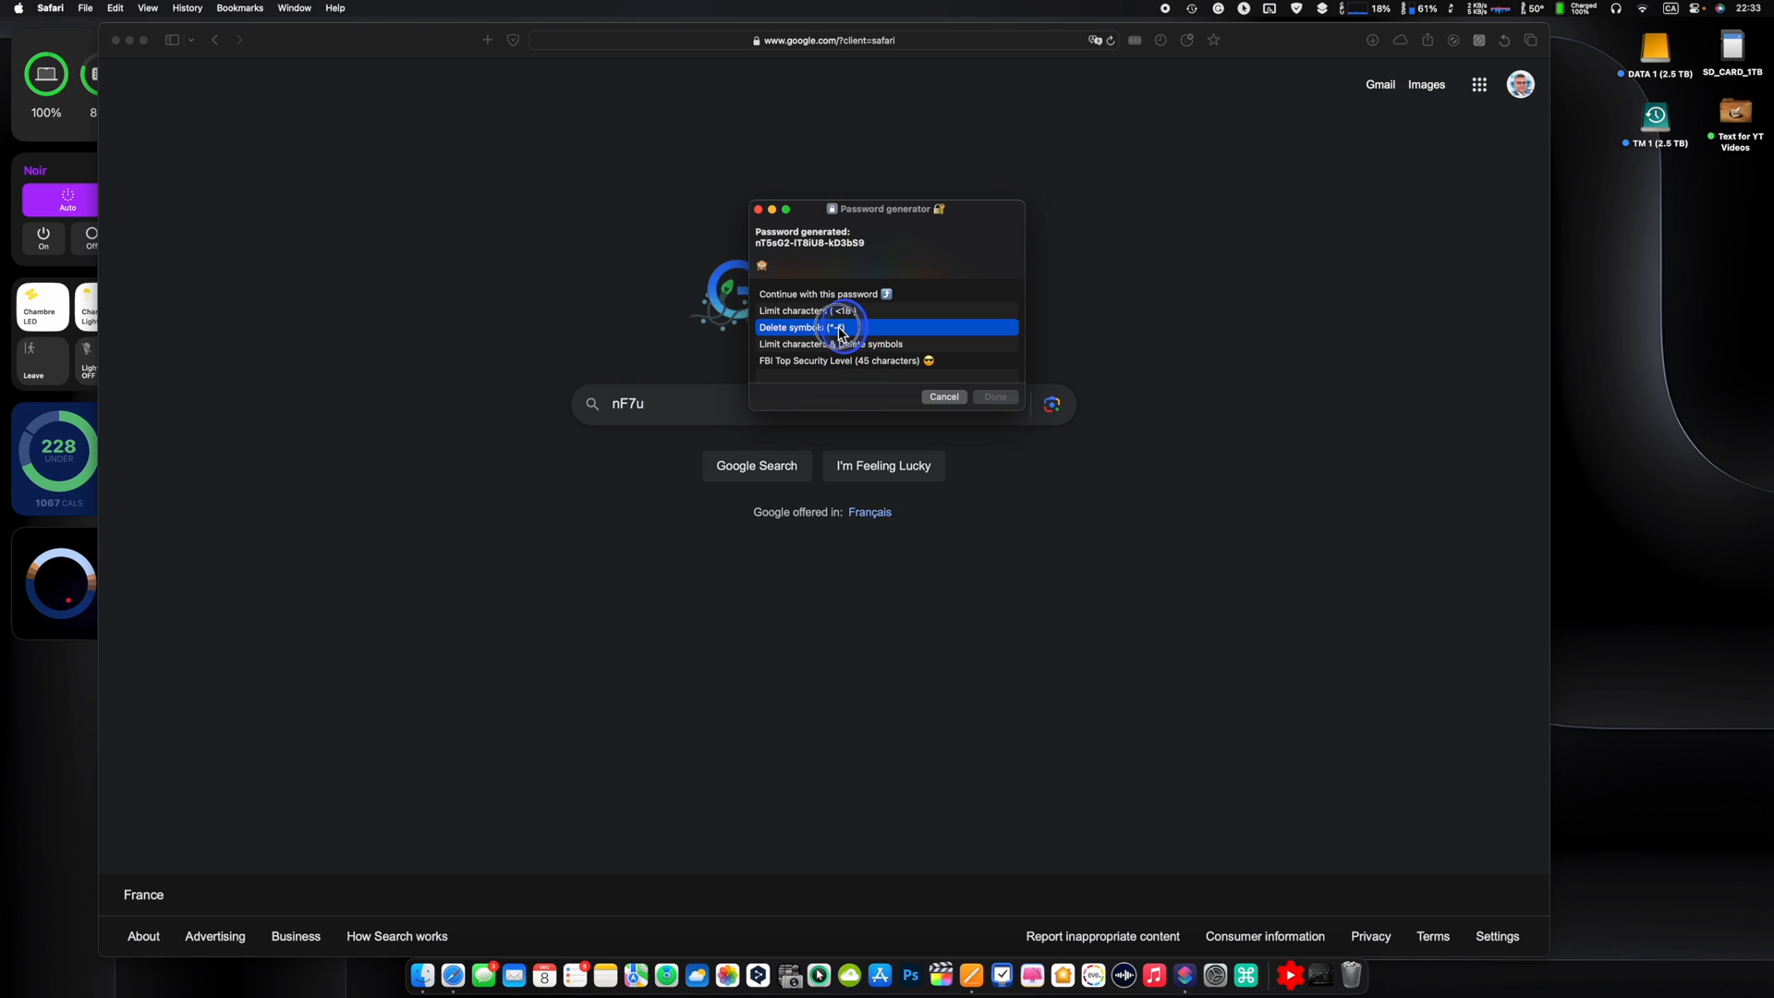
click(837, 327)
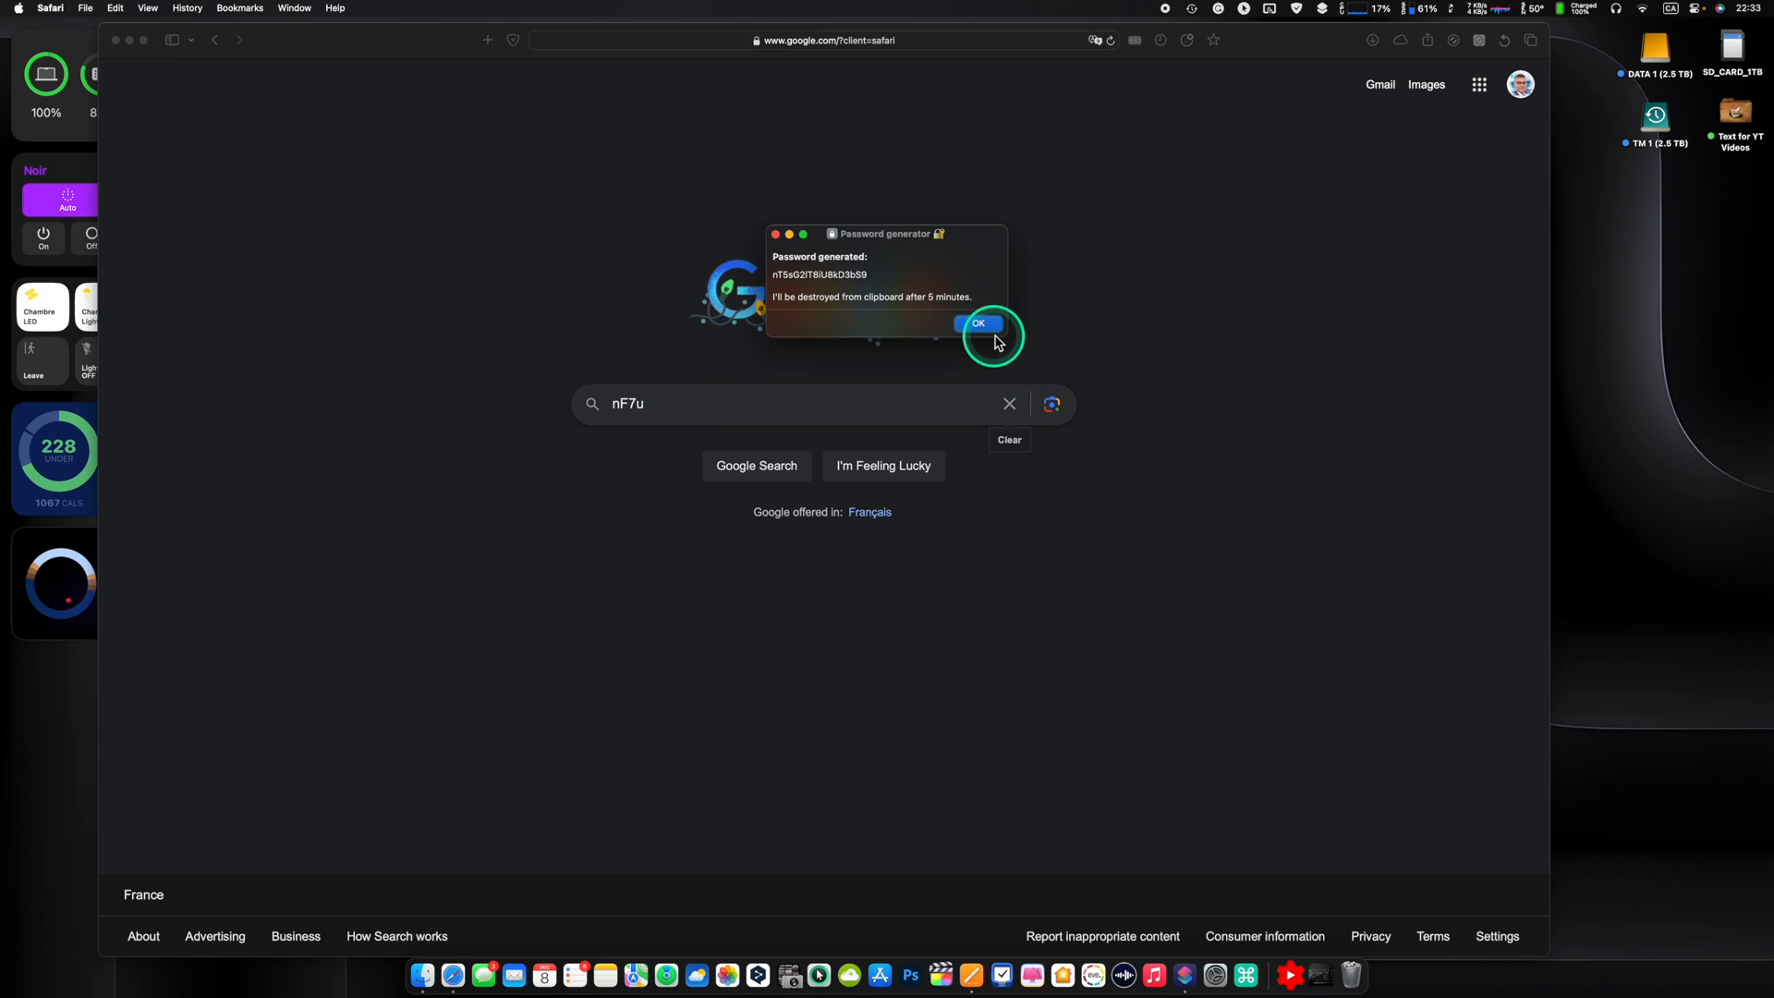
click(978, 322)
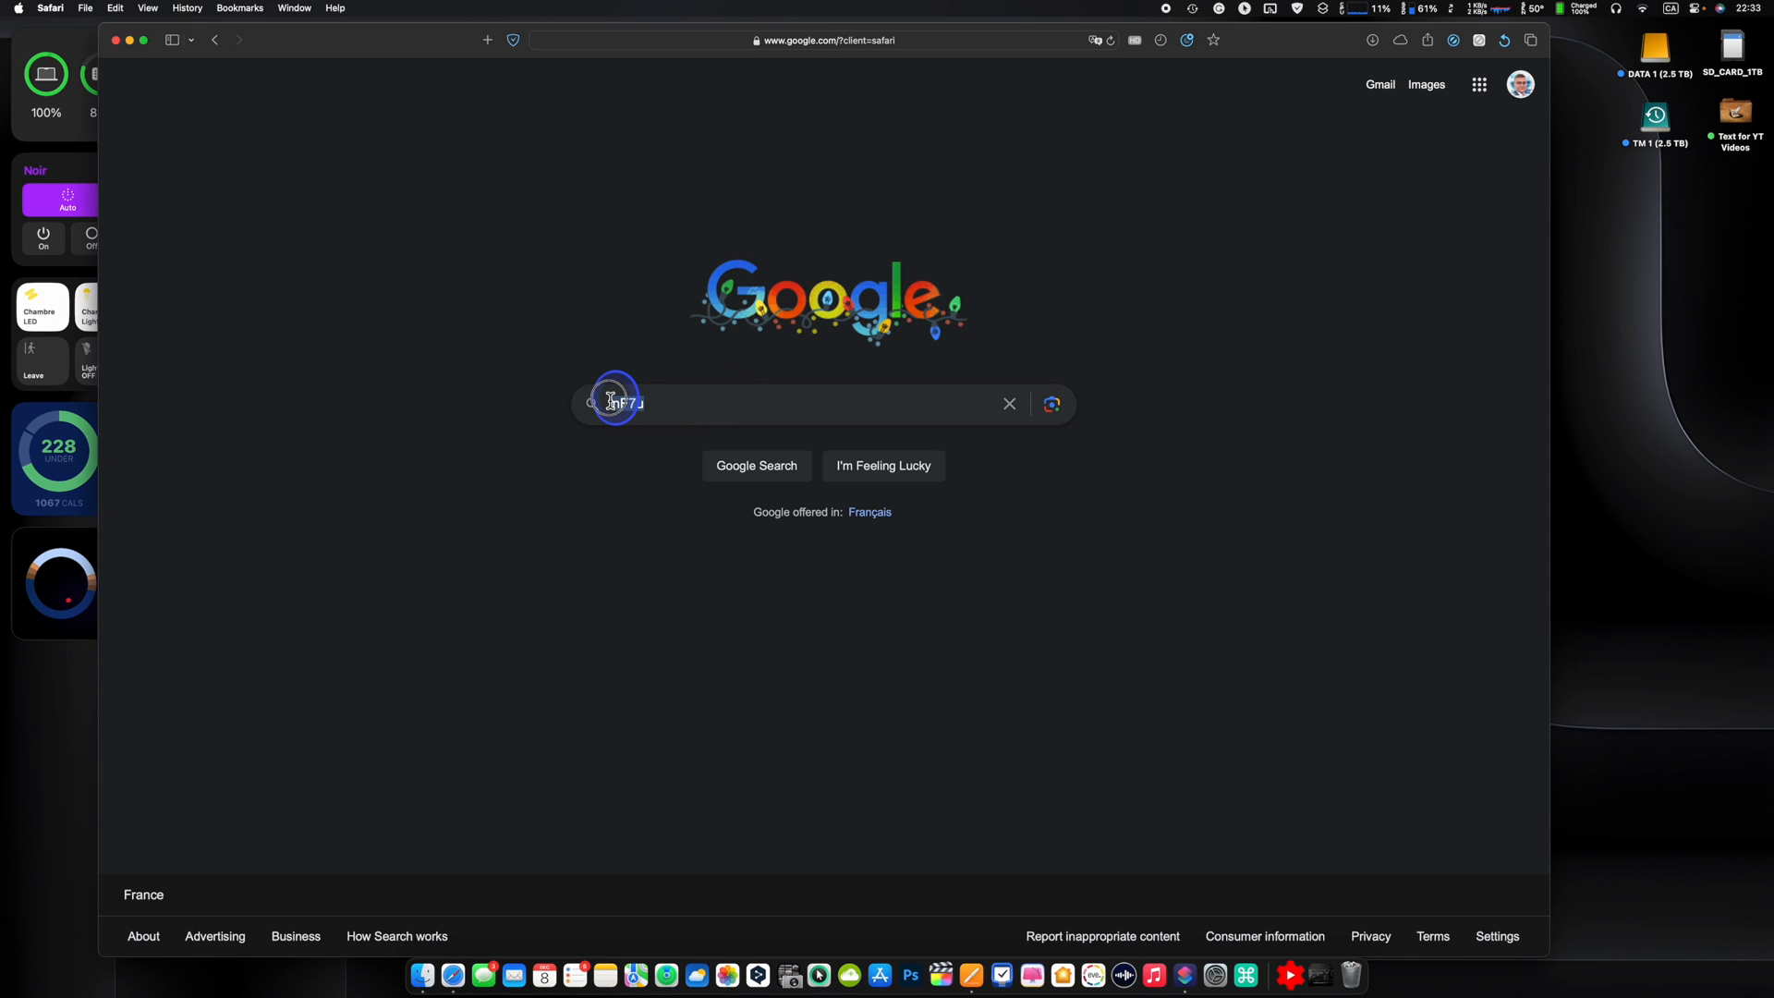
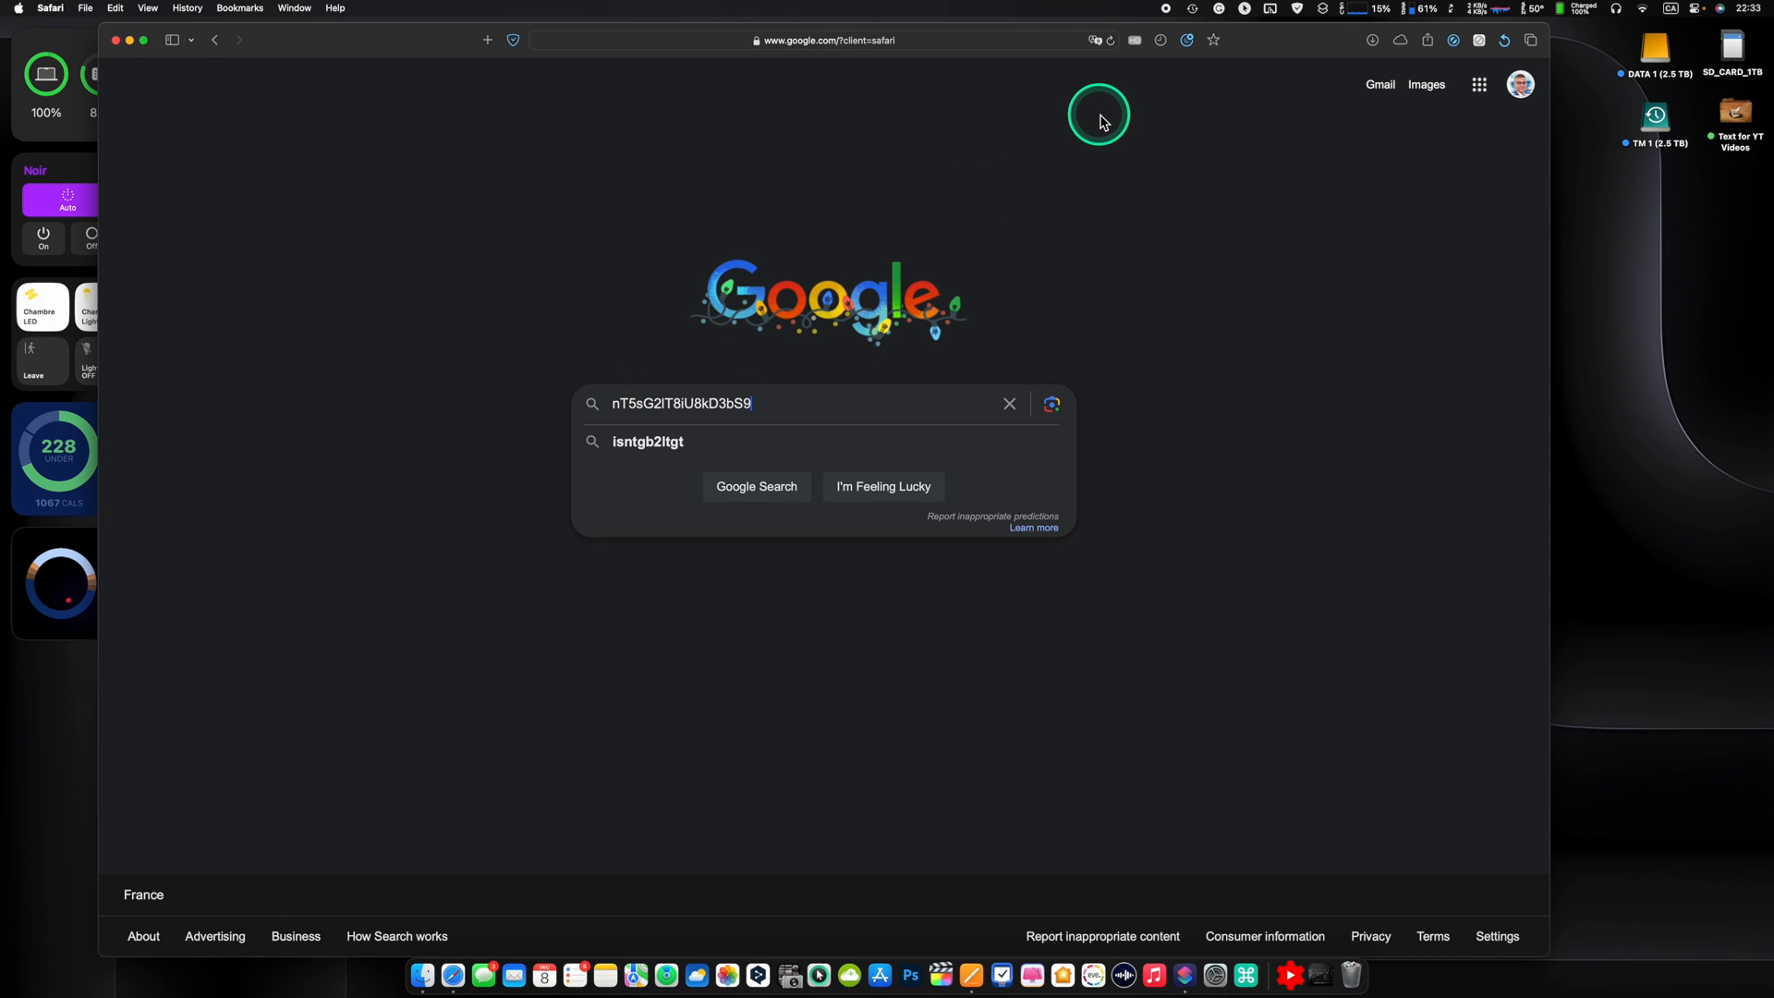
mouse_move(1324, 17)
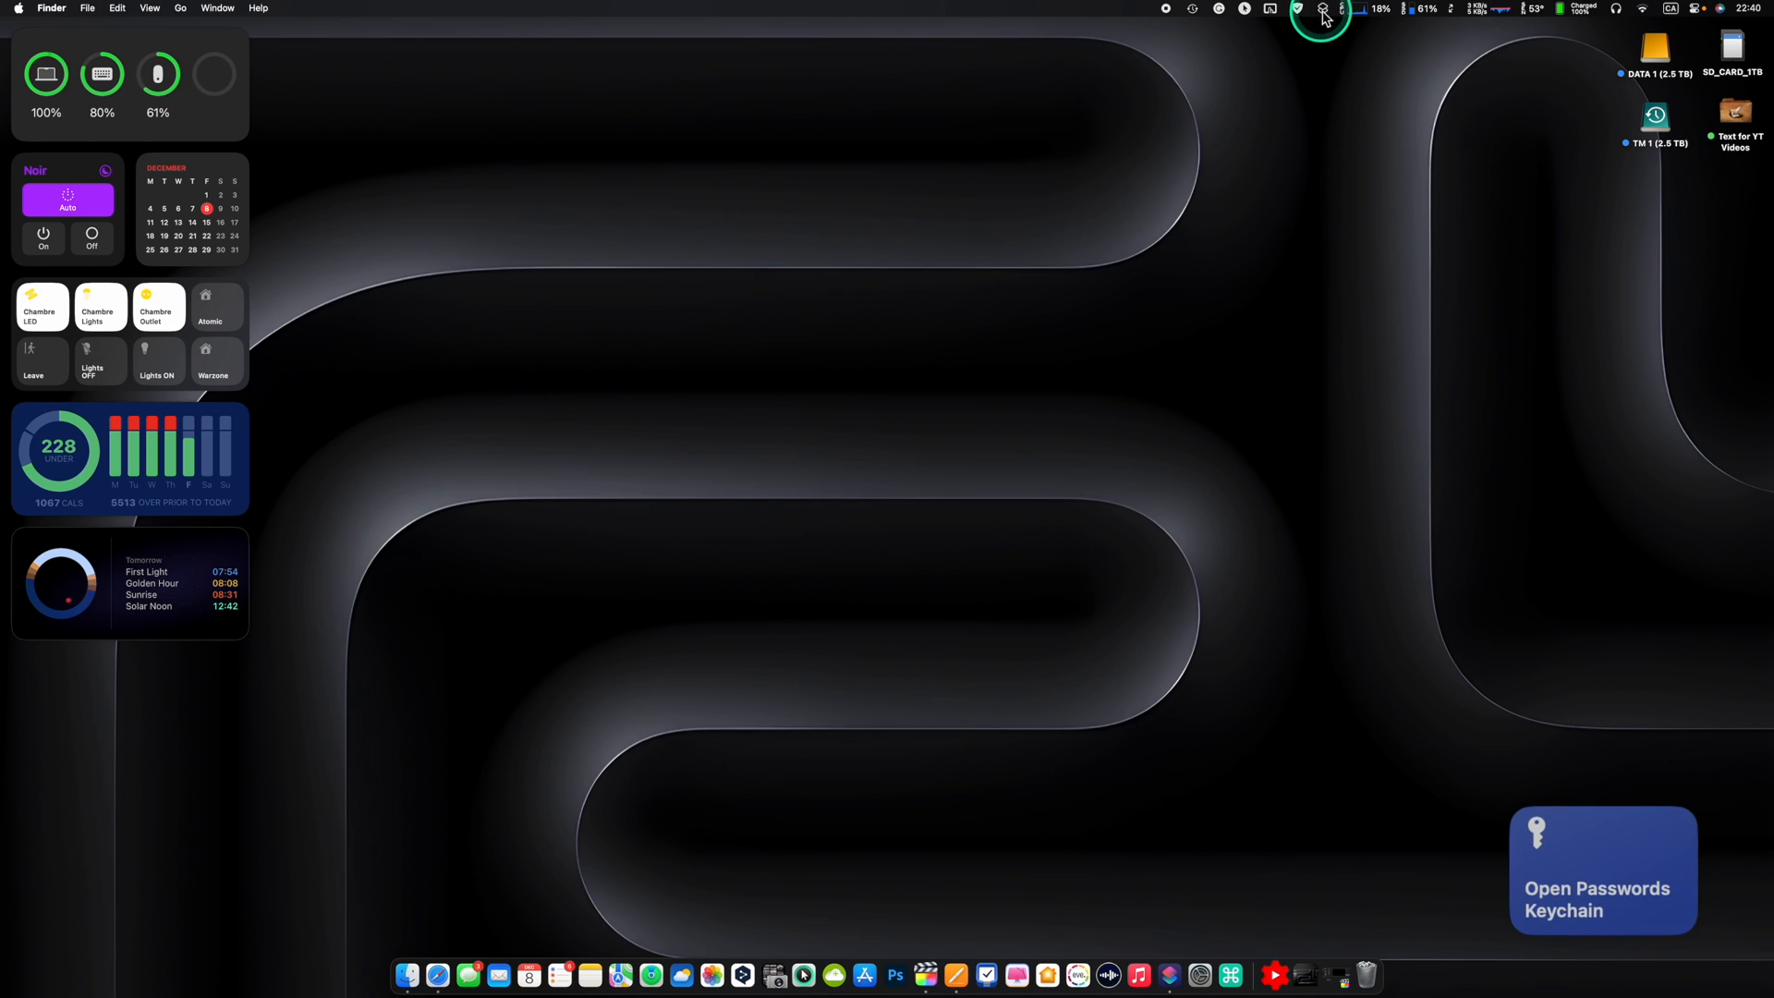
Run Open Passwords Keychain, tile it beside Safari with Tile Last 2 Windows, then close it.
click(1324, 9)
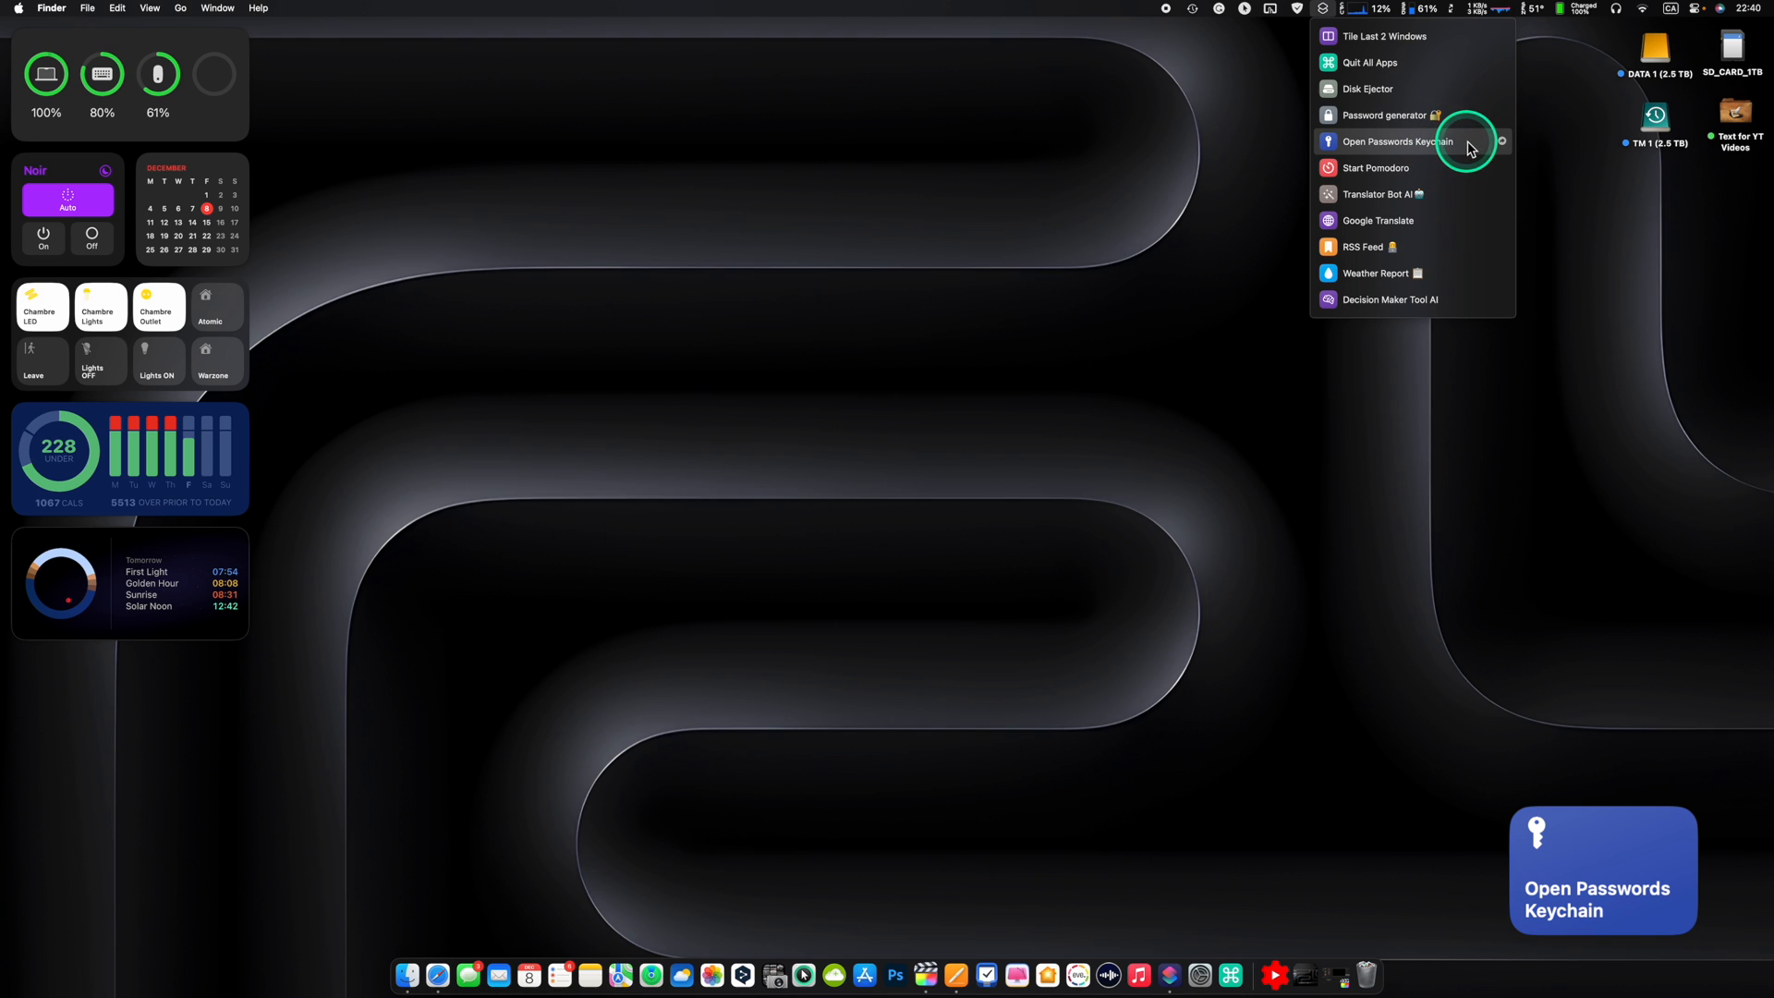
click(1398, 141)
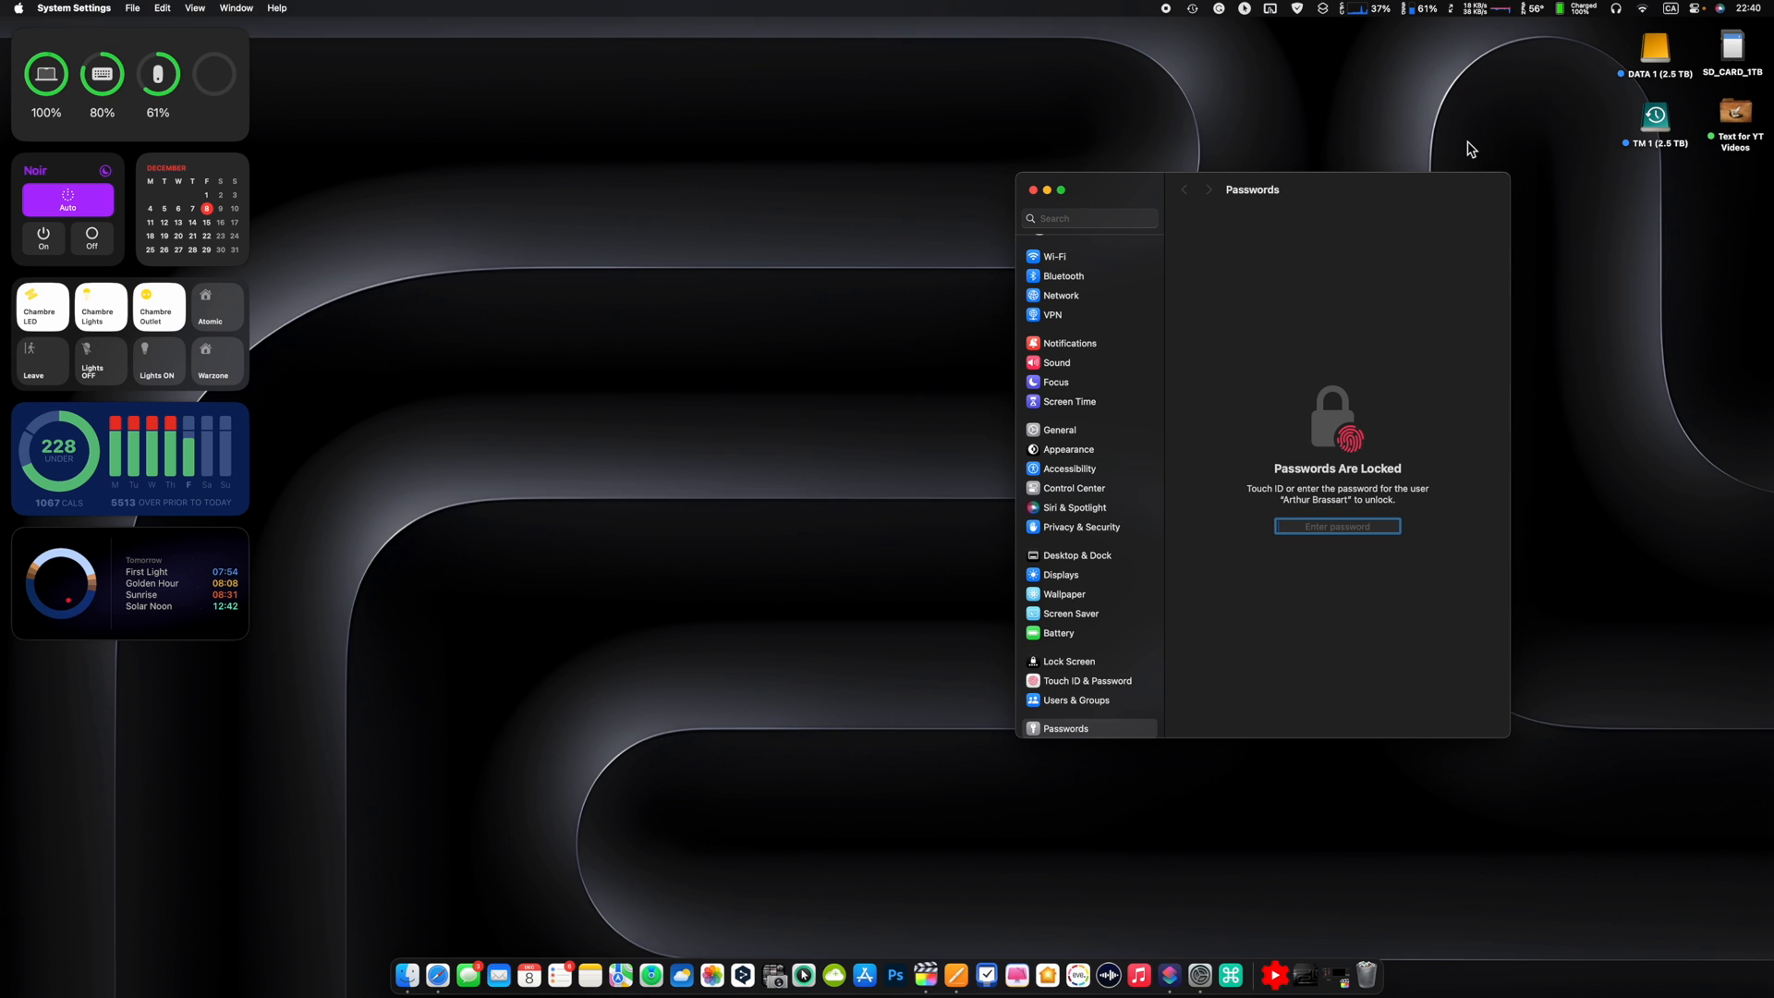
click(1322, 8)
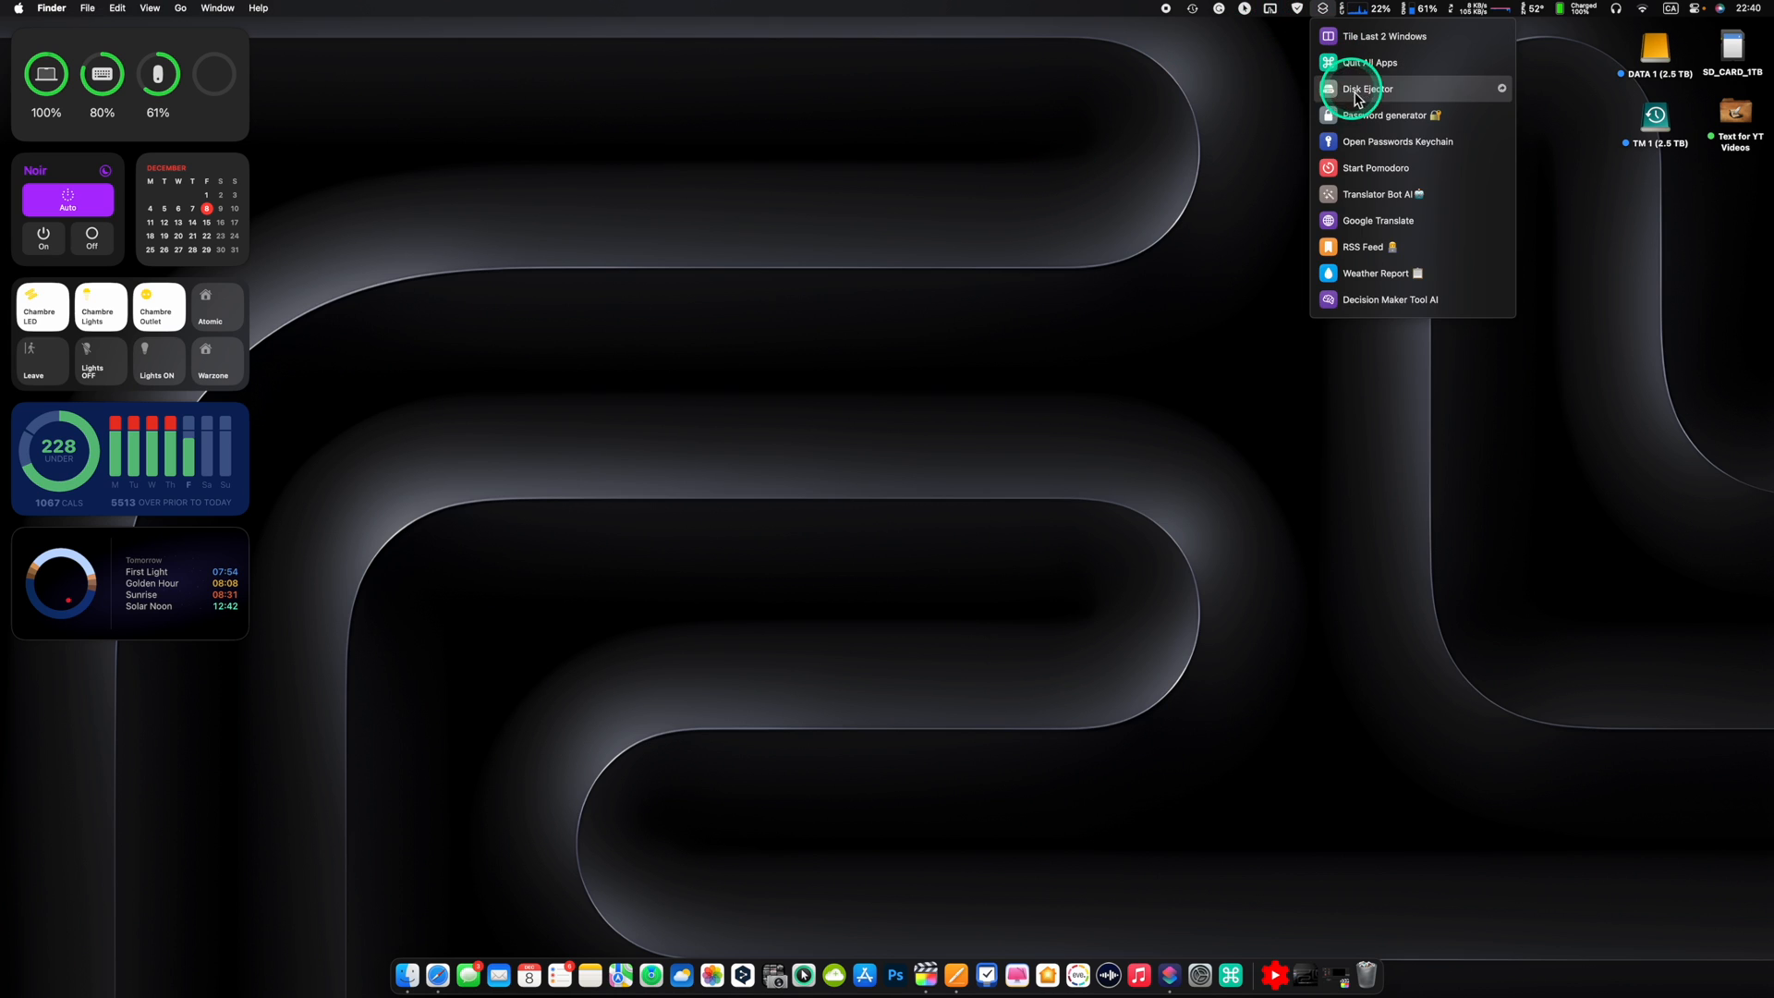
click(1398, 141)
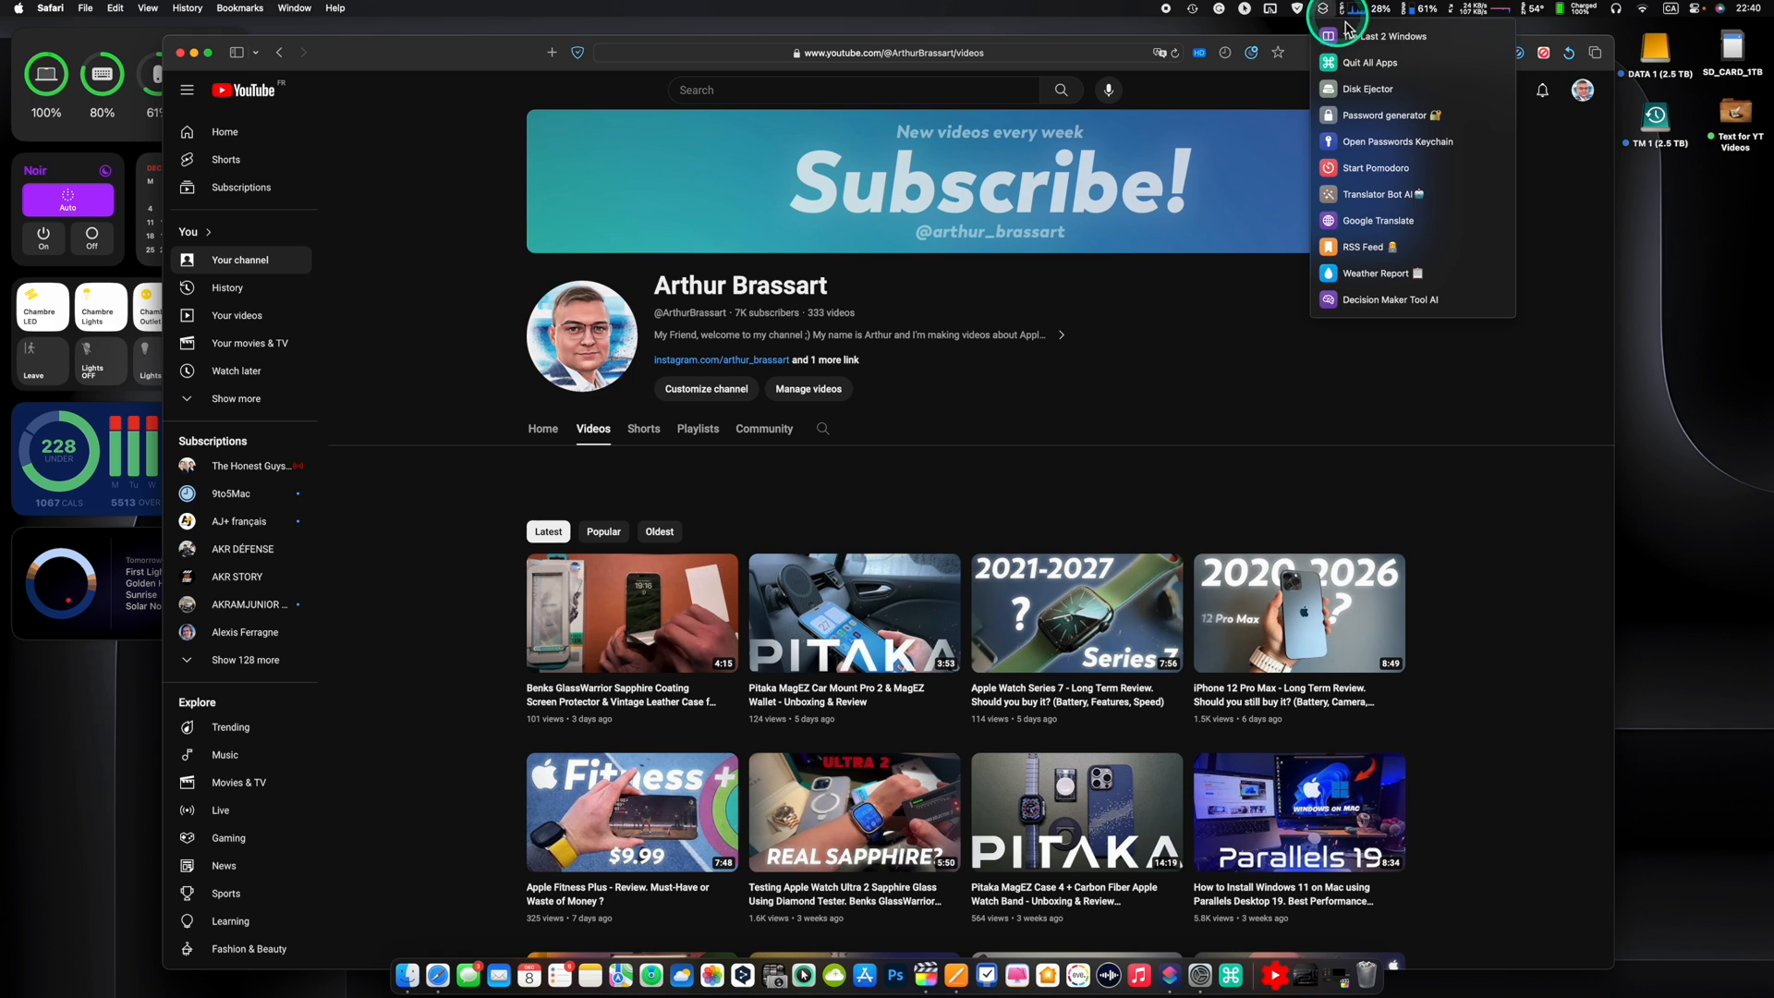
click(1397, 140)
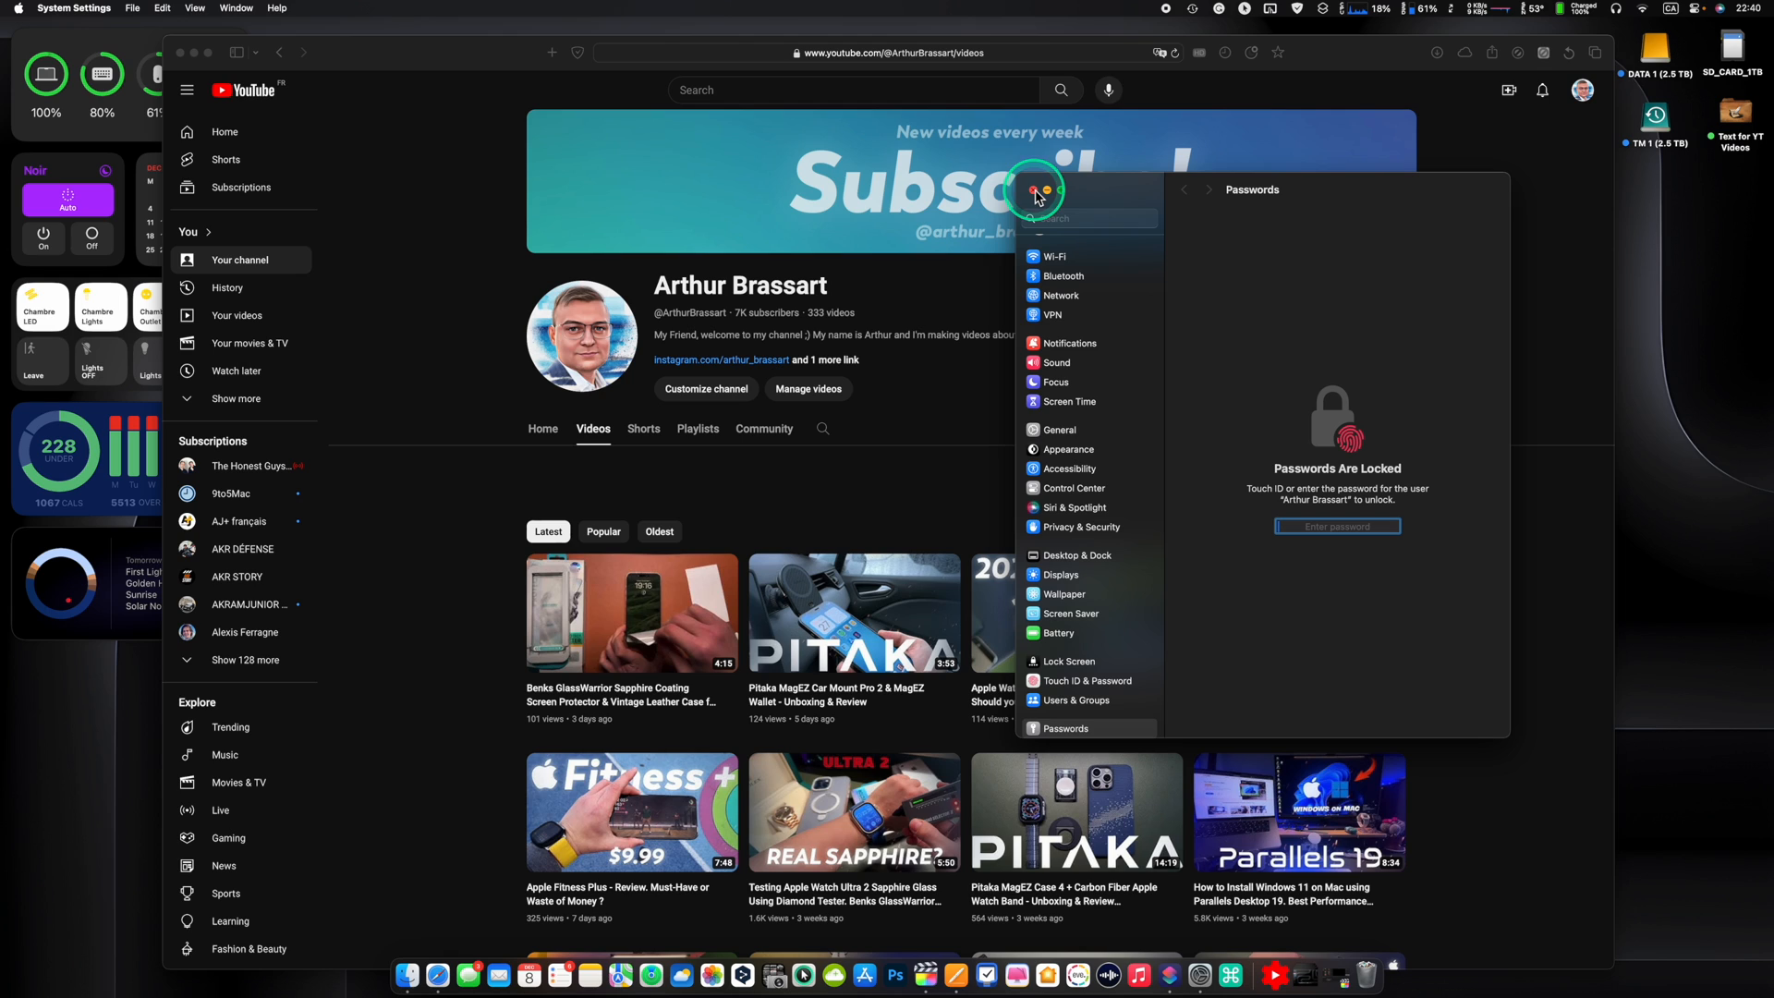
click(1035, 192)
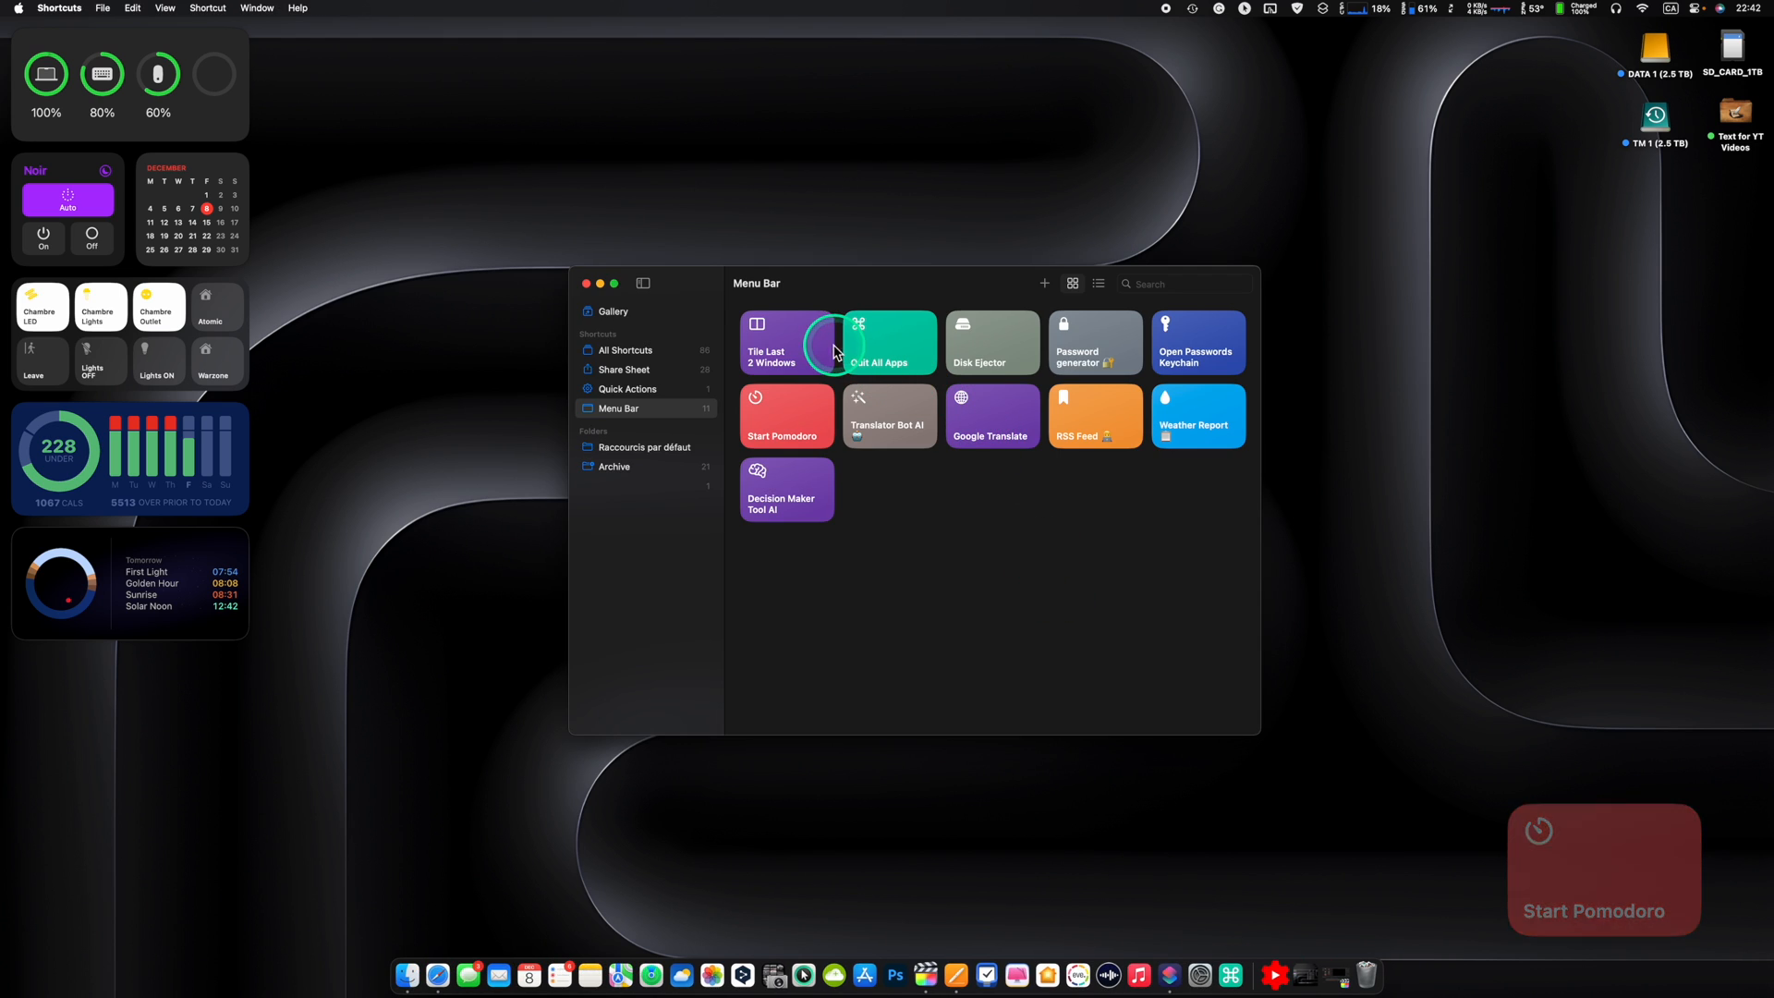
Start a 25-minute Pomodoro session and confirm Do Not Disturb is on in the Focus menu.
click(785, 415)
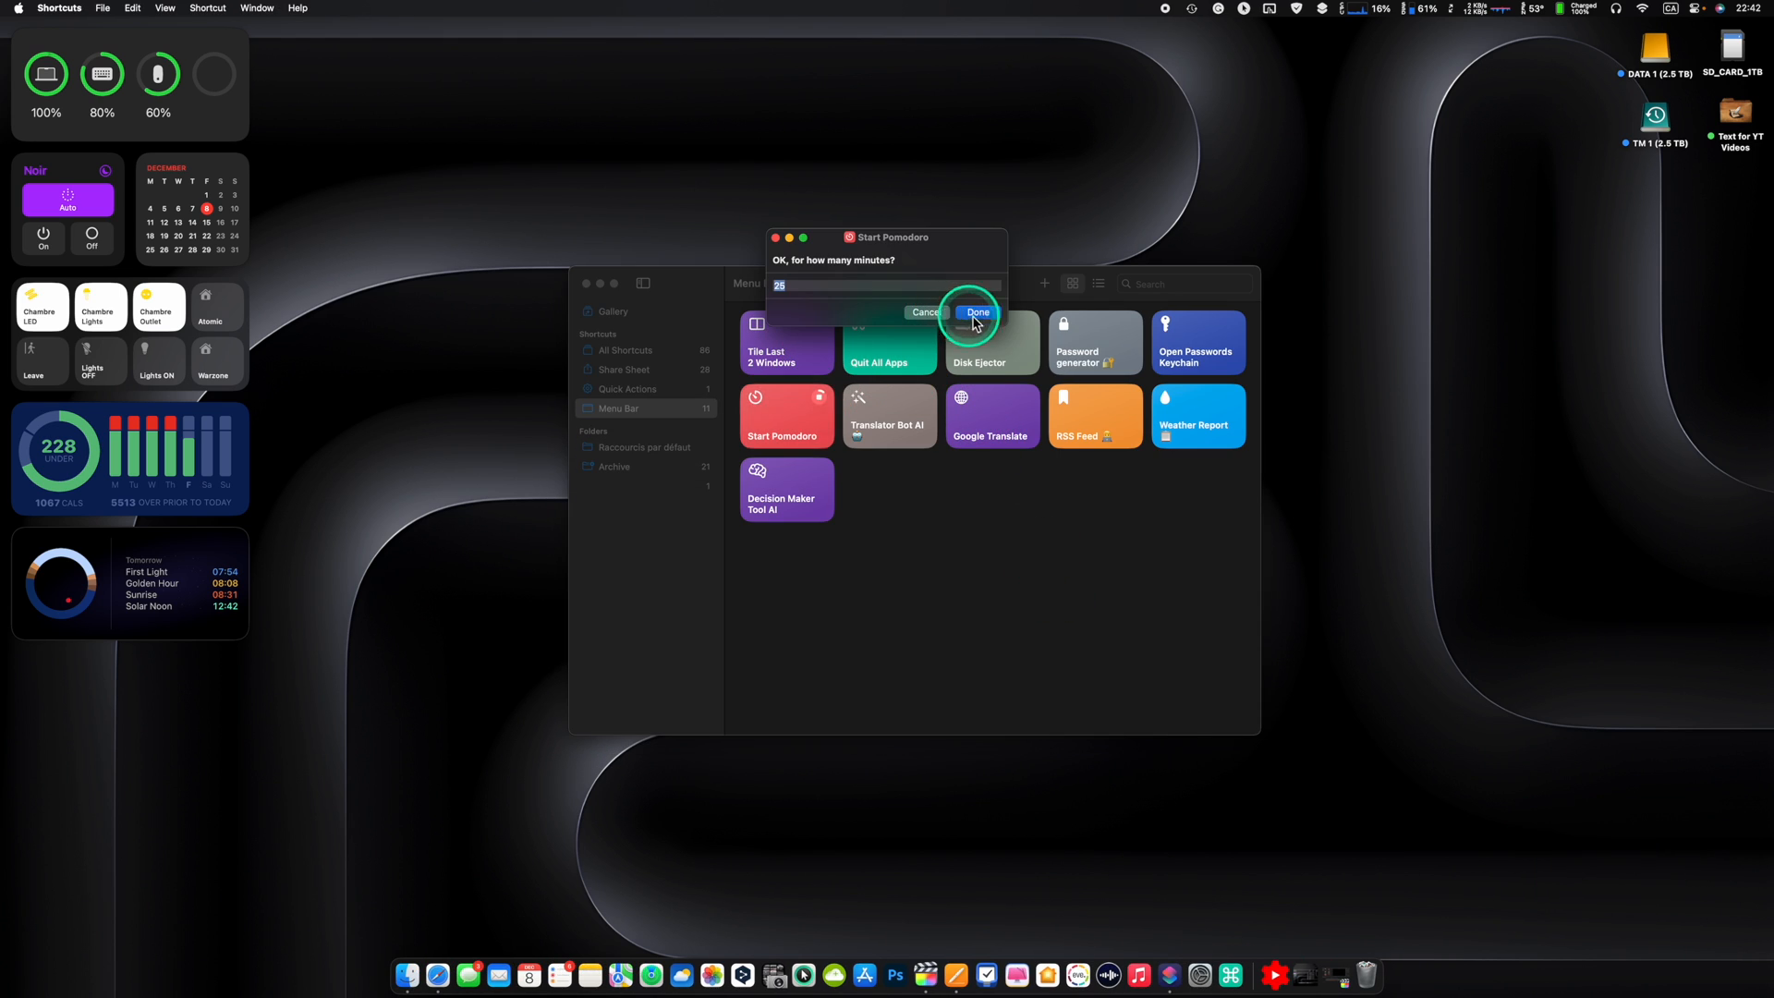
click(976, 312)
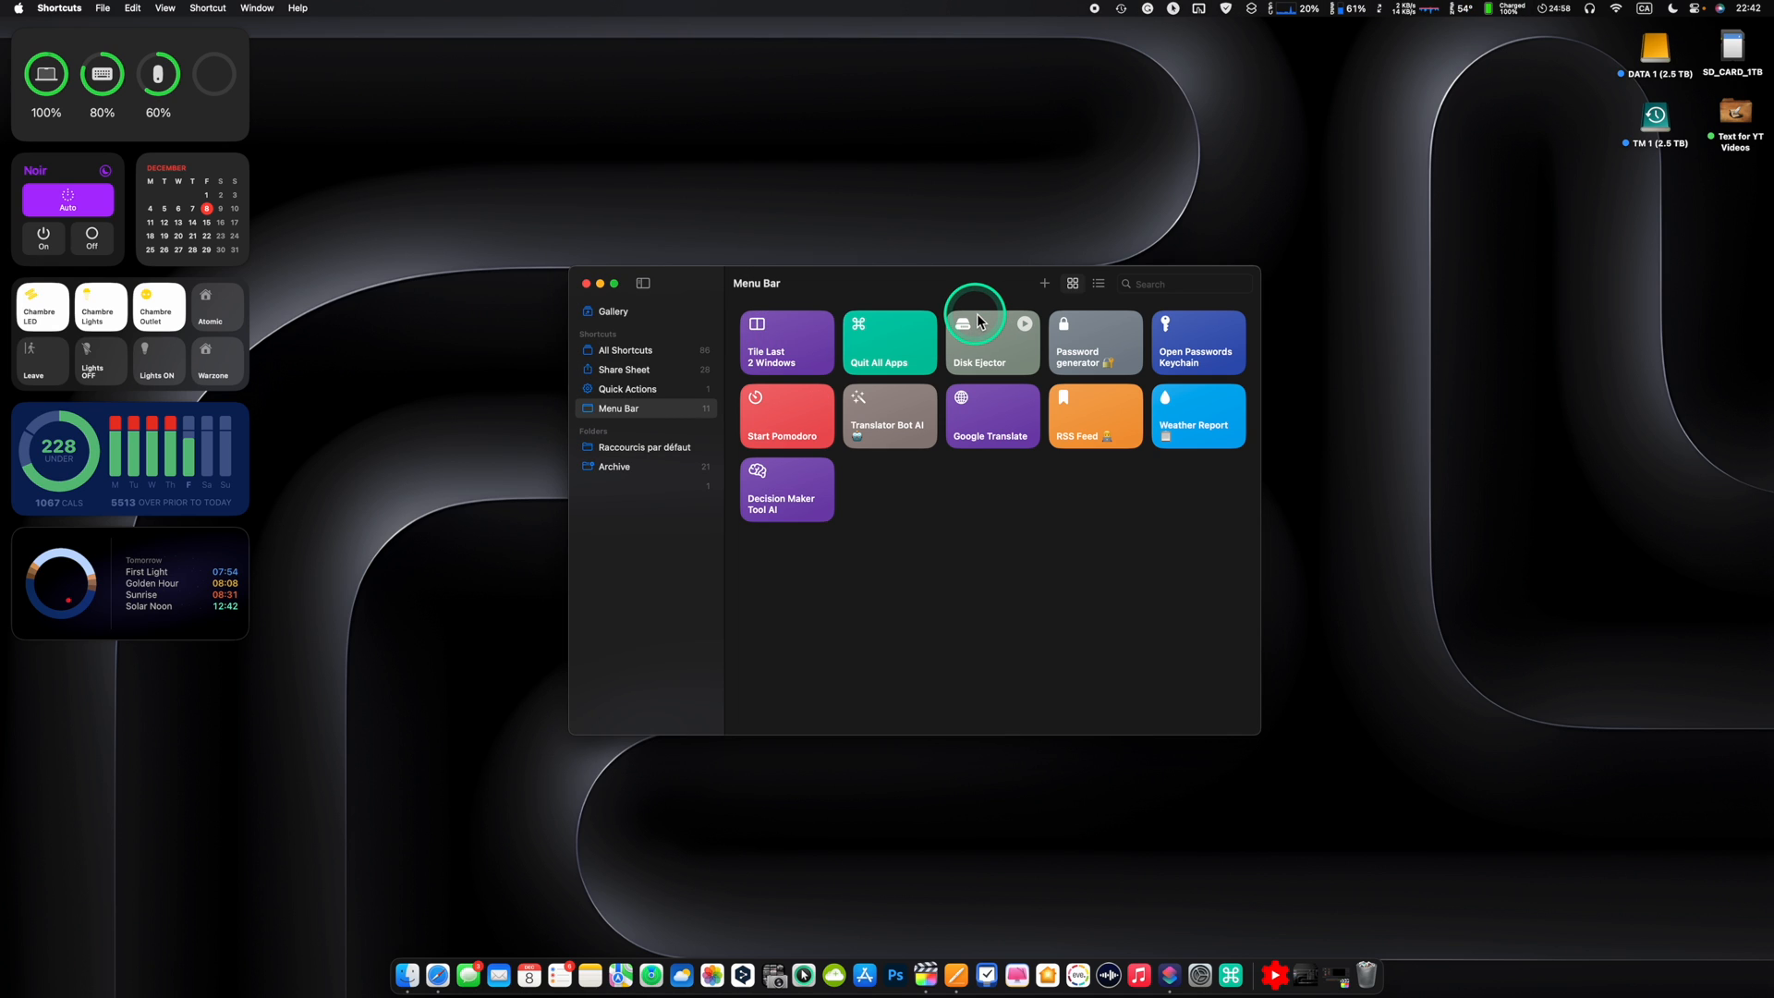
mouse_move(1547, 22)
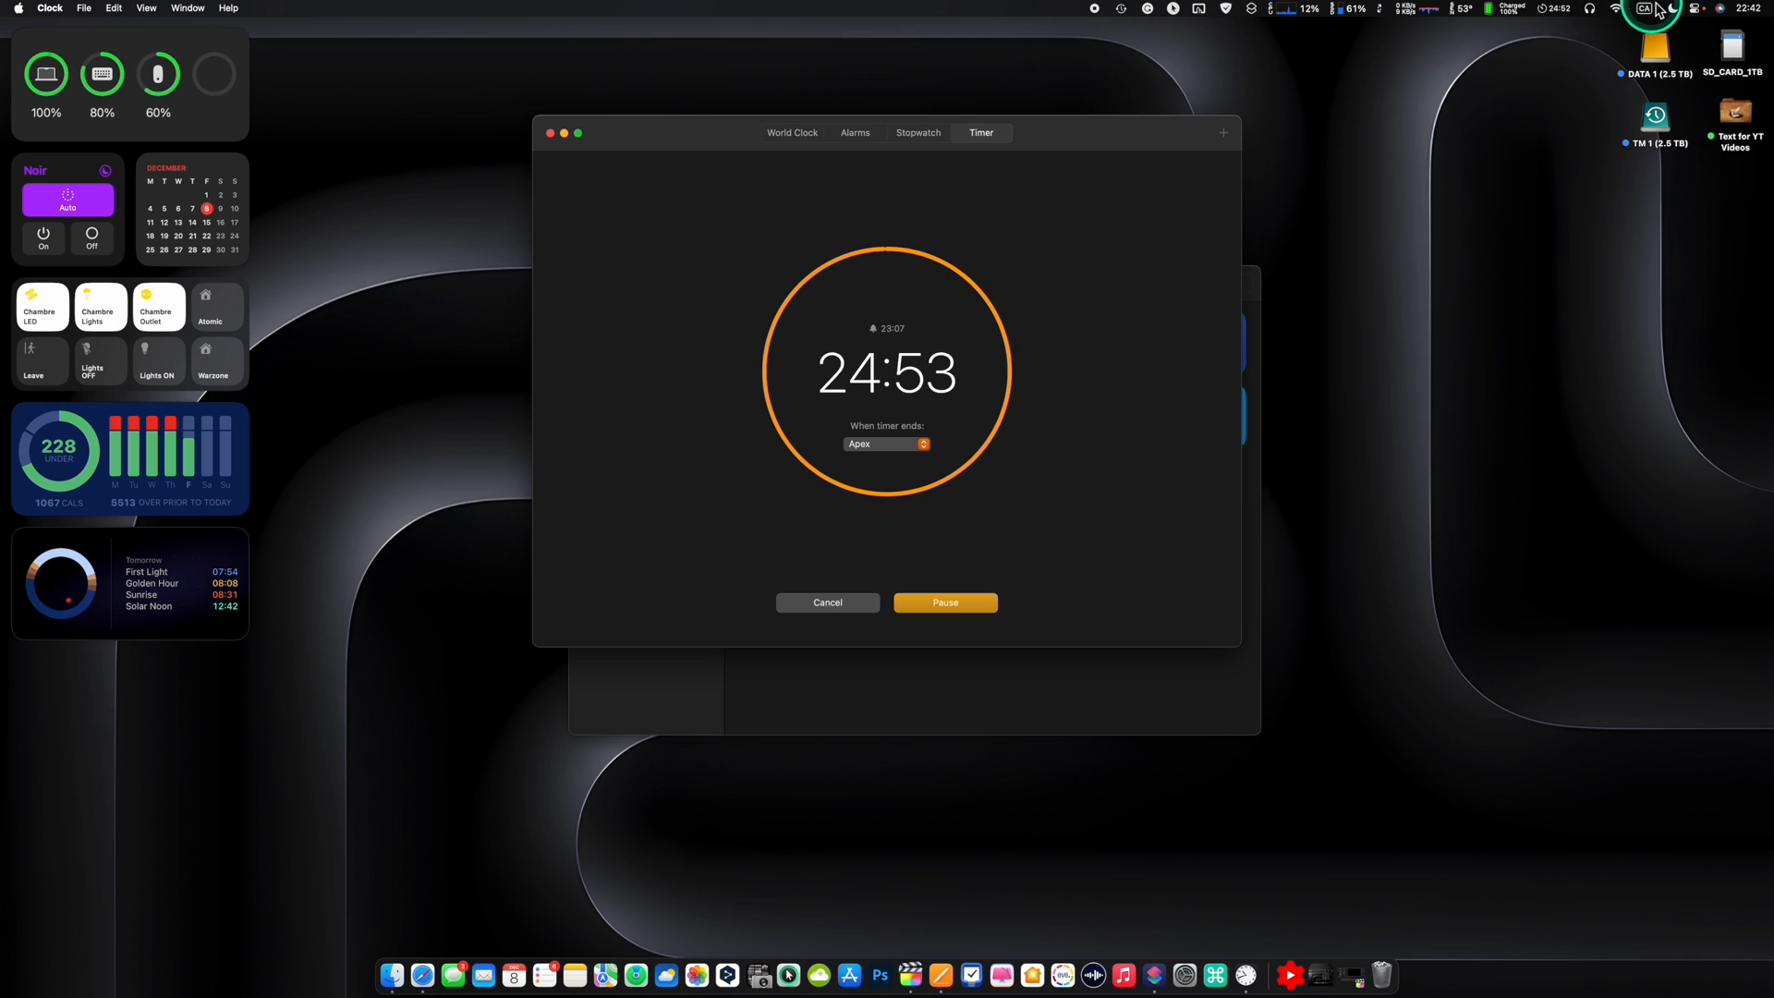
click(1645, 8)
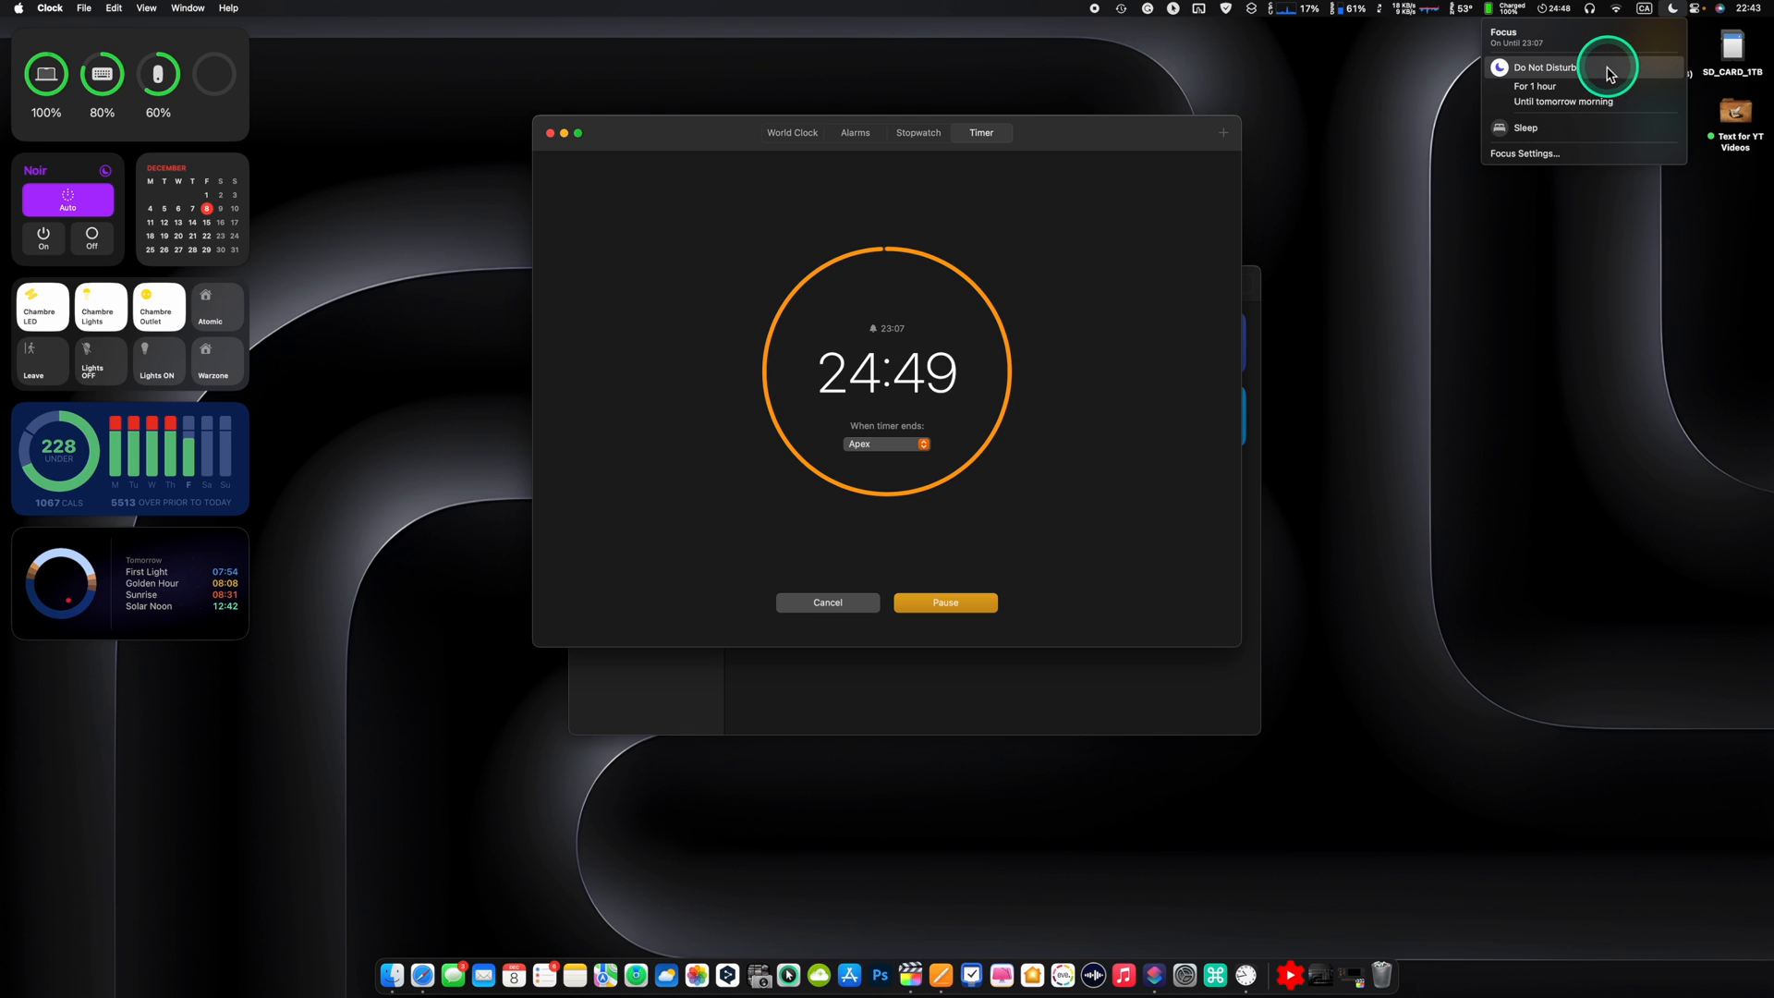
mouse_move(1009, 472)
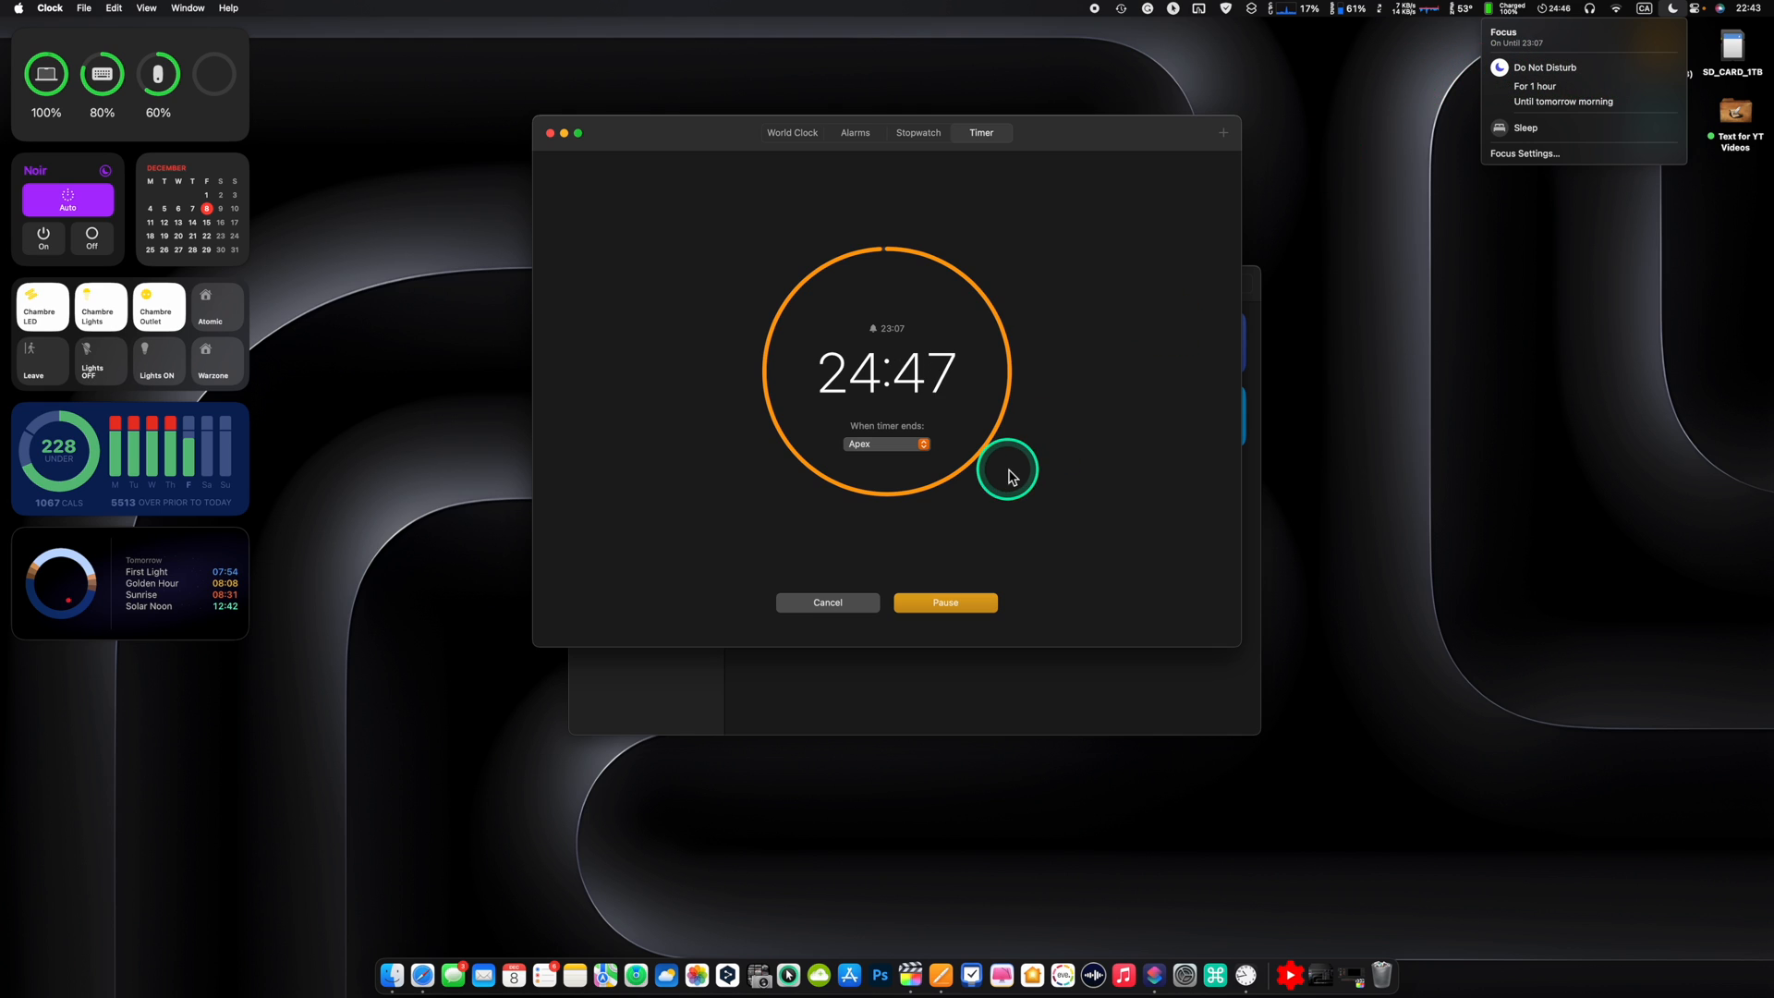
click(944, 602)
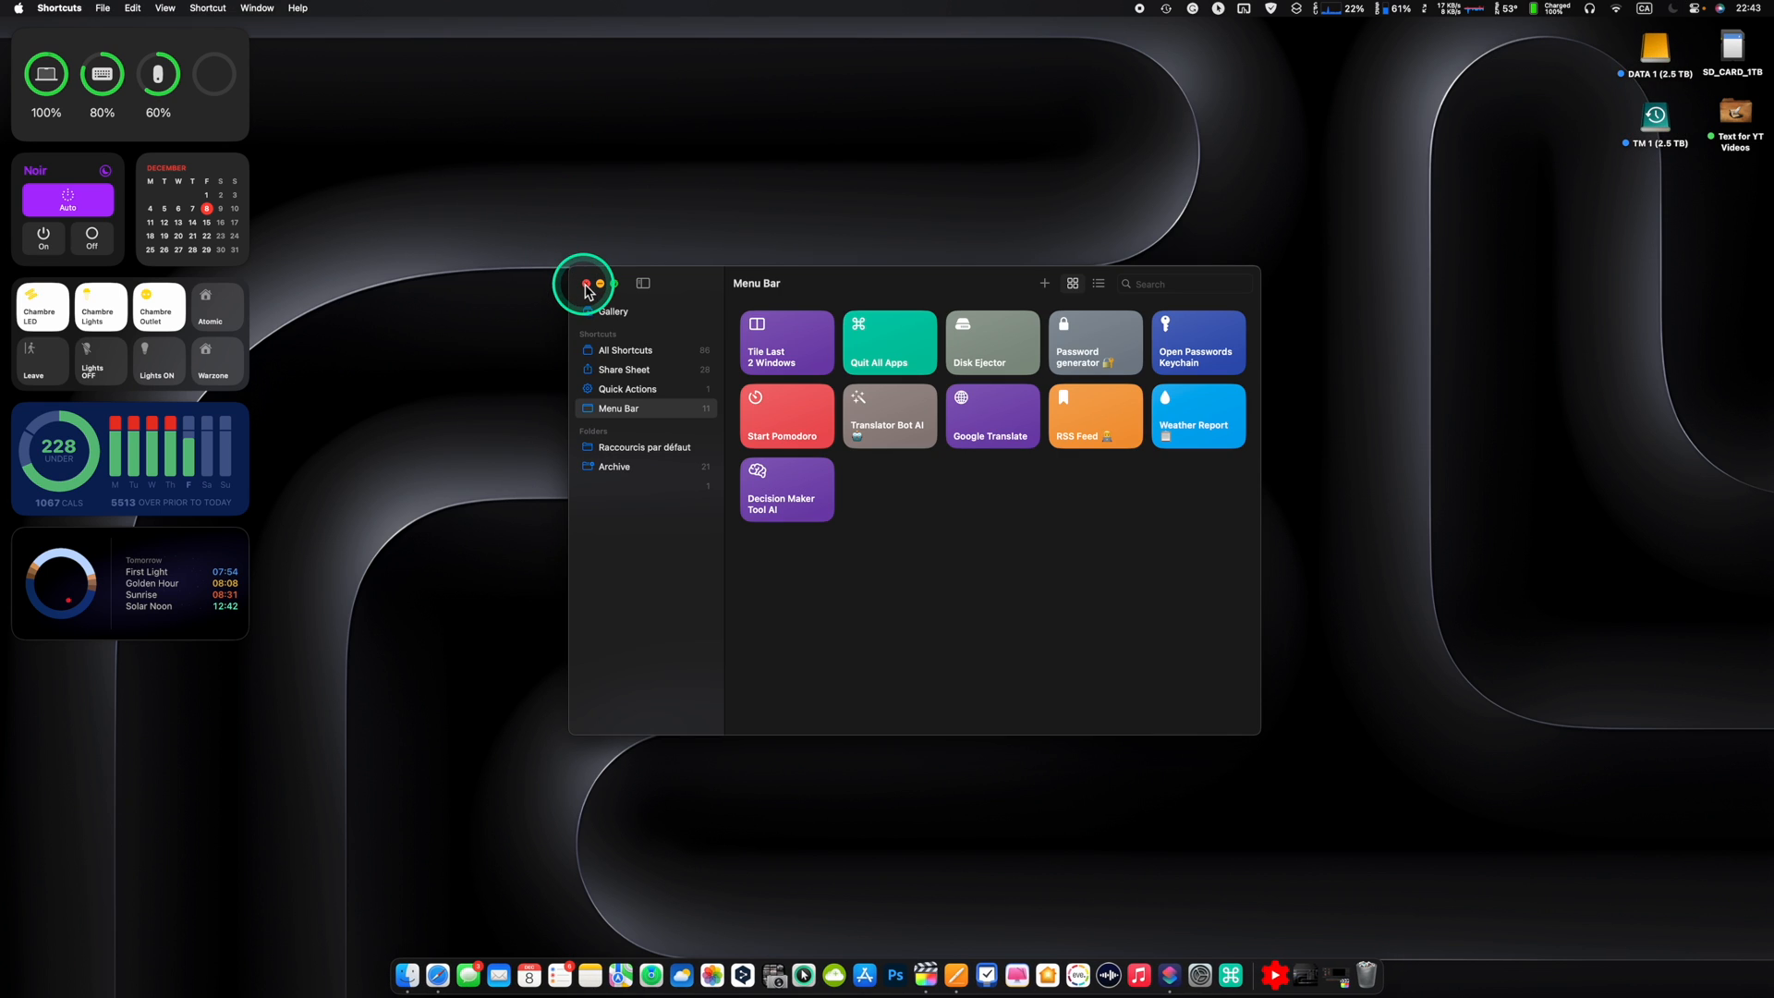
Close the Shortcuts library and start a 60-minute Pomodoro session from the menu bar.
click(1299, 9)
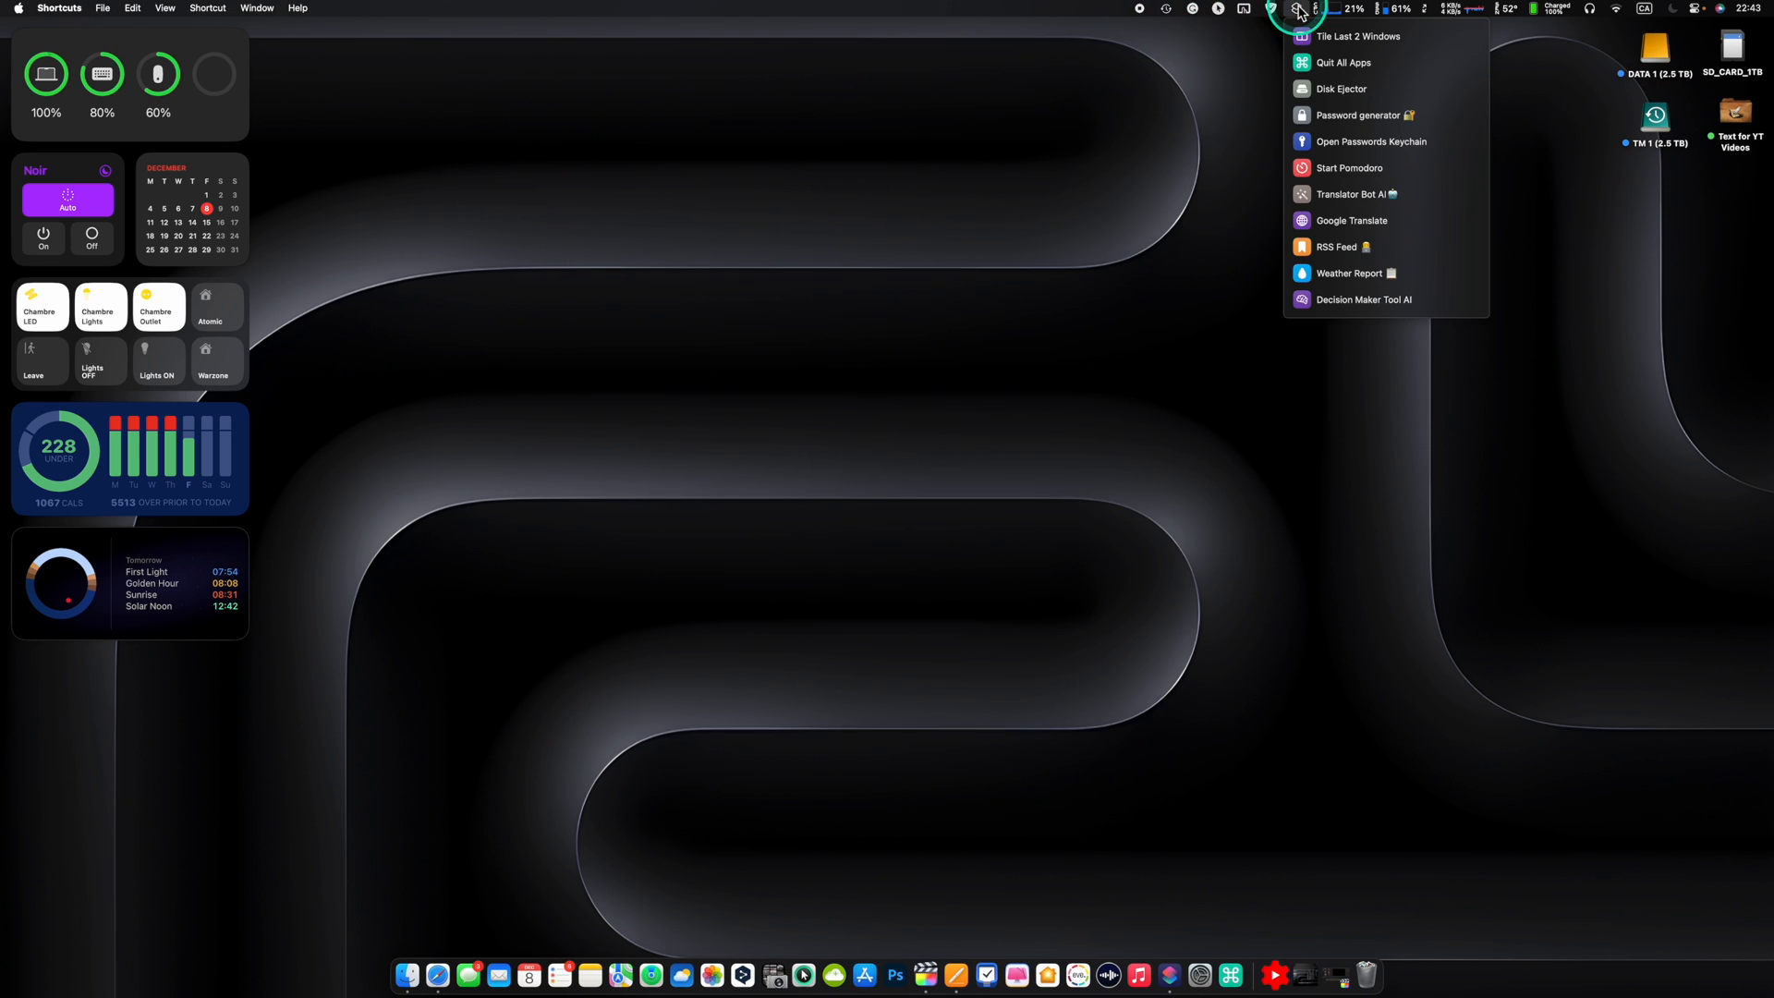
click(1347, 167)
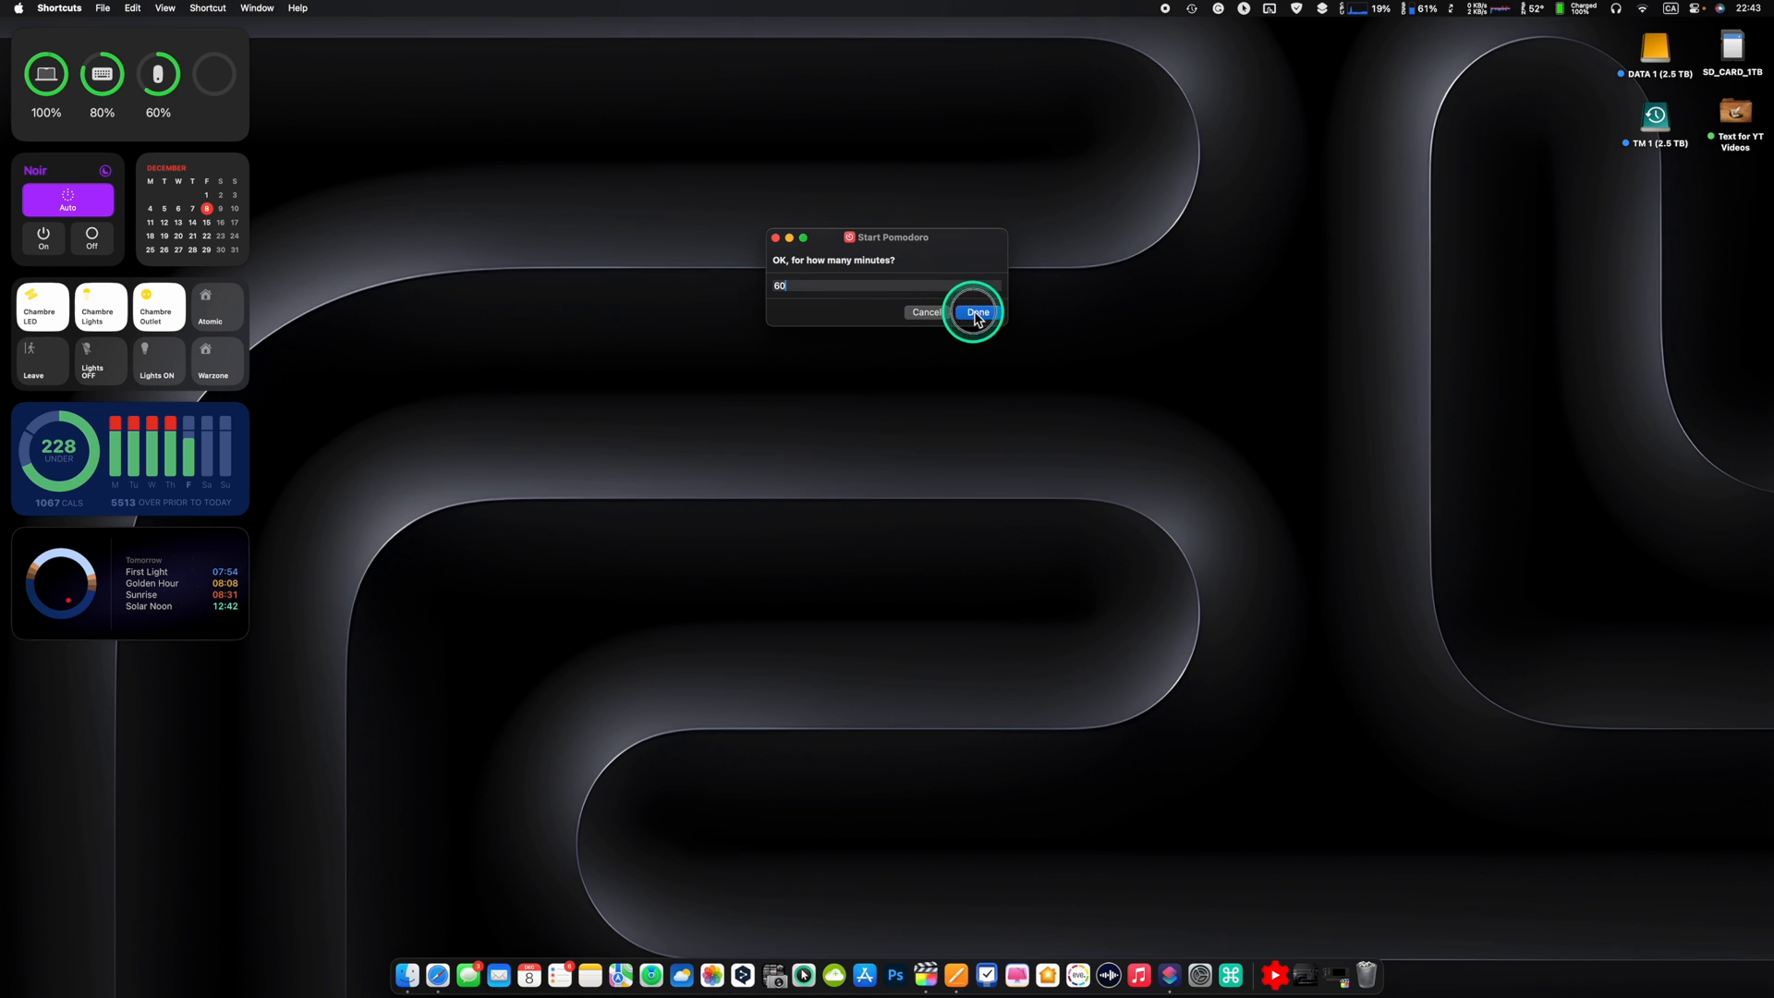
click(976, 313)
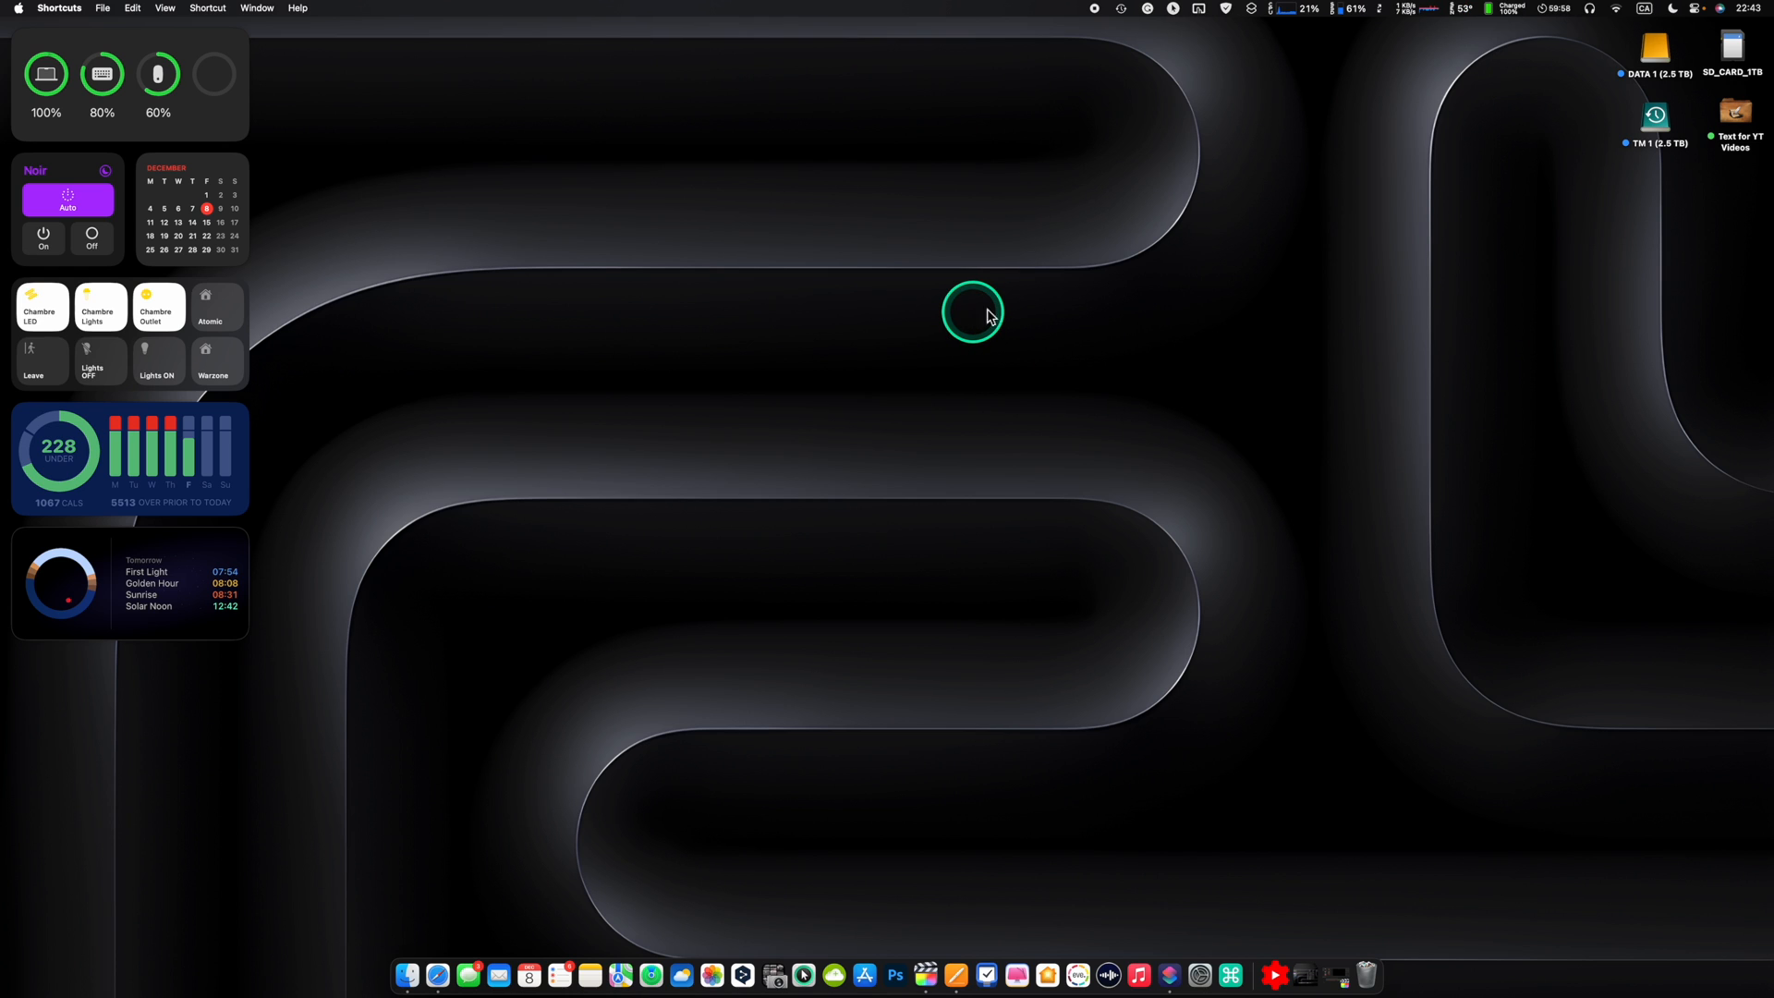
click(1554, 9)
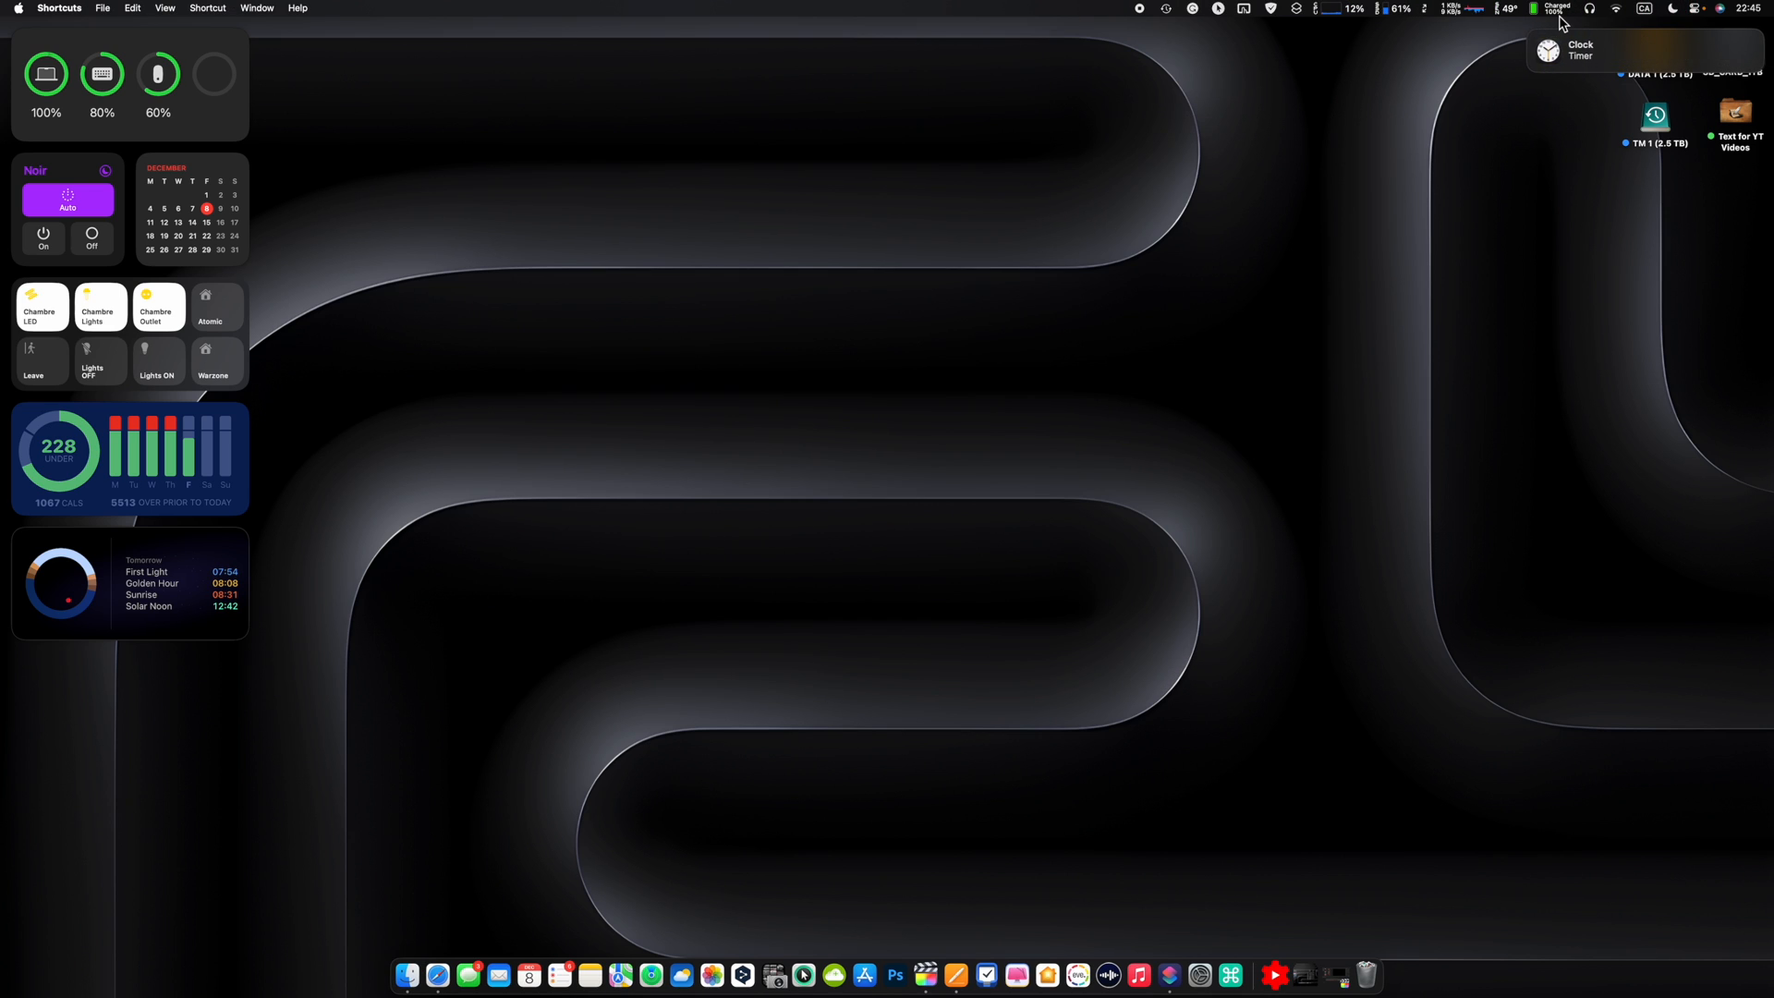
click(1713, 67)
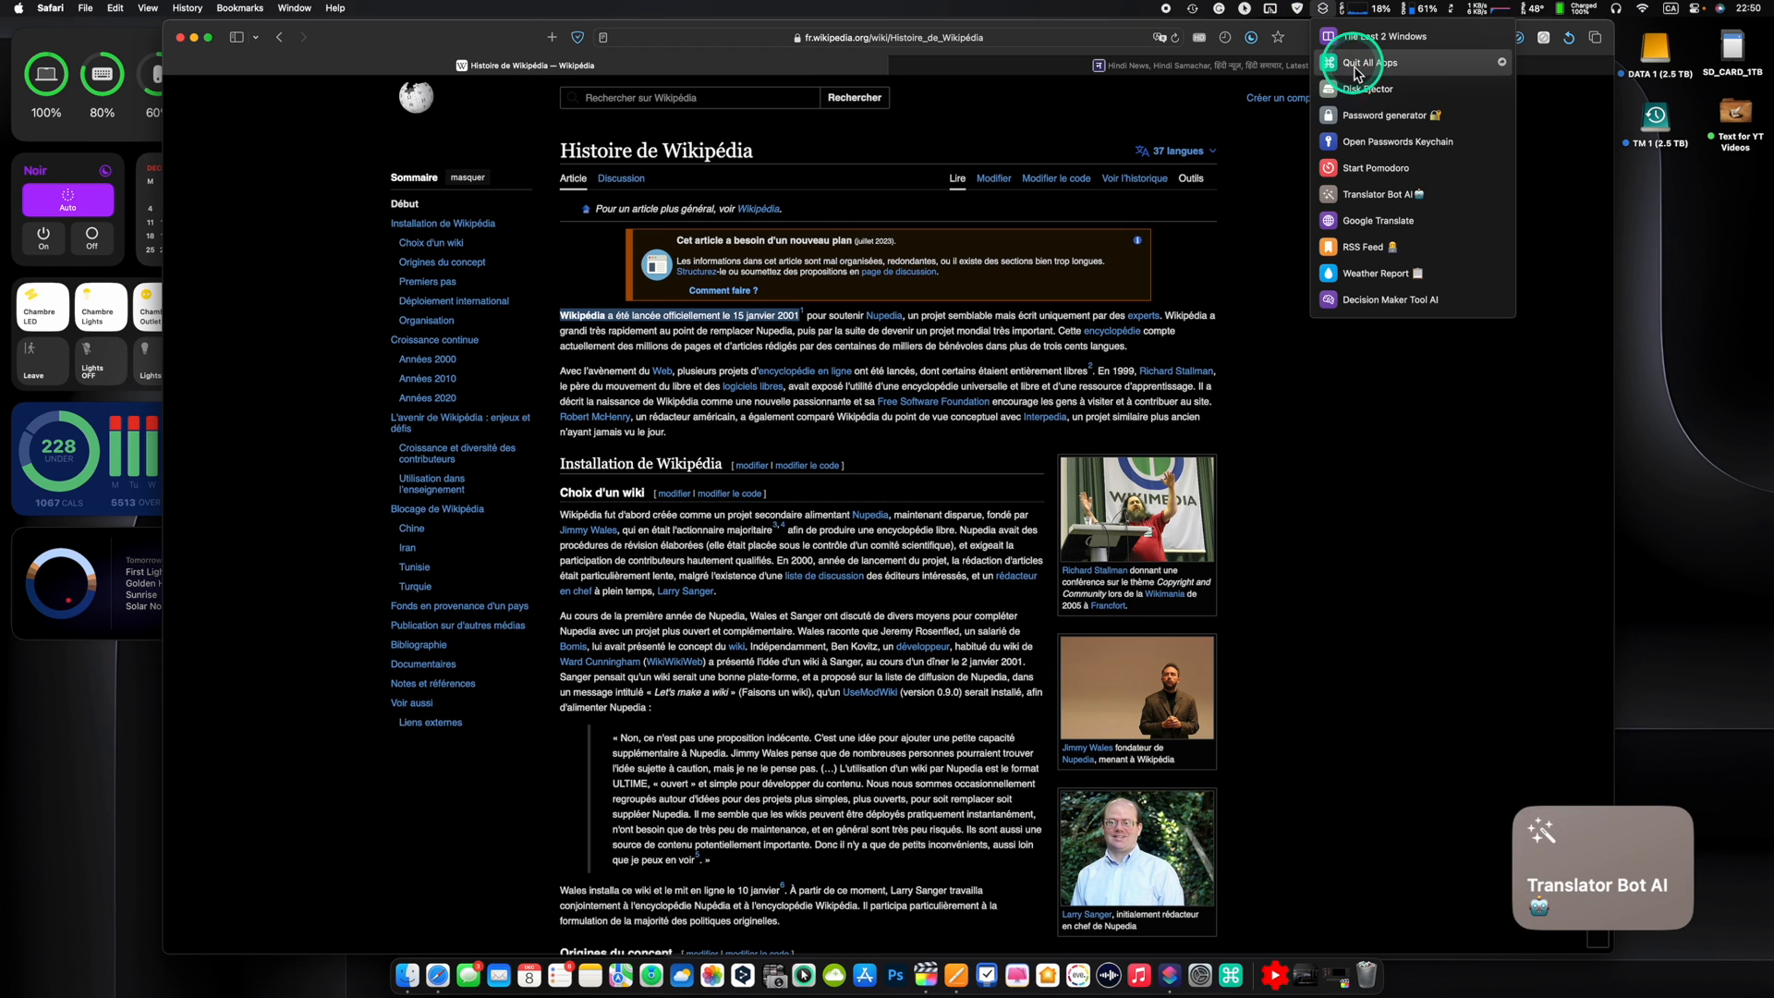
Translate 'Subscribe to my channel!' into French (France) with Translator Bot AI, then dismiss the result.
click(1380, 193)
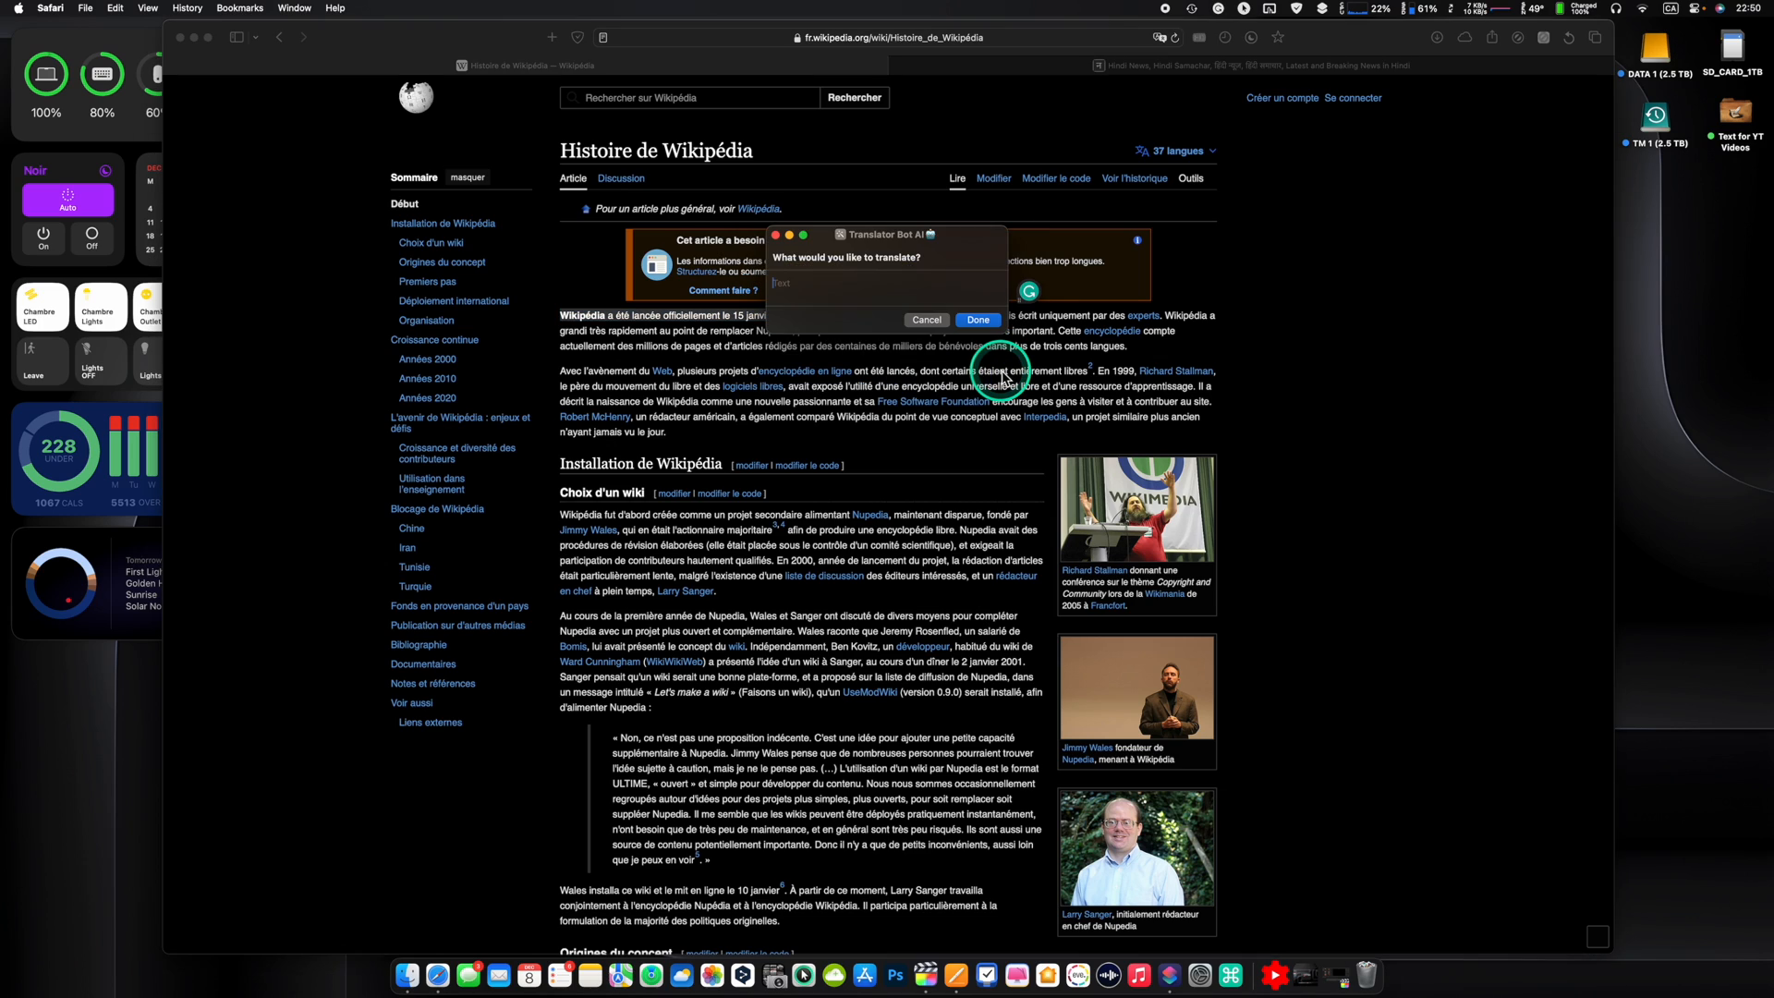
text(Subscribe to)
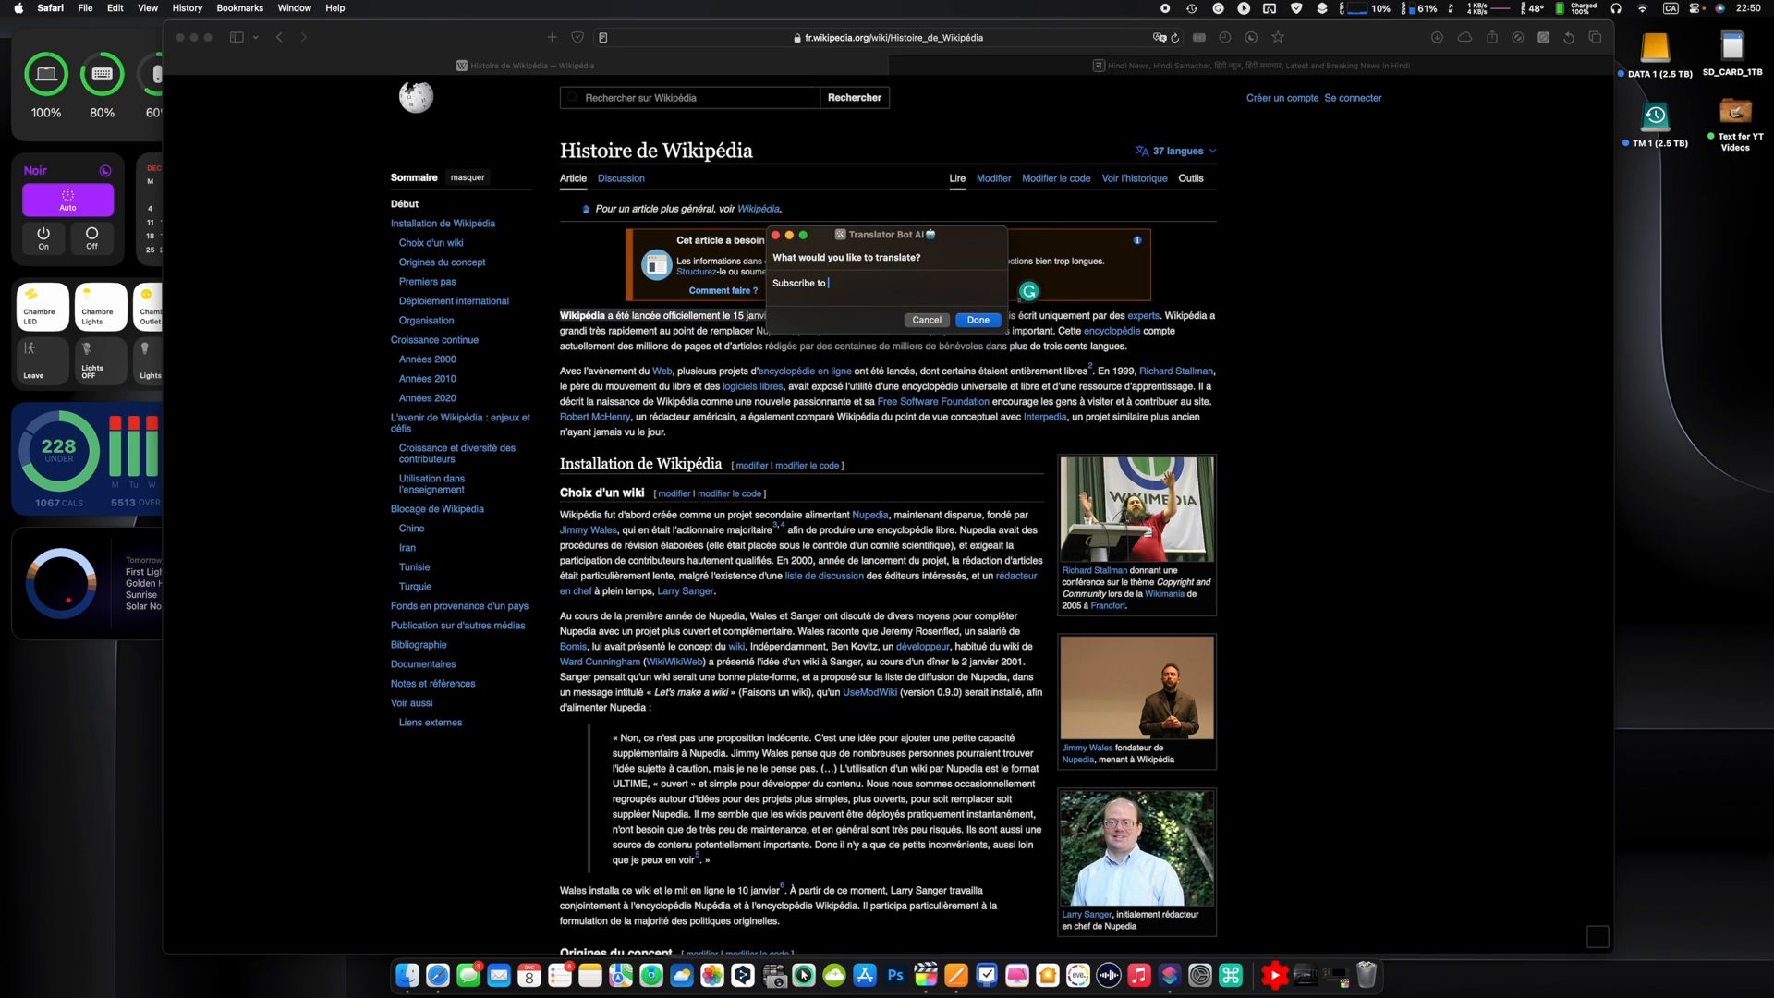
text(my channel)
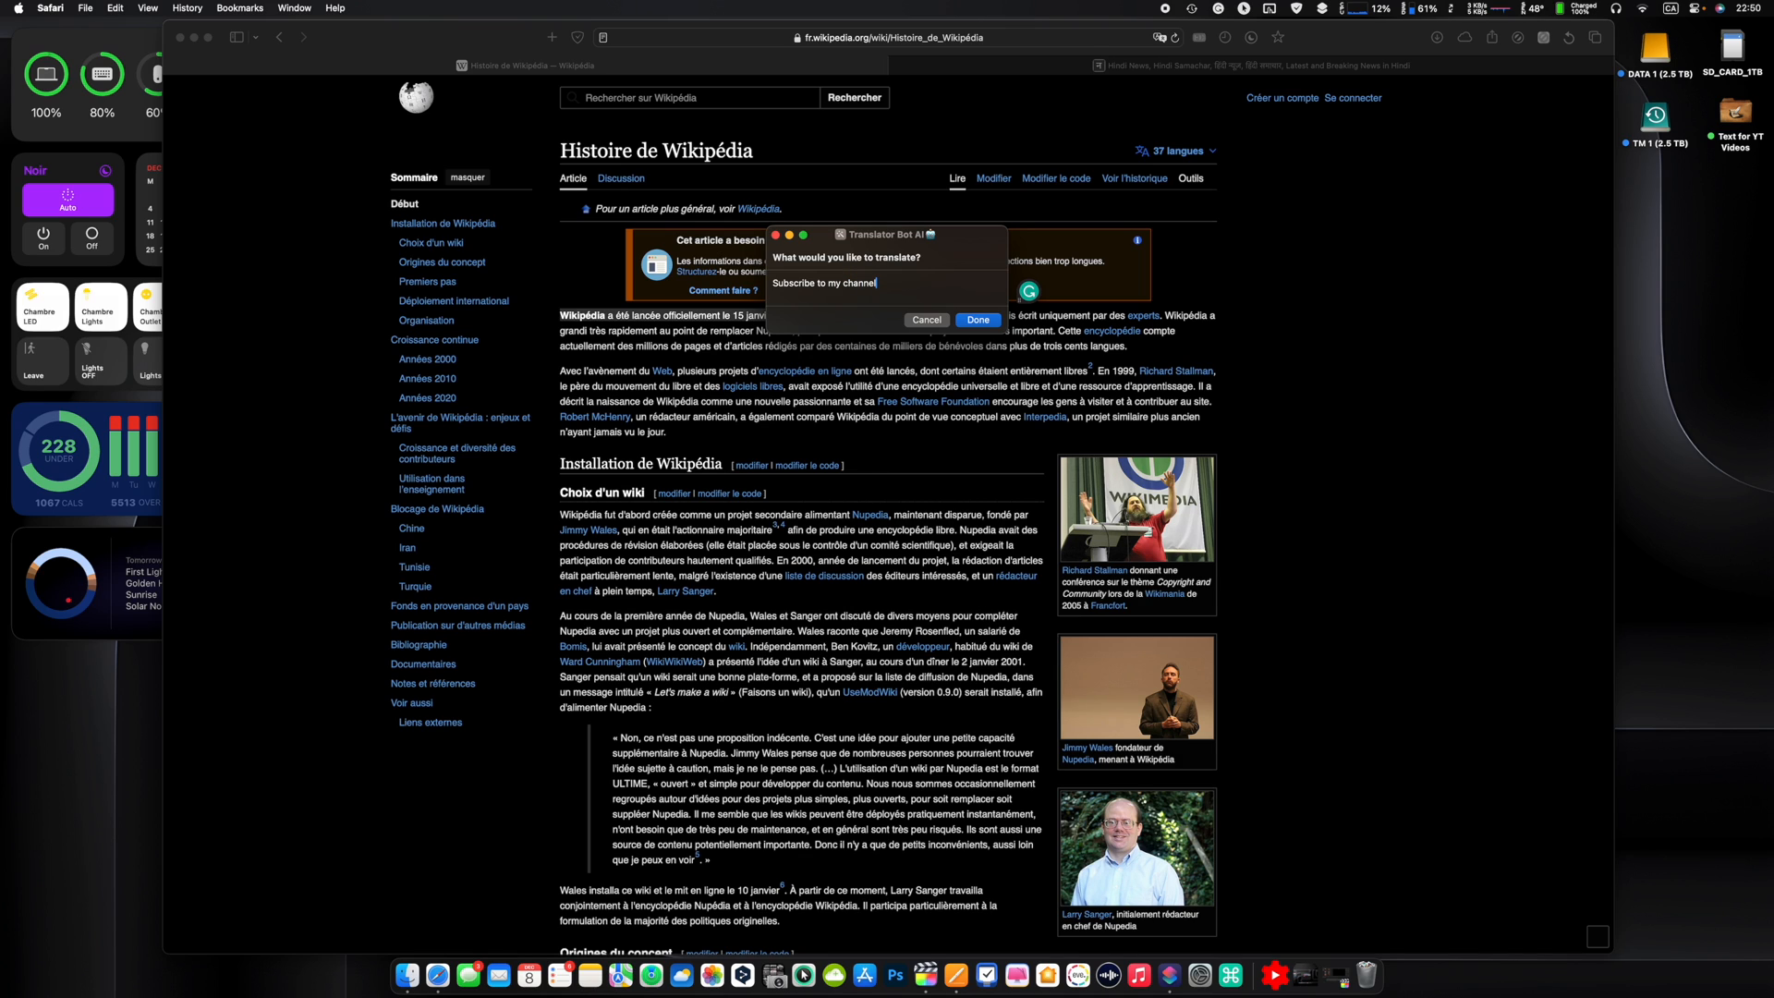
click(976, 319)
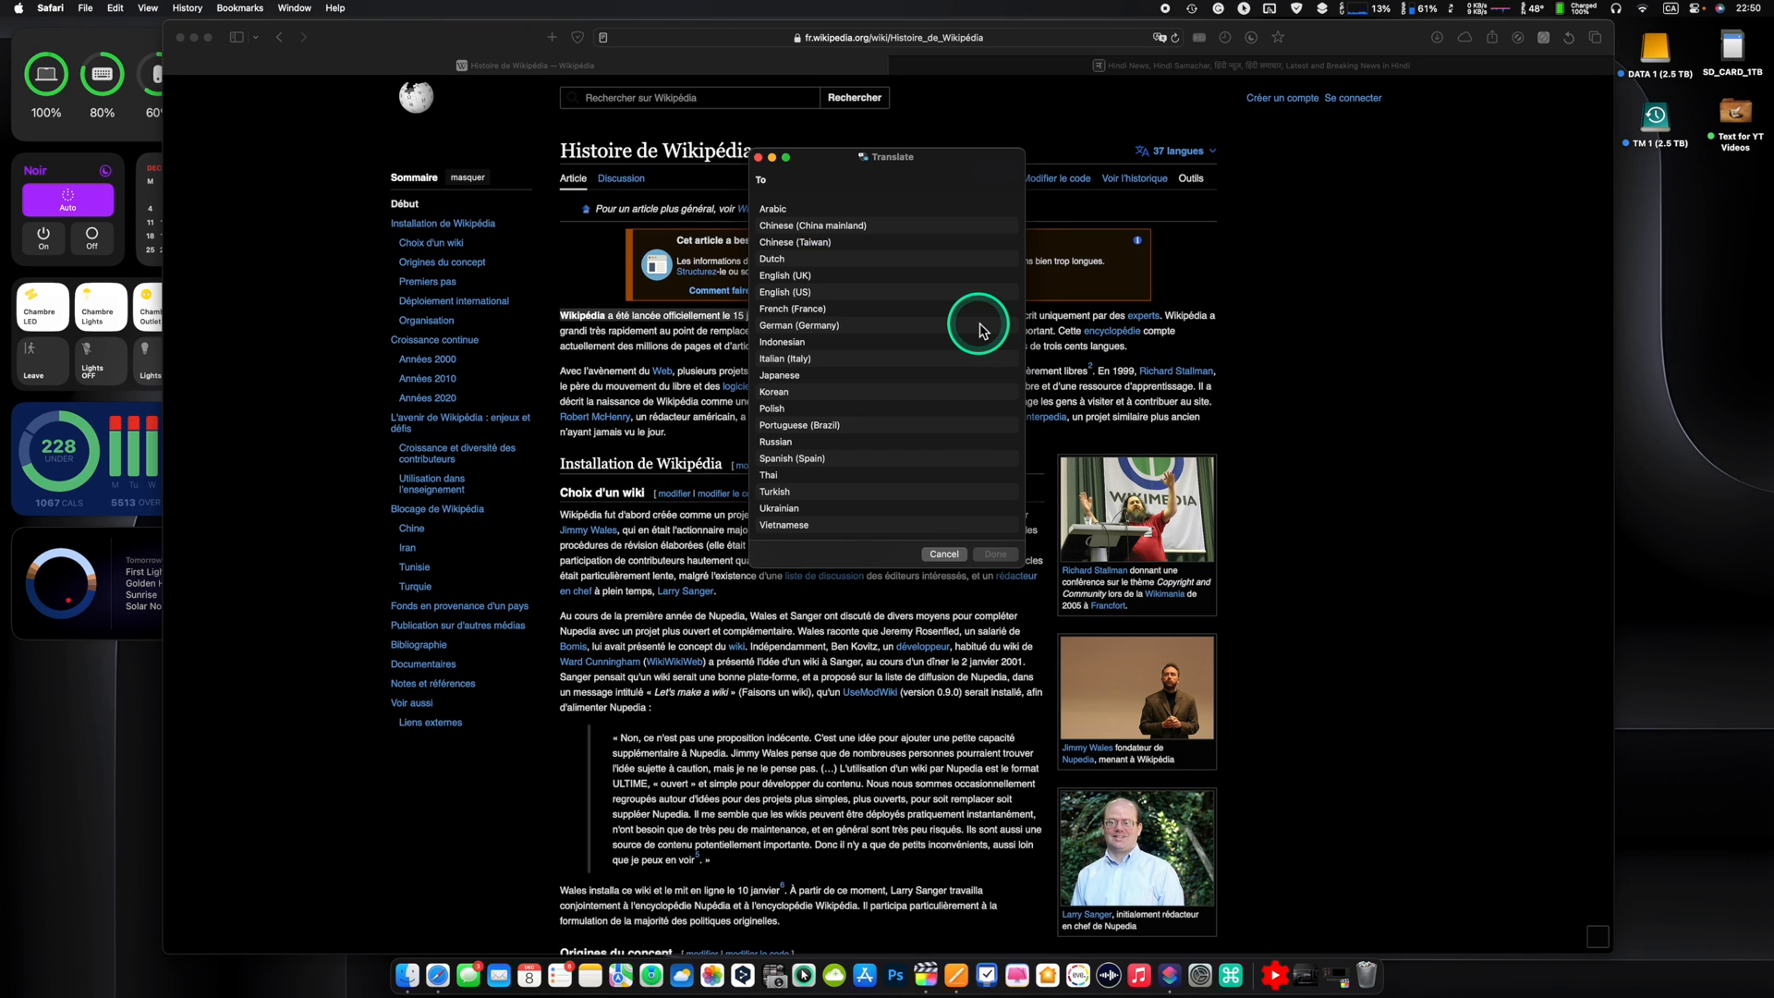
click(792, 308)
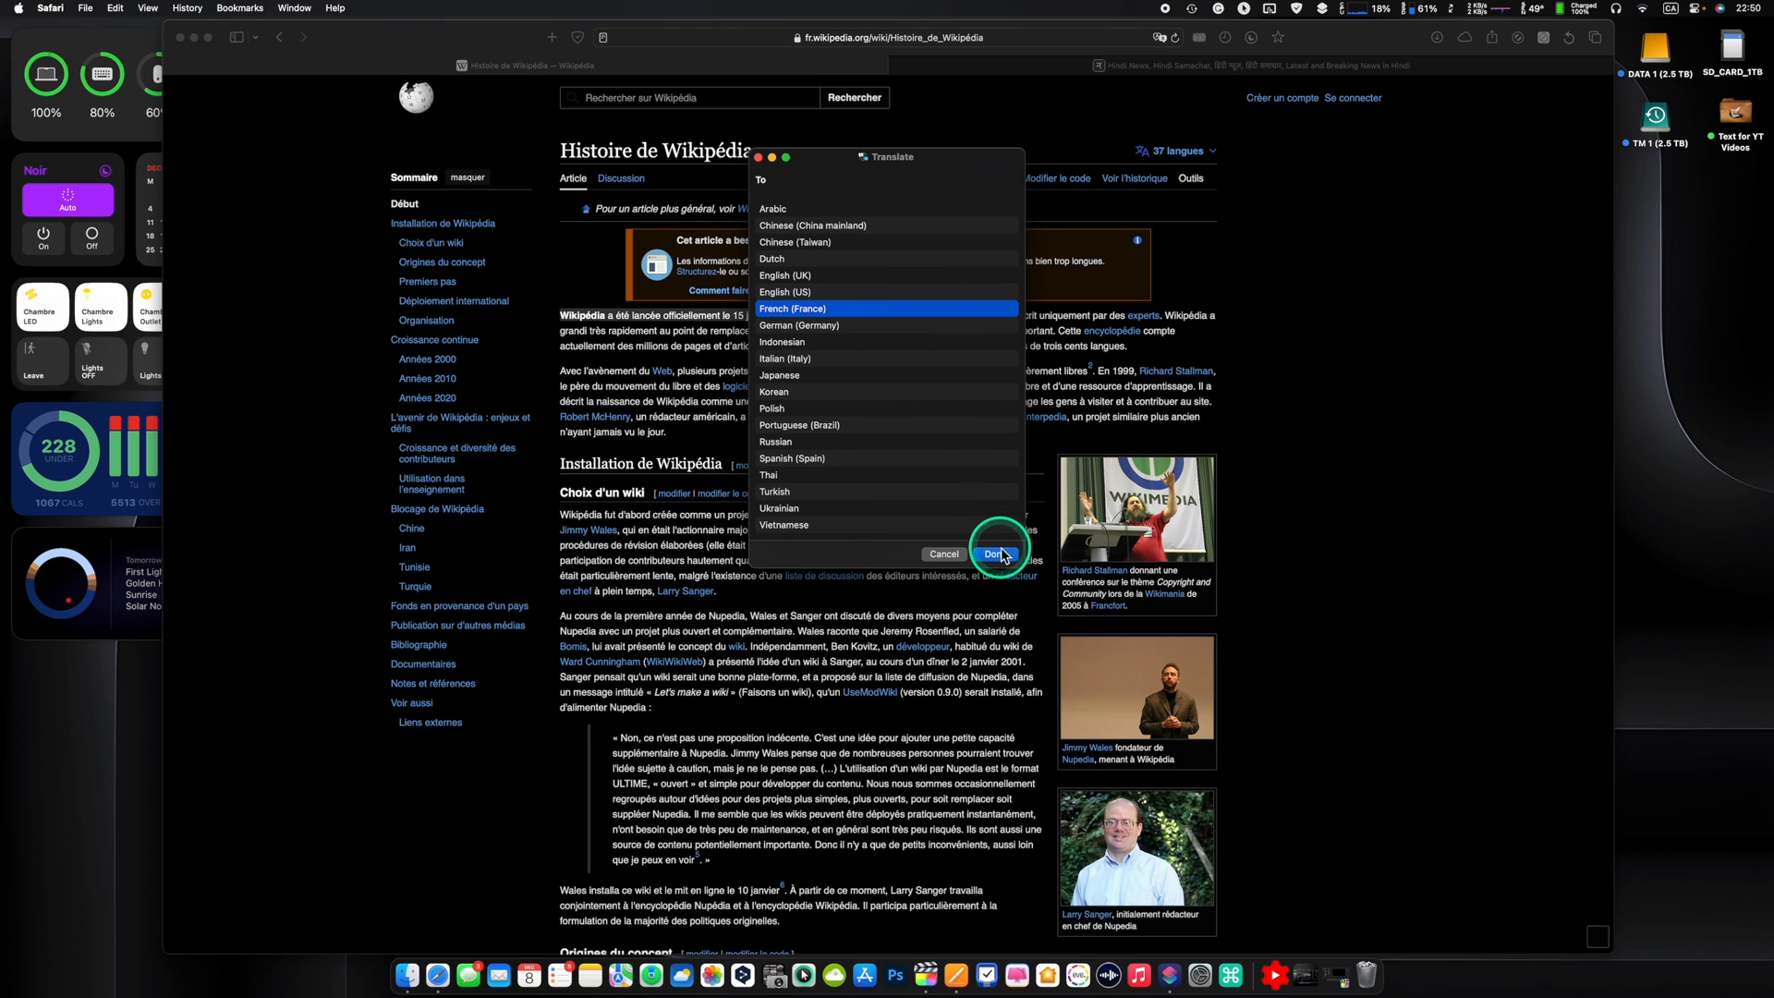
click(993, 552)
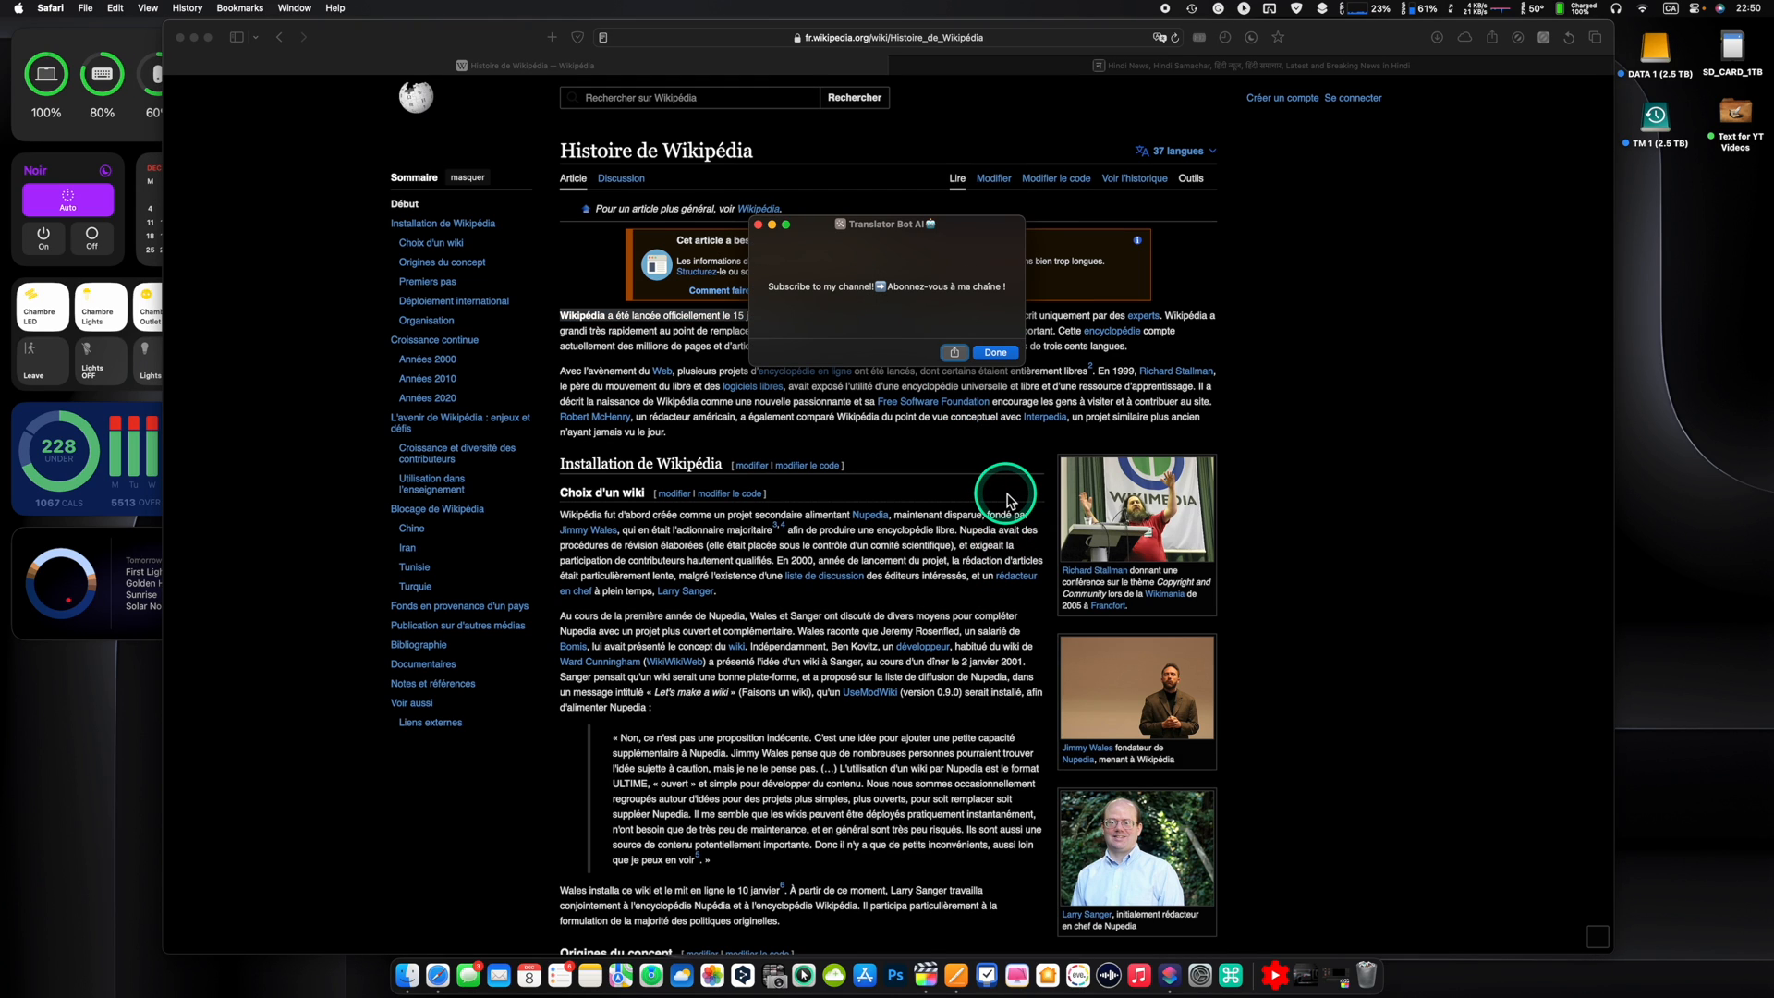
click(994, 352)
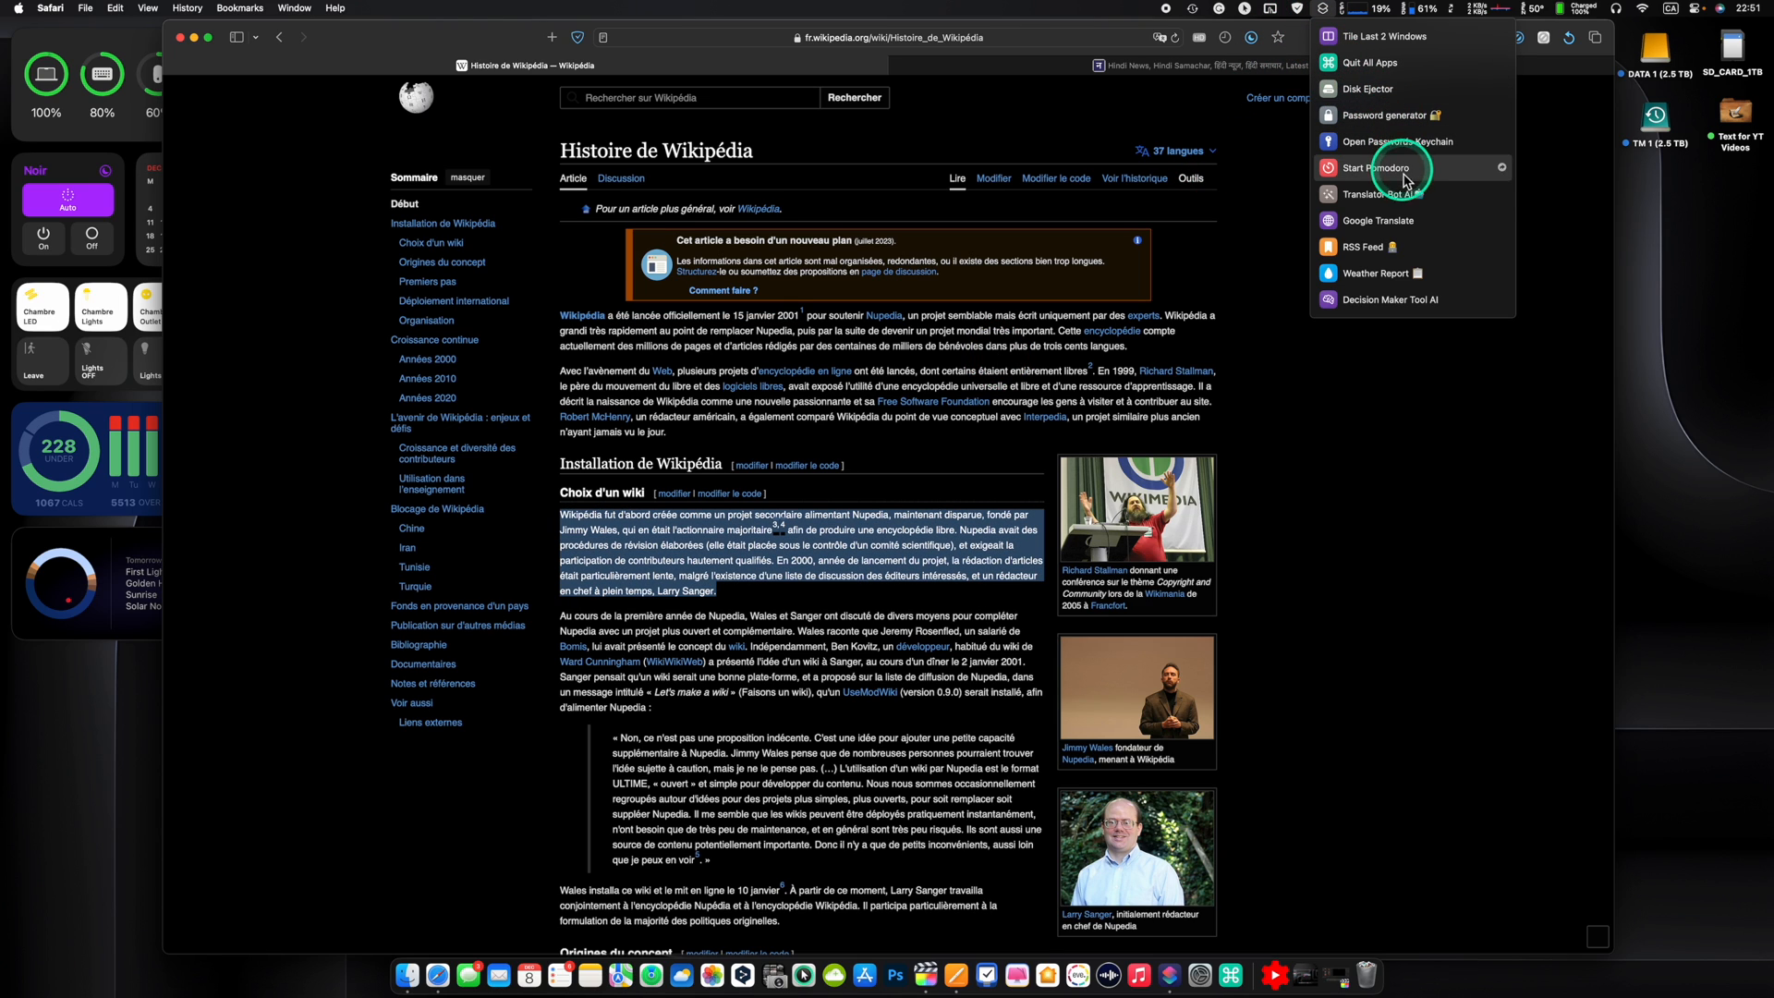
Translate the clipboard Wikipedia paragraph into German, then rerun Translator Bot AI on 'chien'.
click(1378, 193)
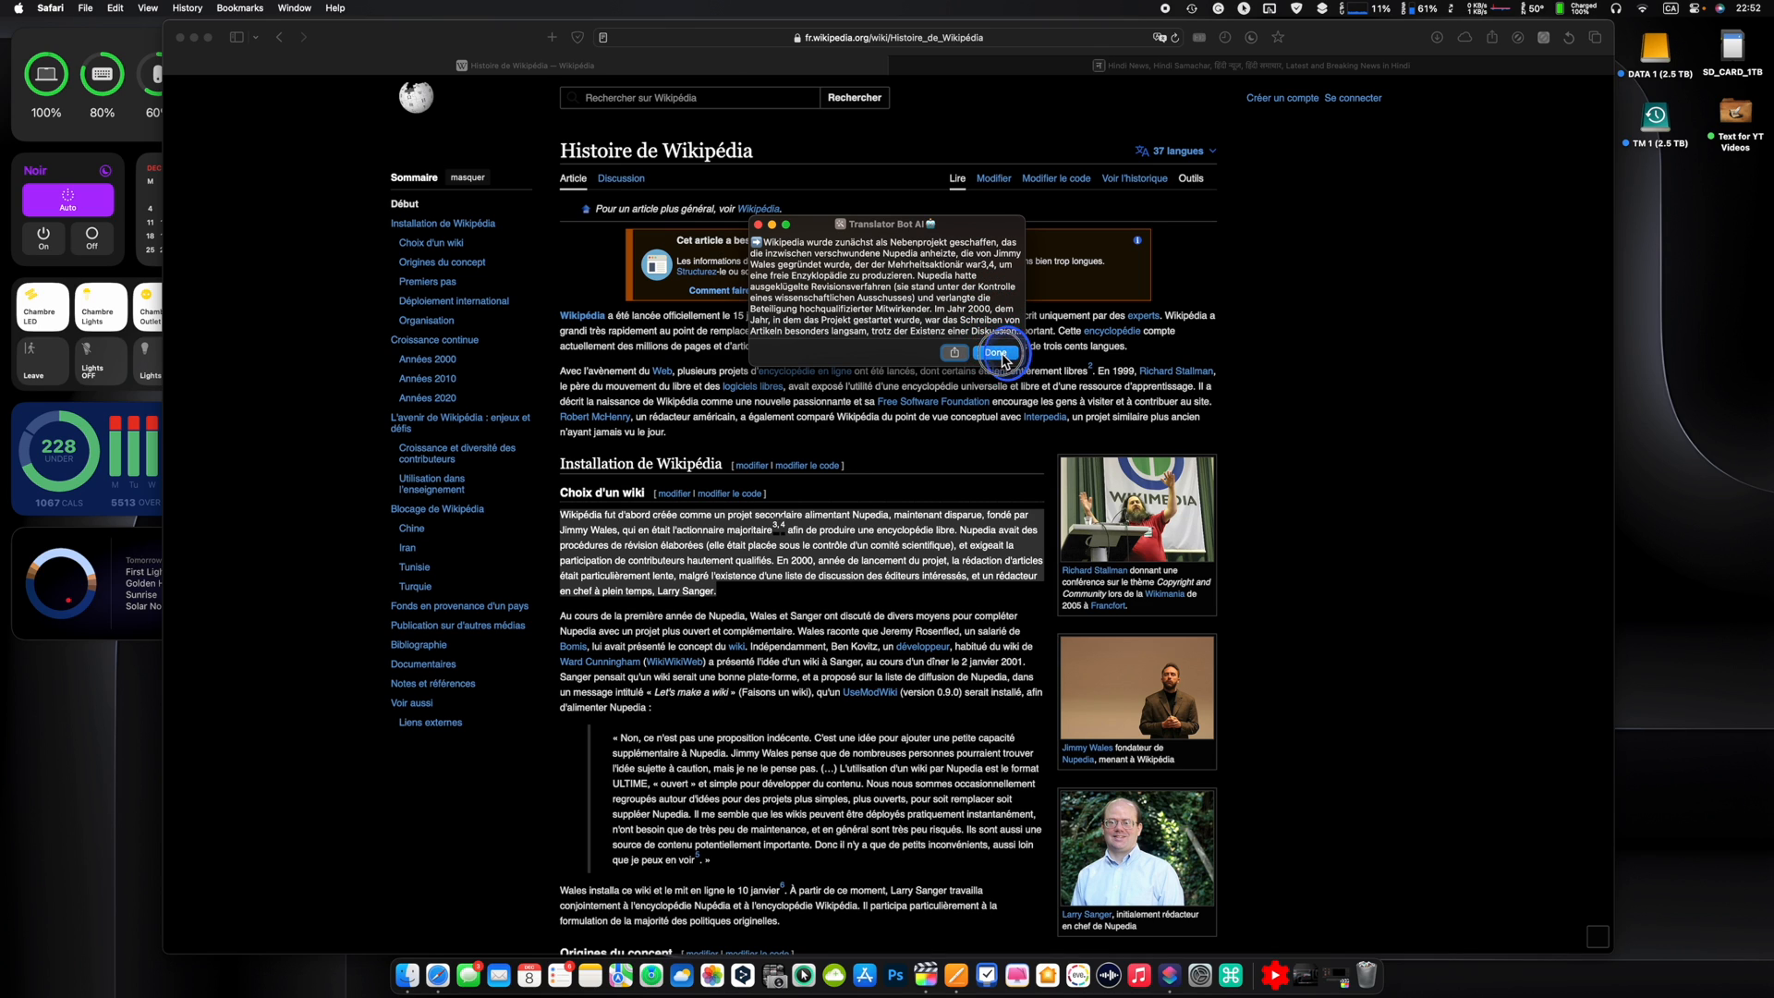
click(994, 353)
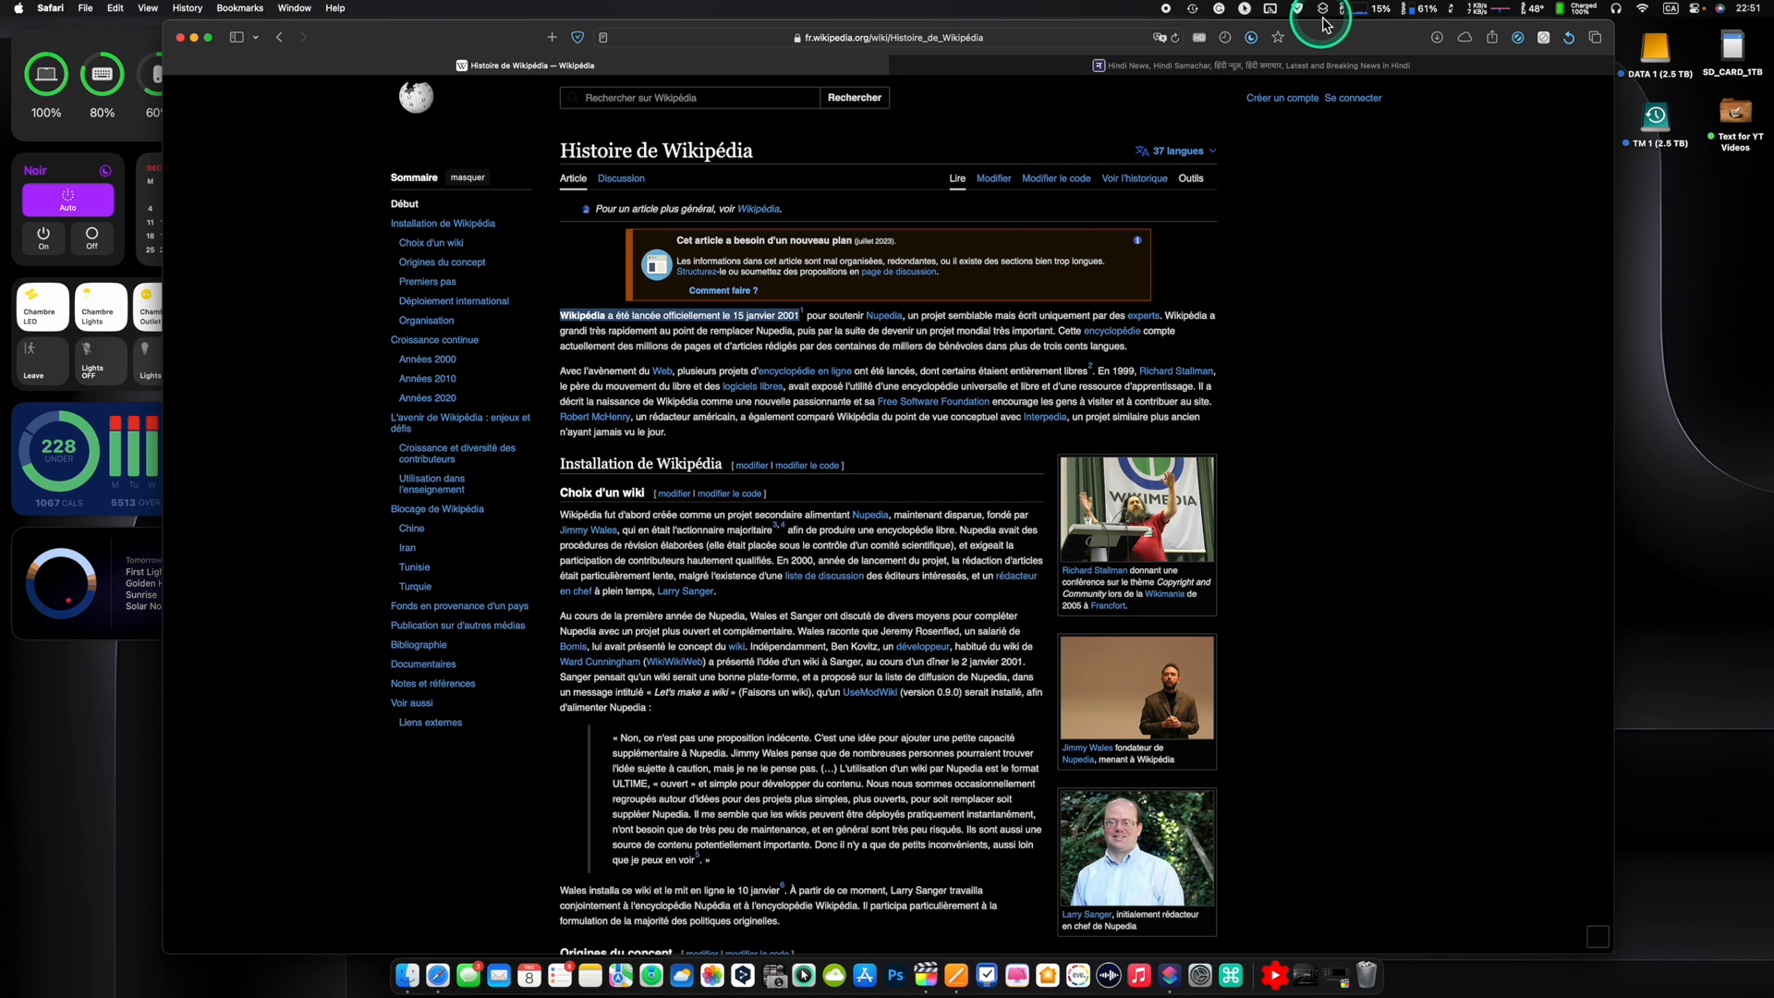
click(1321, 11)
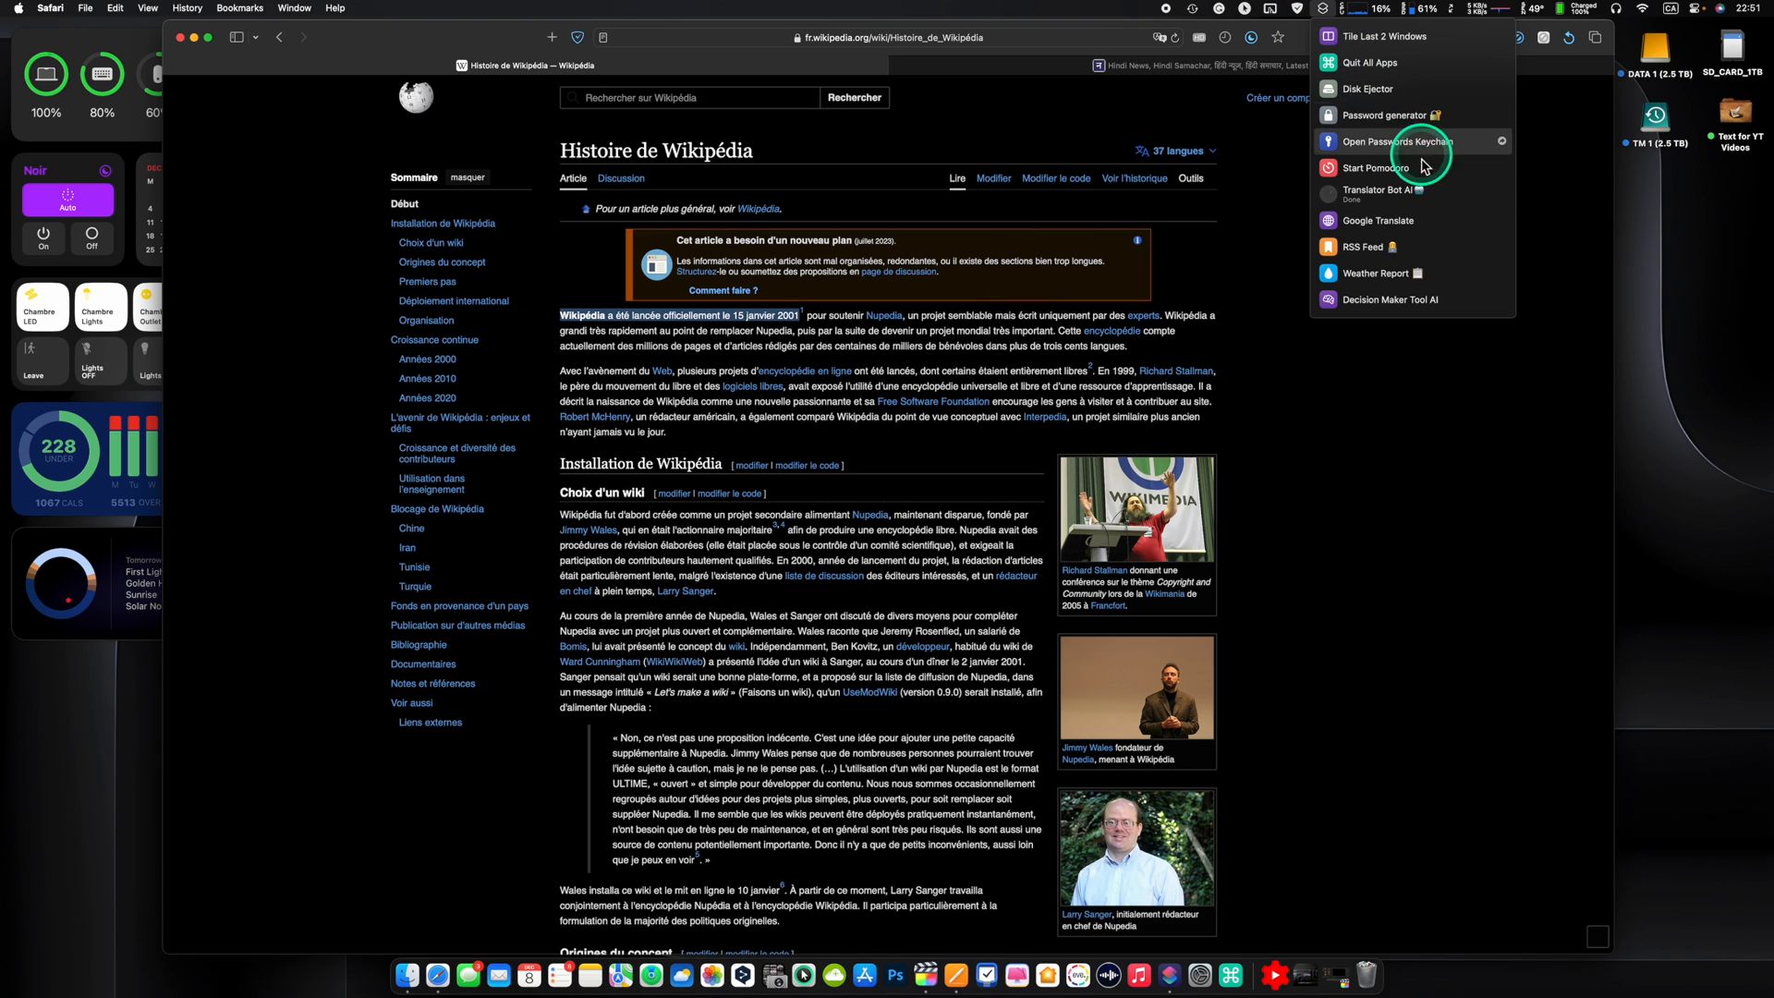
click(1376, 188)
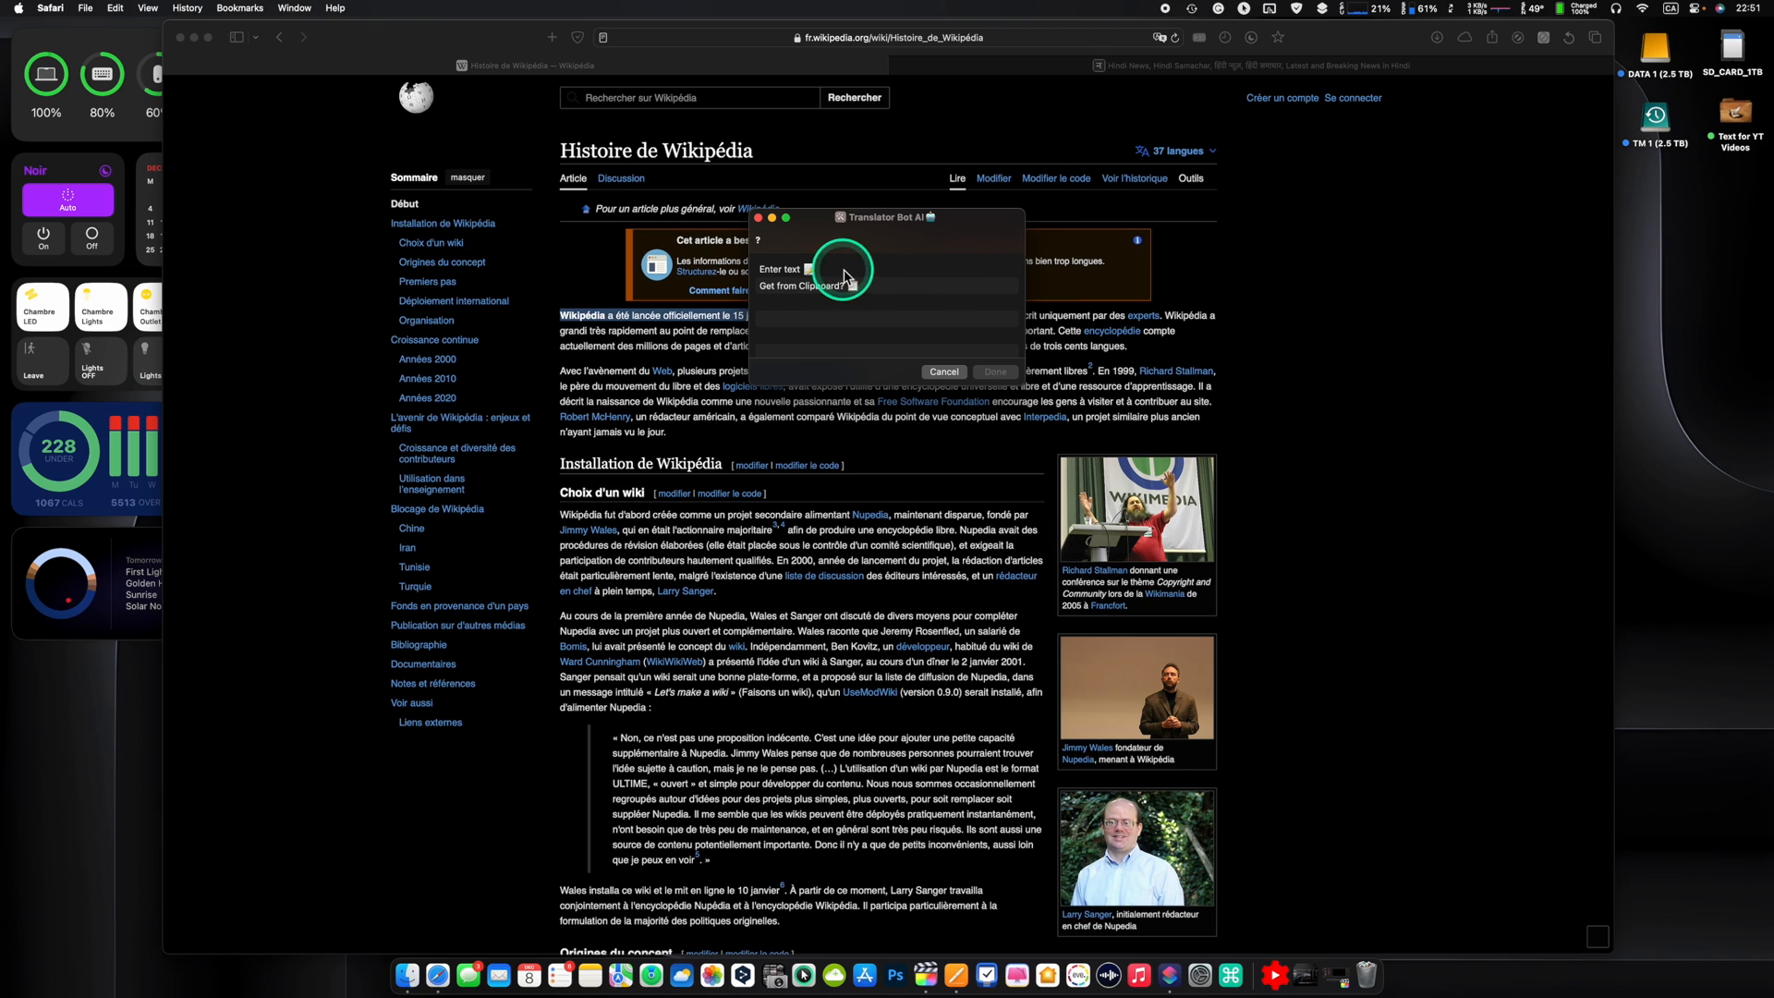
click(780, 269)
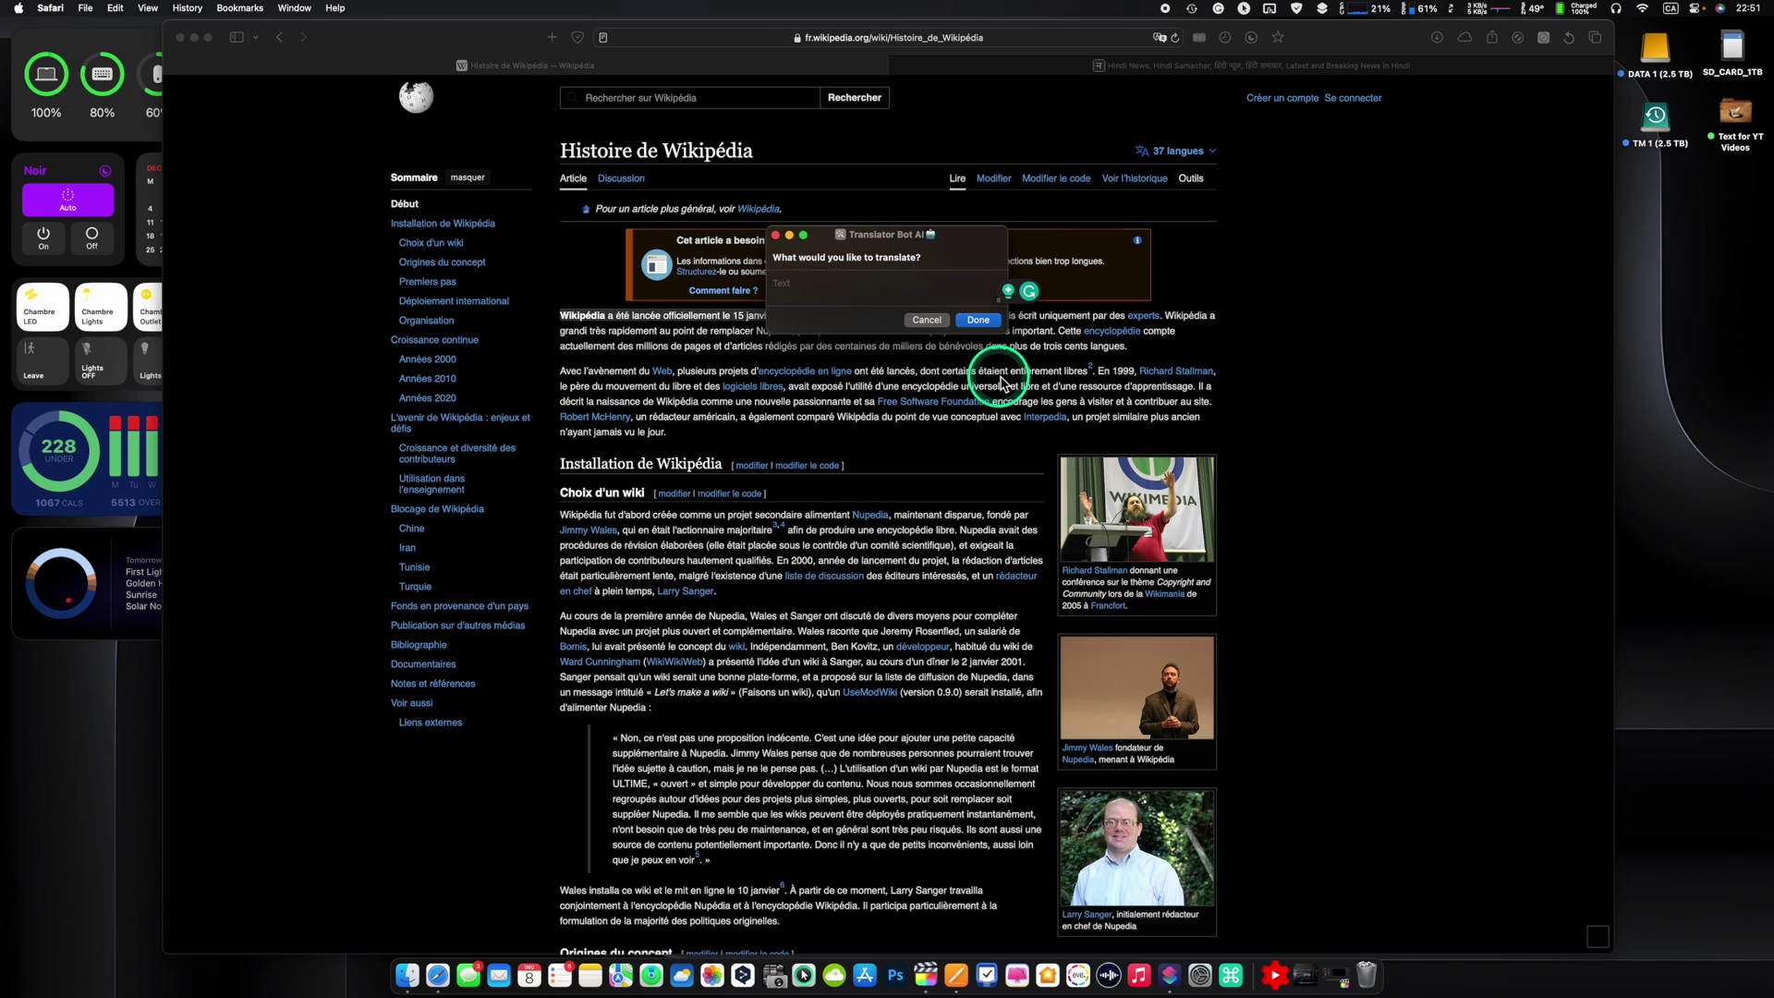
text(chien)
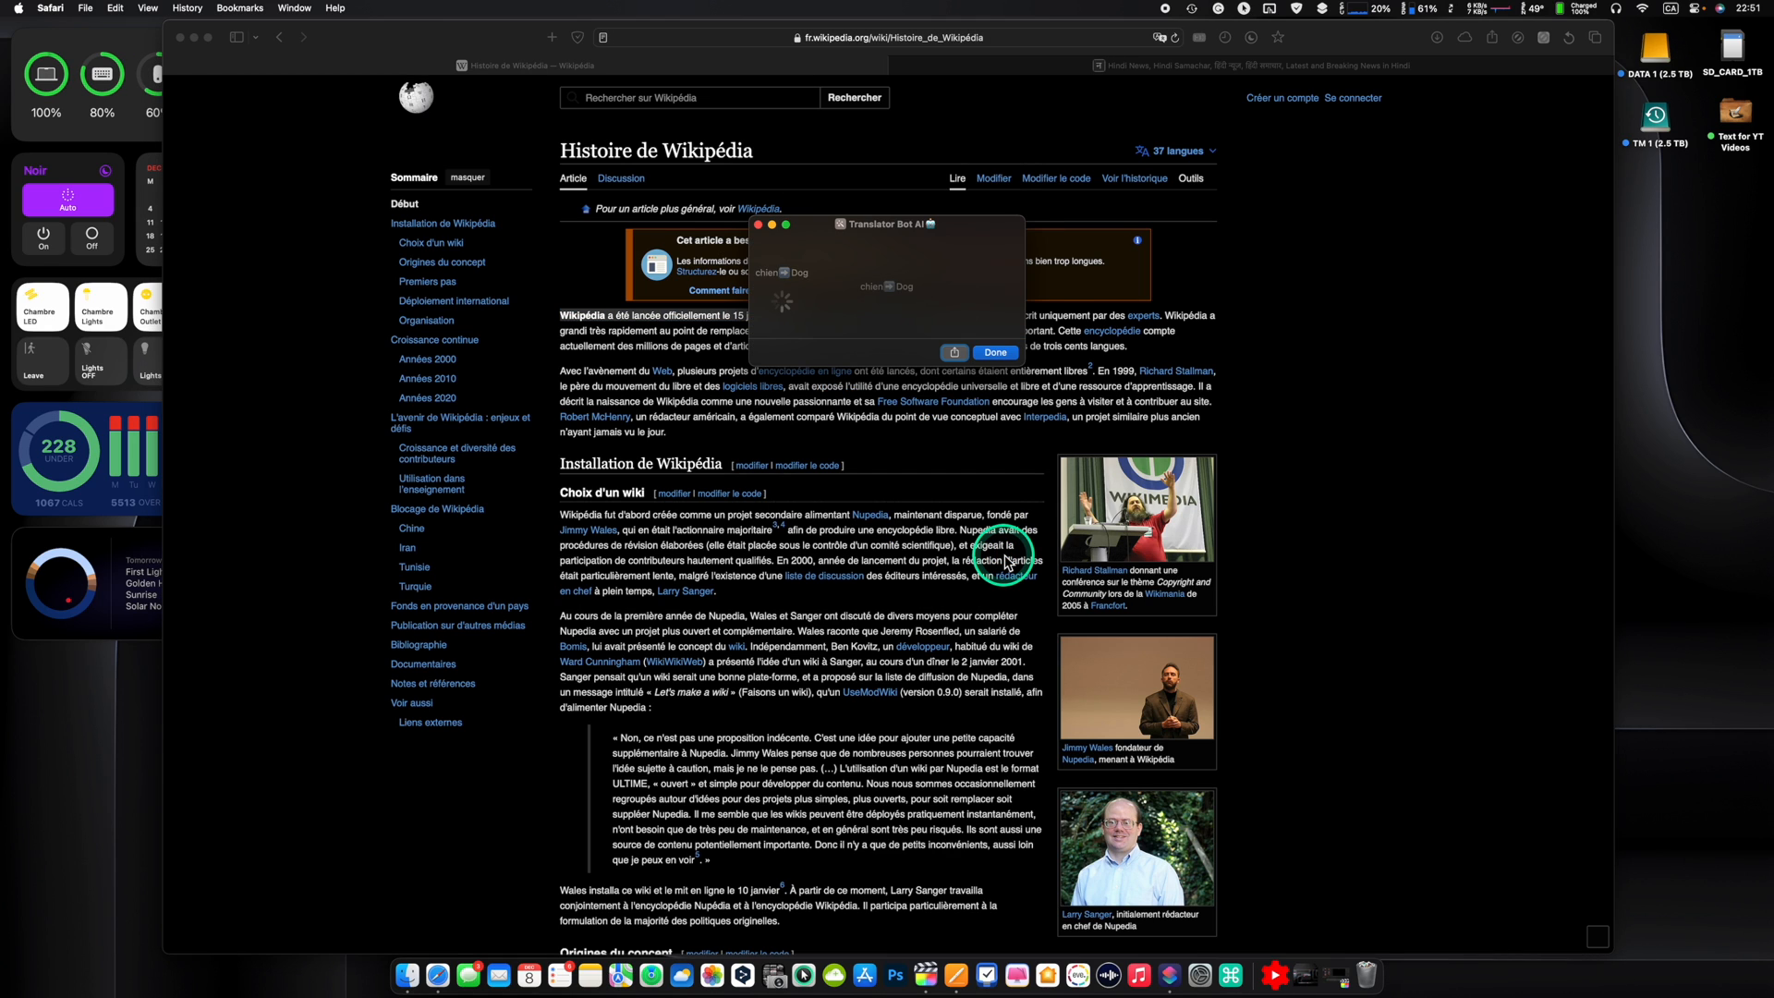
Edit Translator Bot AI so its Translate step always targets English (US).
right_click(868, 415)
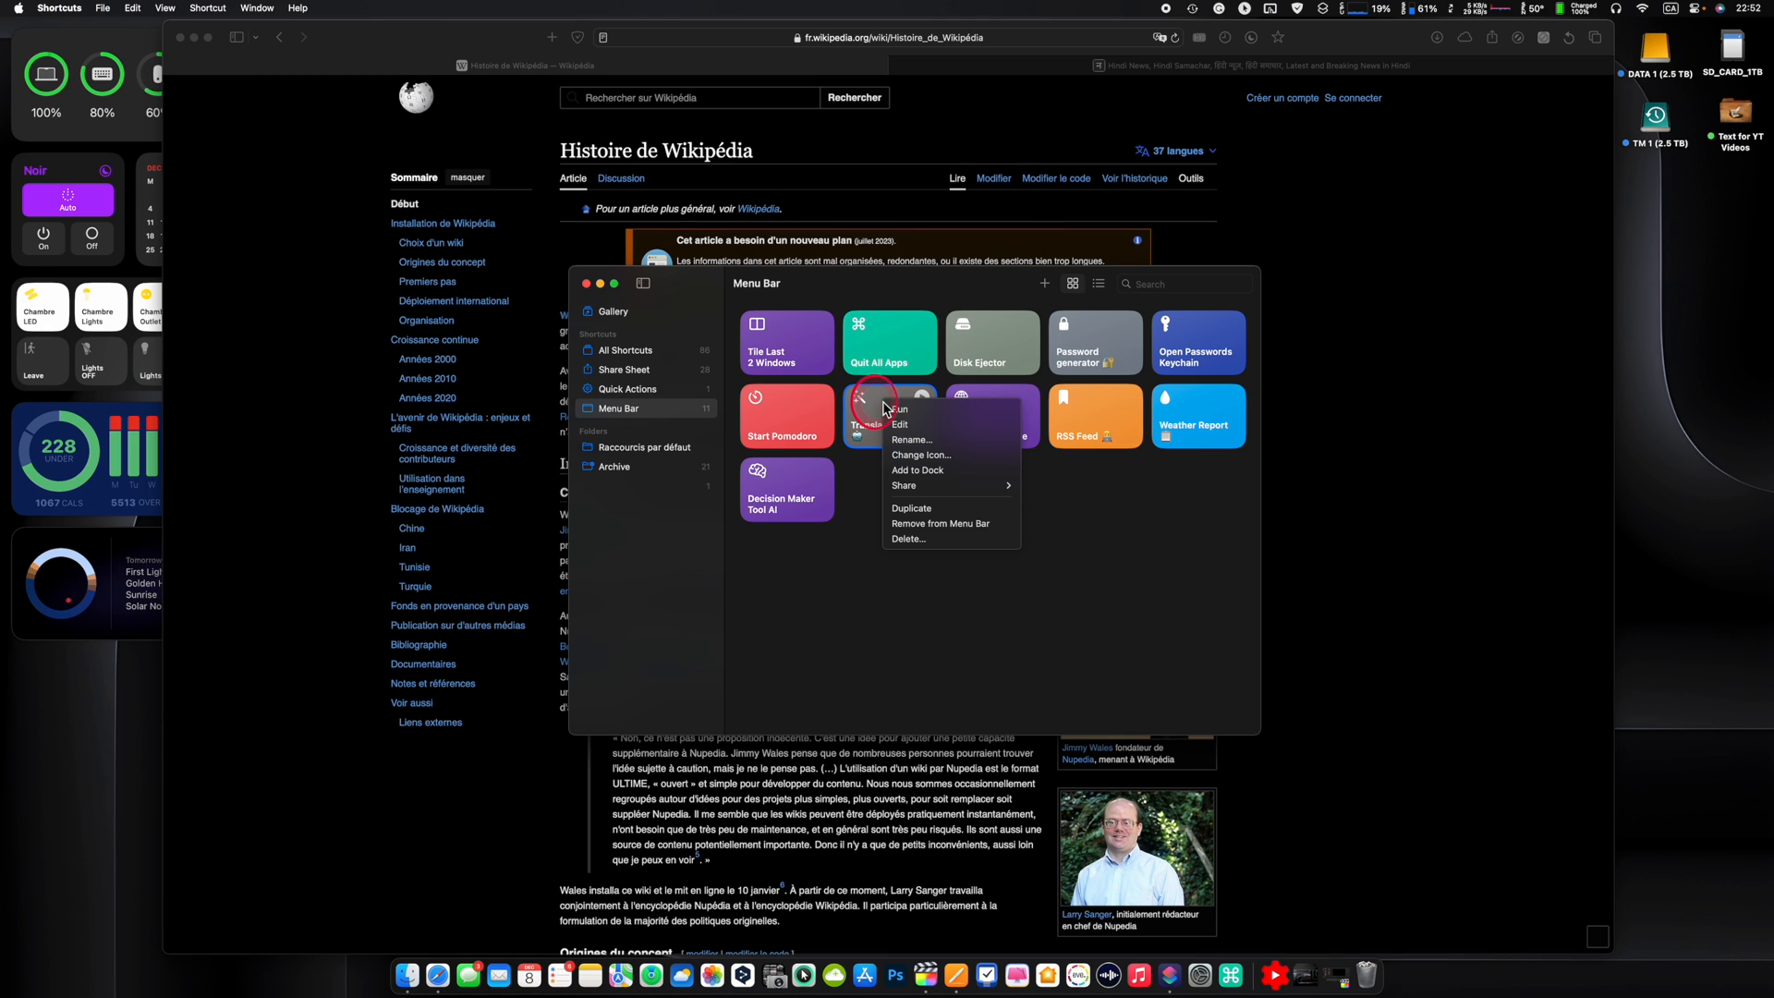
click(901, 424)
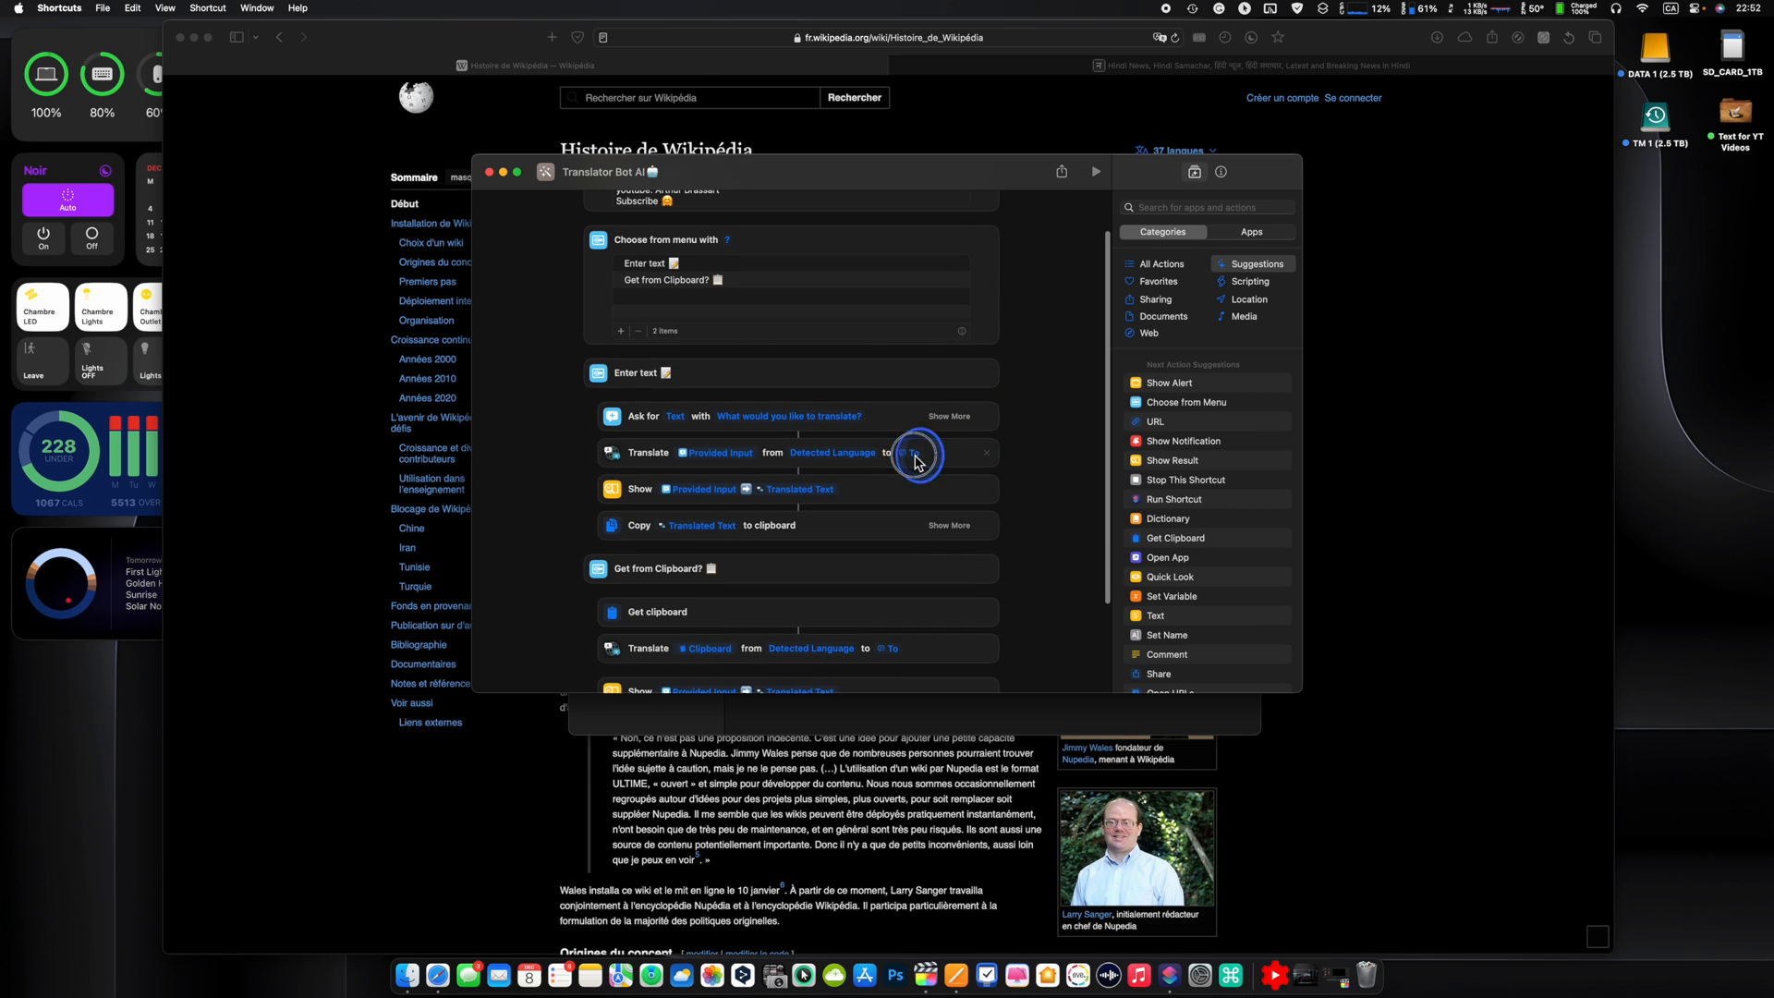
click(909, 453)
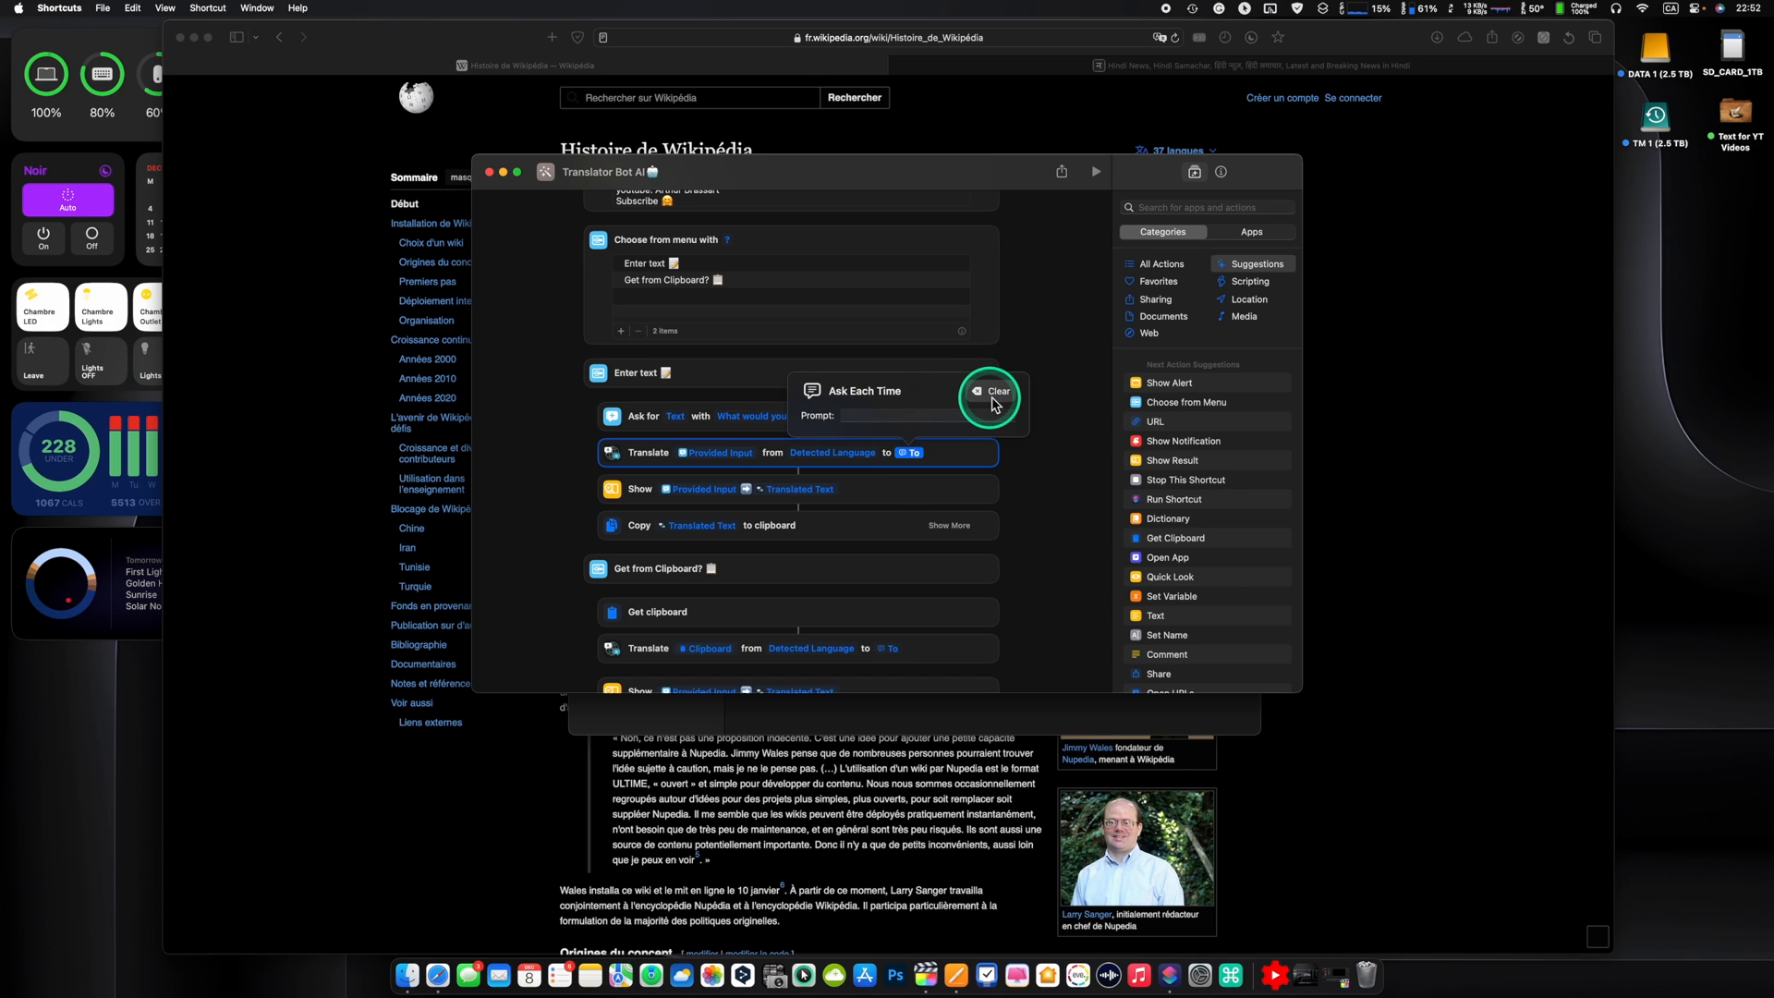
click(913, 452)
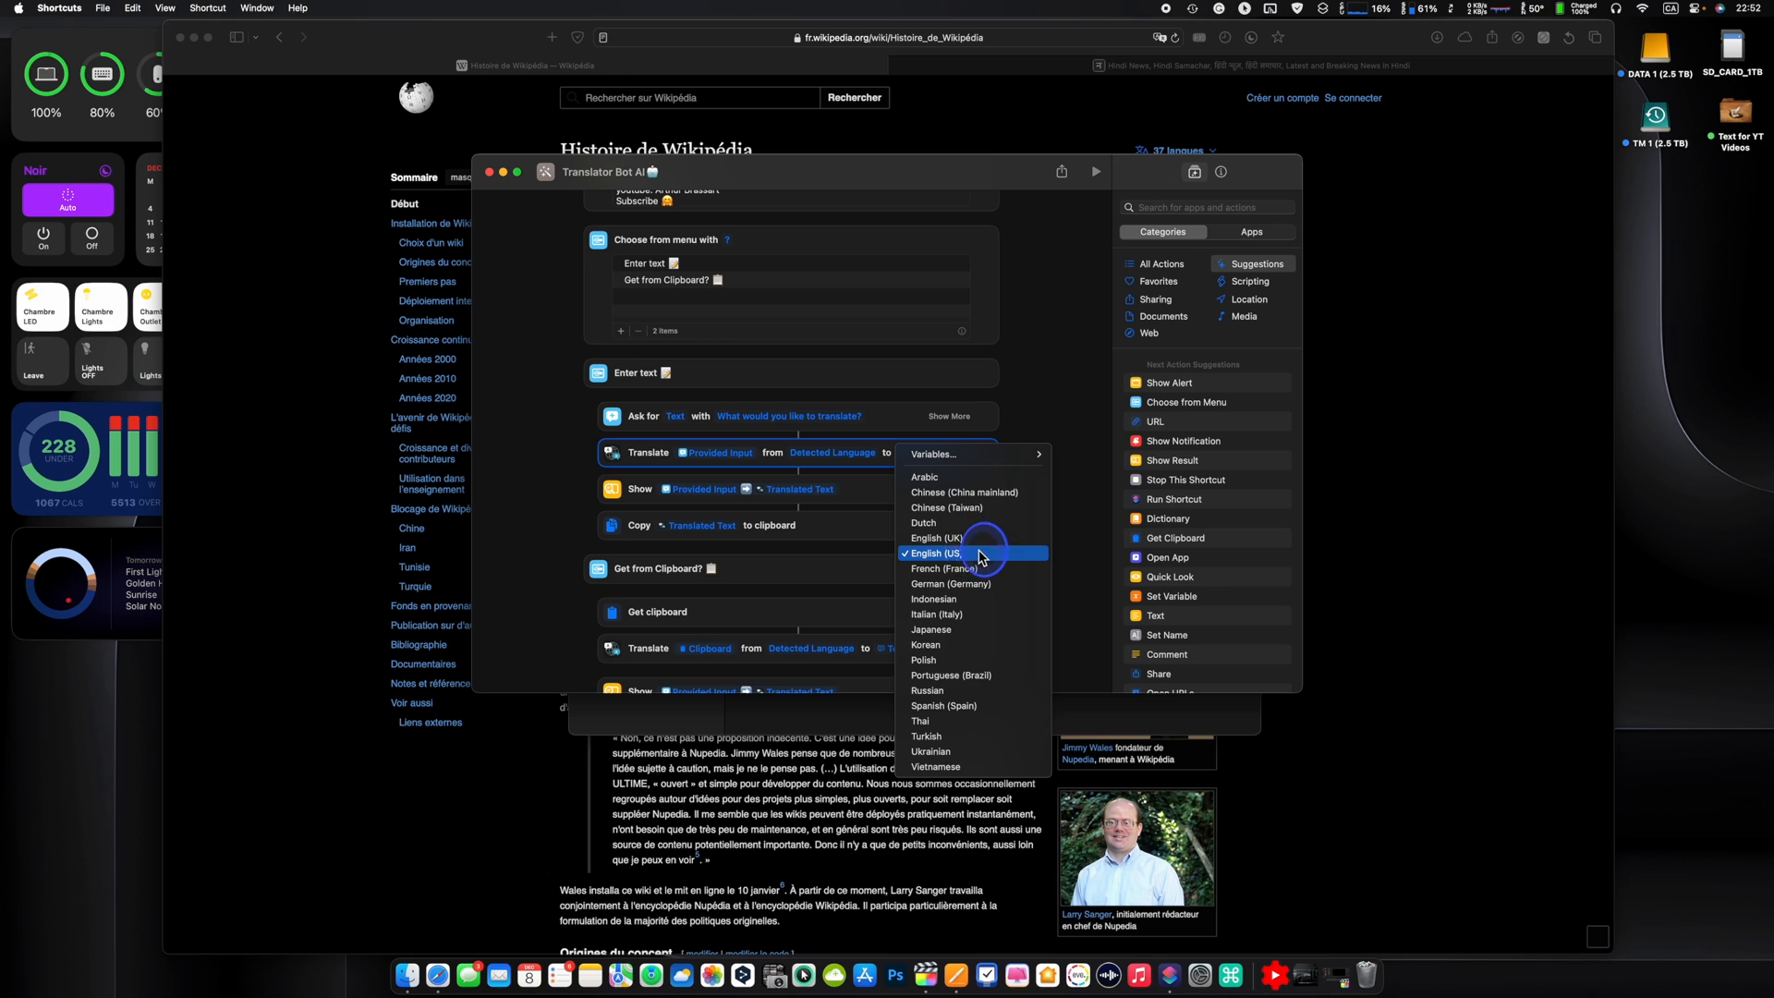
click(934, 554)
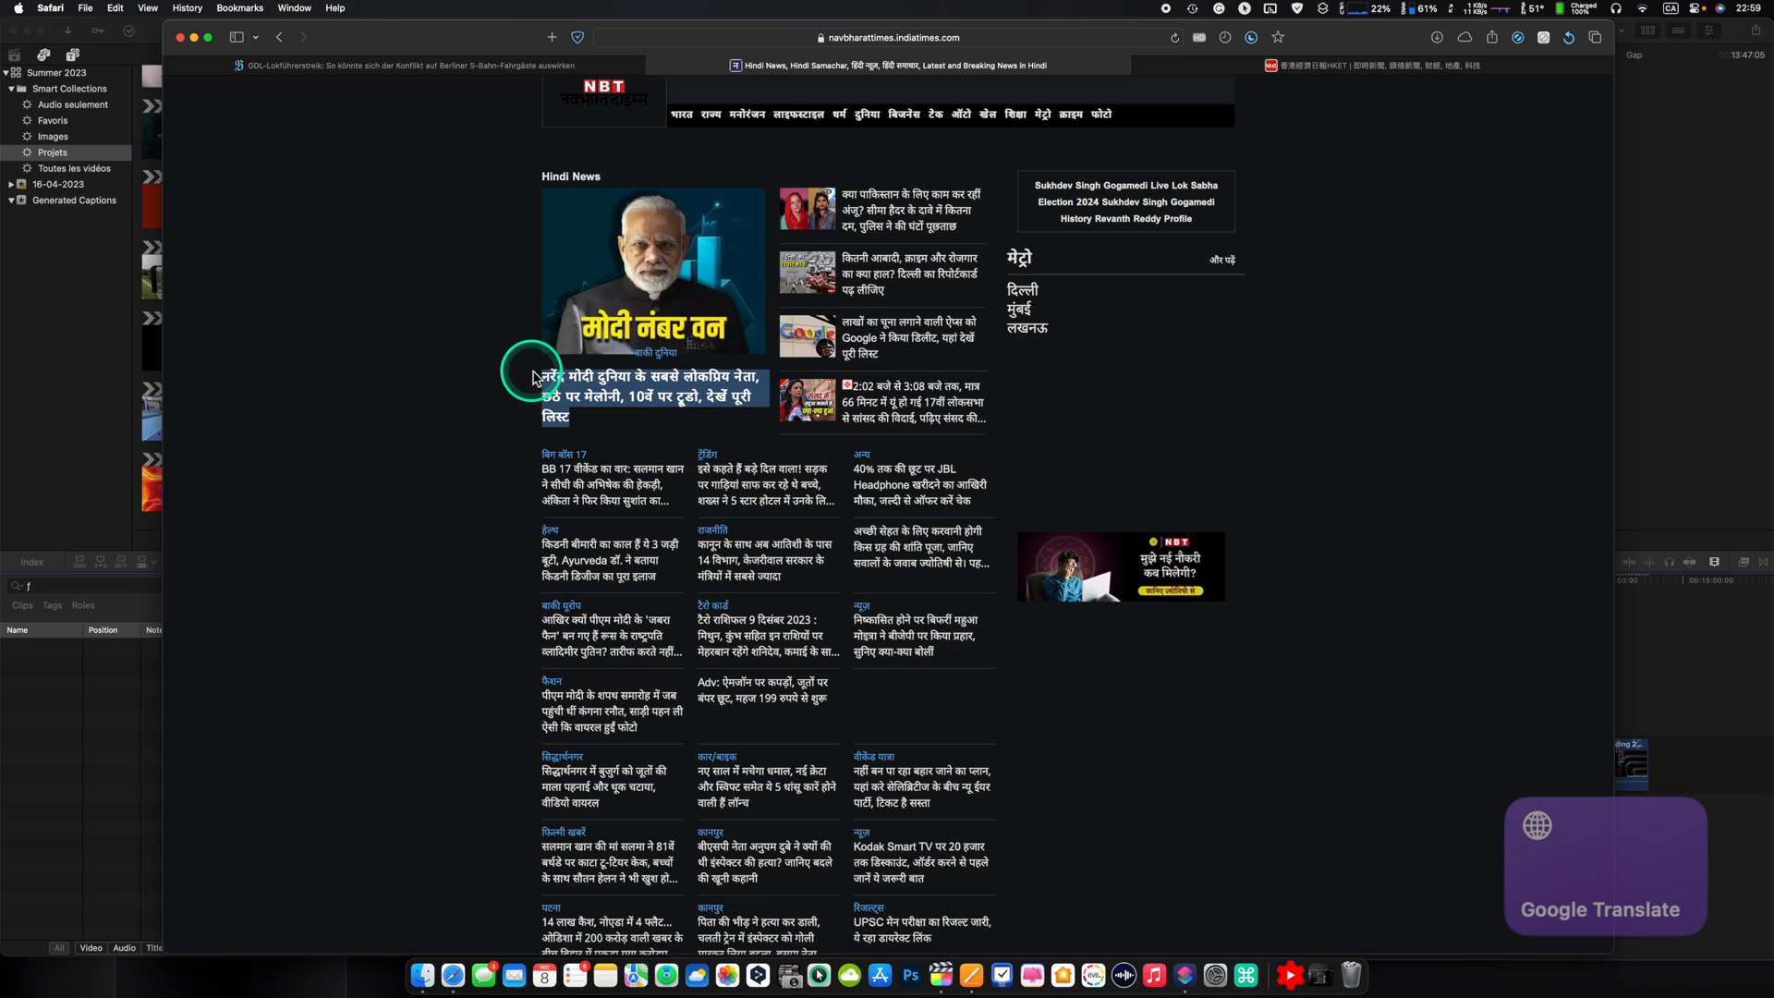
Select the Modi approval-rating headline and translate the clipboard into English with Google Translate.
click(651, 384)
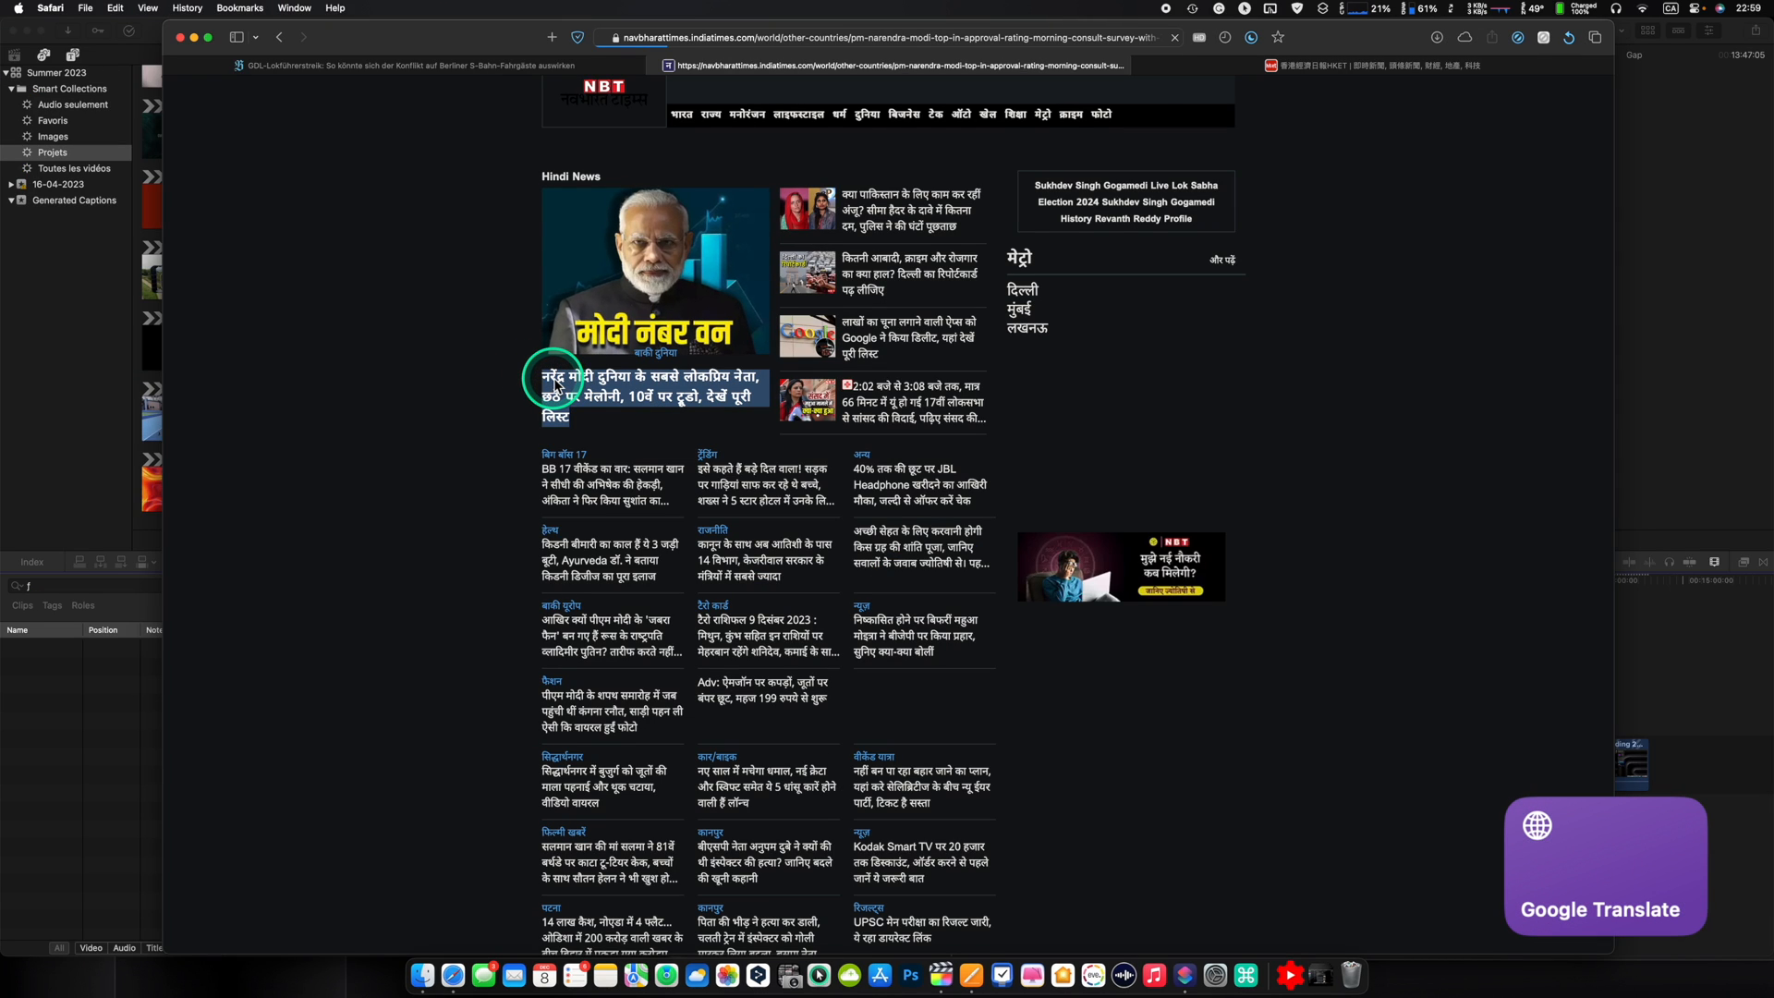
click(650, 384)
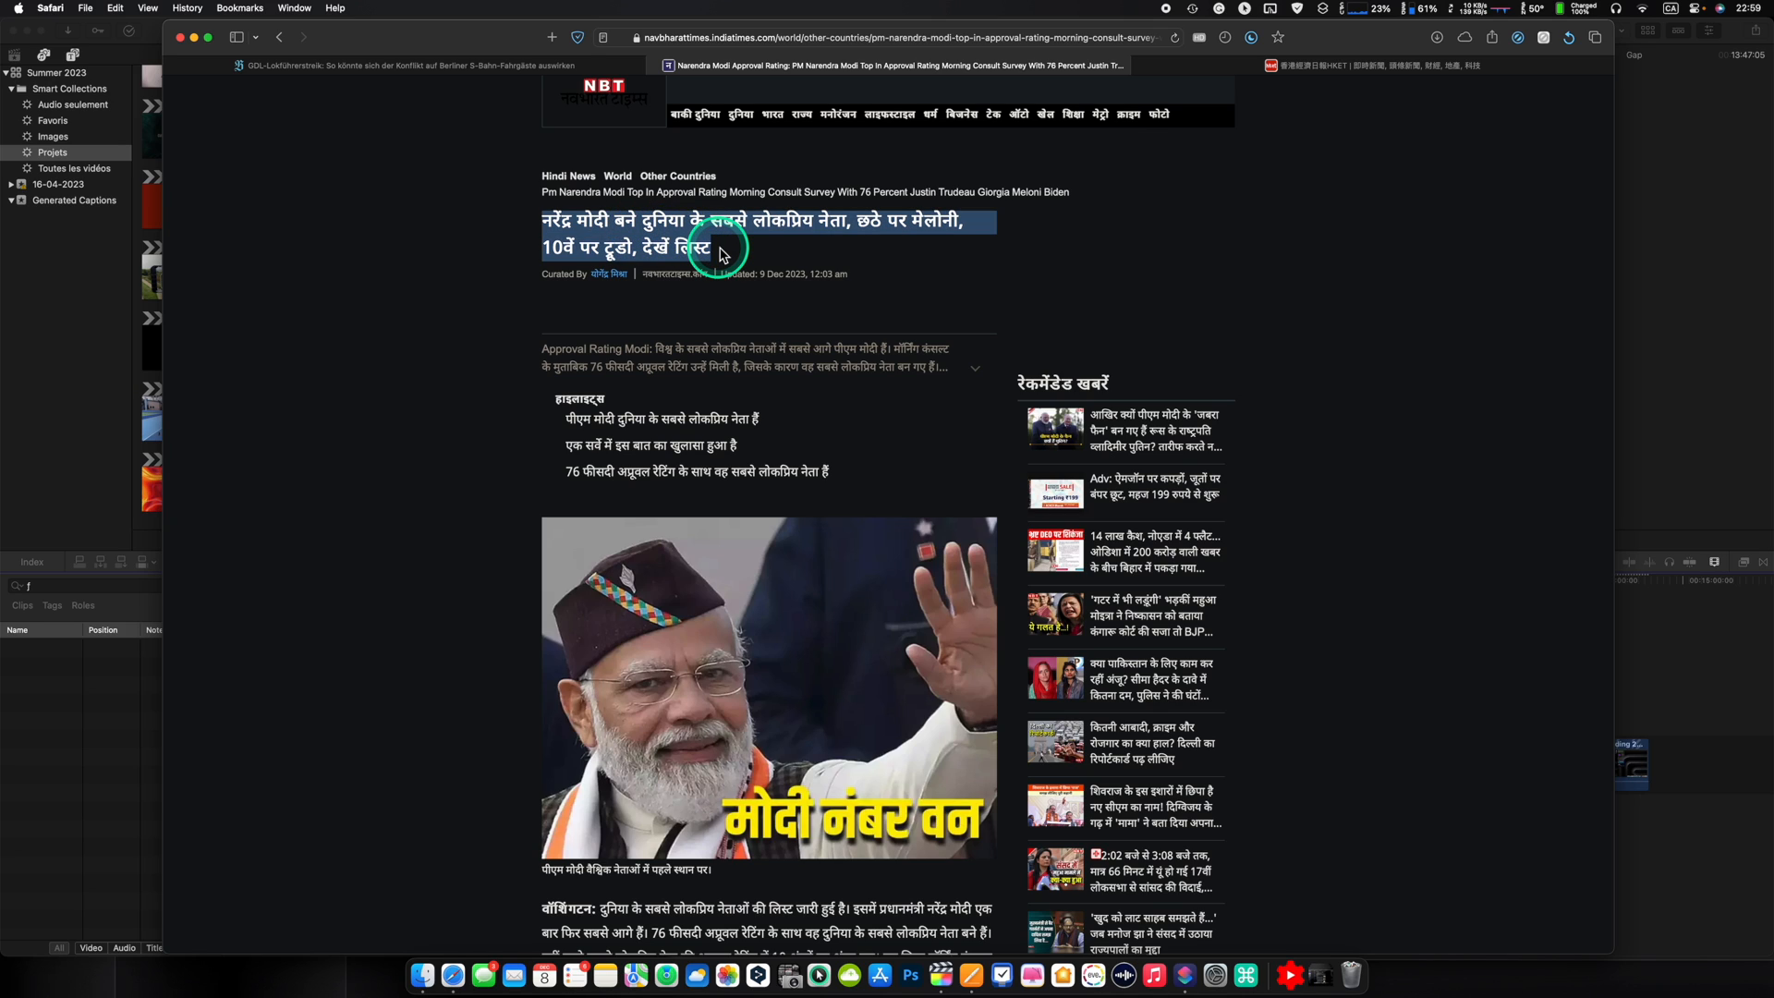
mouse_move(1324, 12)
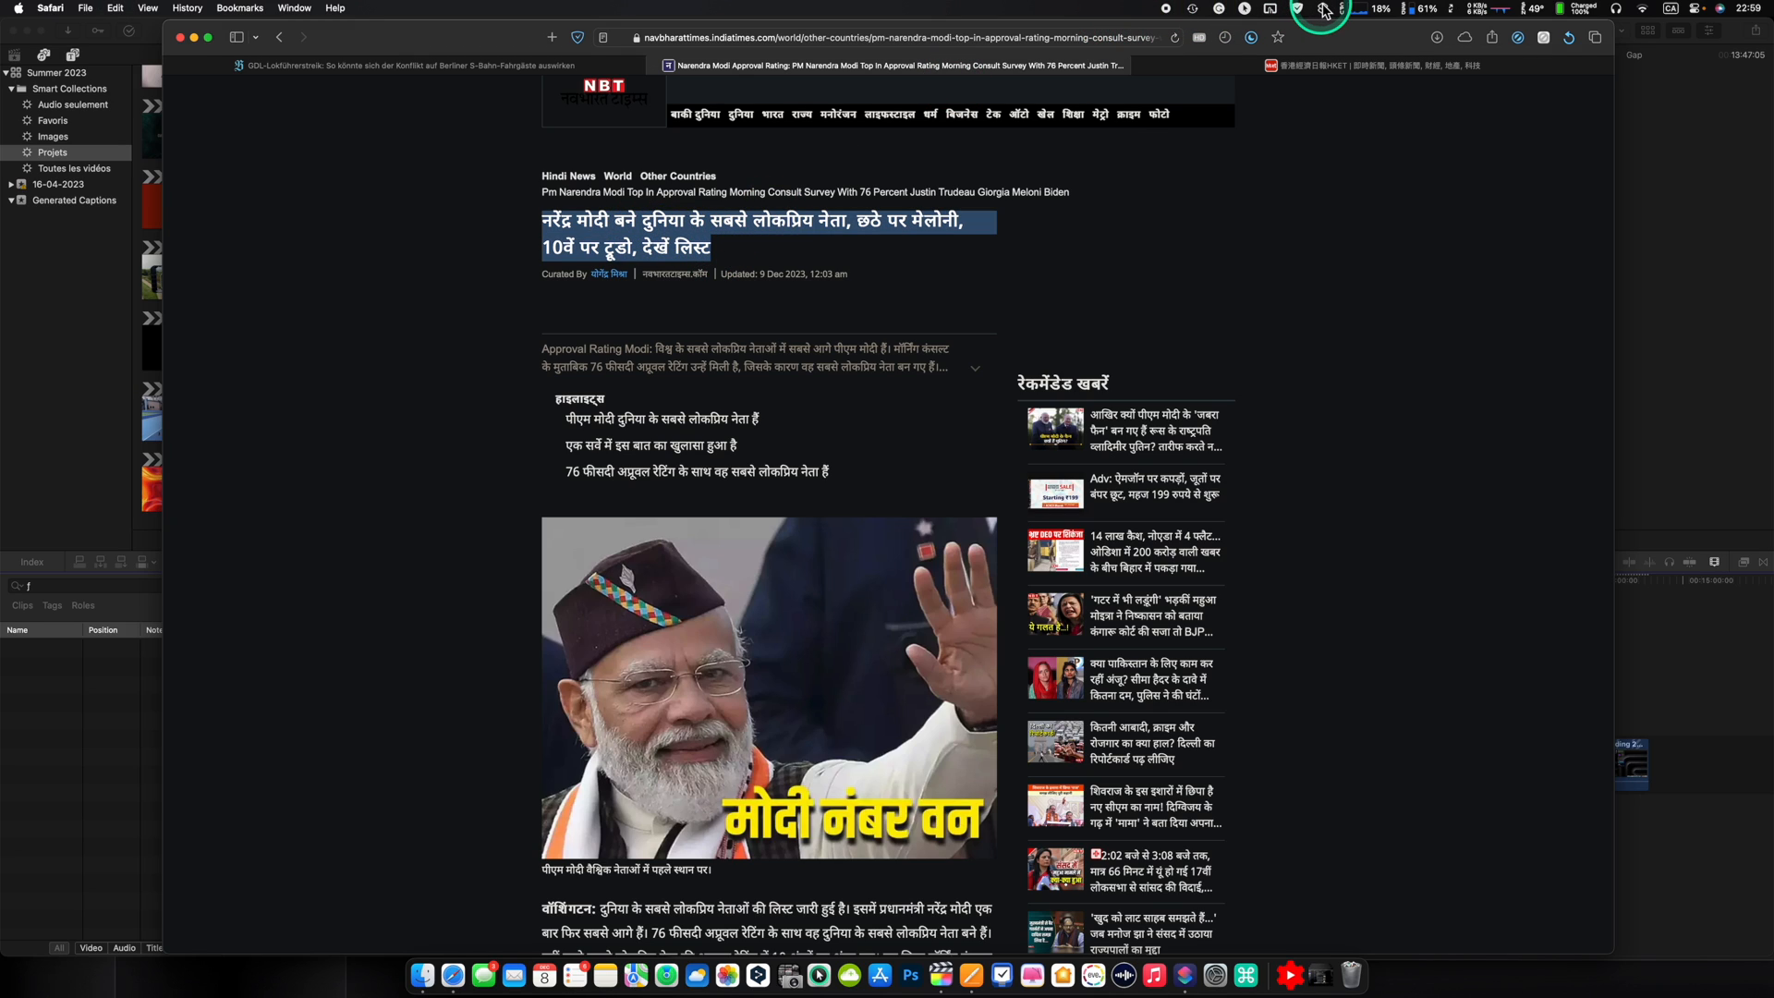
click(1322, 10)
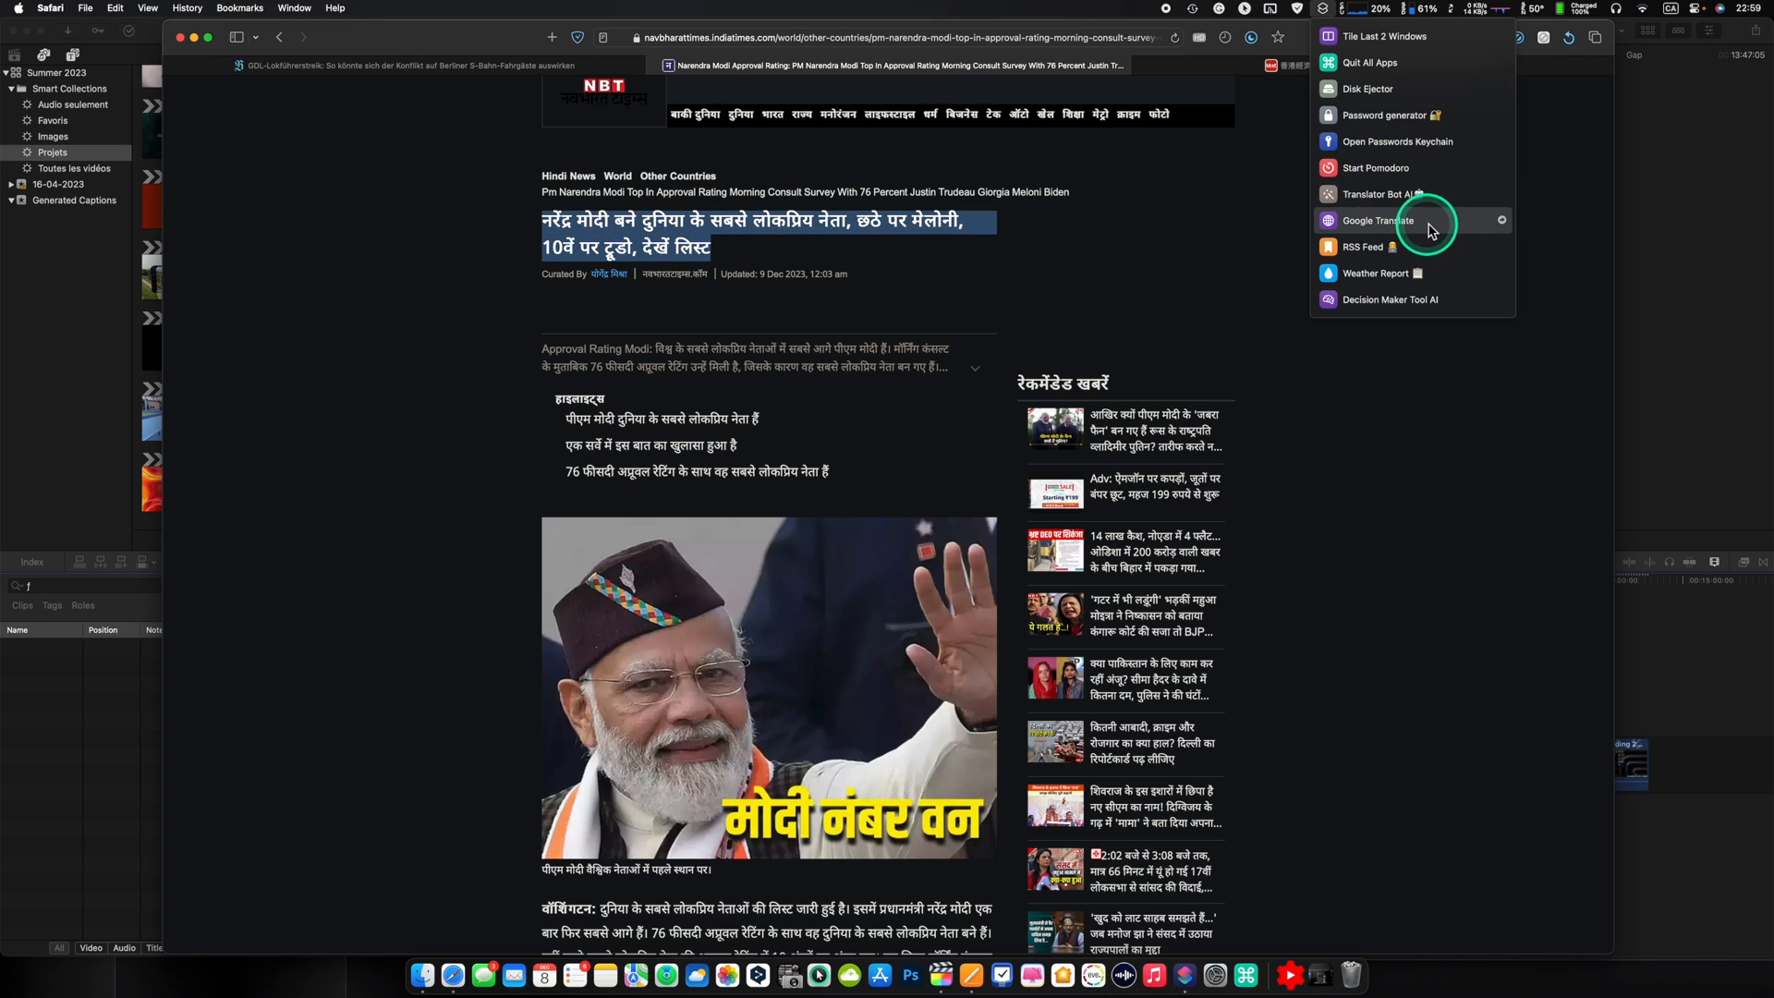
click(1376, 220)
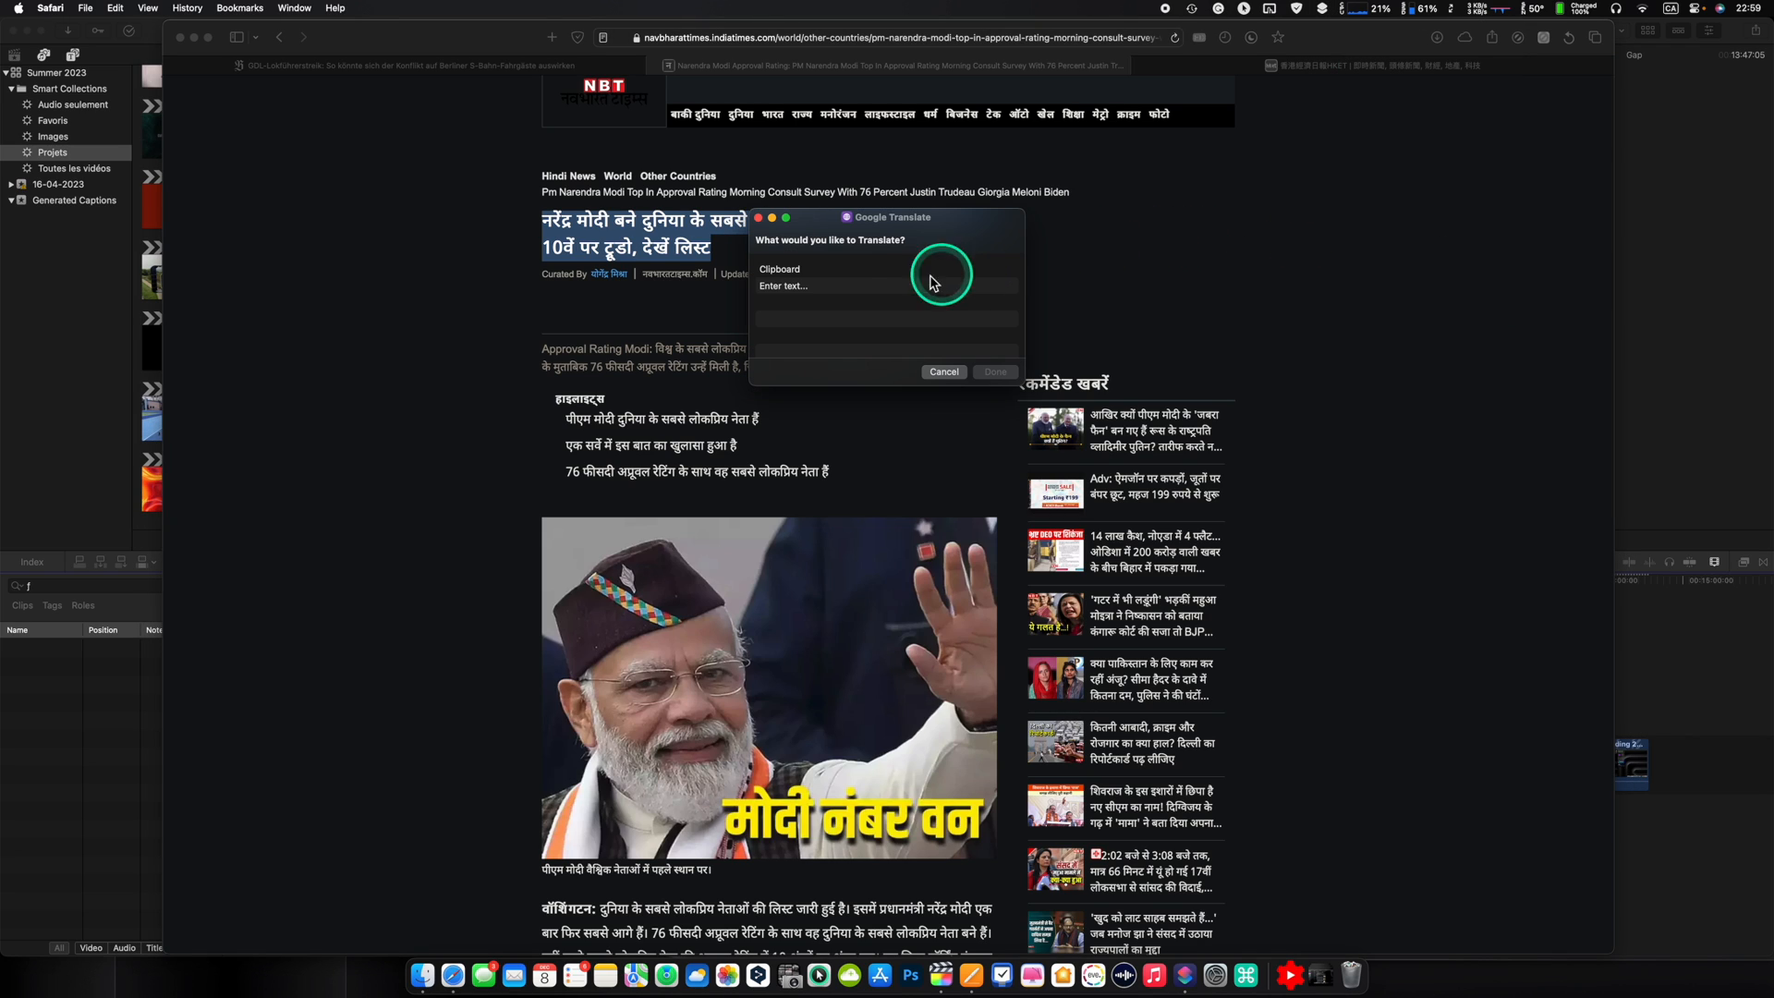
click(993, 372)
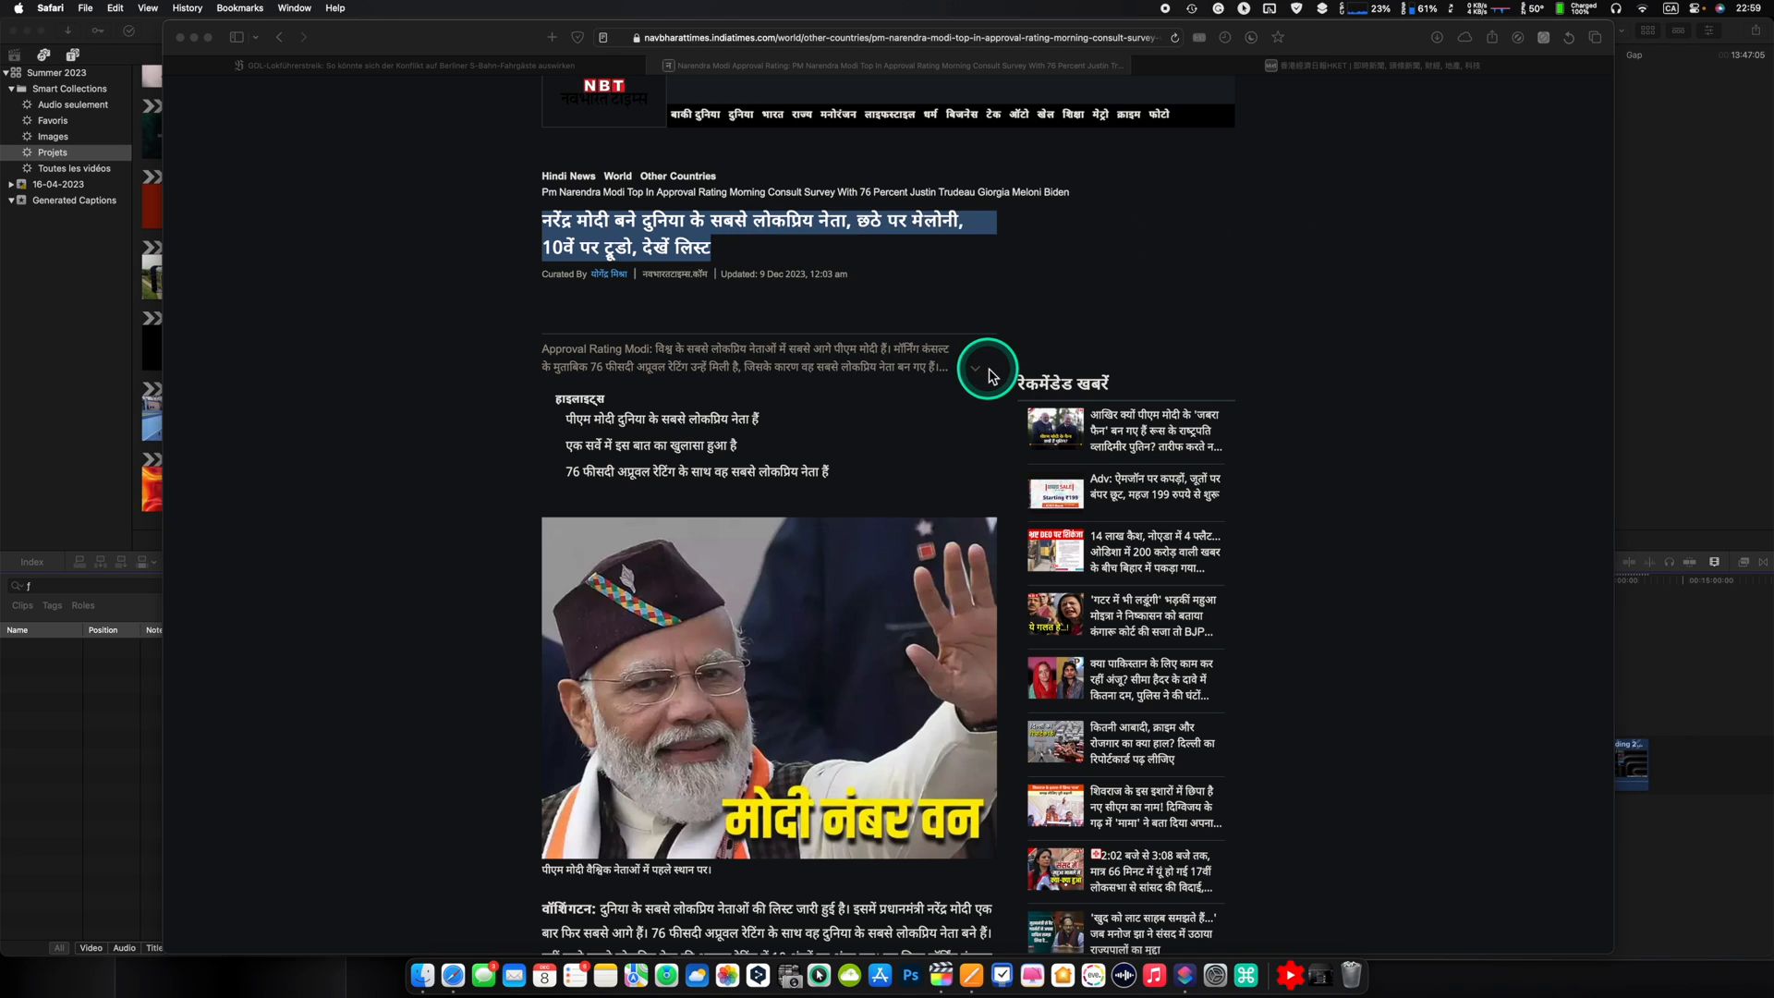
click(986, 369)
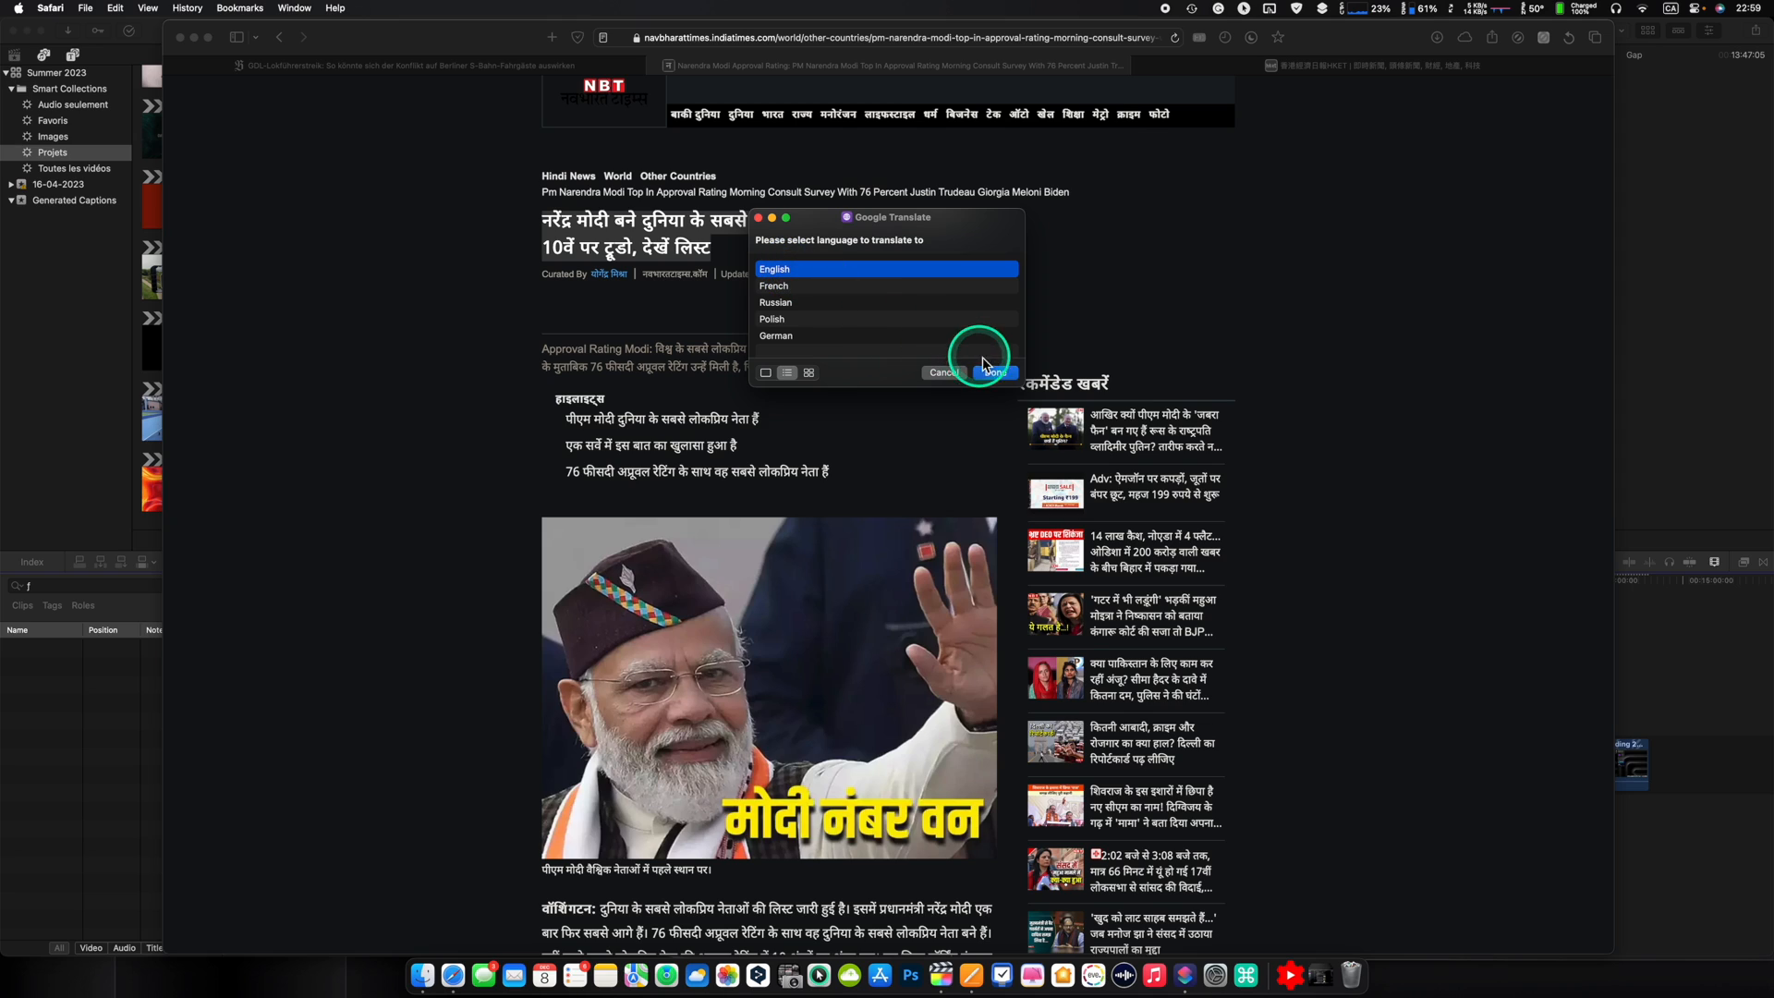
click(993, 373)
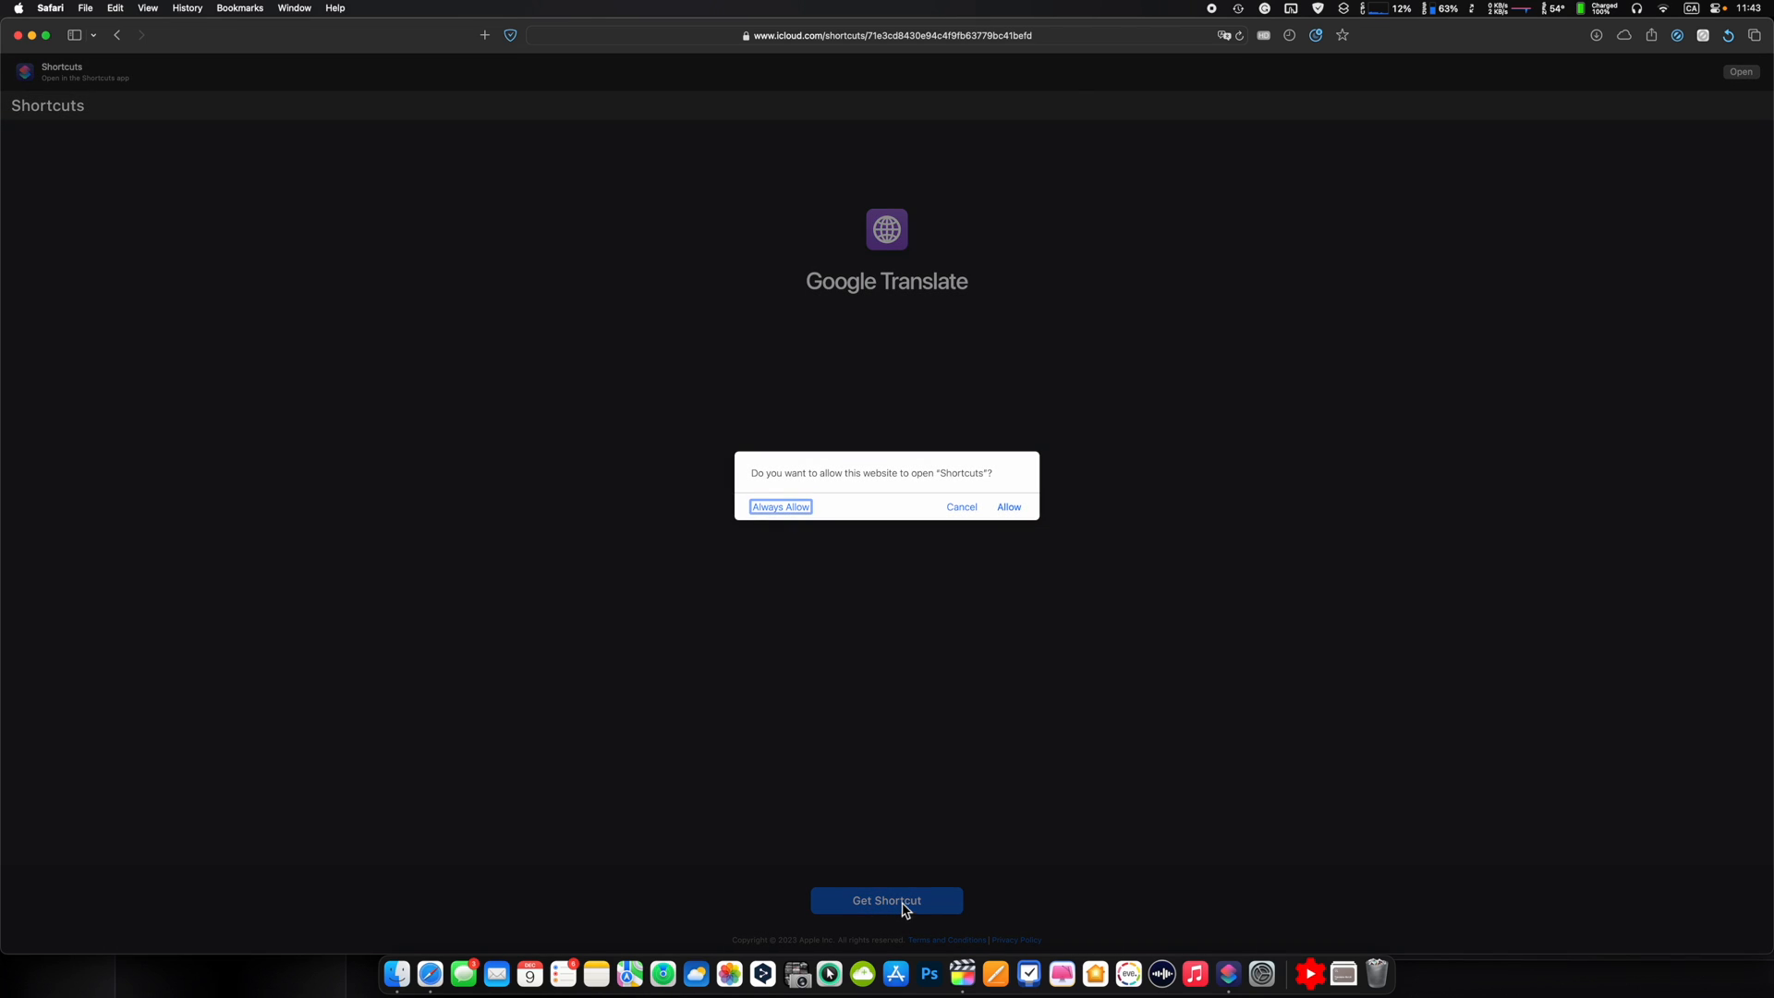
Allow the iCloud page to open Shortcuts and add Italian to the favourite languages.
click(1007, 505)
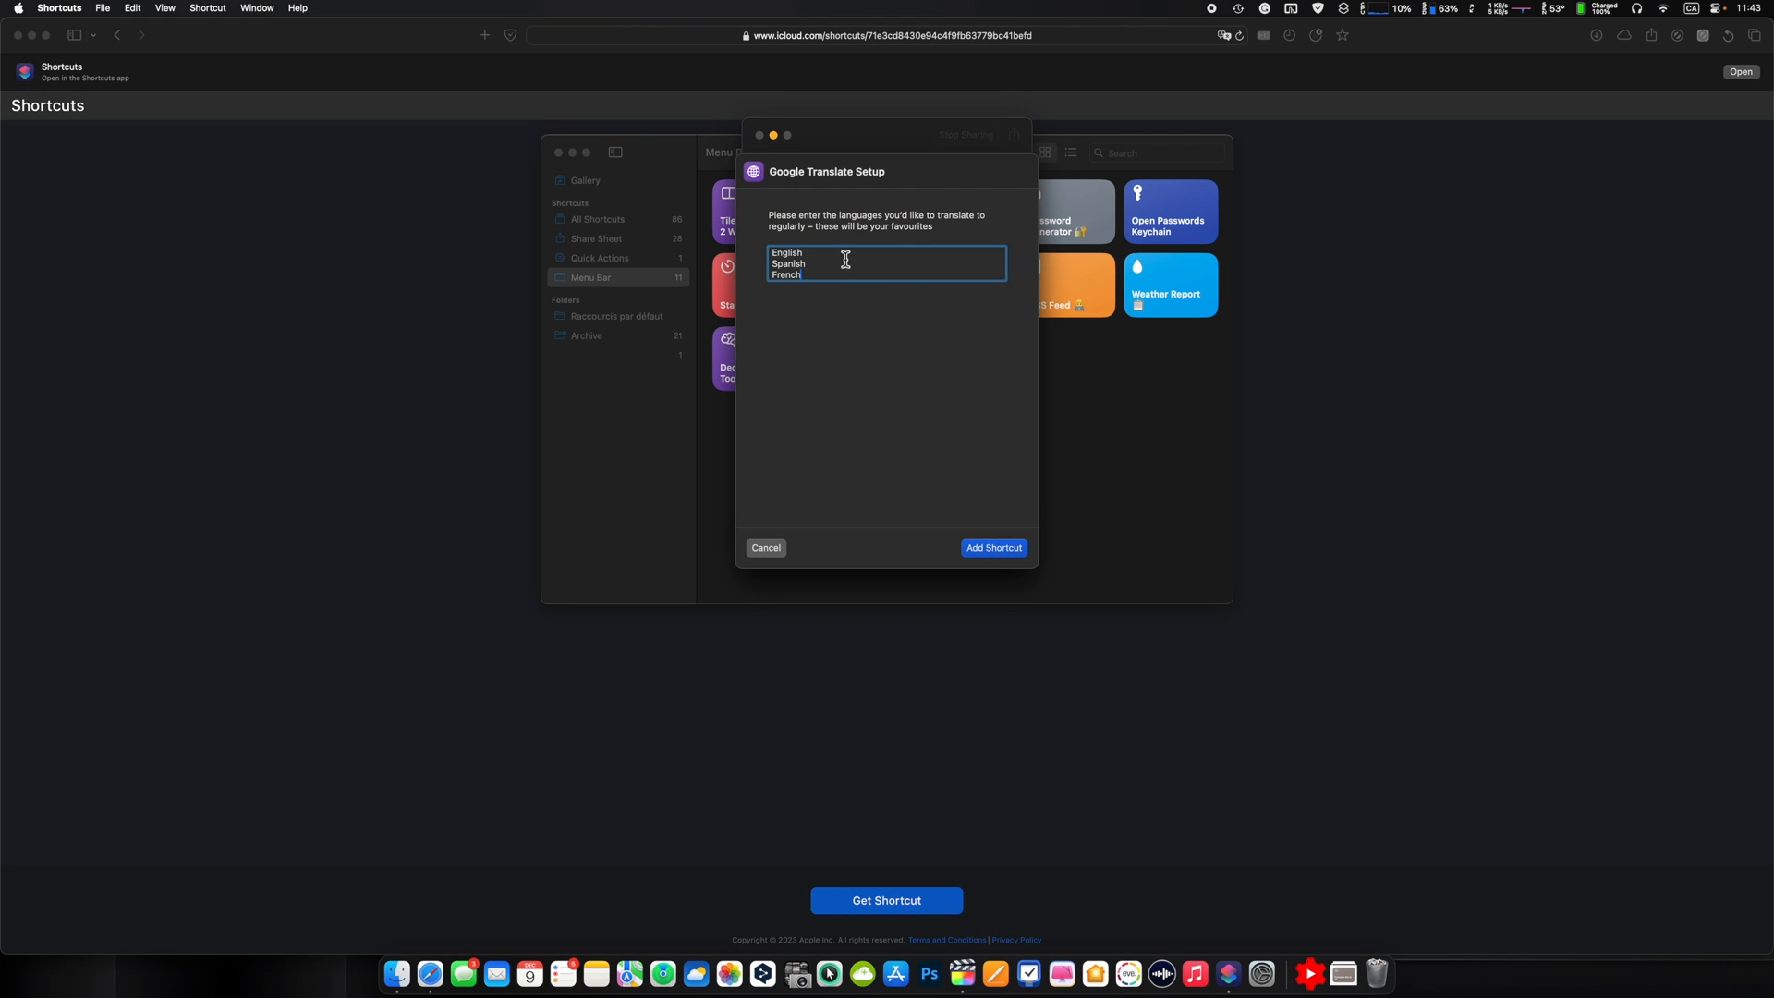
text(Italian)
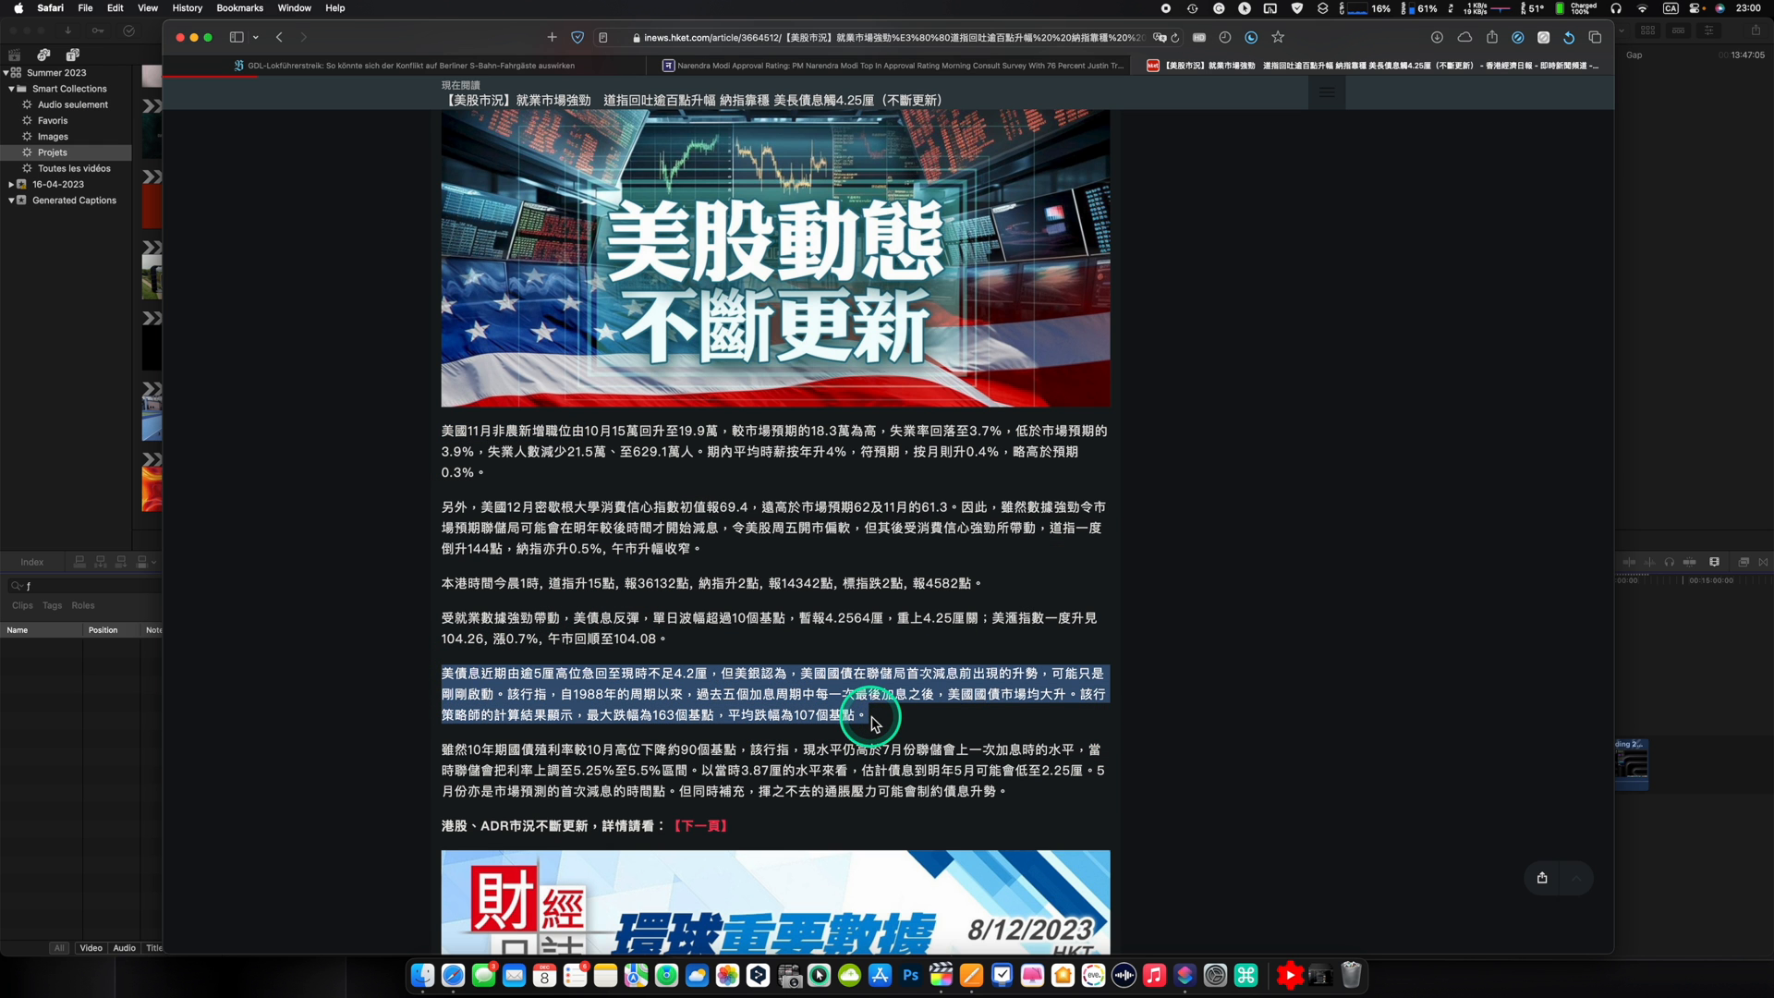
Run Google Translate from the menu bar and dismiss the Chinese paragraph's English translation.
click(1325, 9)
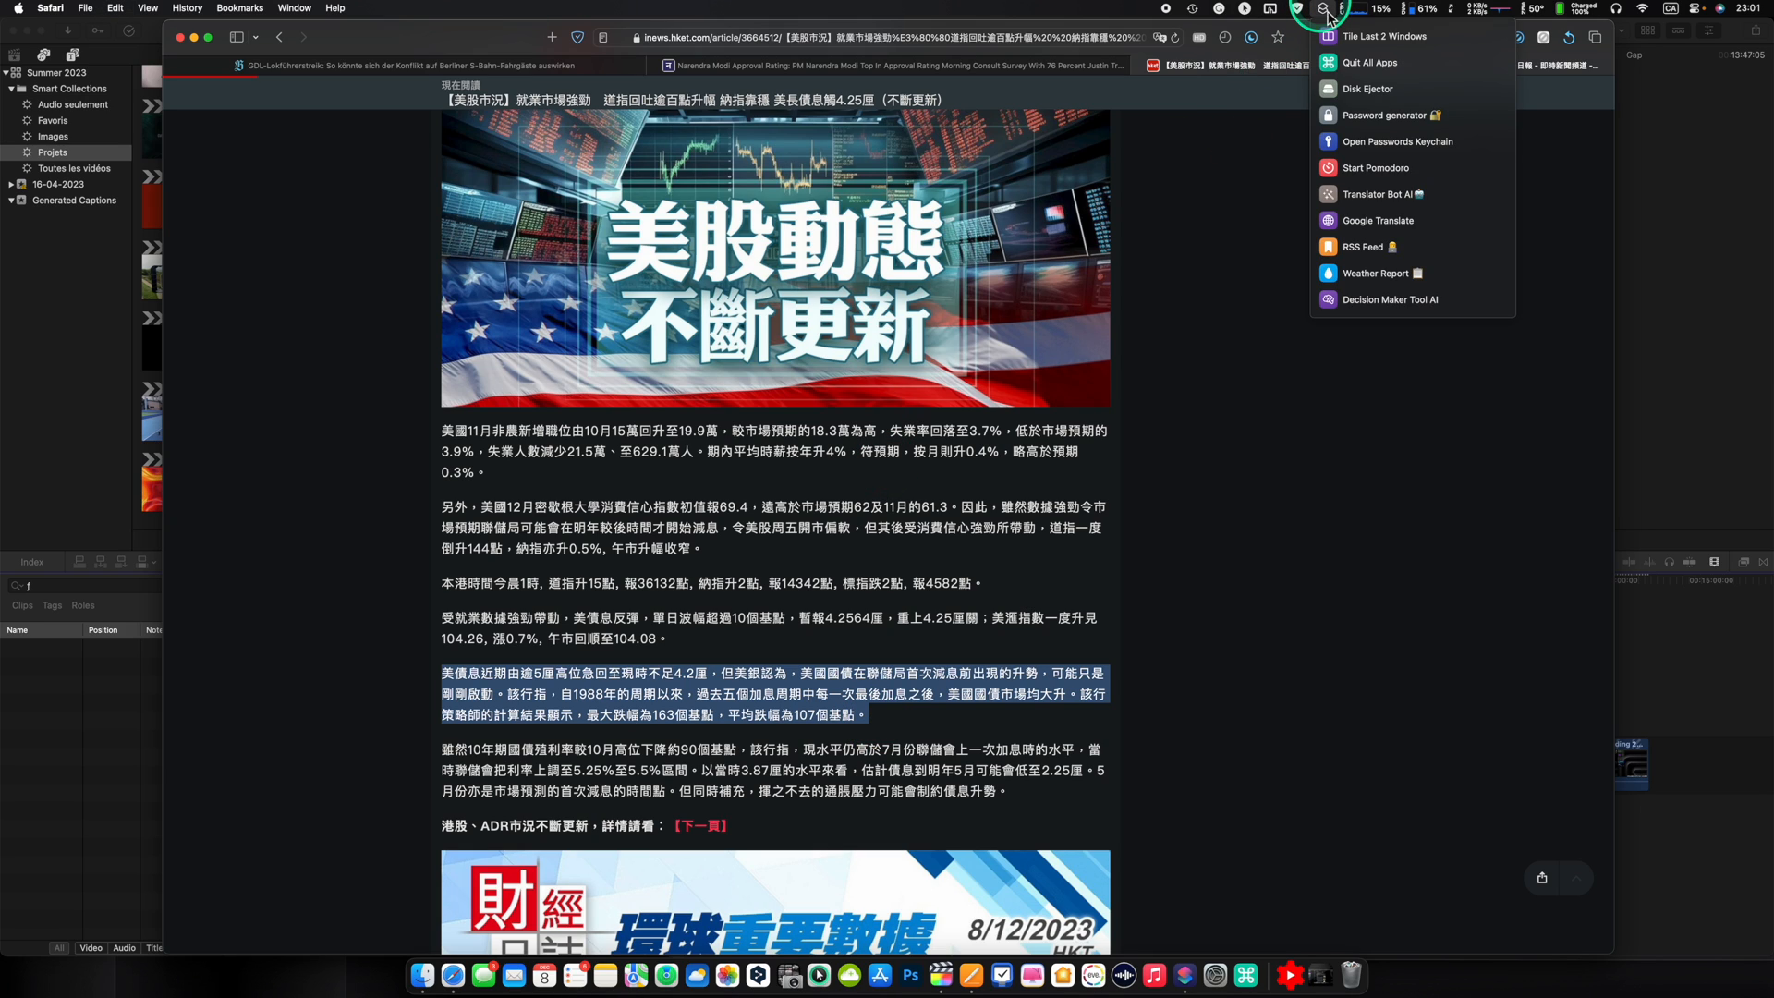
click(1377, 220)
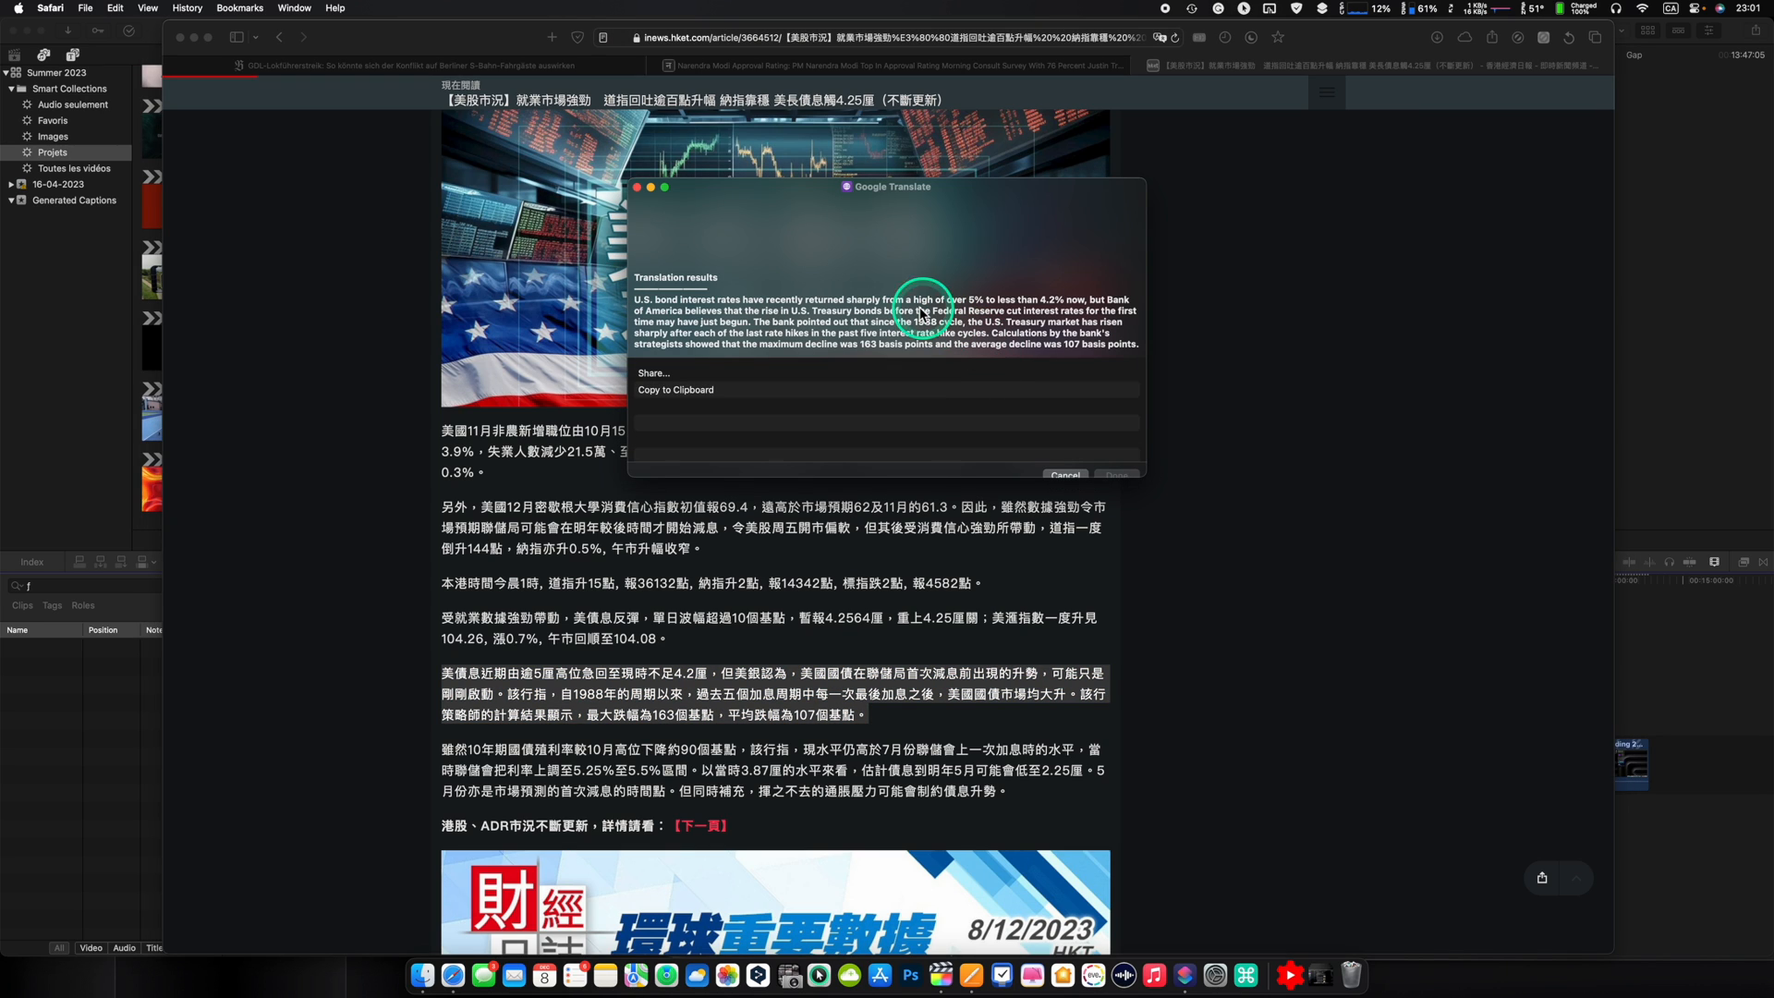
click(1064, 474)
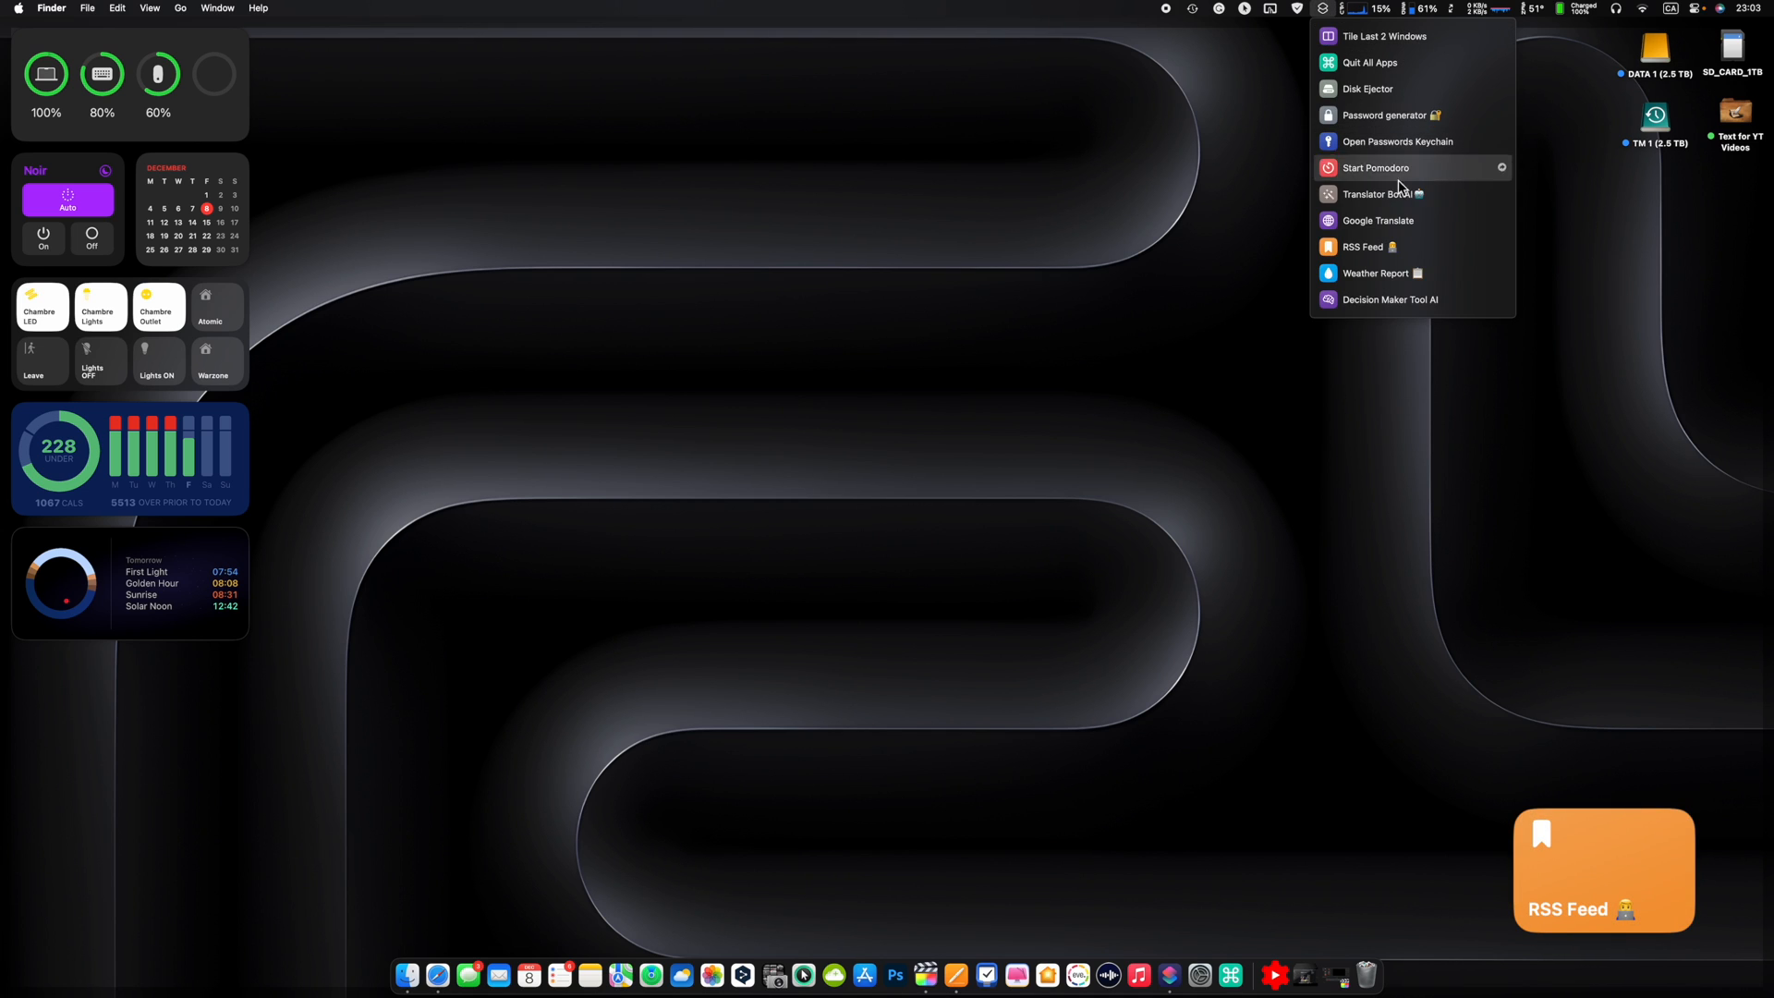
Run RSS Feed, choose The Verge, and open the Amazon scammers fake-returns article.
click(1362, 247)
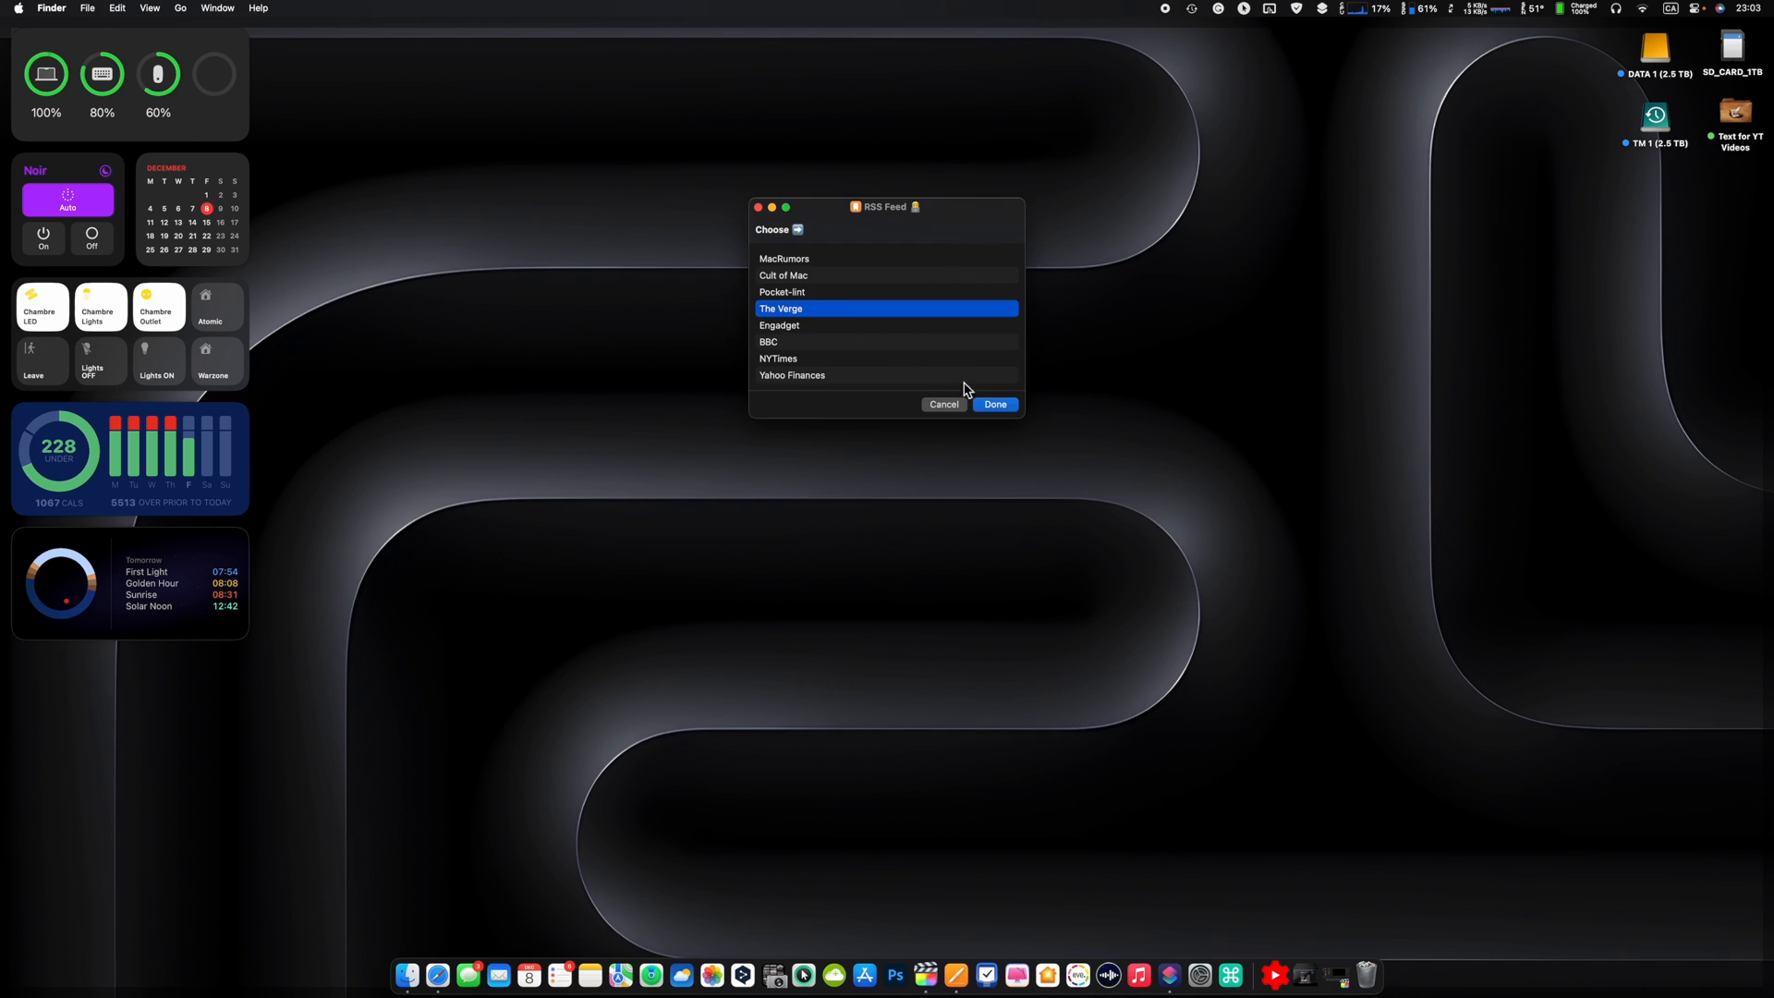
click(994, 404)
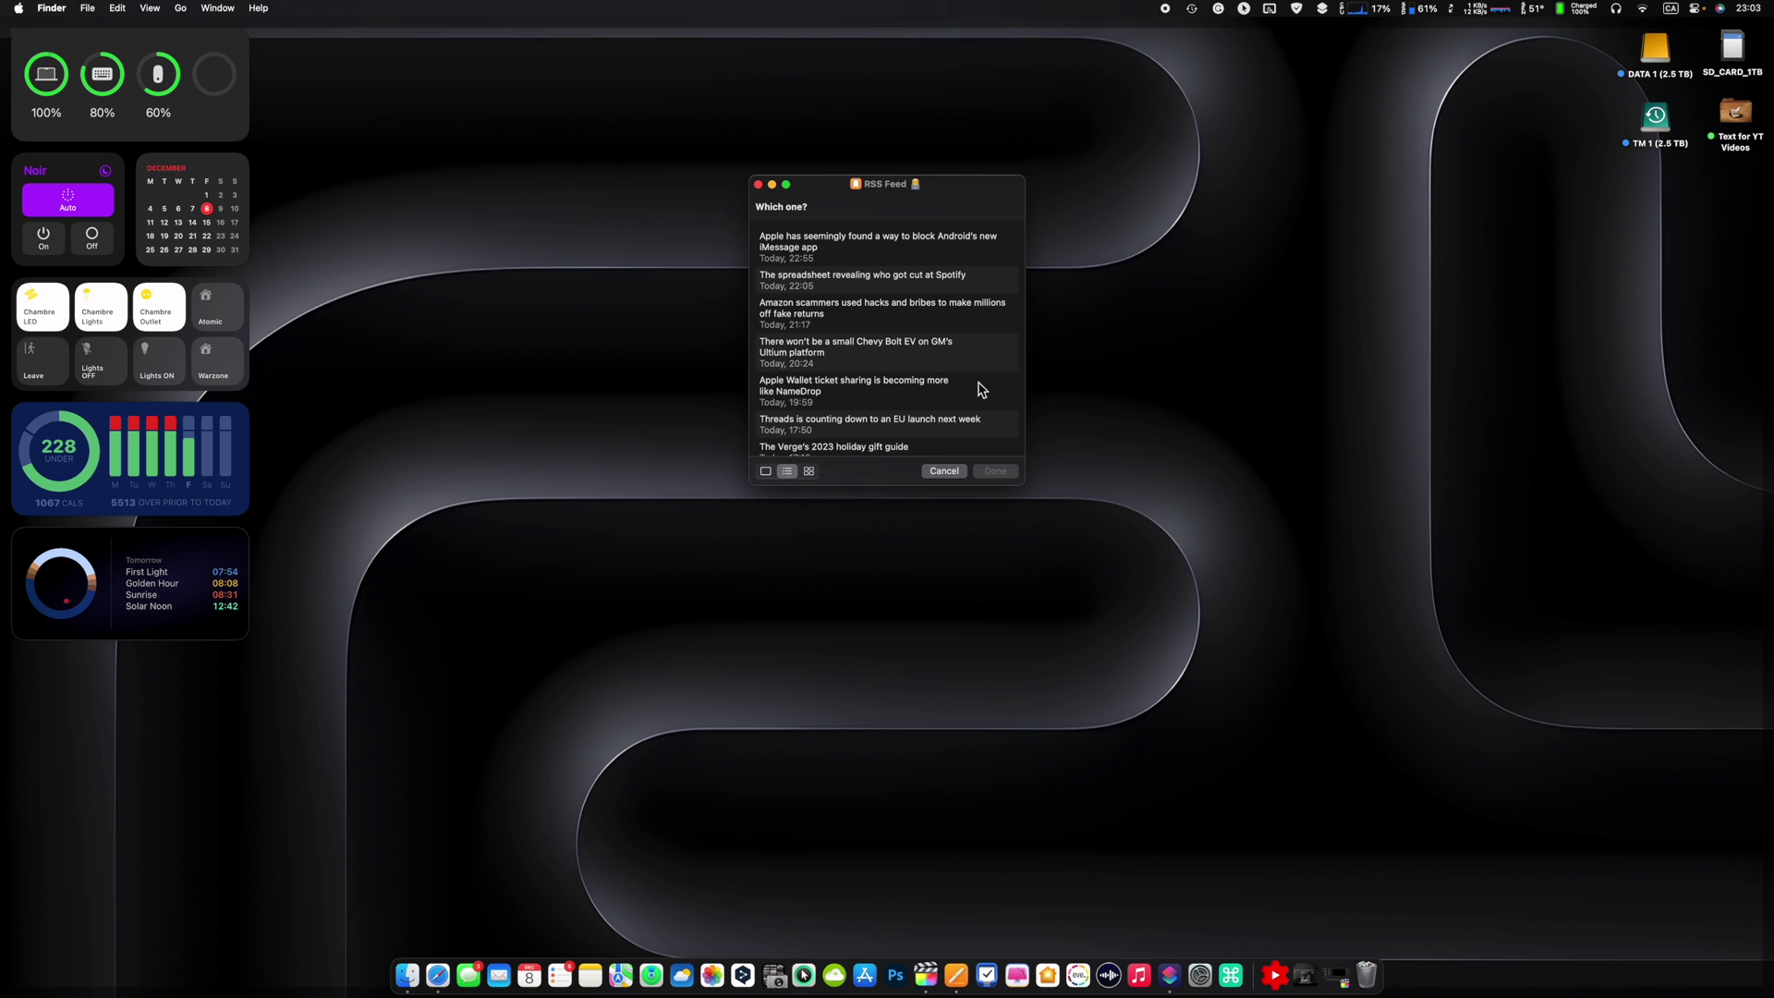
scroll(down, 3)
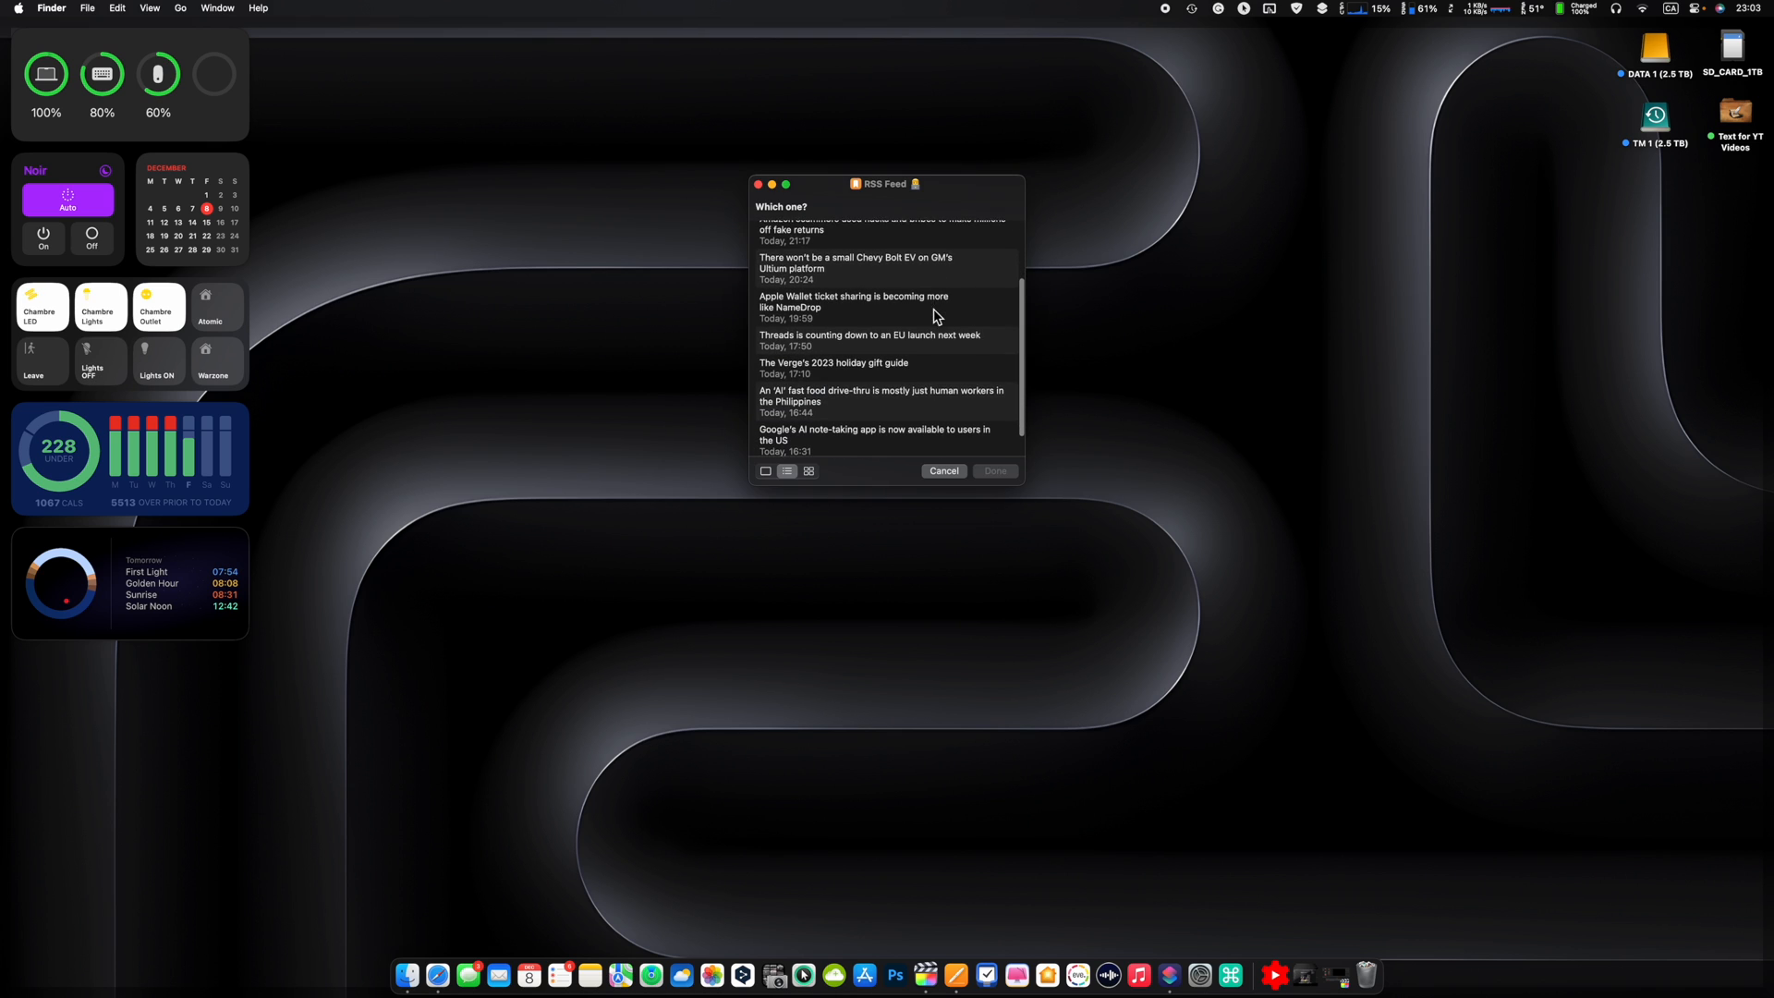
scroll(up, 3)
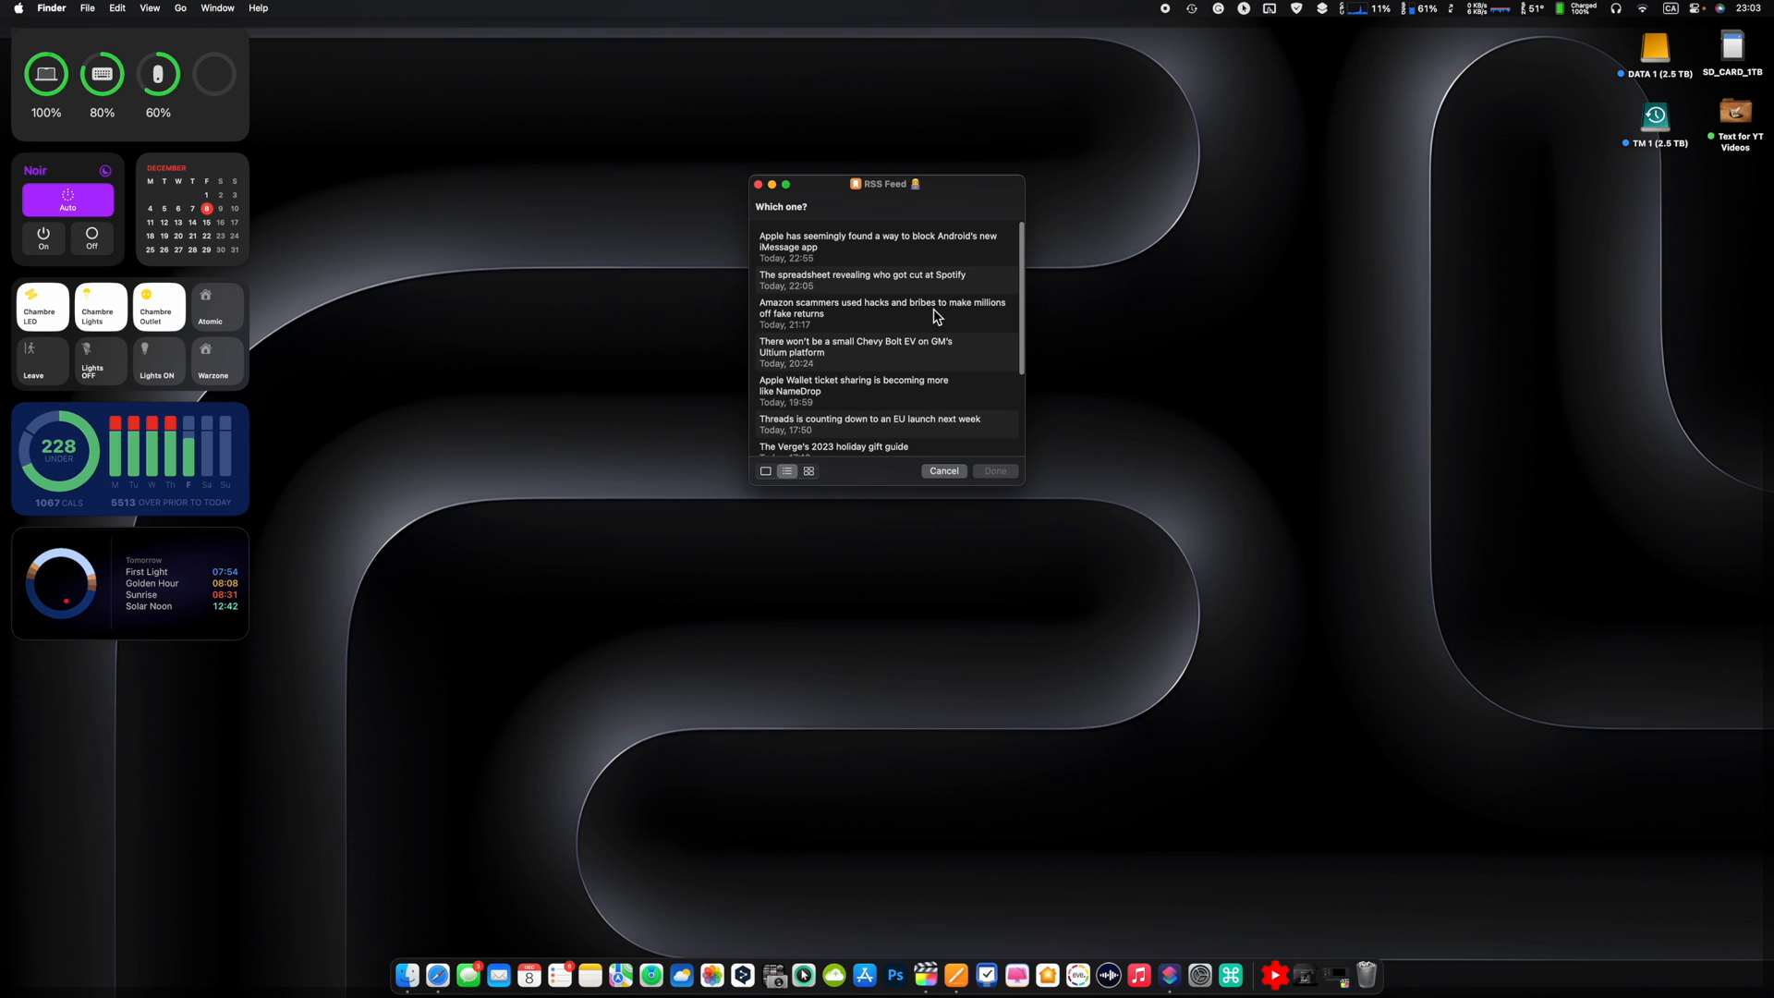
click(882, 308)
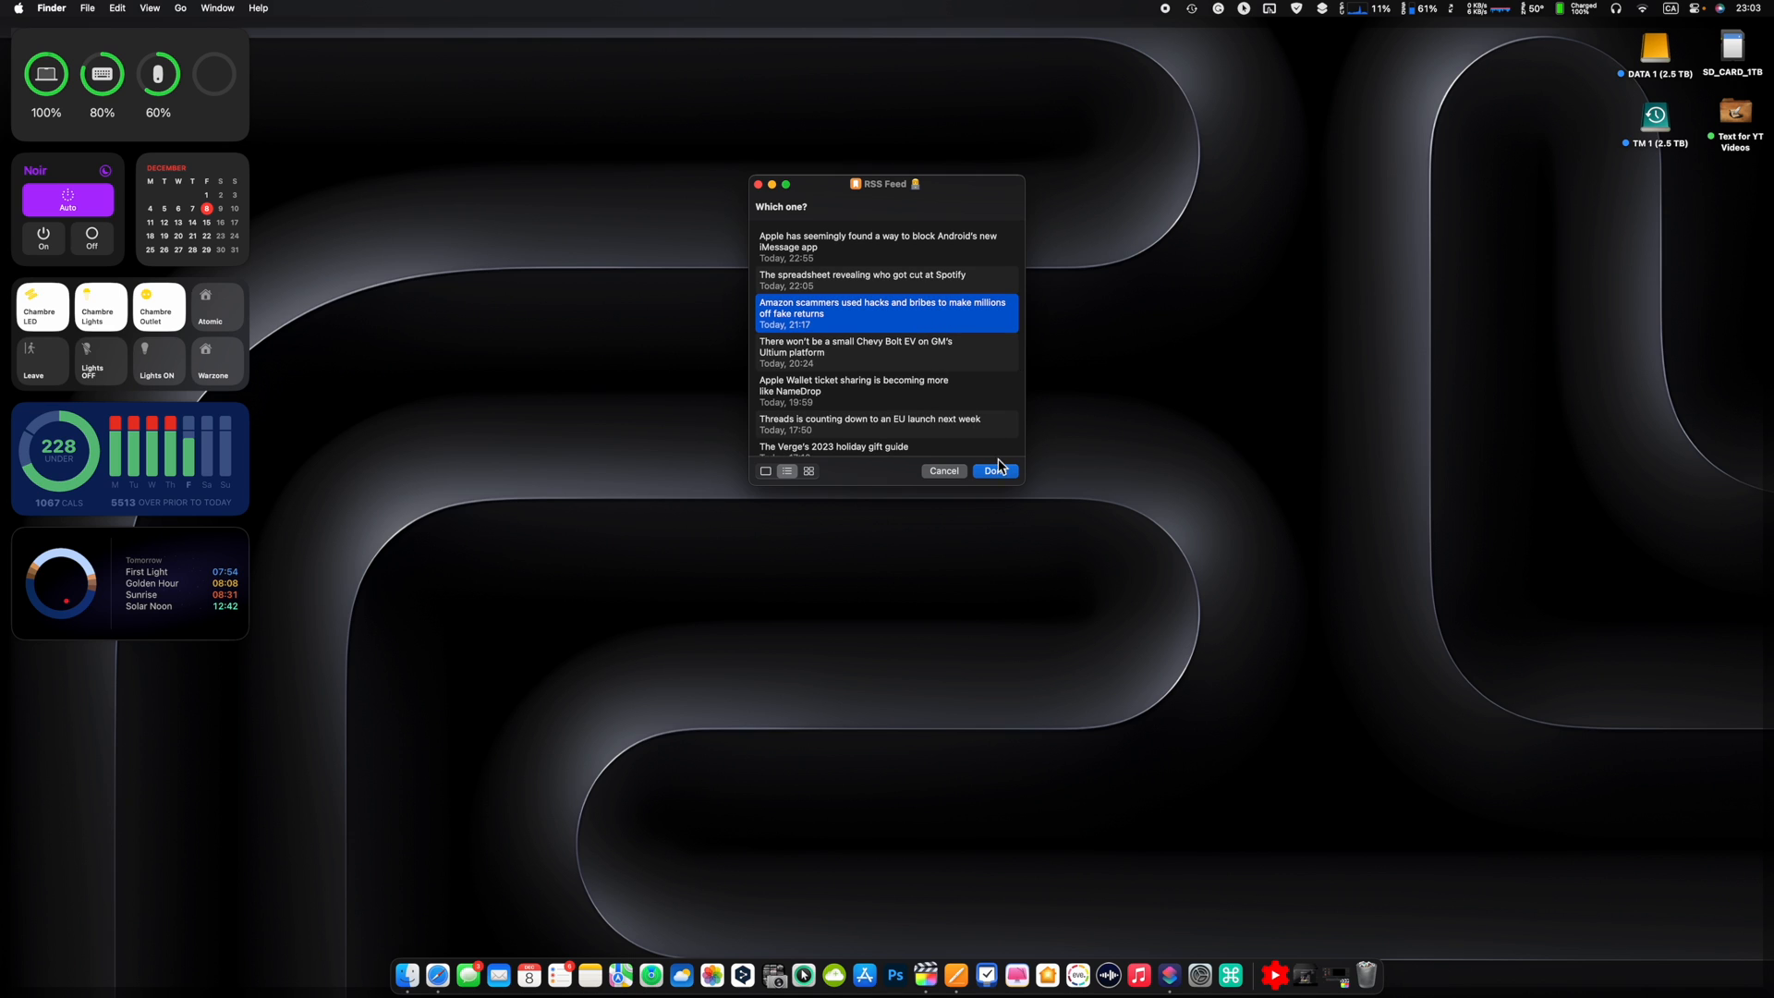
click(992, 470)
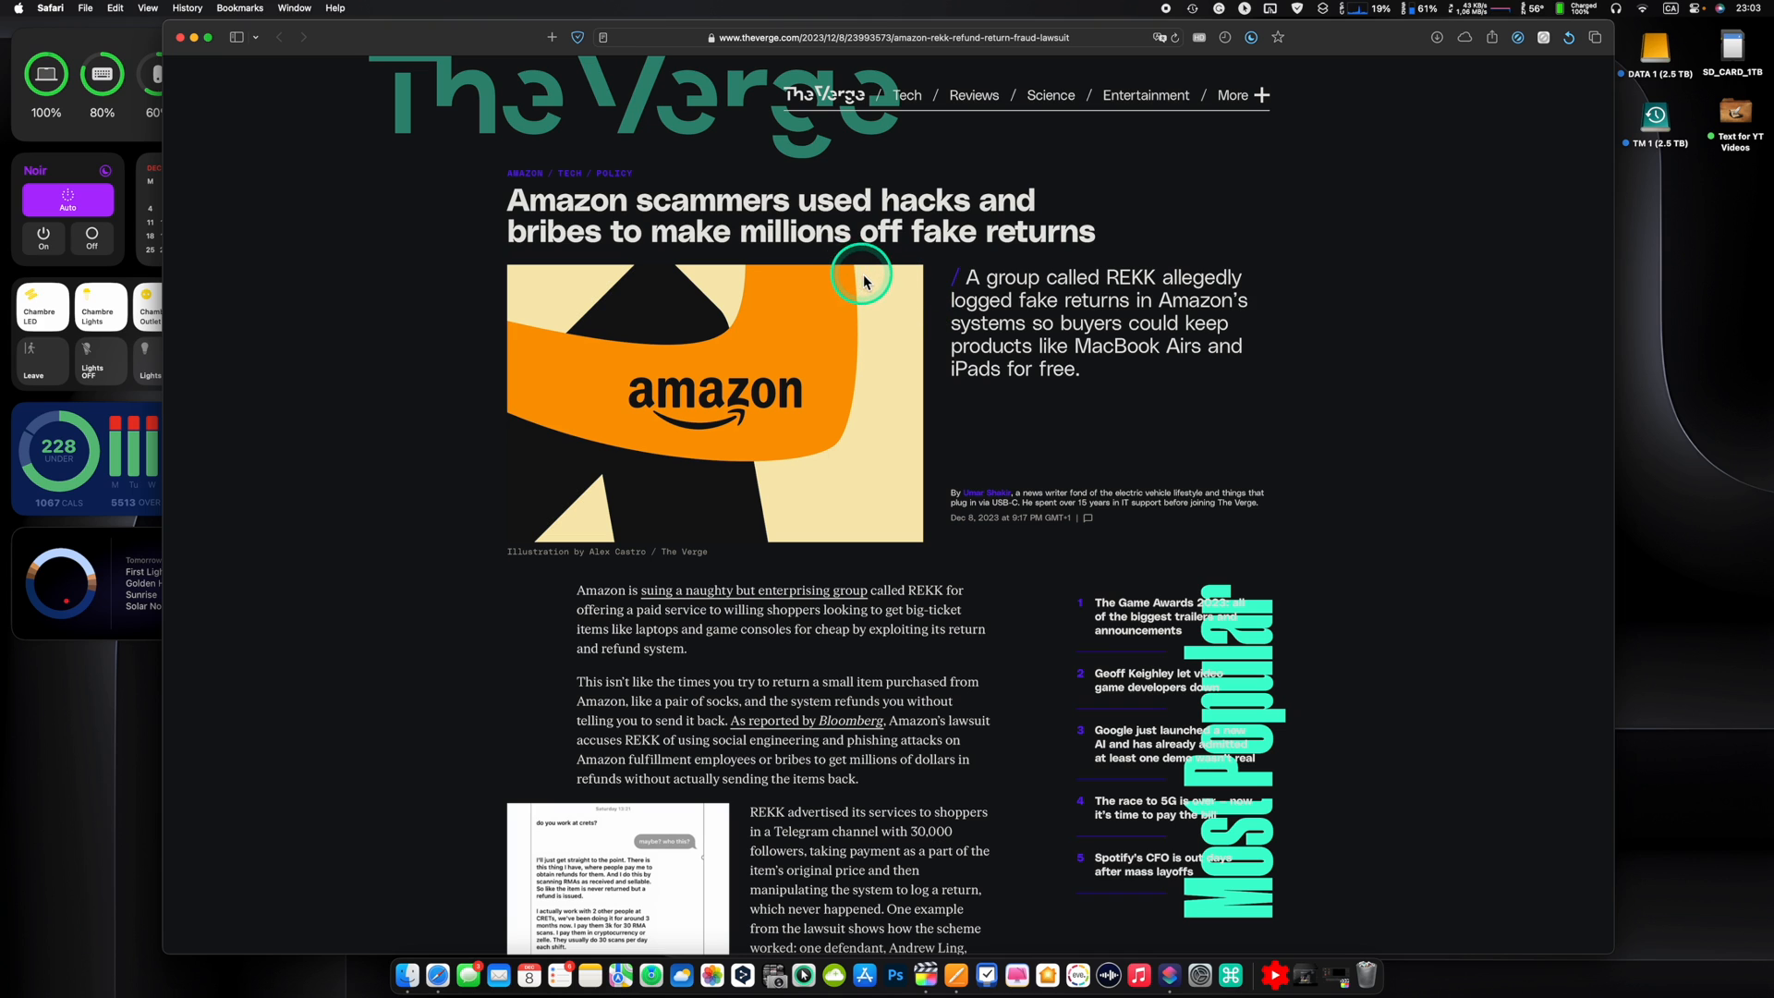
Scroll the Amazon fake-returns article, then read it further in Safari's Reader view.
scroll(down, 3)
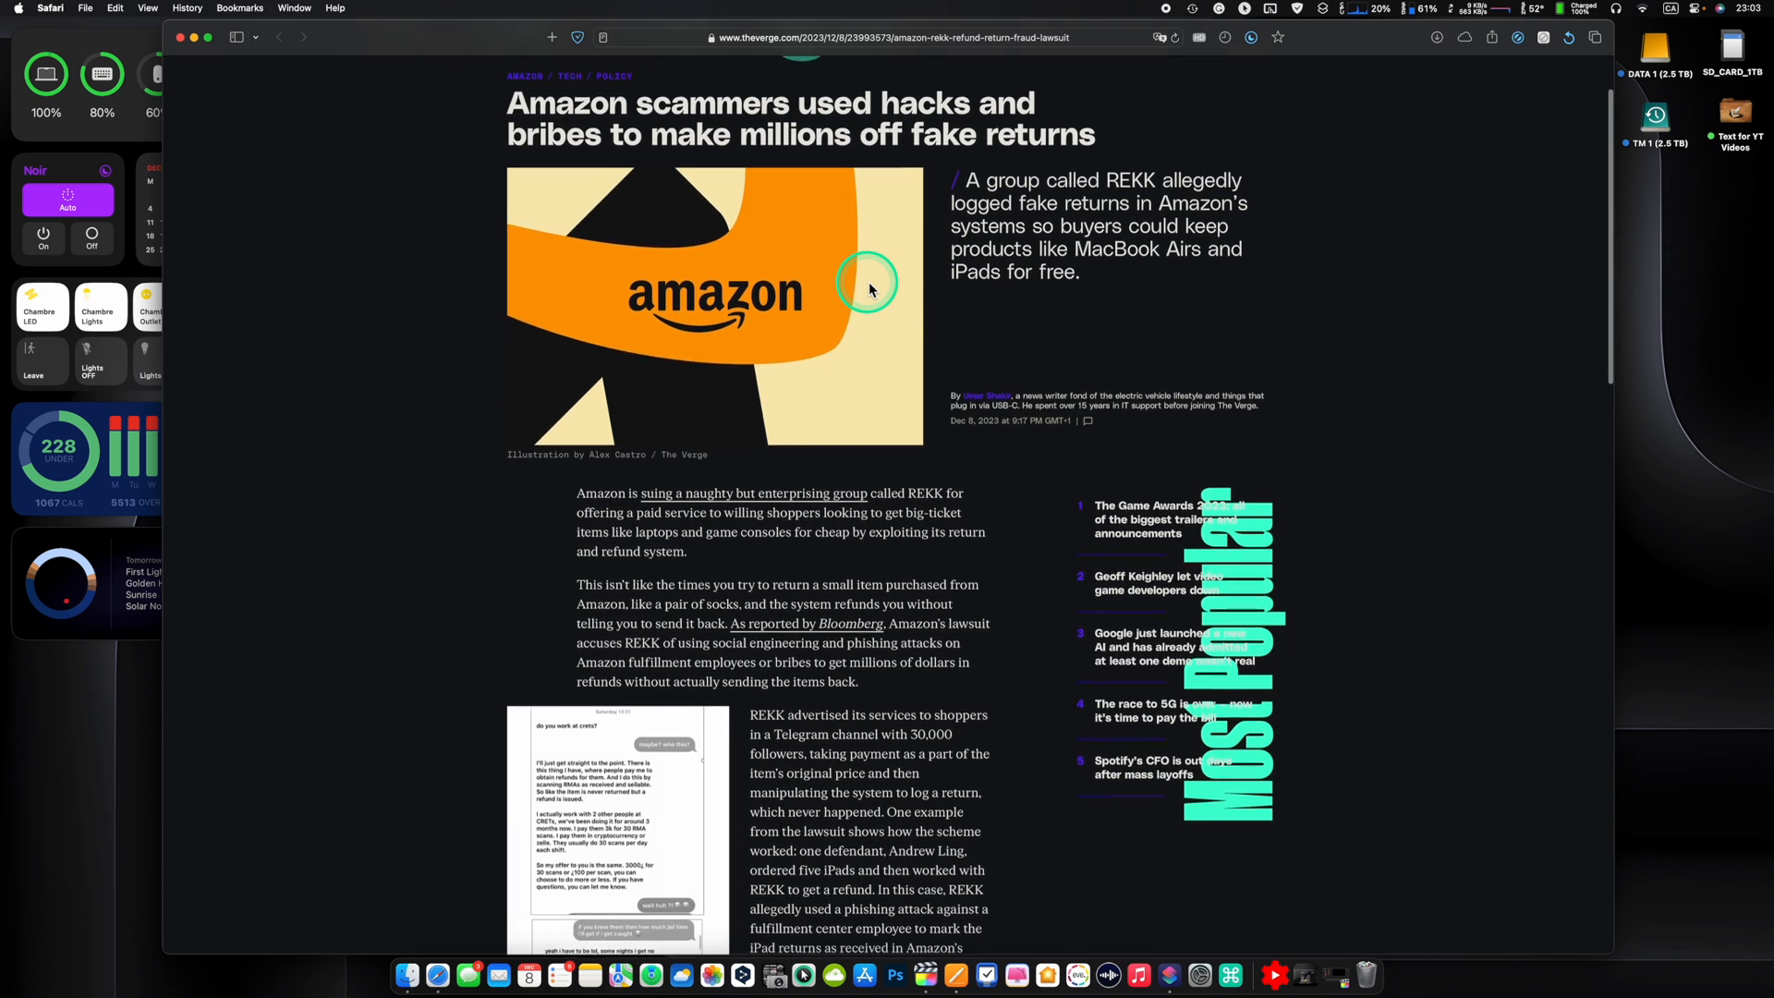
scroll(down, 3)
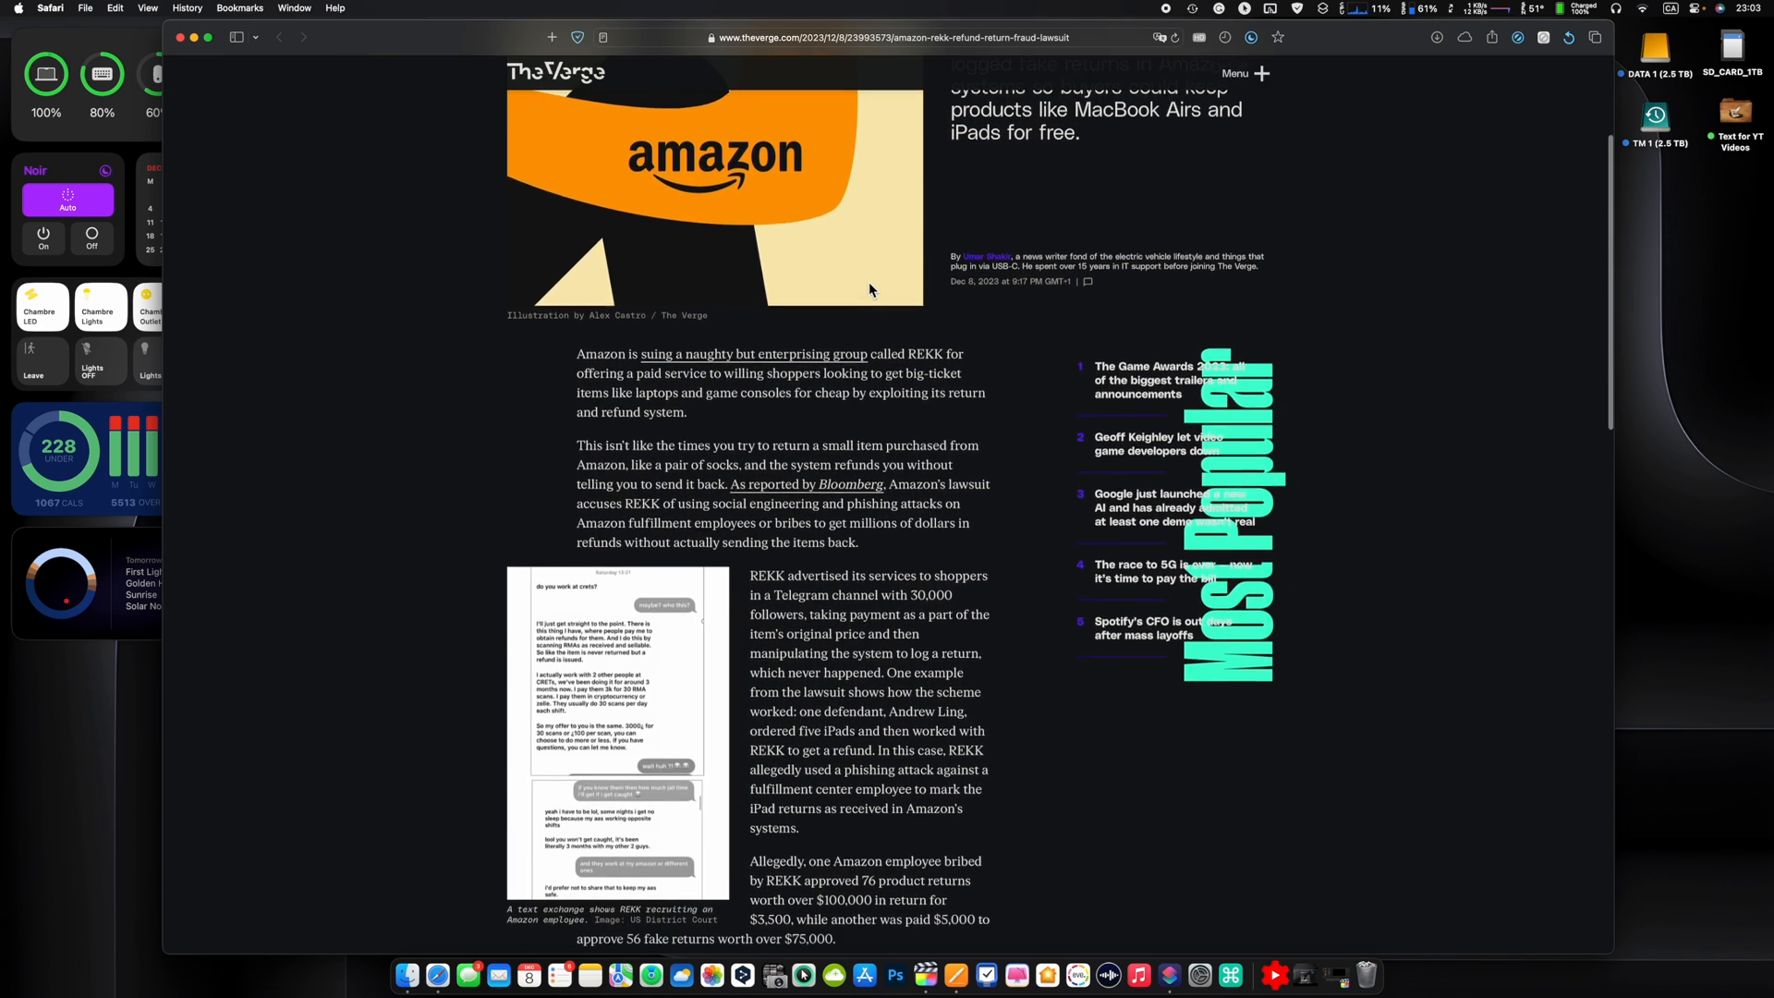
scroll(down, 3)
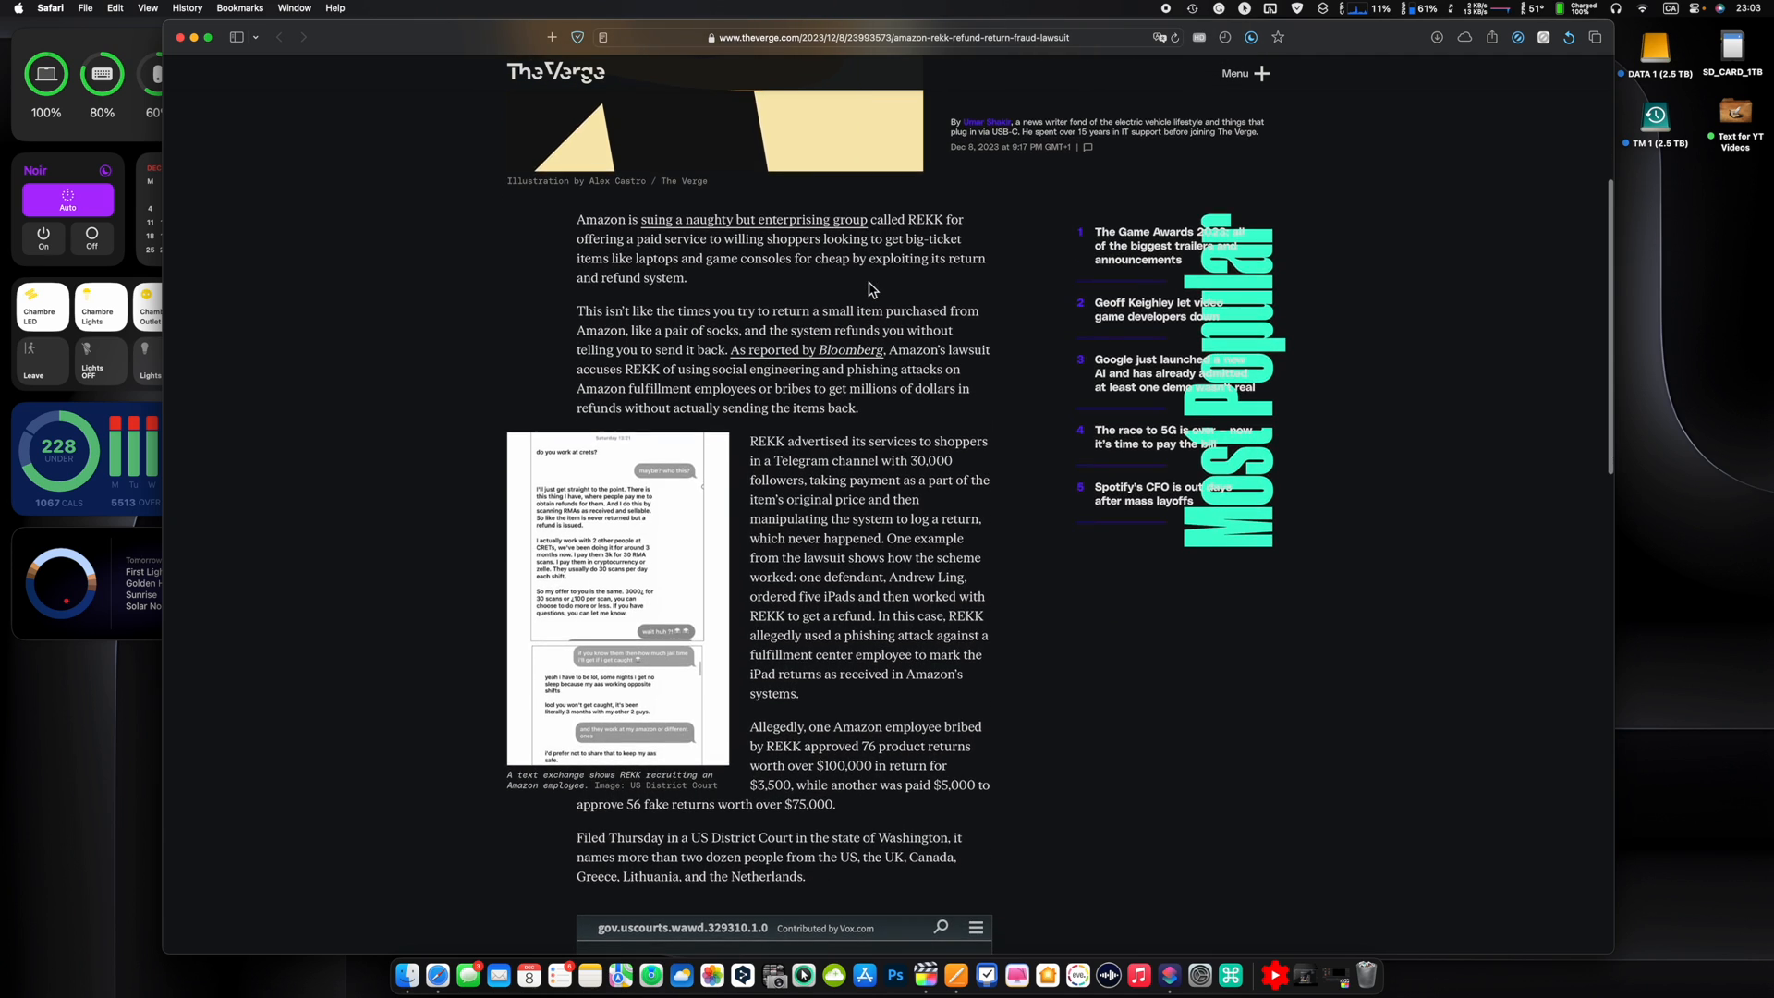
click(601, 37)
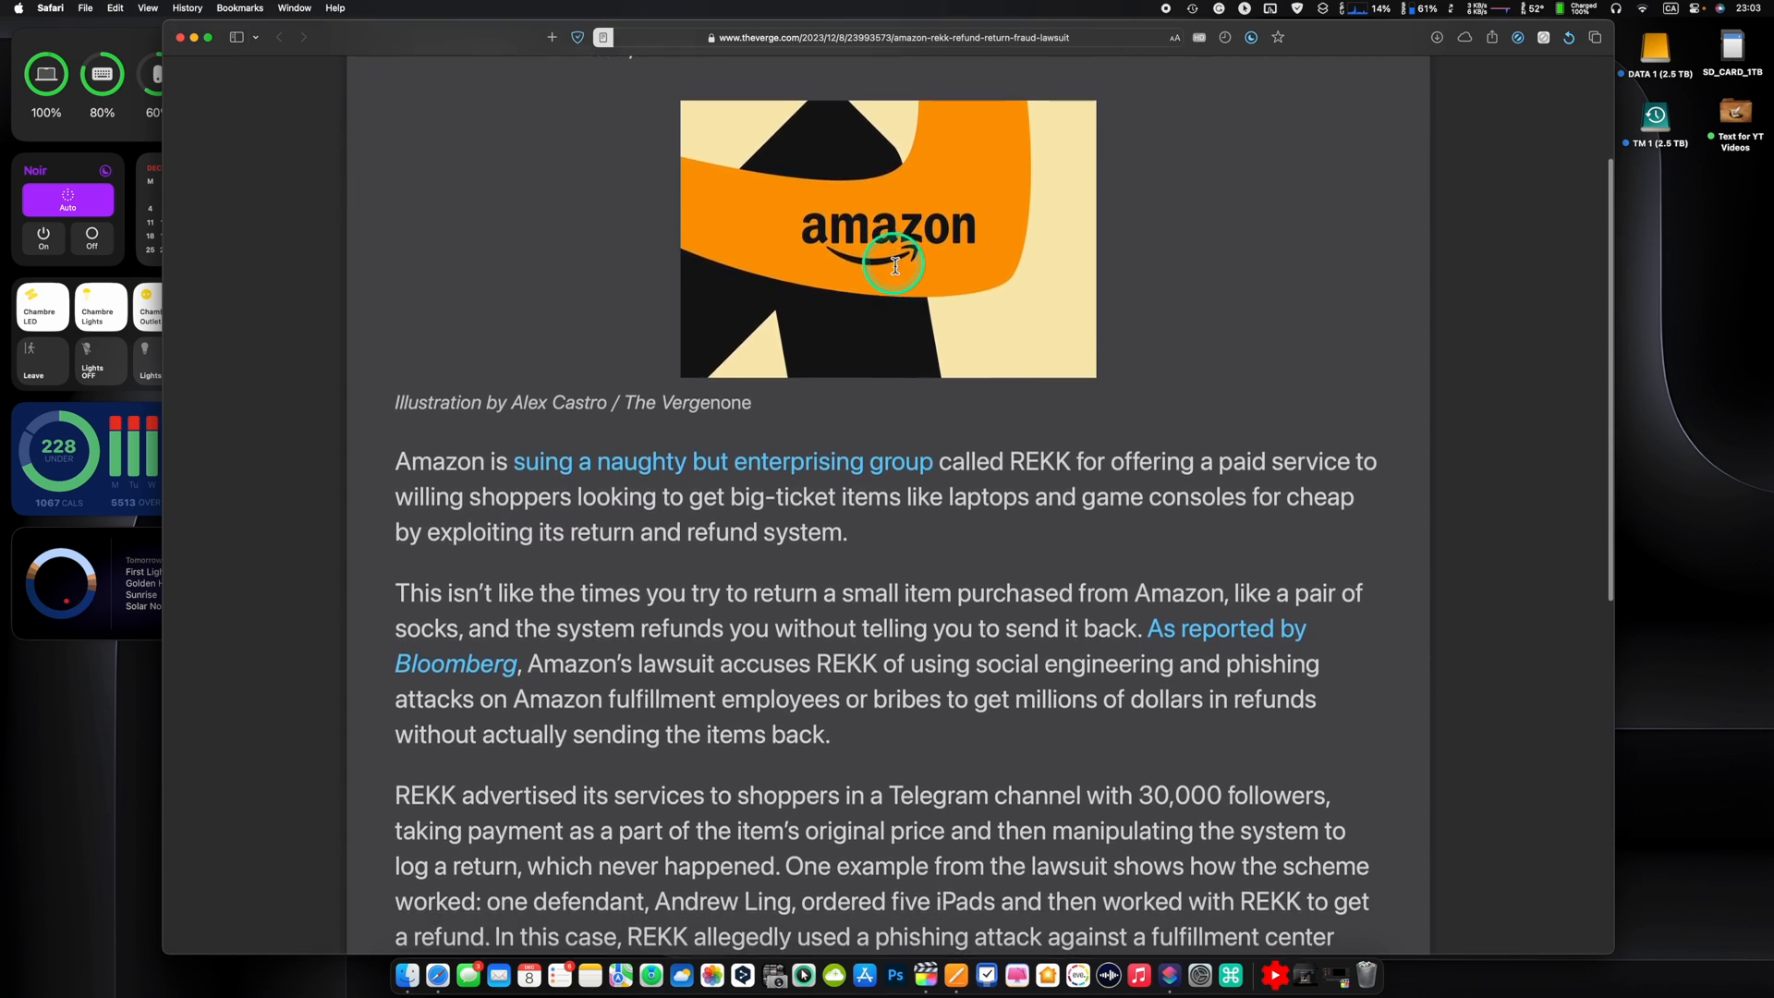
scroll(down, 3)
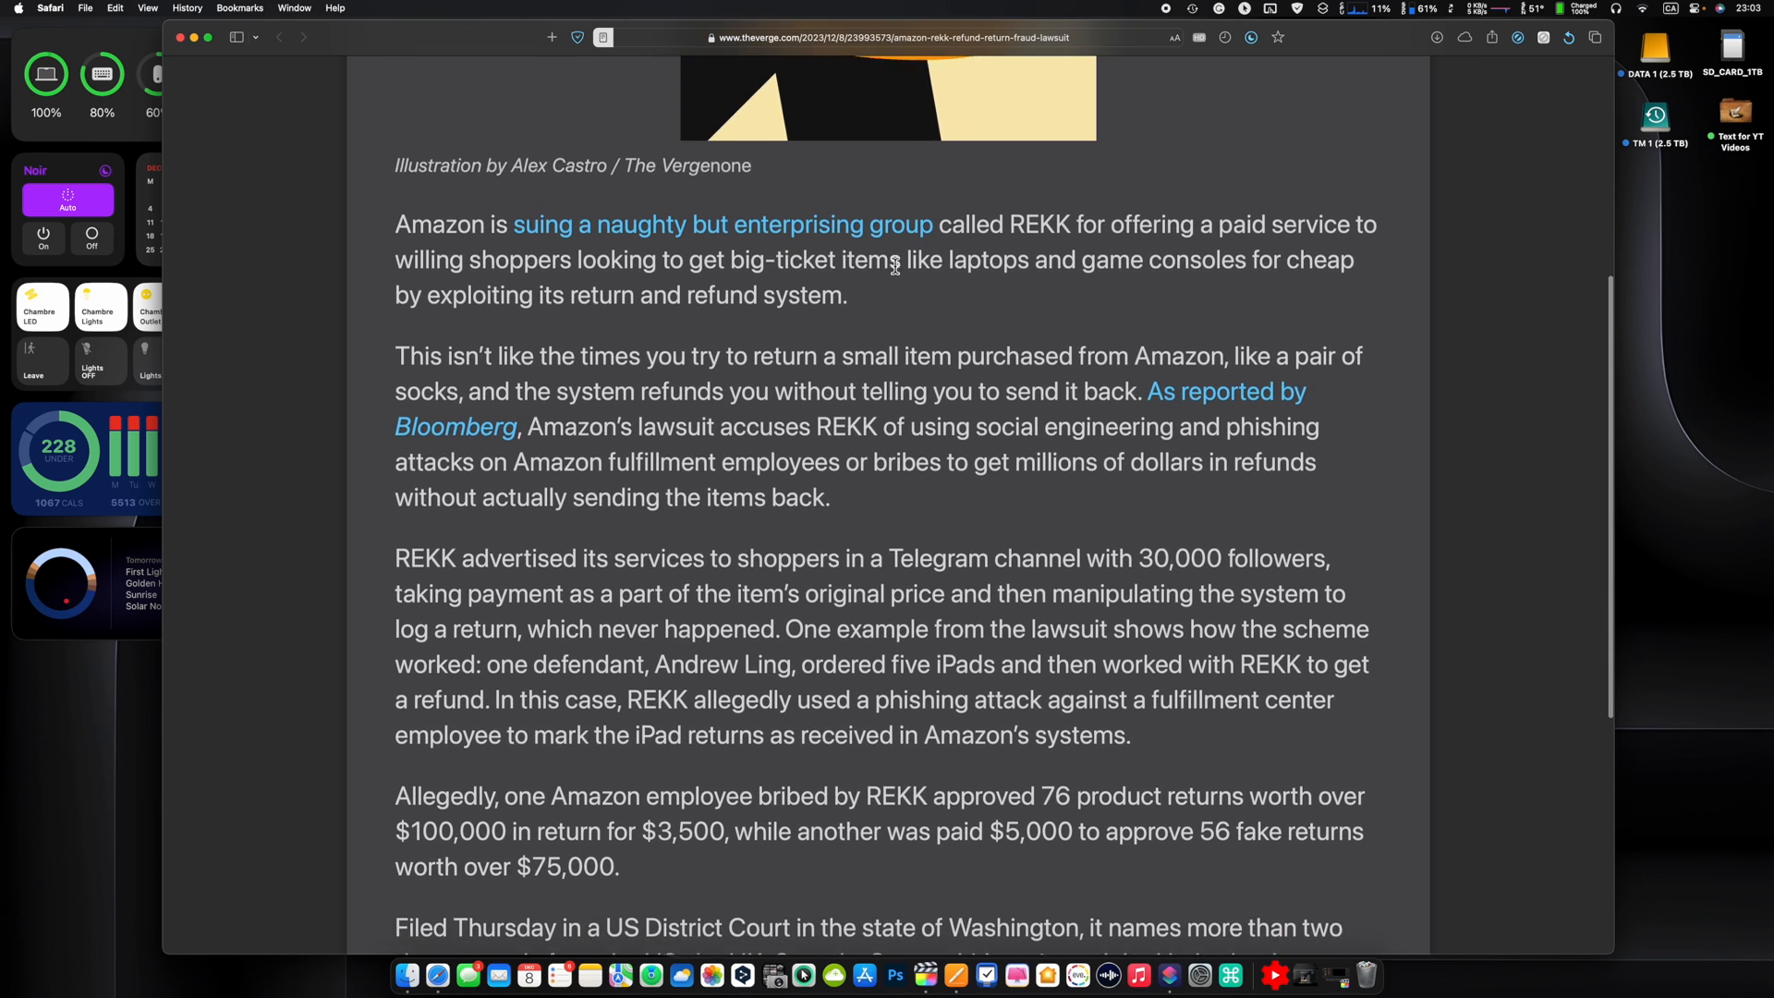
scroll(down, 3)
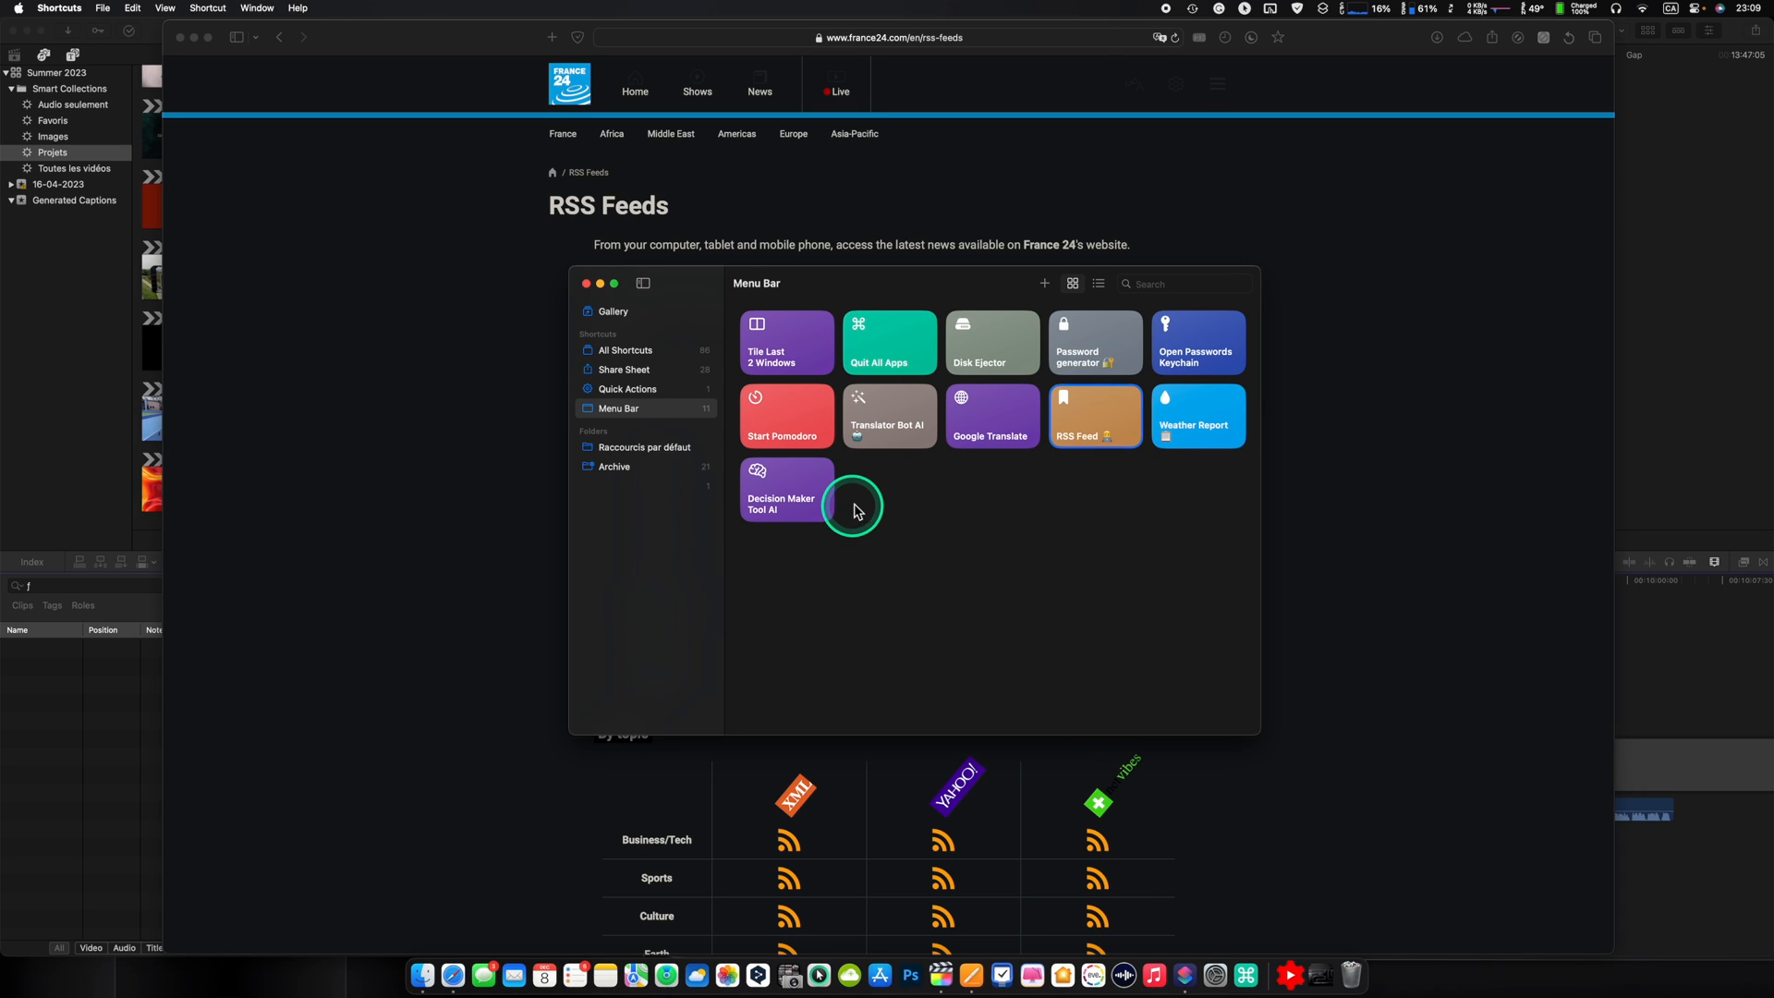
mouse_move(1155, 434)
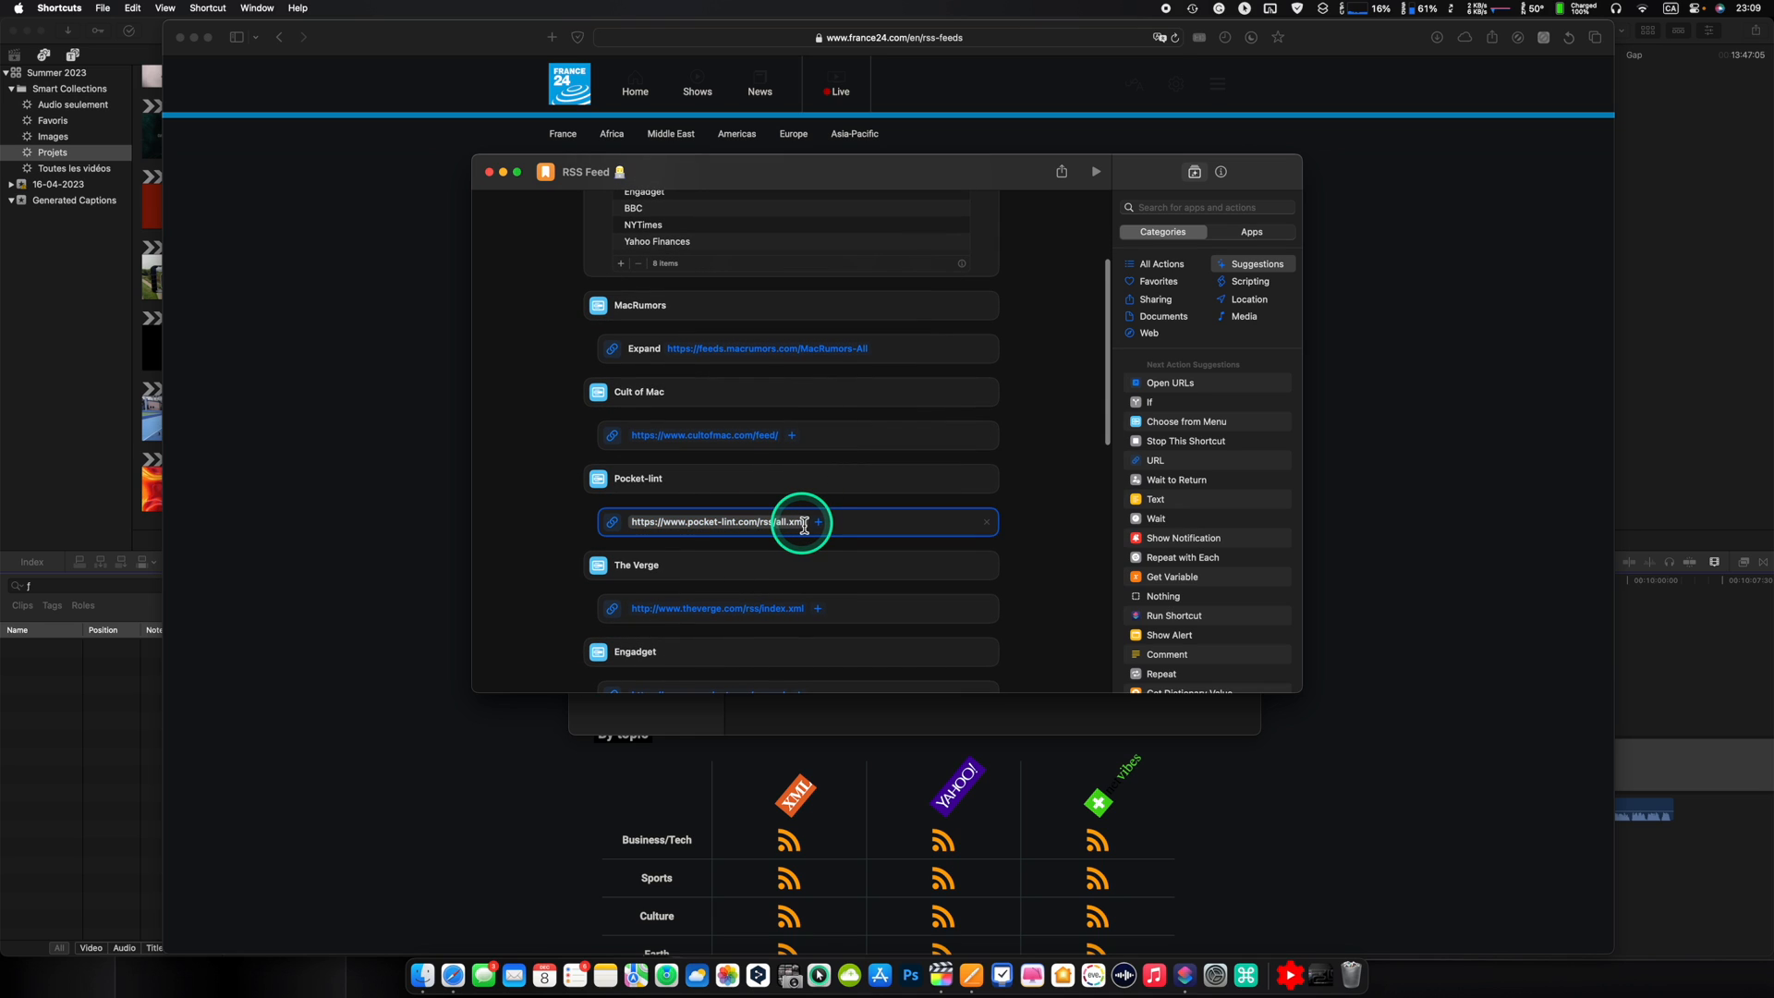
text(https://www.france24.com/en/rss)
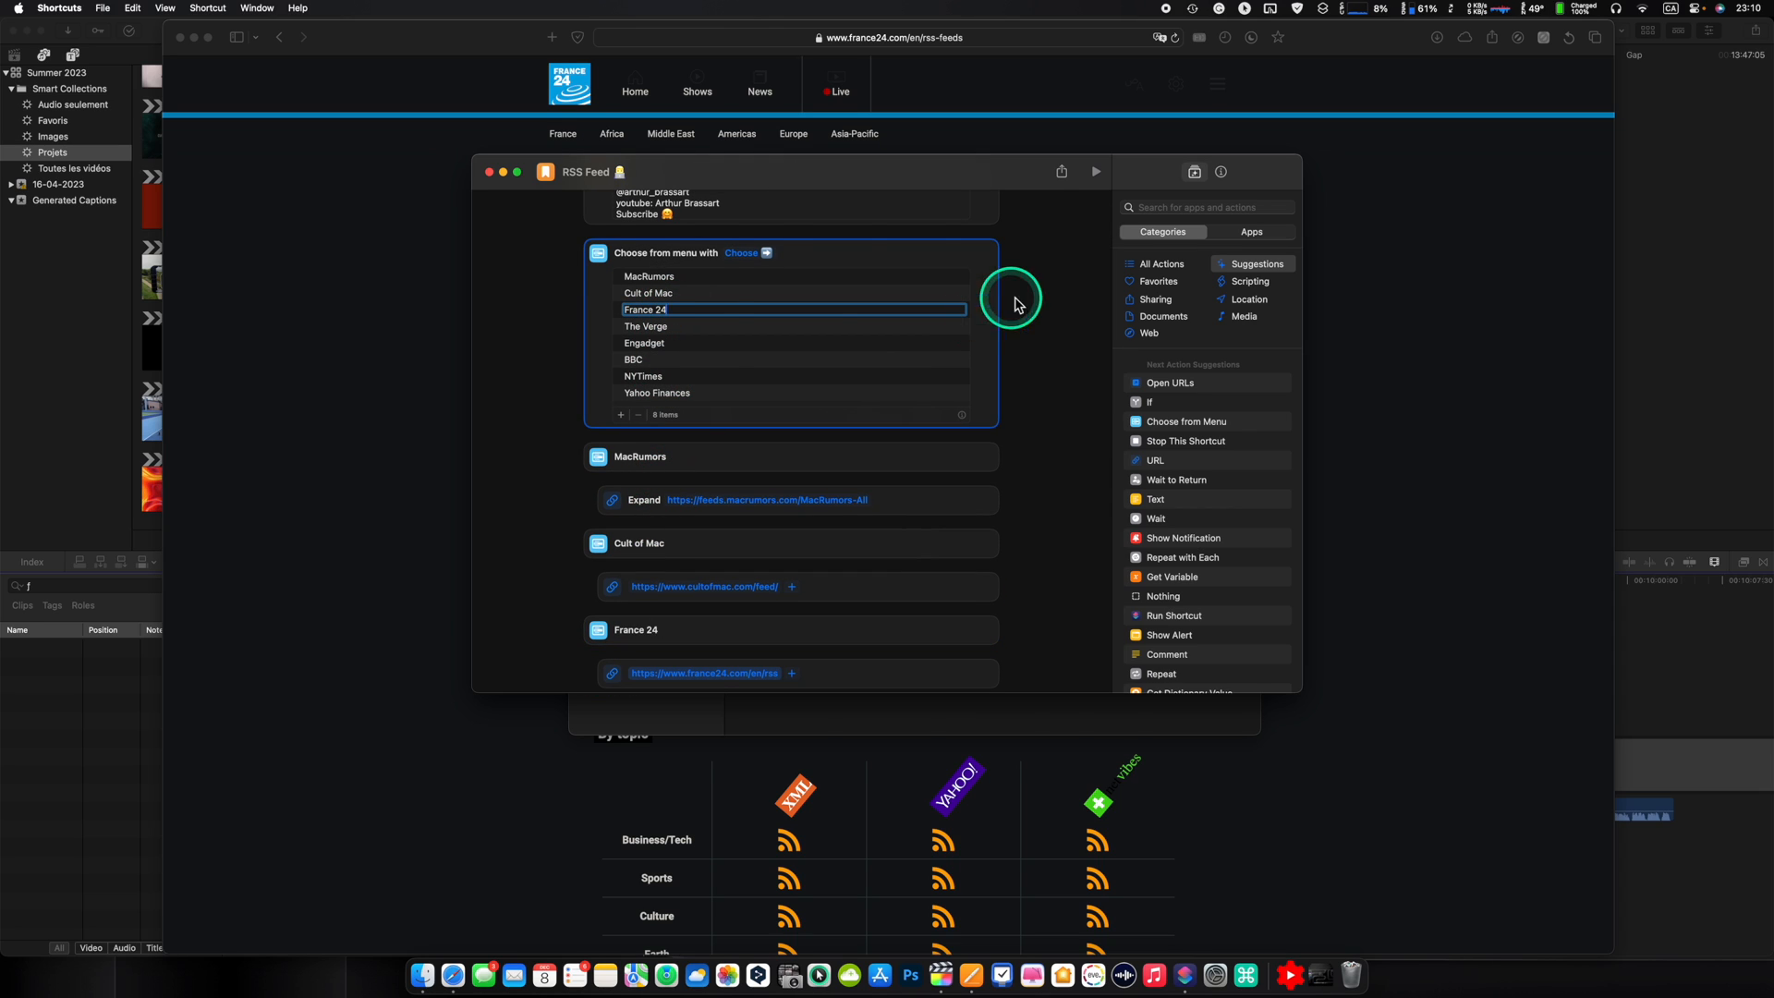
click(1093, 171)
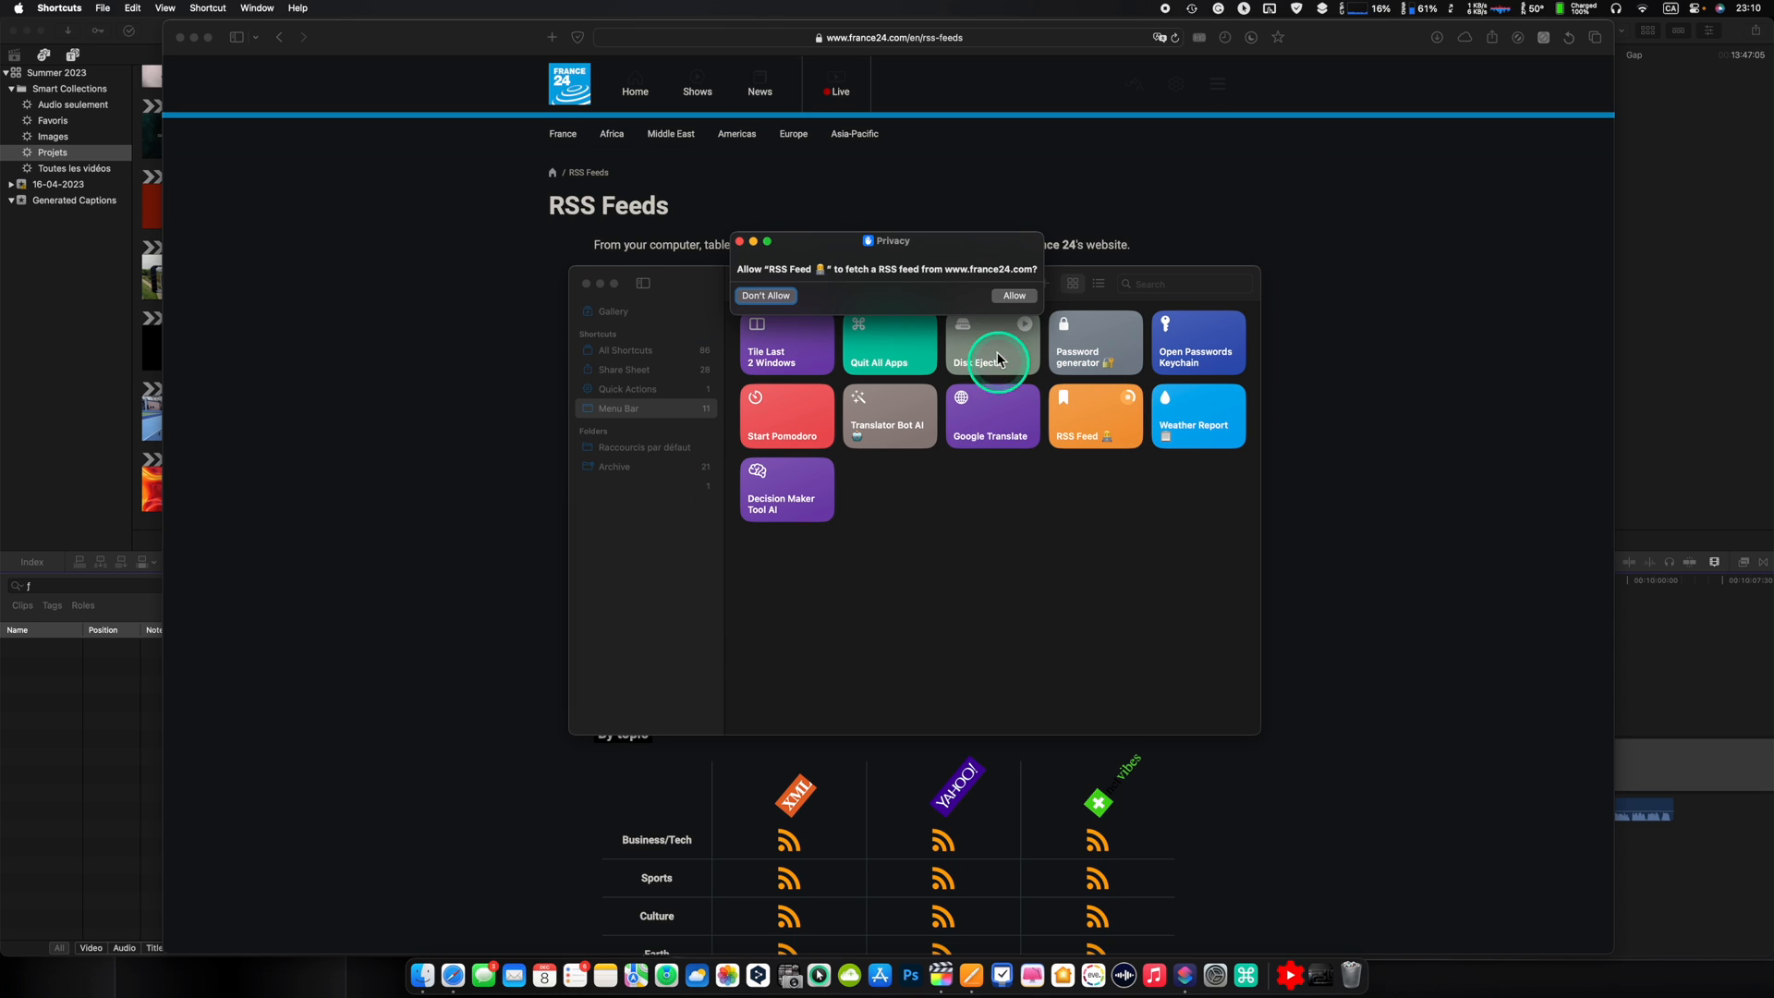
click(1195, 417)
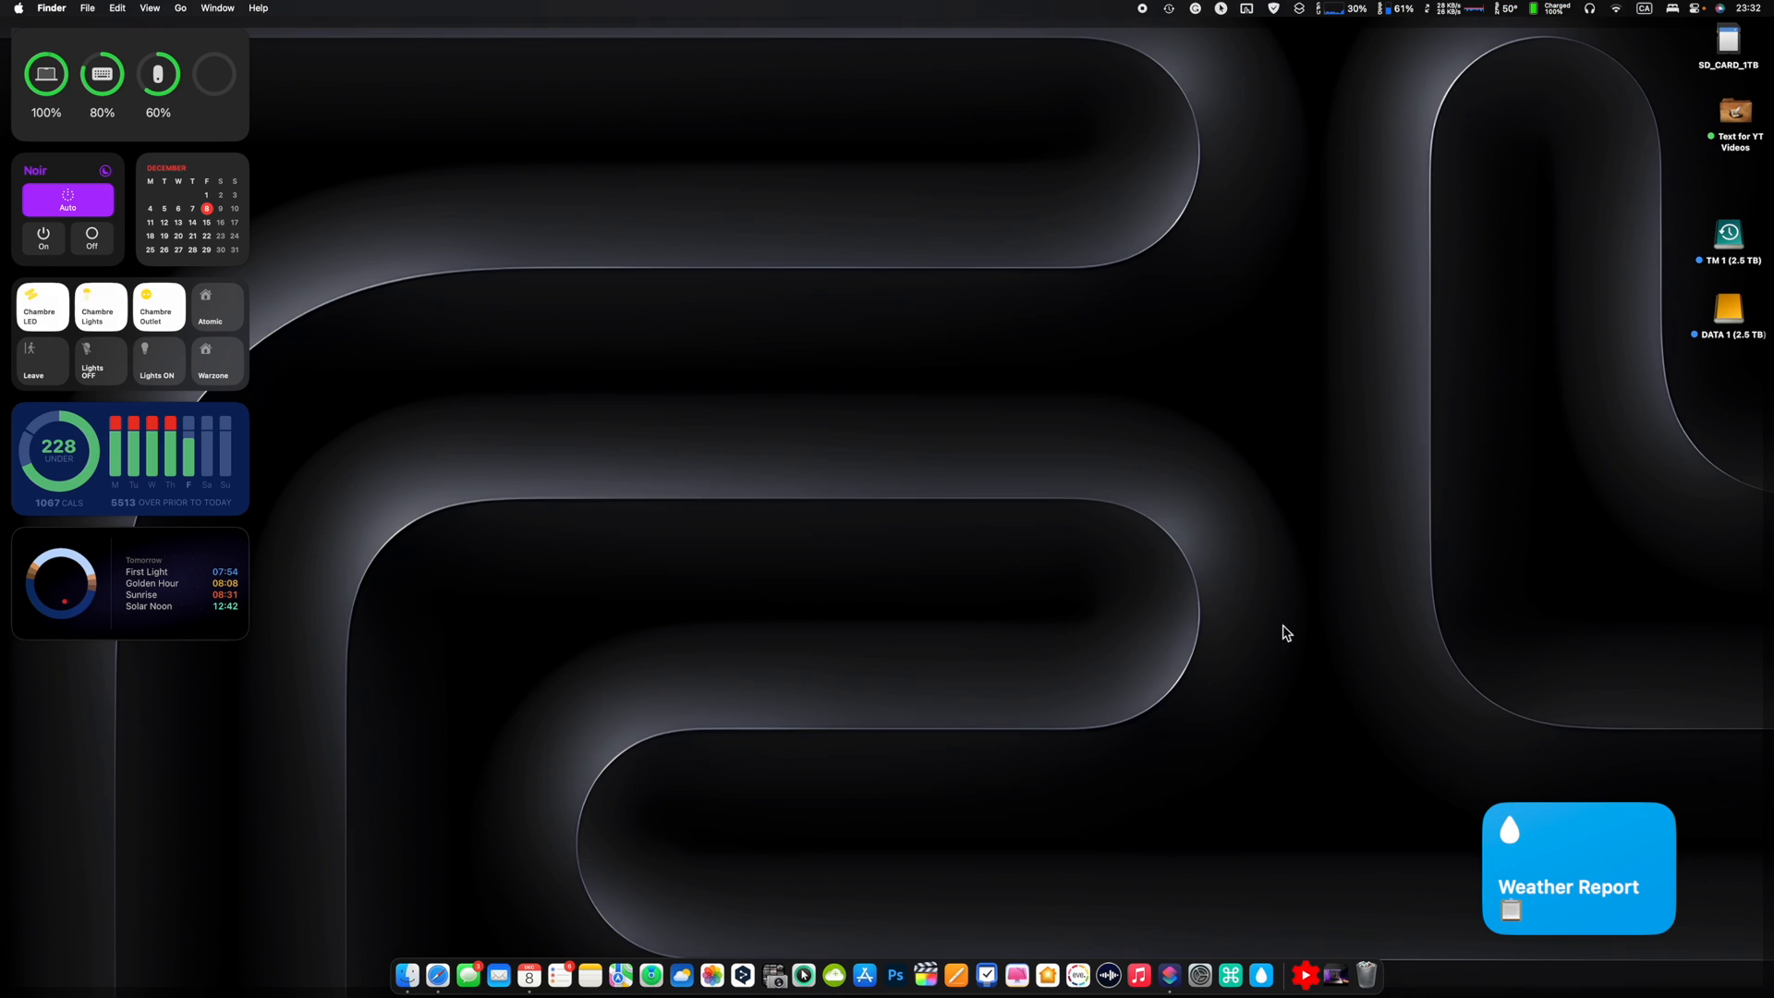
Run Weather Report, view the 6°C conditions and air pollutant readings, then dismiss them.
click(1260, 974)
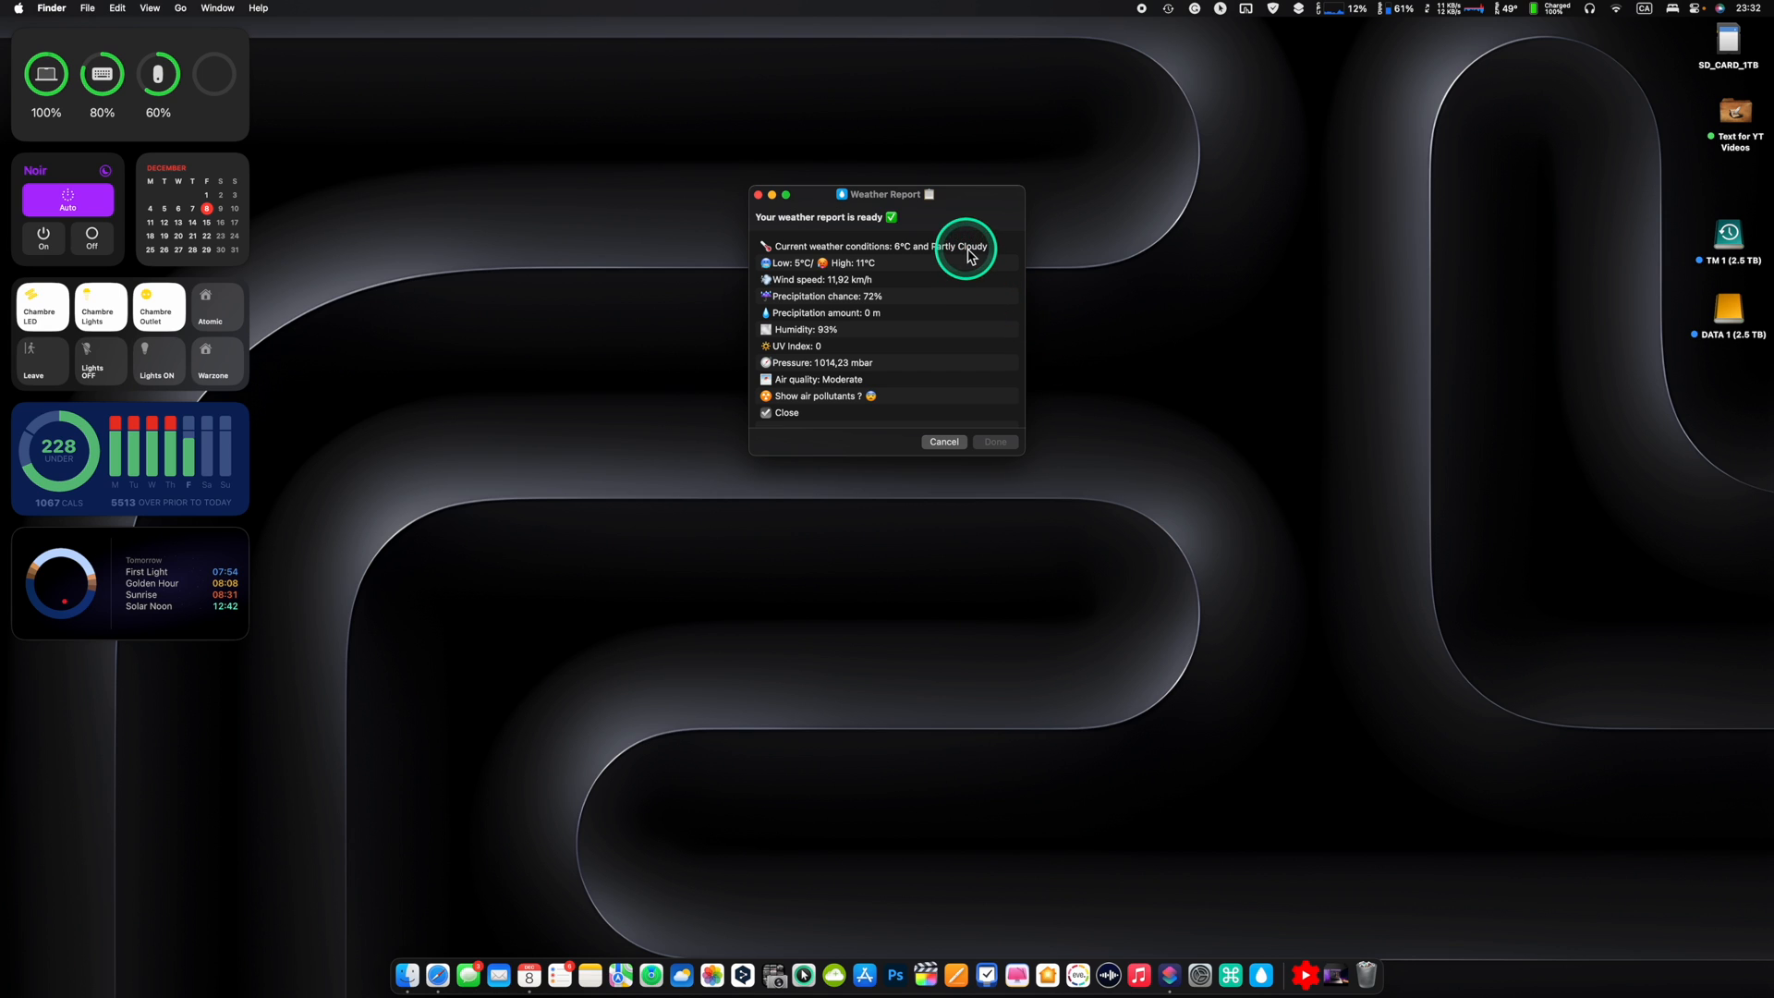
click(820, 279)
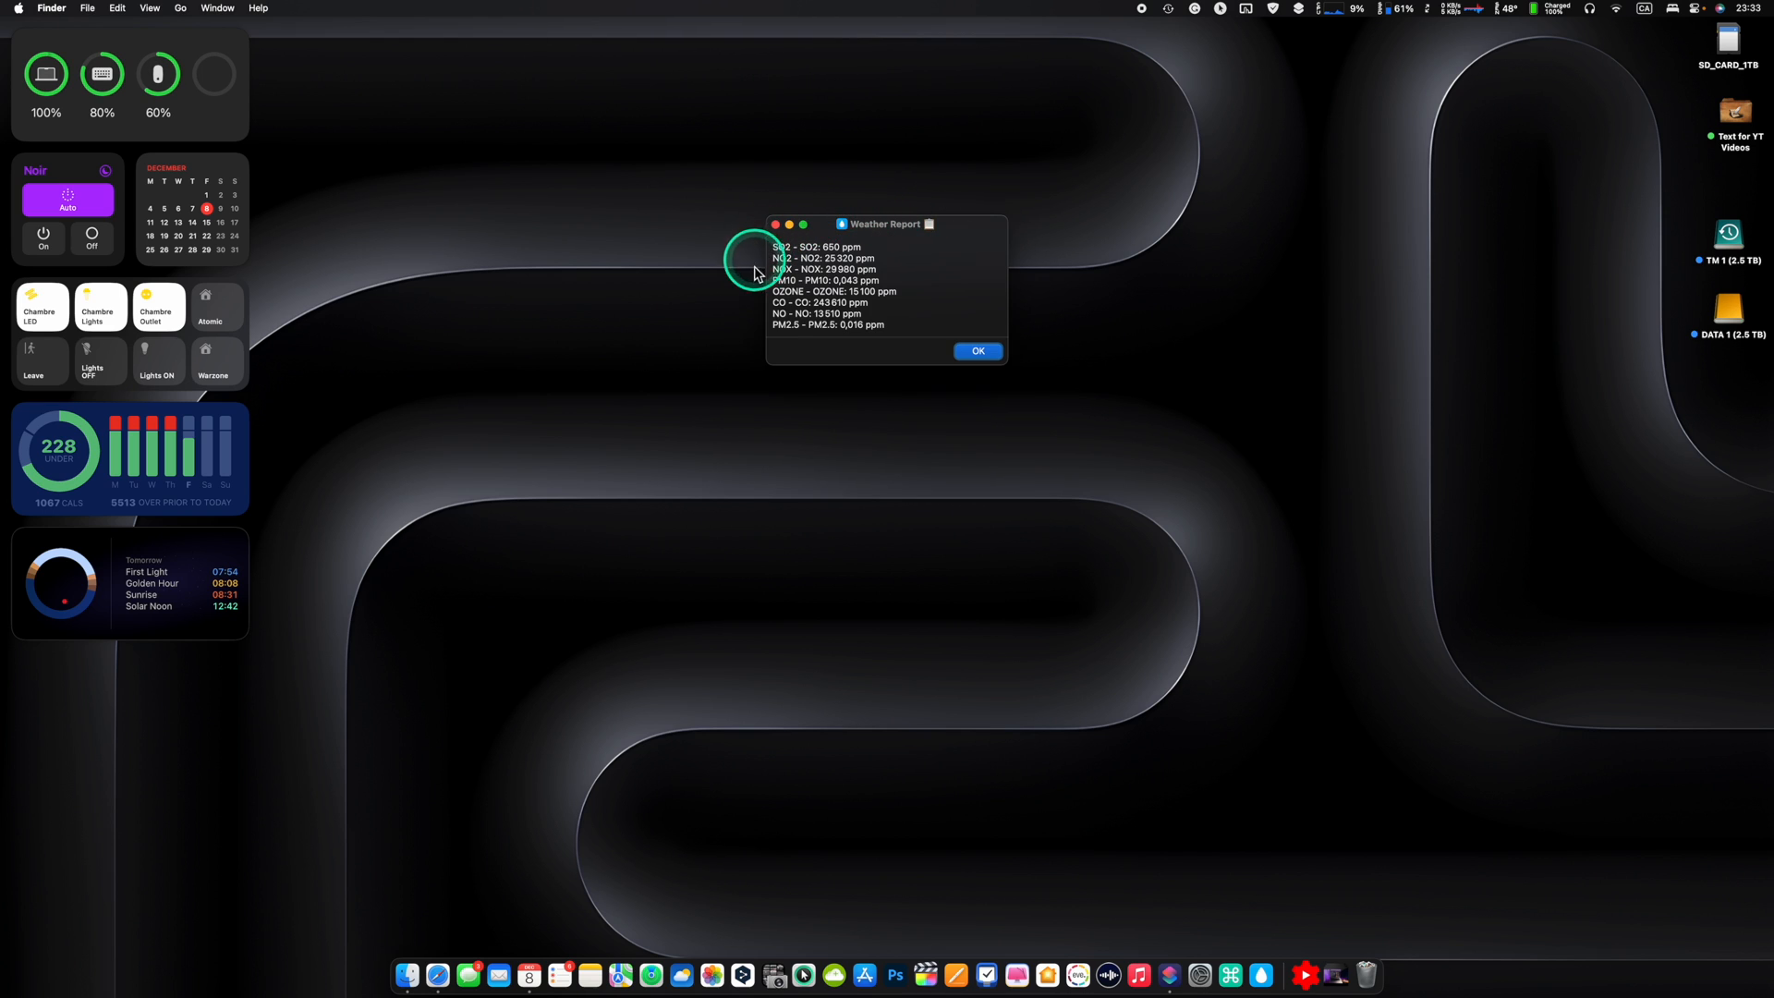
mouse_move(962, 336)
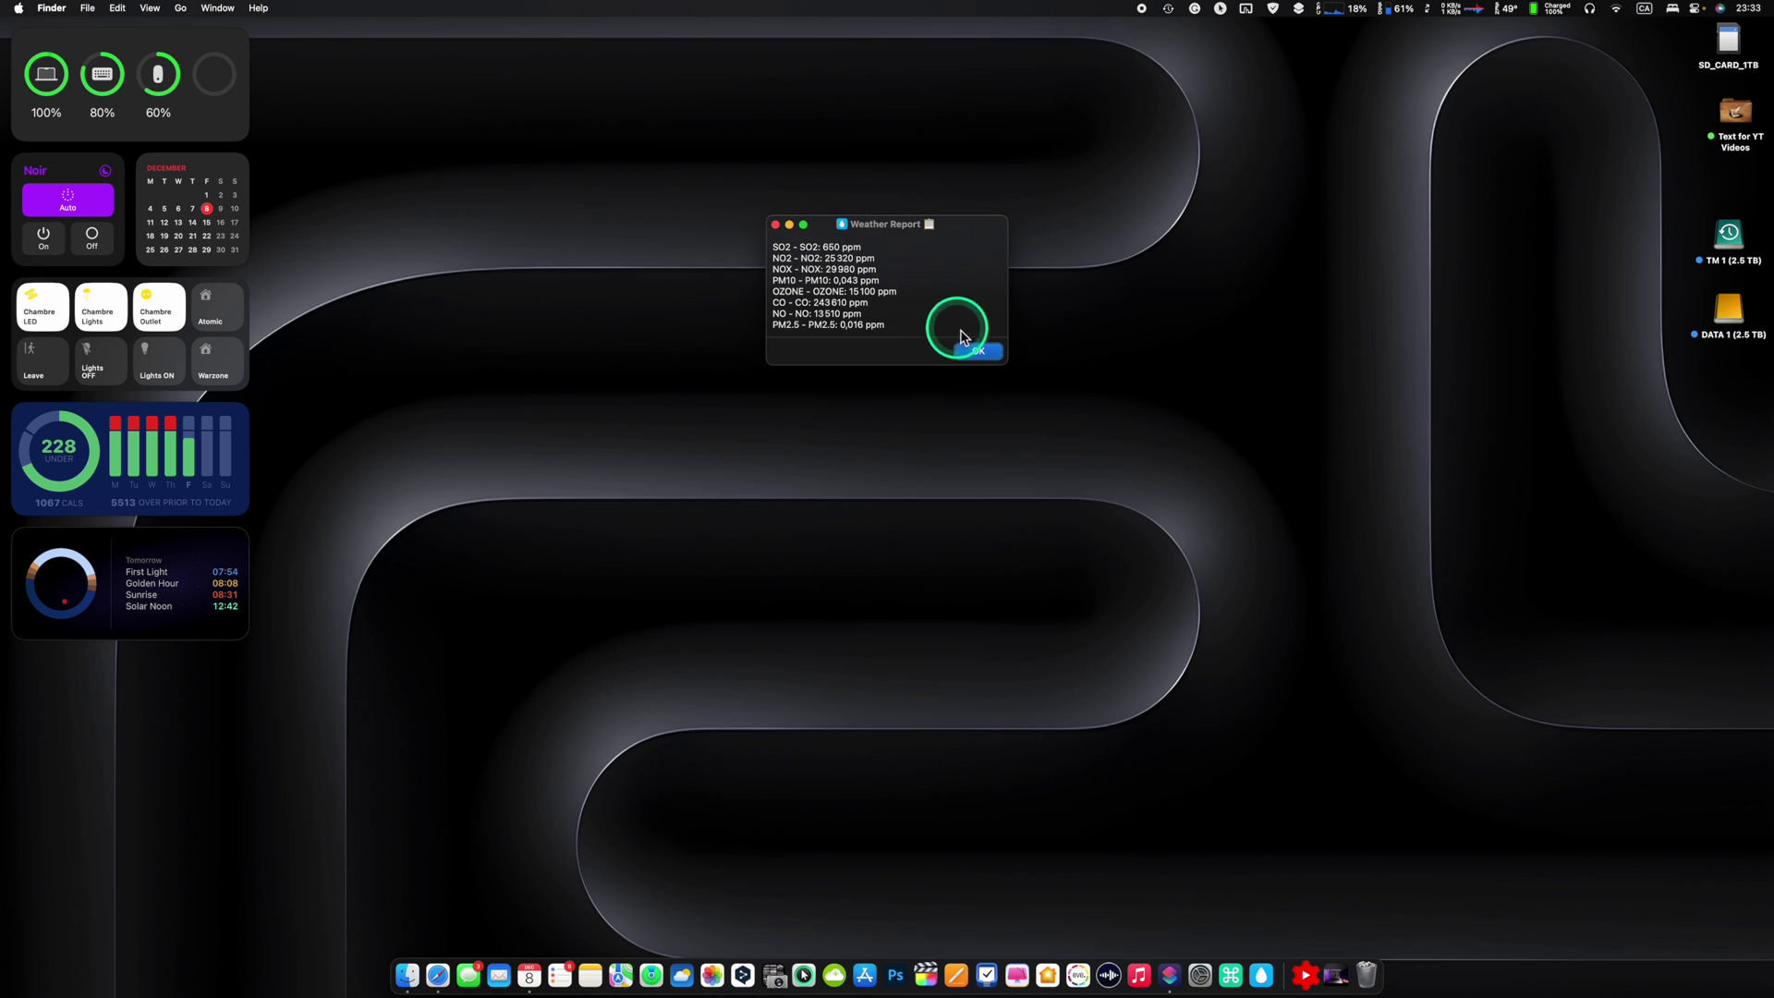
click(1300, 8)
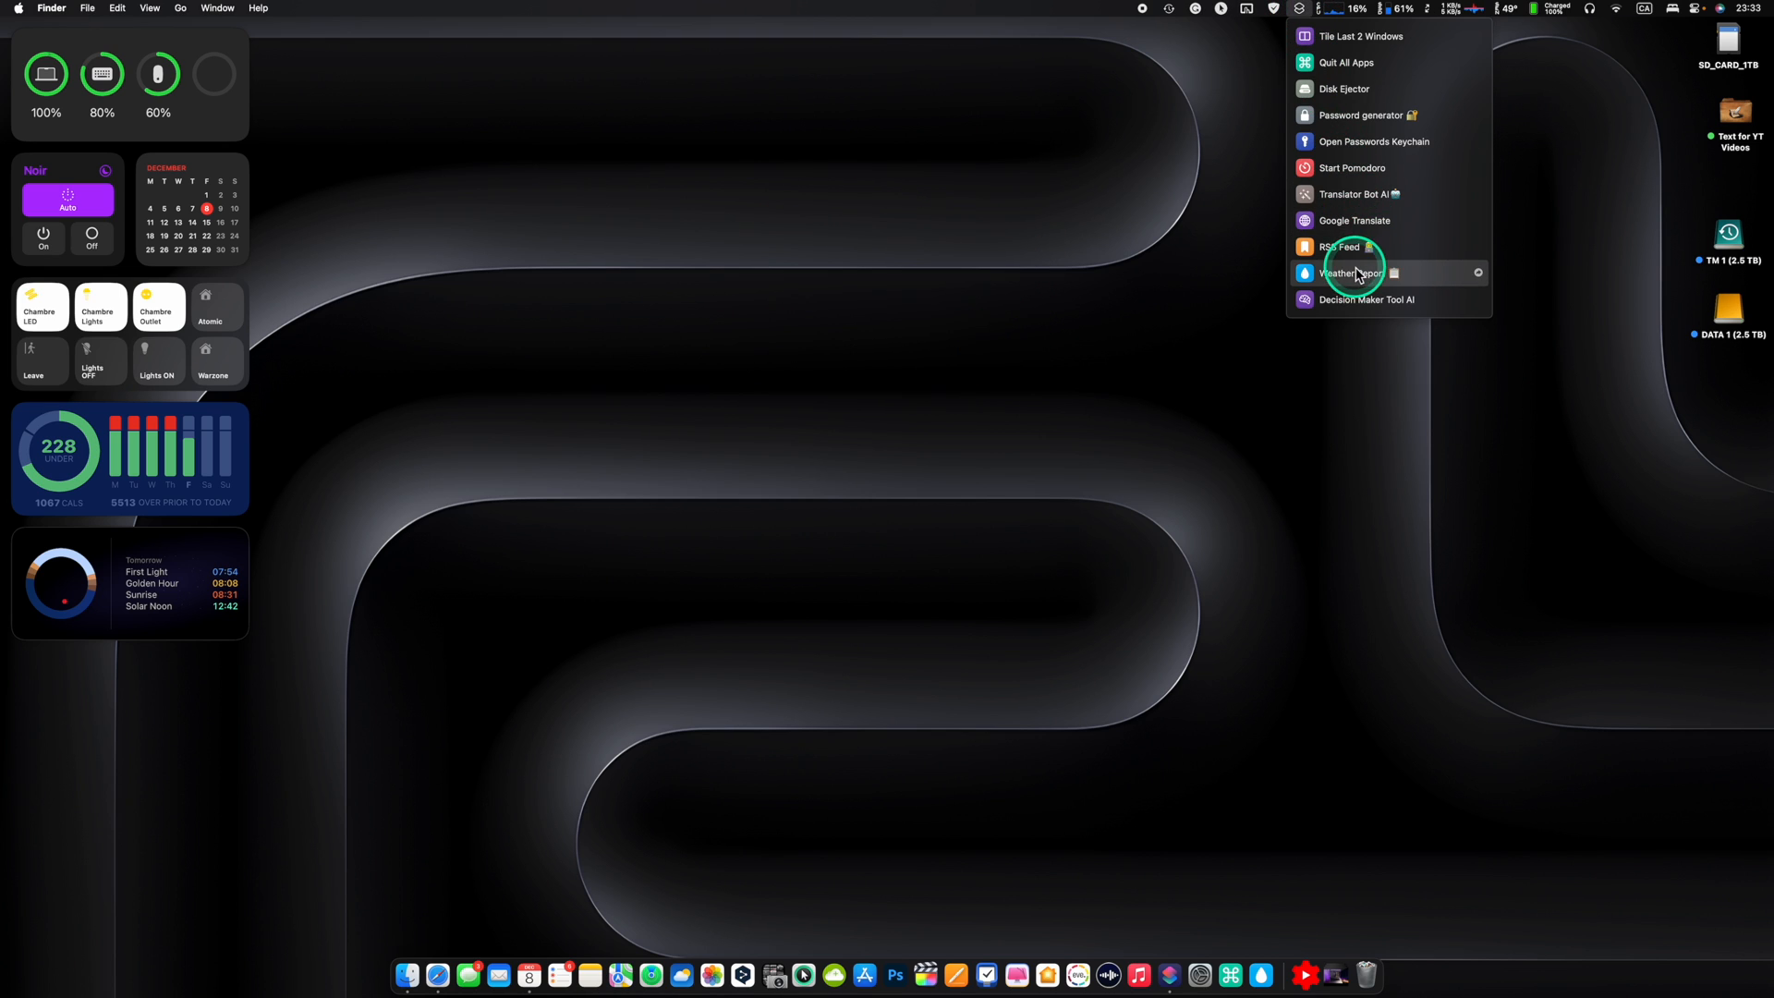
Run and close Weather Report from the menu bar, then relaunch it from the library tile.
click(1350, 272)
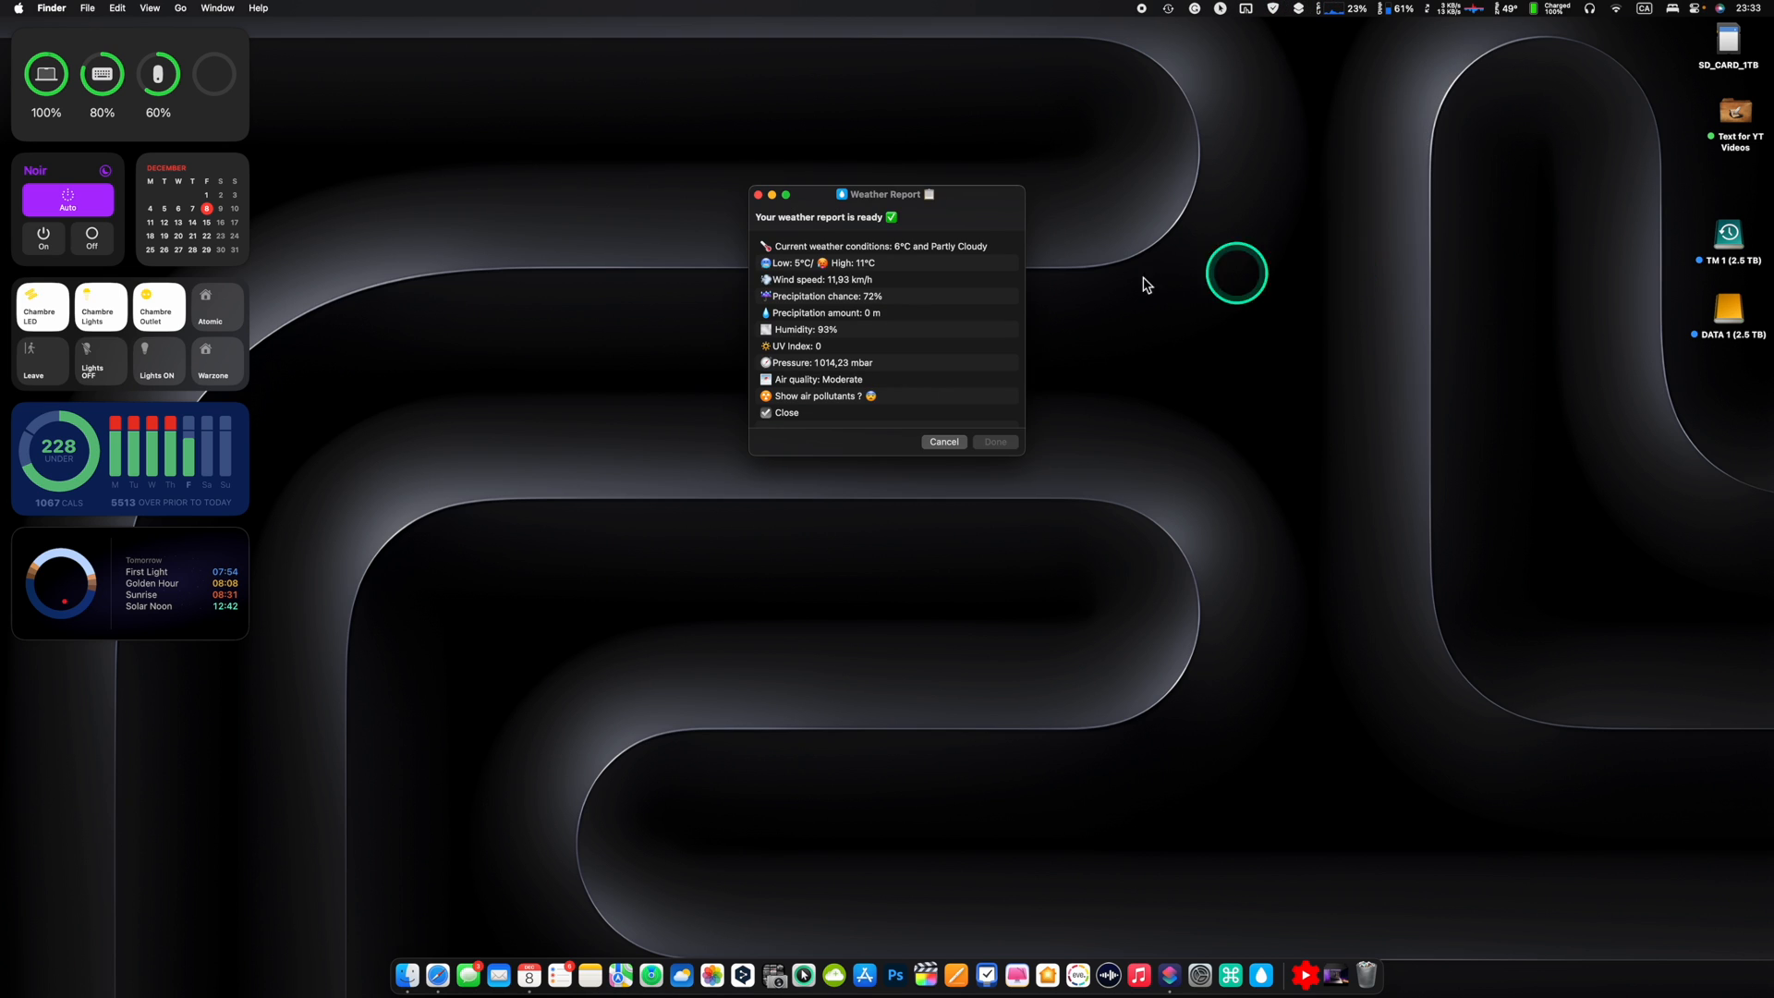
click(886, 263)
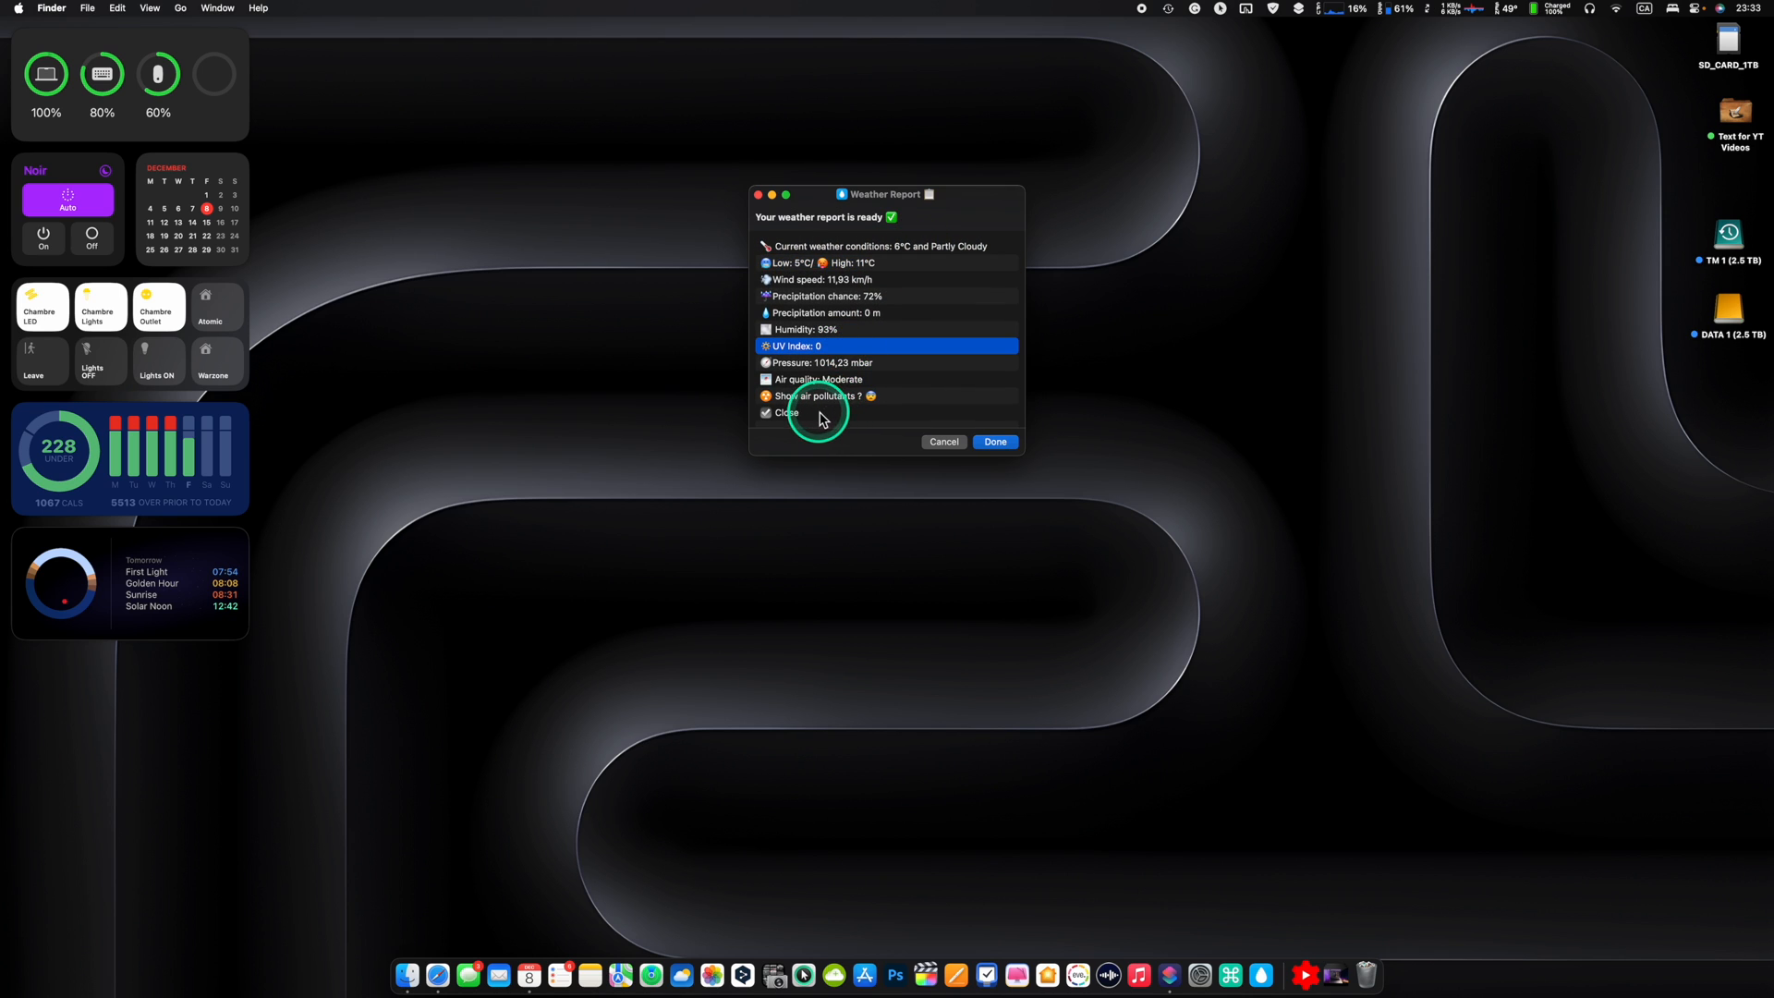
click(992, 442)
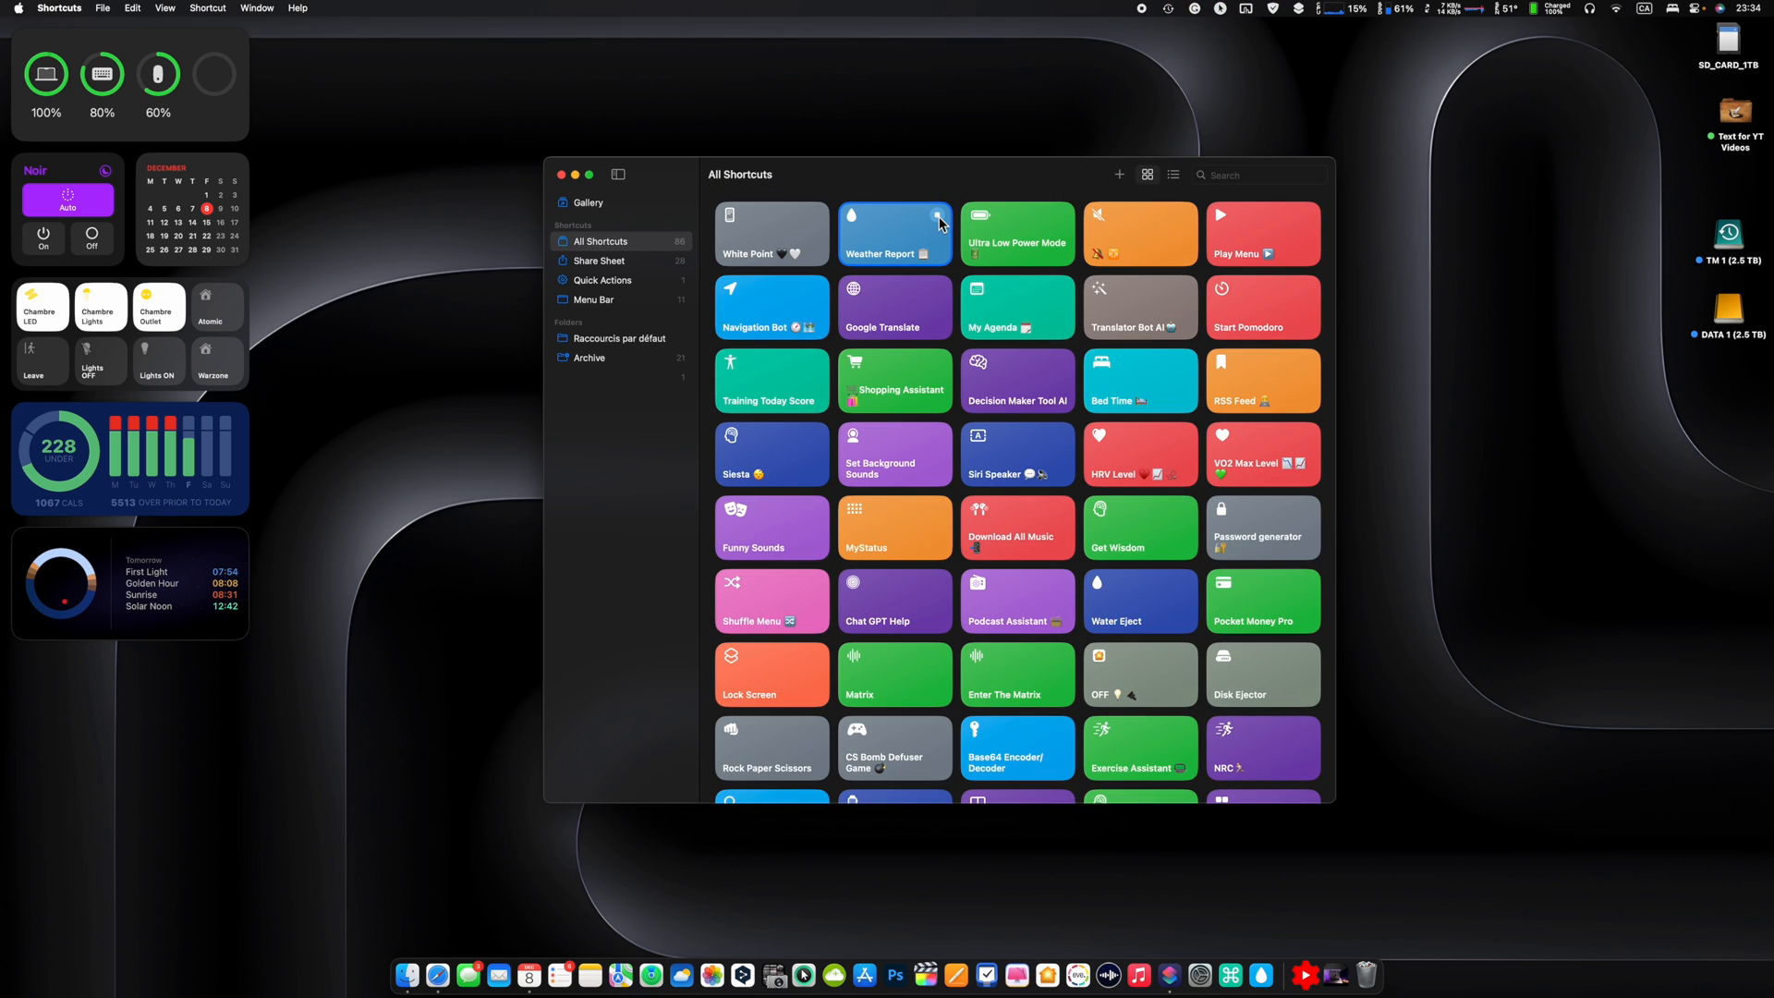
click(893, 233)
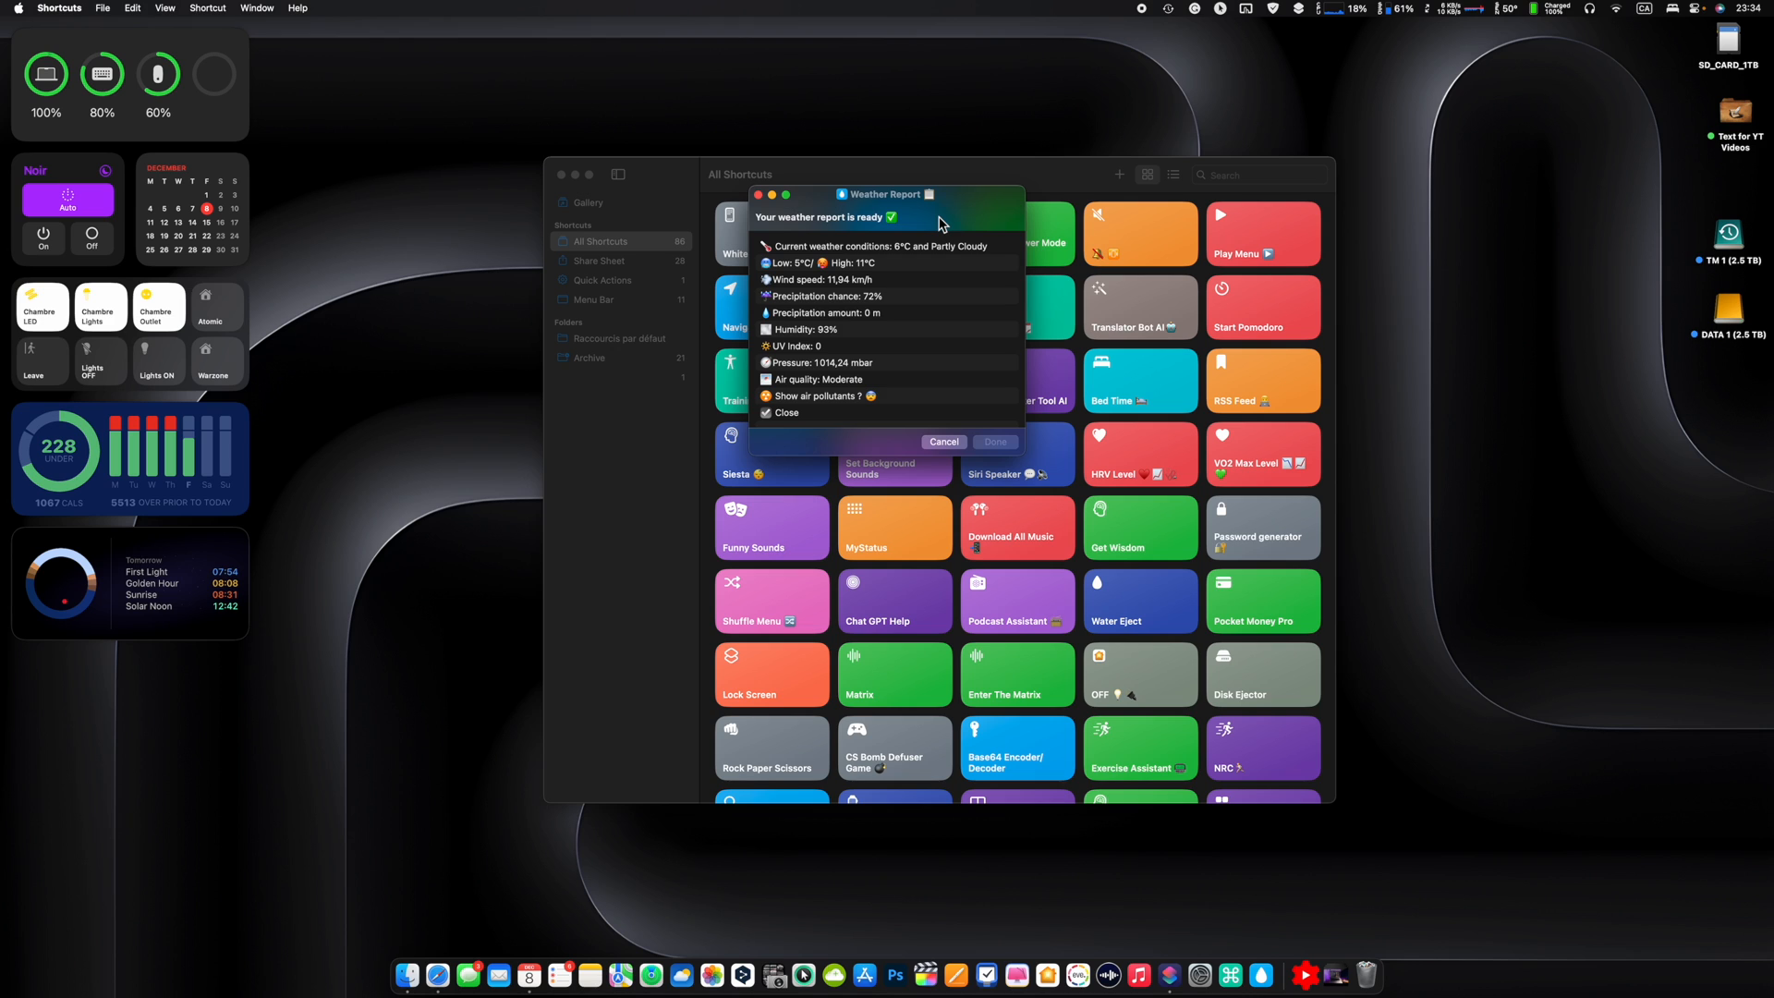